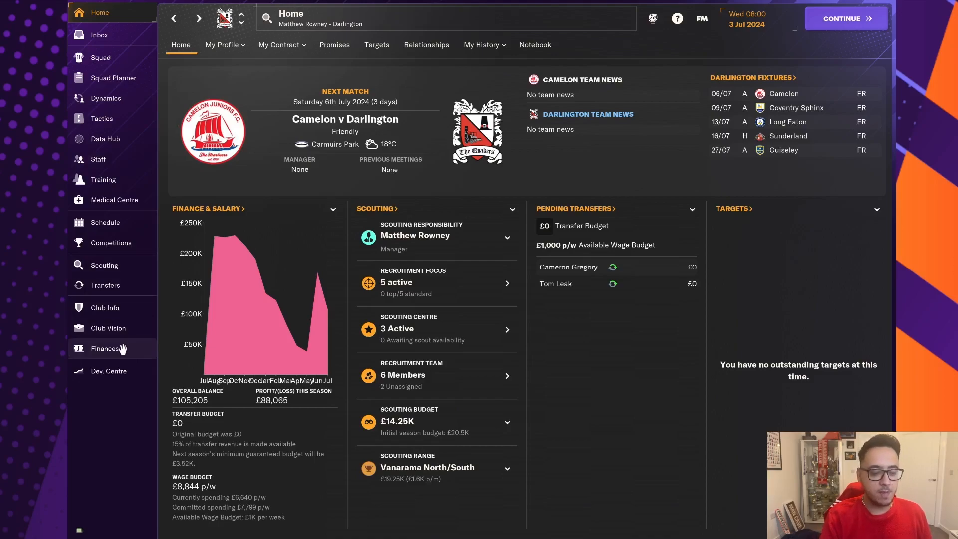
Step: Go through Finances to the Transfers screen and show outgoing transfer activity
left_click(104, 348)
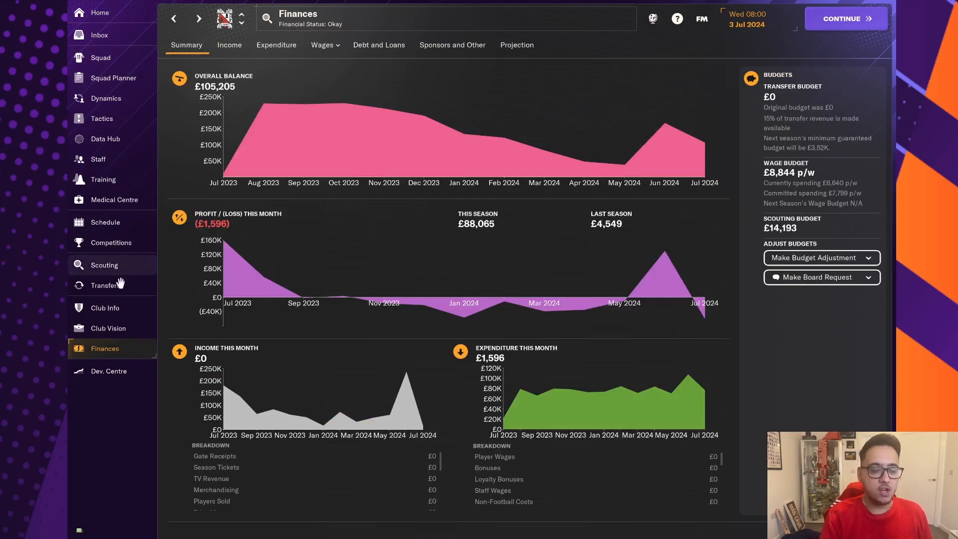
left_click(104, 285)
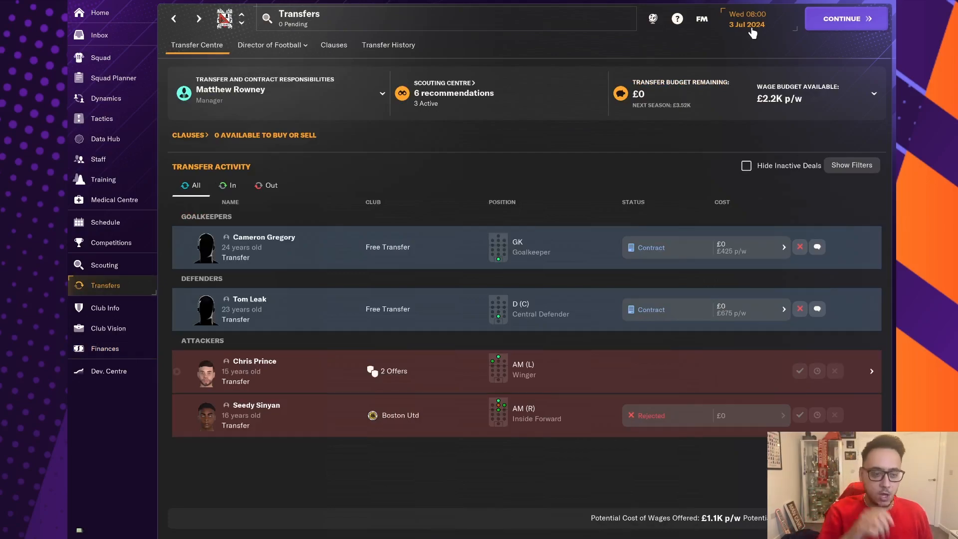
mouse_move(360, 181)
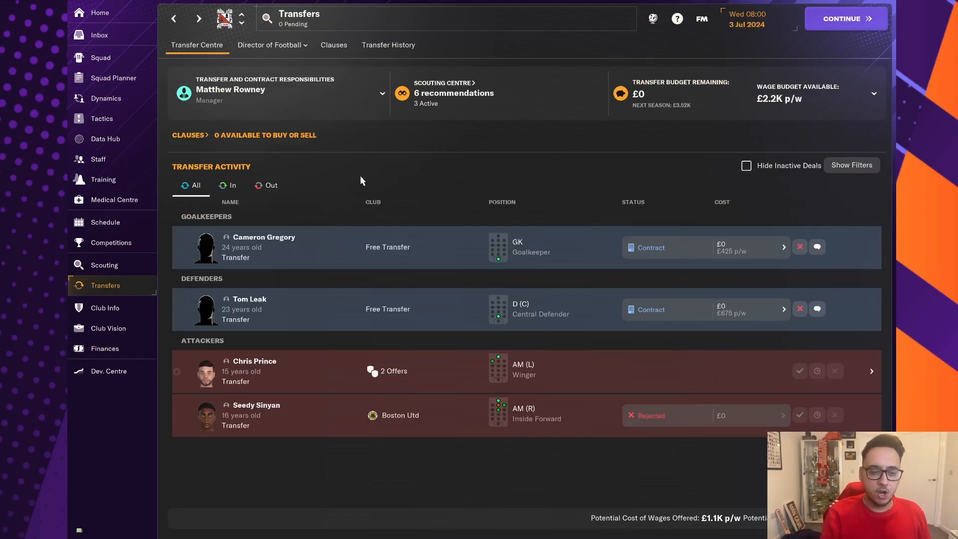
left_click(270, 186)
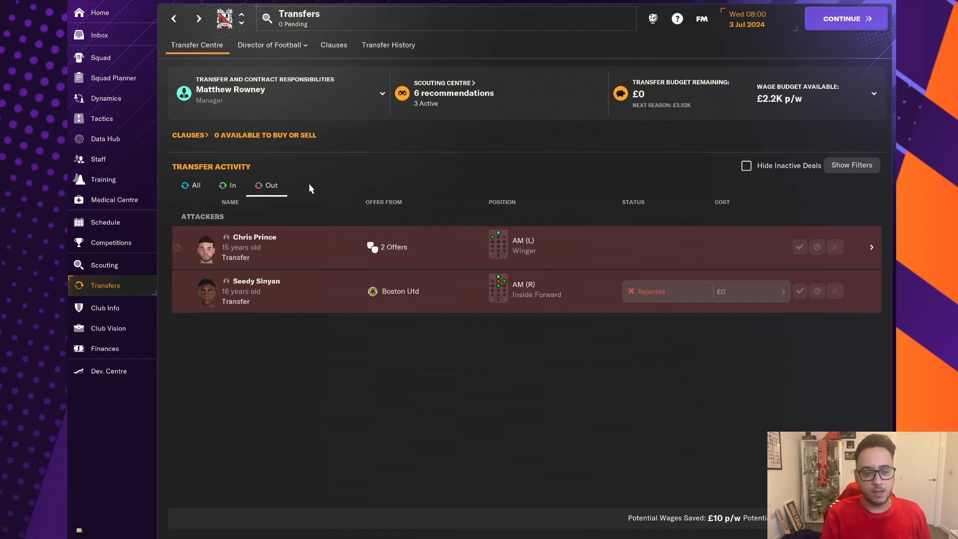
Step: Show the 2023/24 transfer history filtered to Released Players
left_click(388, 45)
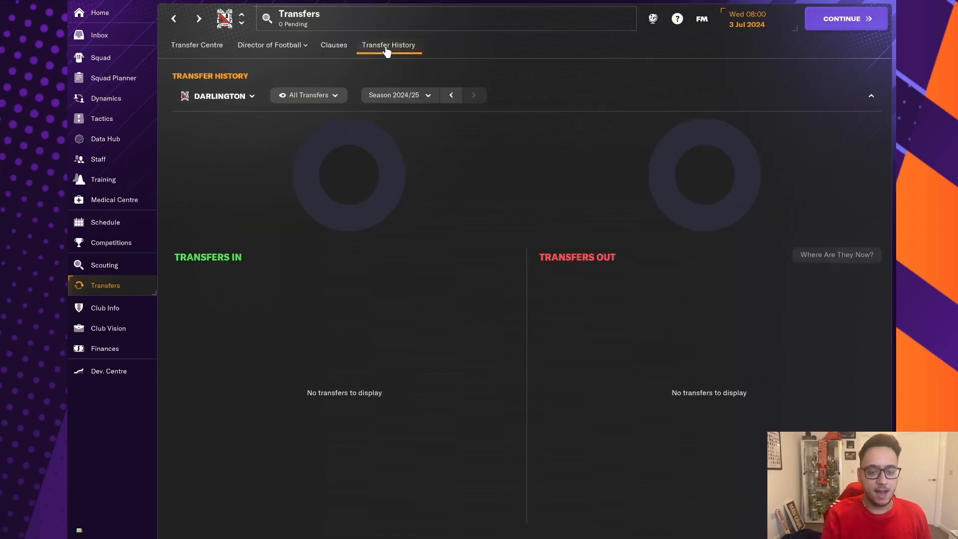
mouse_move(469, 90)
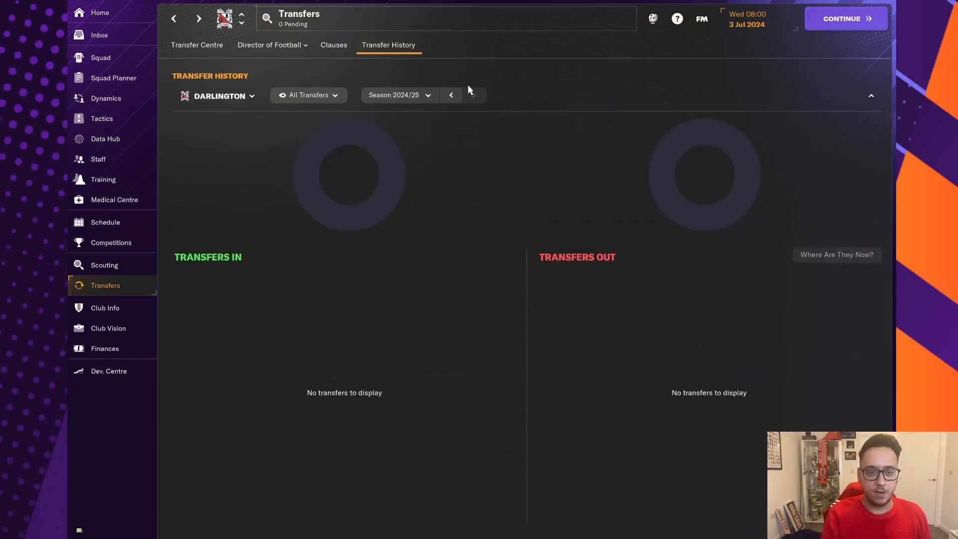
left_click(451, 96)
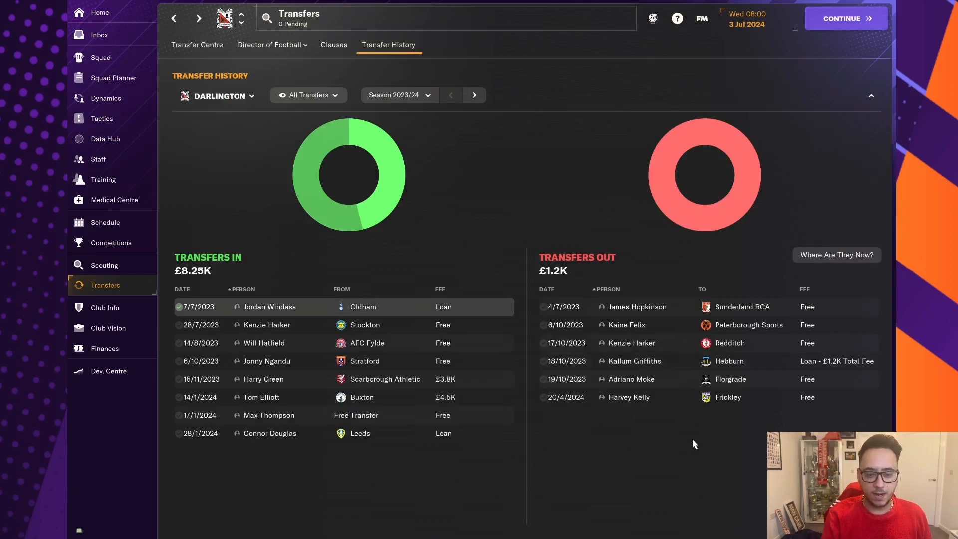
mouse_move(636, 397)
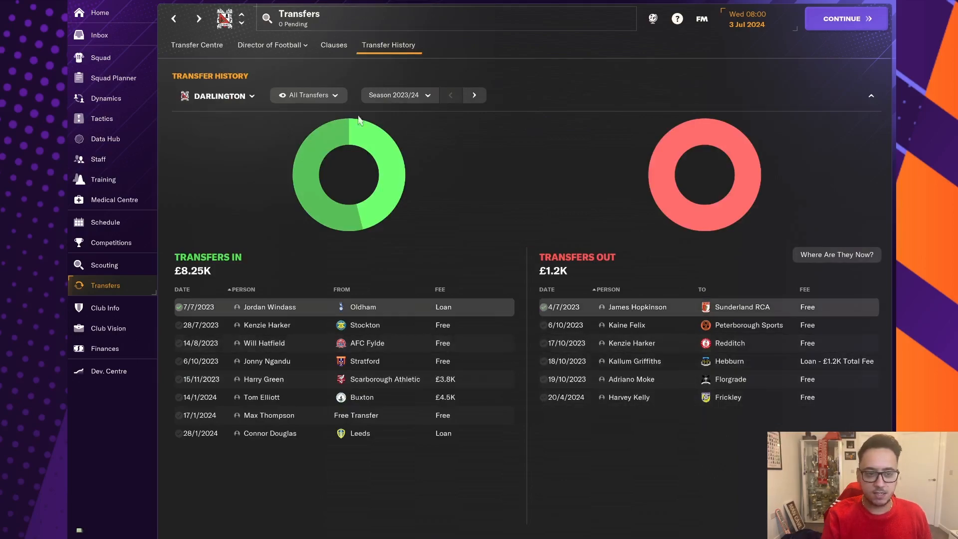
left_click(308, 96)
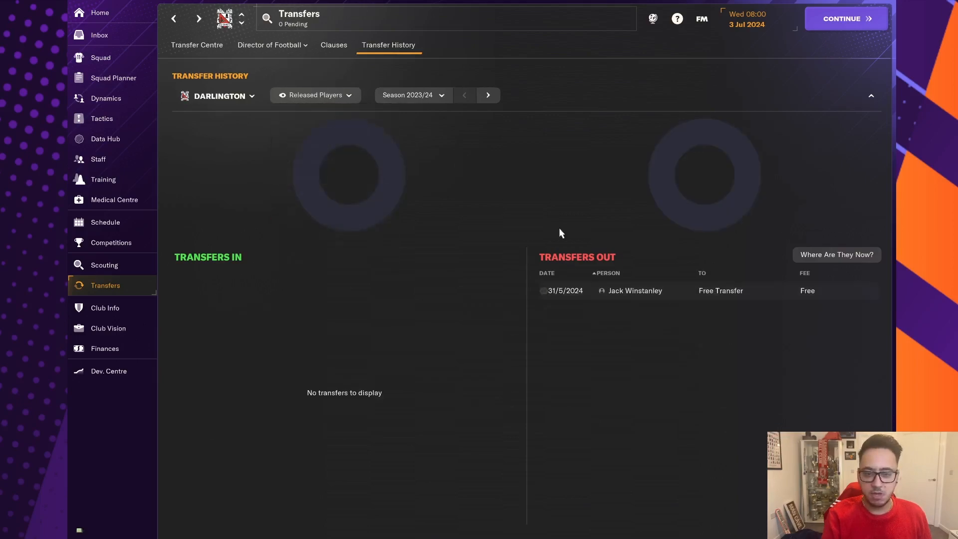
Step: Move the released-players history forward to the 2024/25 season
left_click(488, 95)
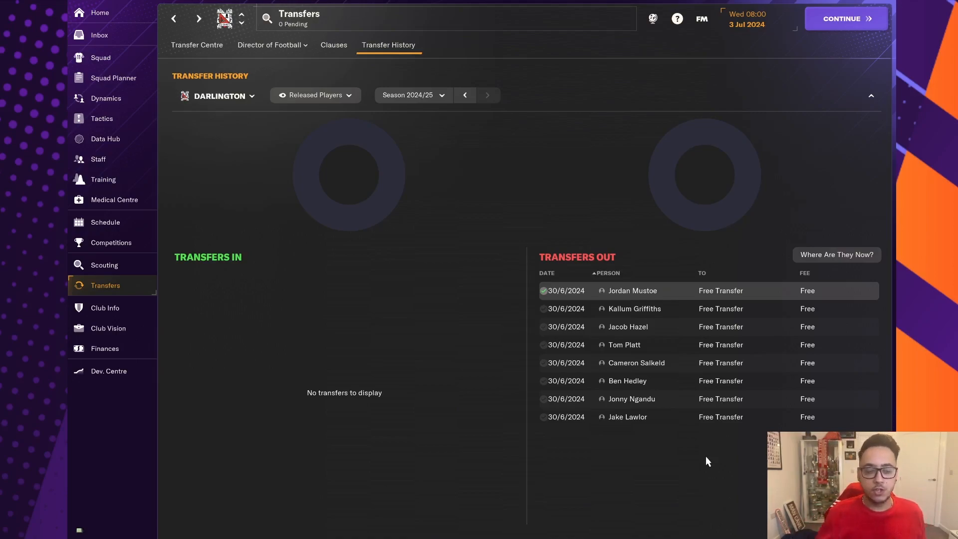
mouse_move(129, 348)
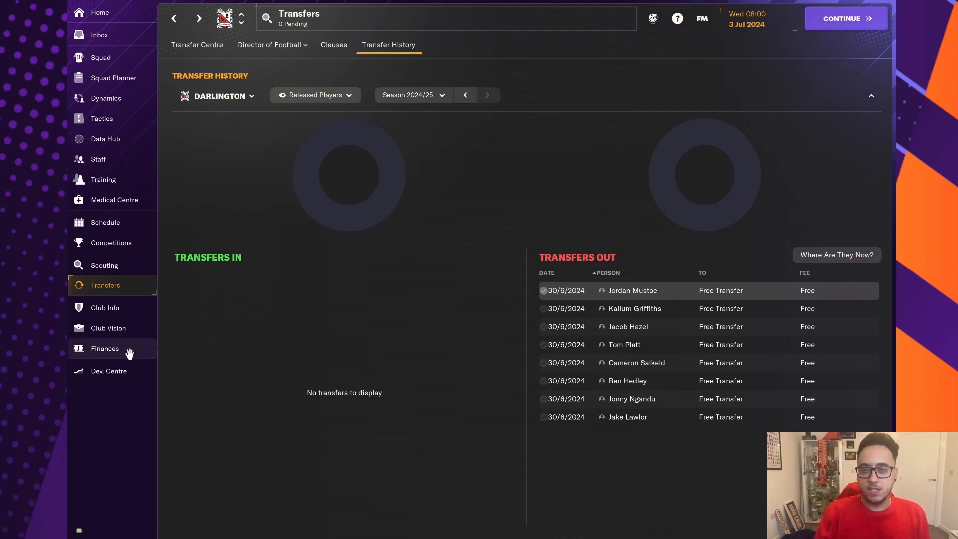
mouse_move(129, 353)
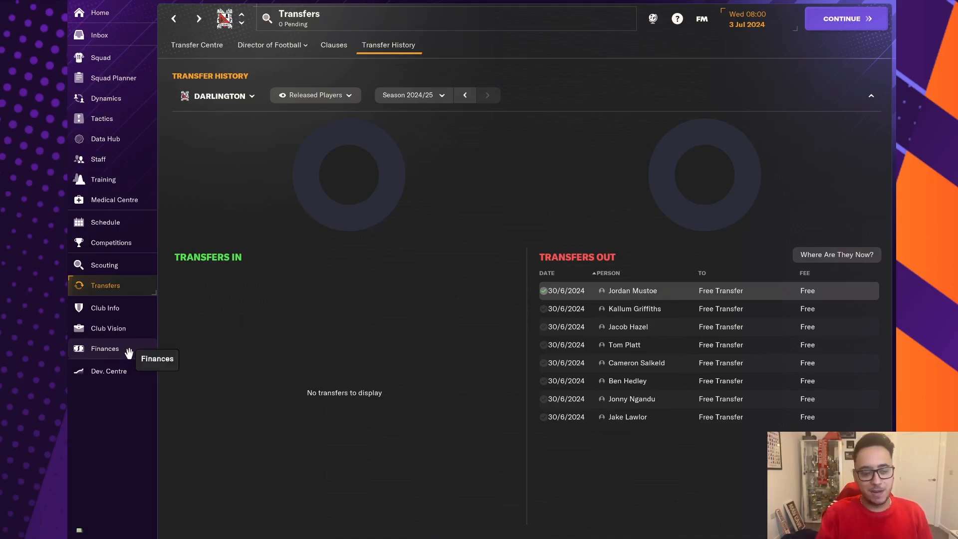
mouse_move(754, 504)
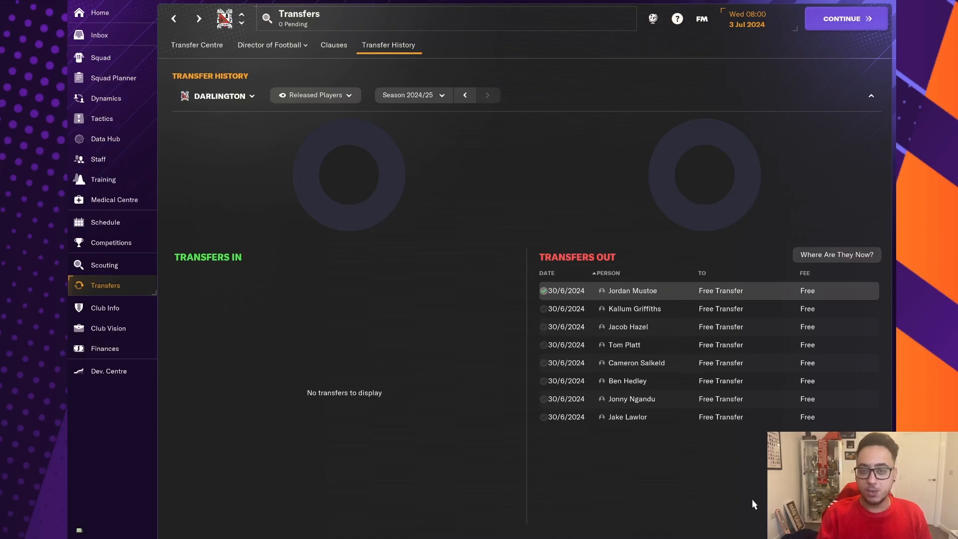
Step: Review Jordan Mustoe's and Kallum Griffiths' profiles from the released list, then Jacob Hazel's
left_click(633, 290)
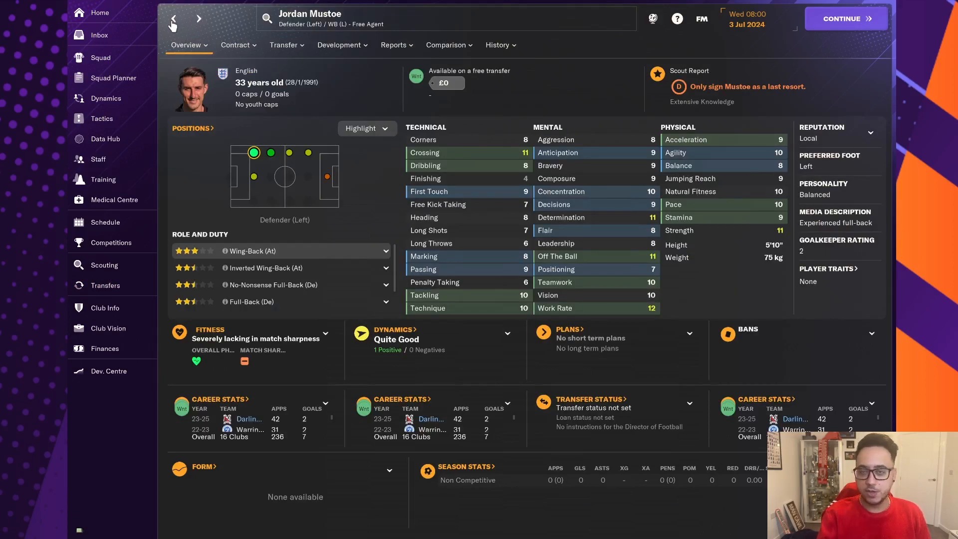
left_click(104, 285)
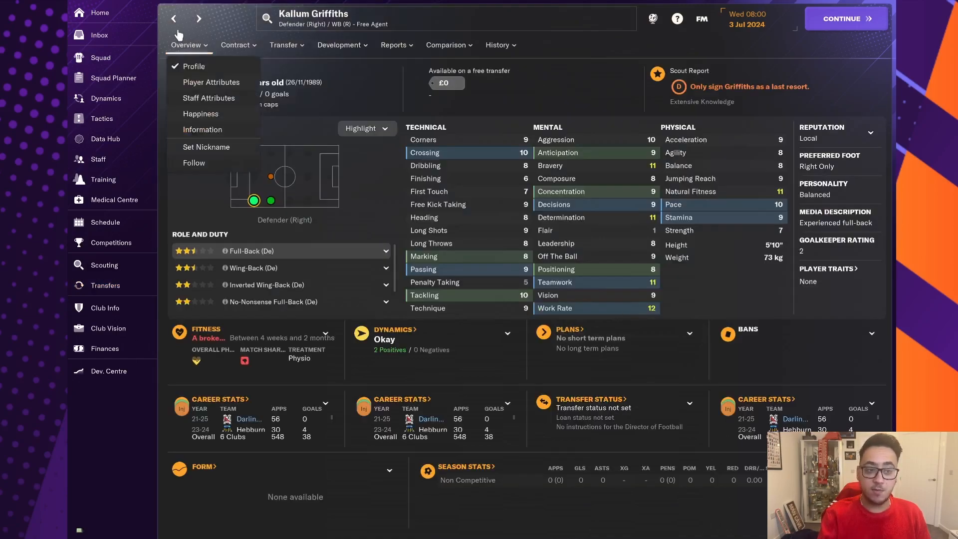
left_click(105, 285)
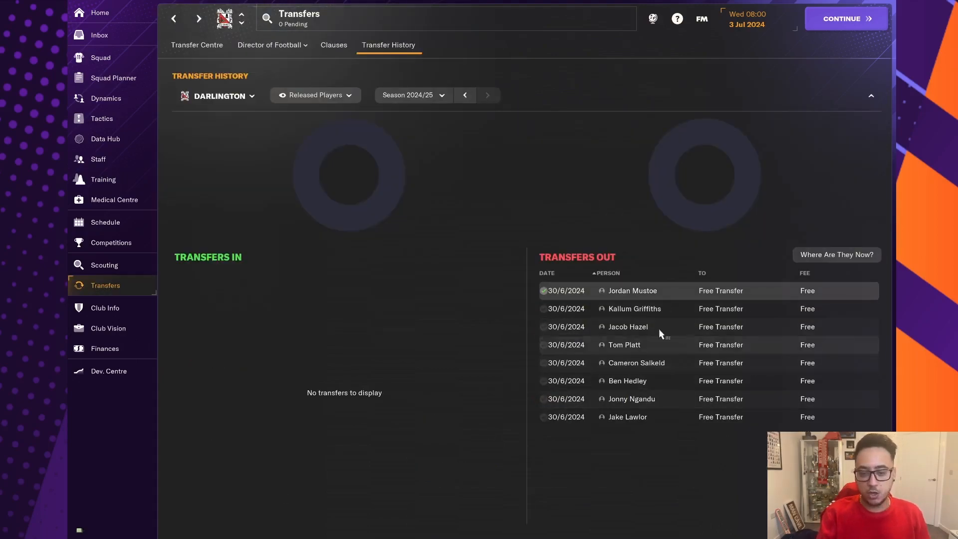
left_click(626, 326)
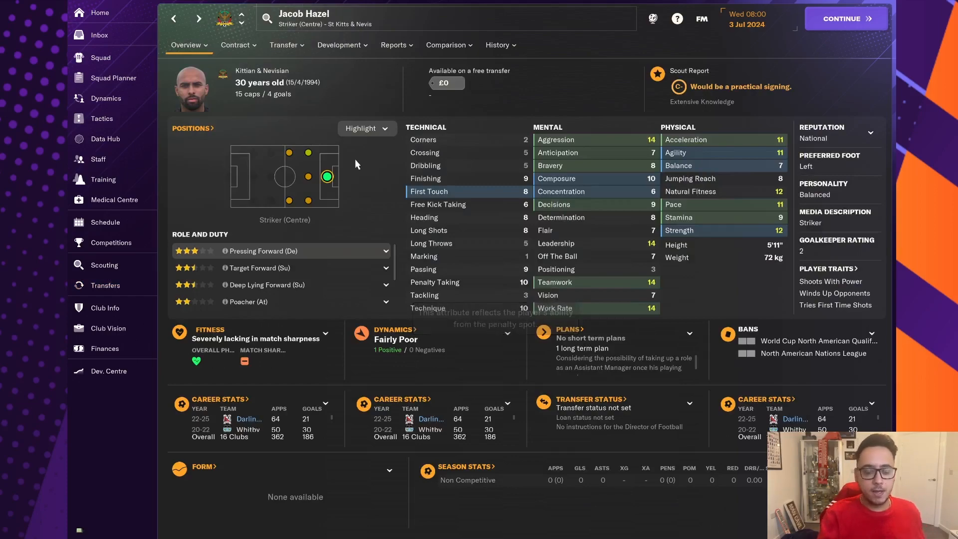
mouse_move(339, 73)
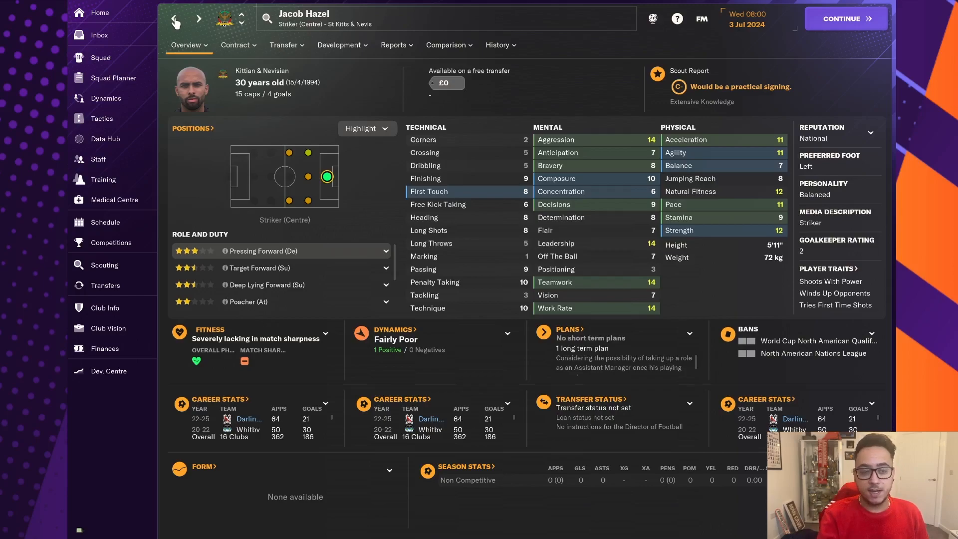
Step: Review Tom Platt's and Cameron Salkeld's profiles and return to the released players list
left_click(105, 286)
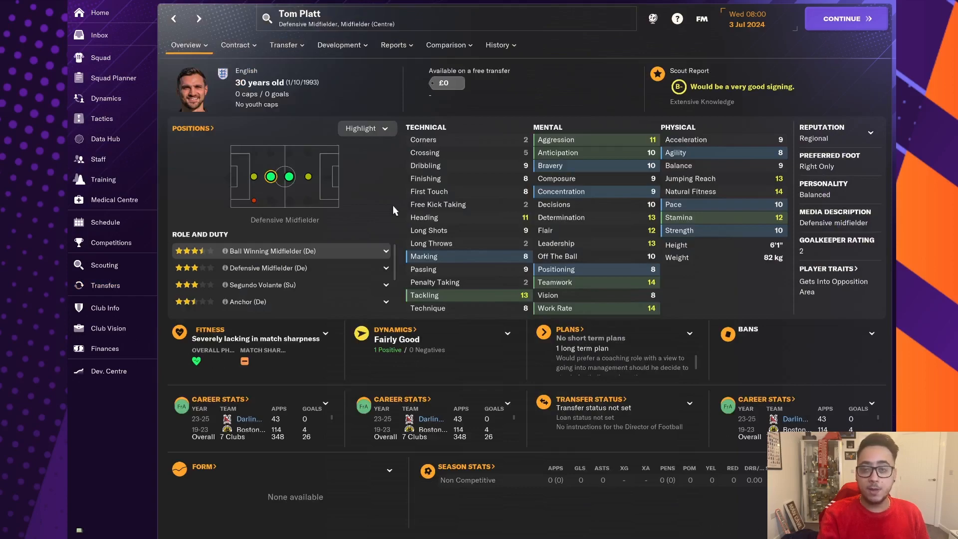
mouse_move(415, 177)
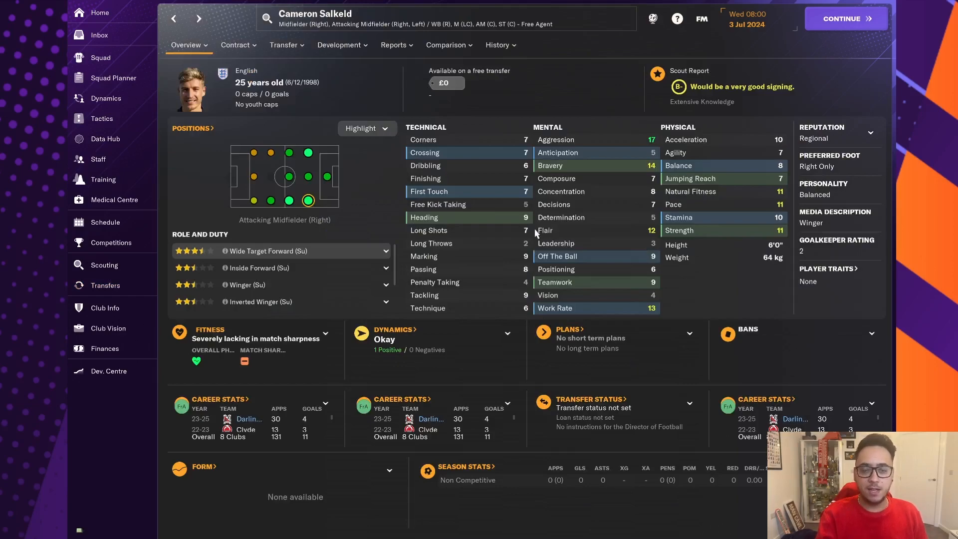
mouse_move(537, 165)
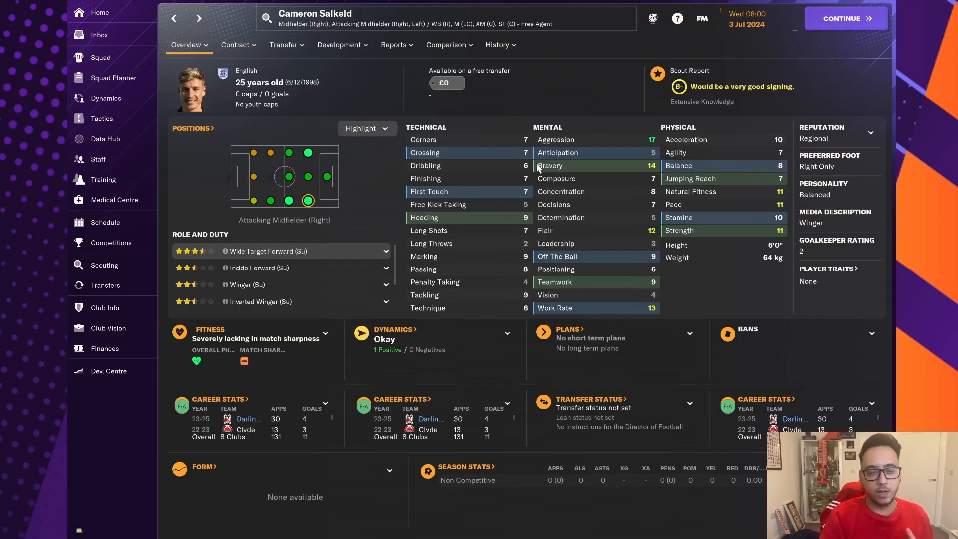
left_click(236, 45)
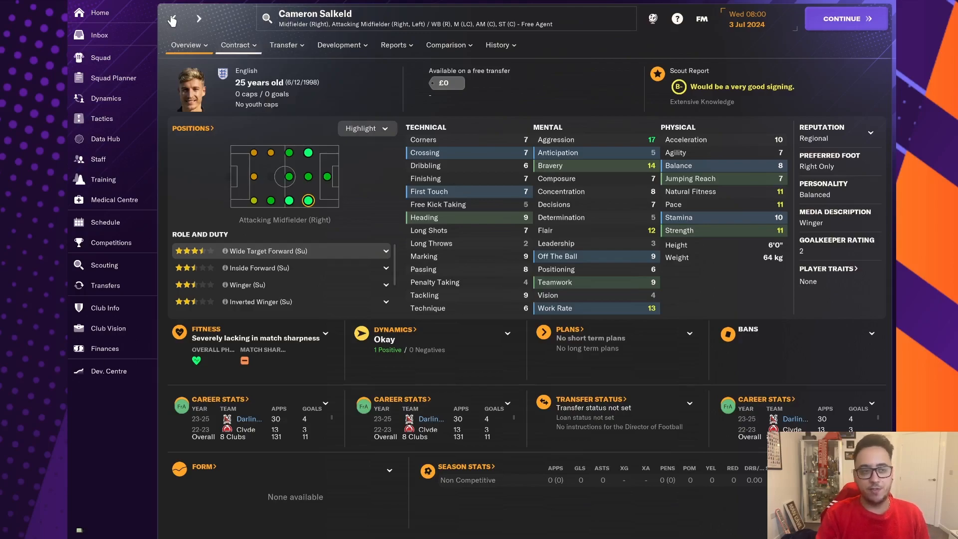
left_click(105, 285)
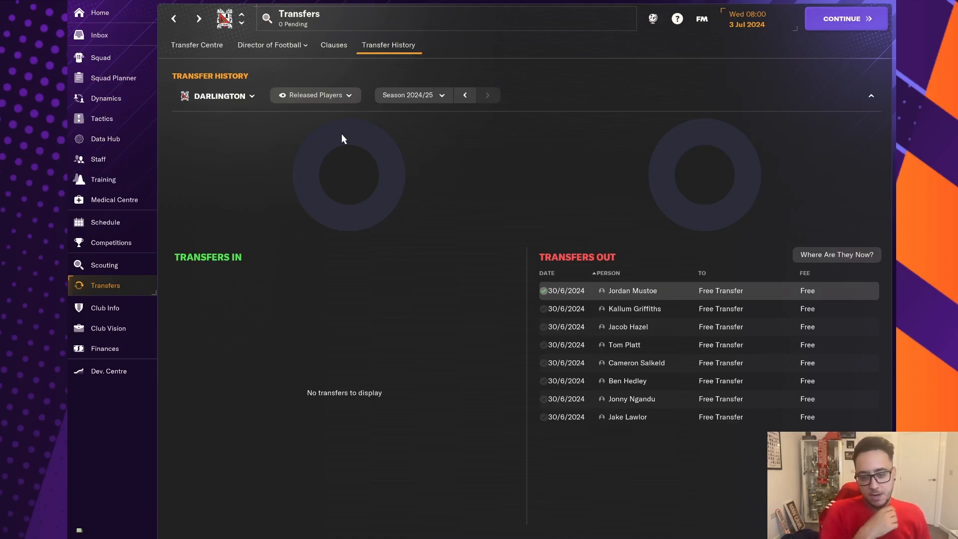
Step: Review Ben Hedley's and Jonny Ngandu's profiles, then bring up the Darlington squad list
left_click(626, 381)
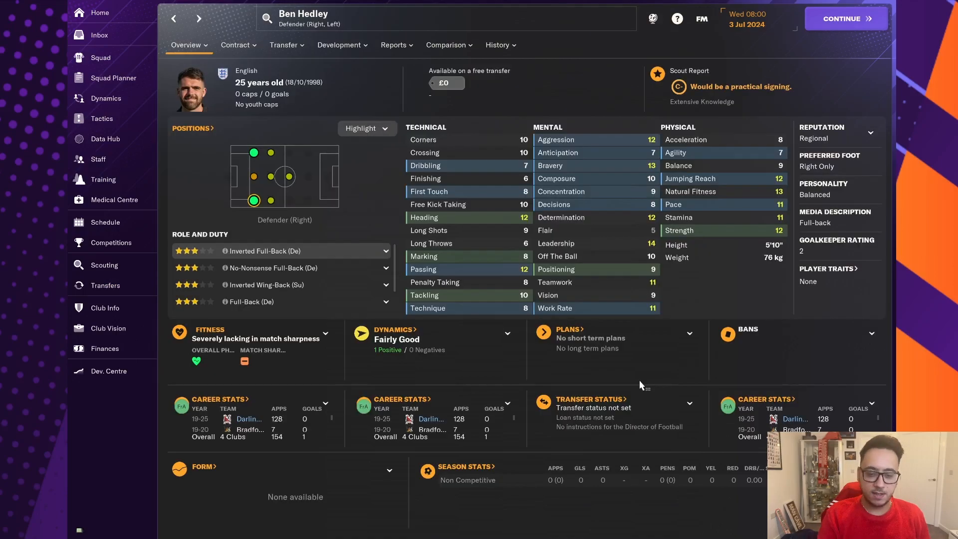
mouse_move(497, 336)
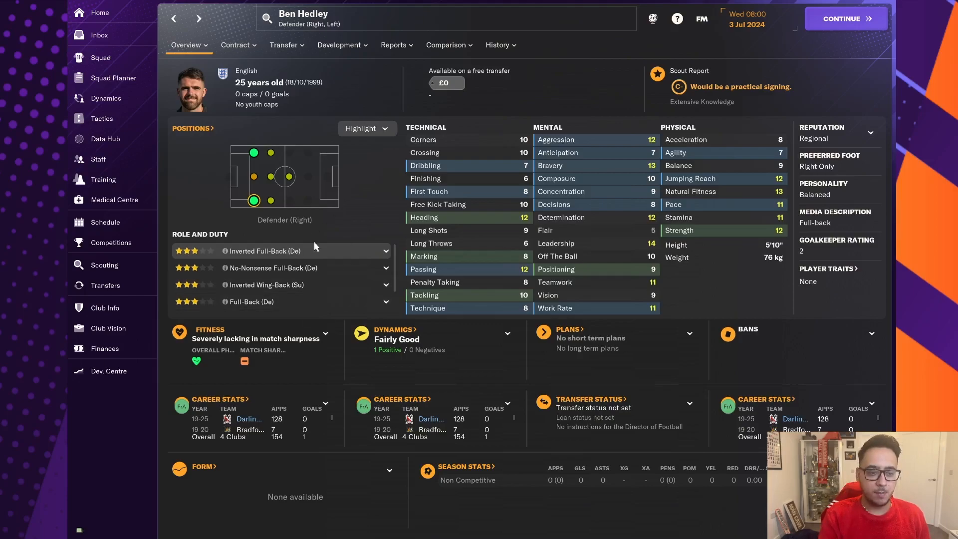
mouse_move(336, 225)
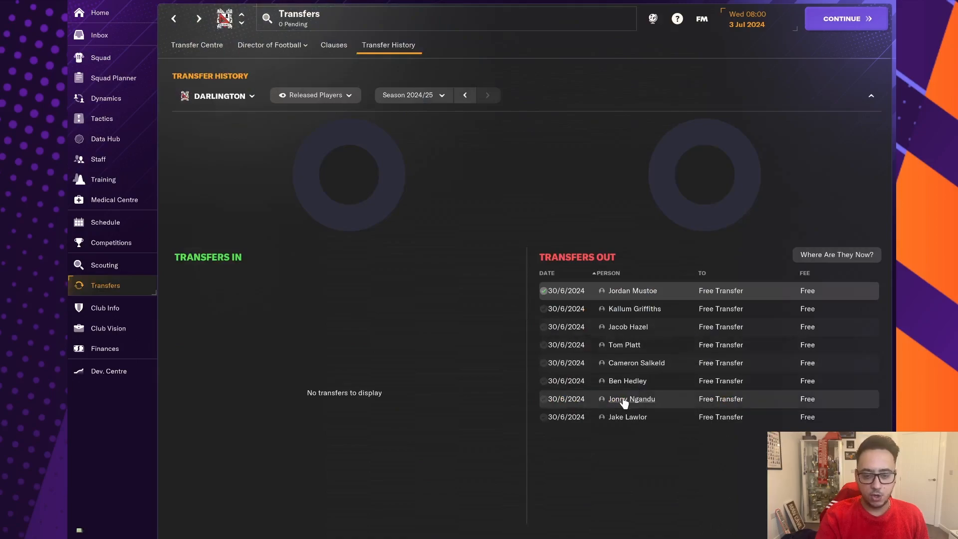
left_click(631, 398)
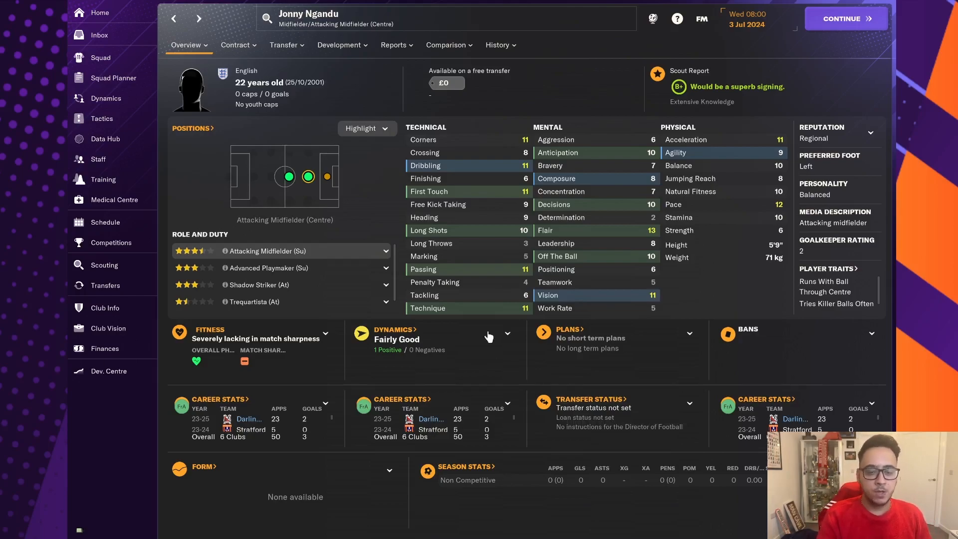
mouse_move(531, 394)
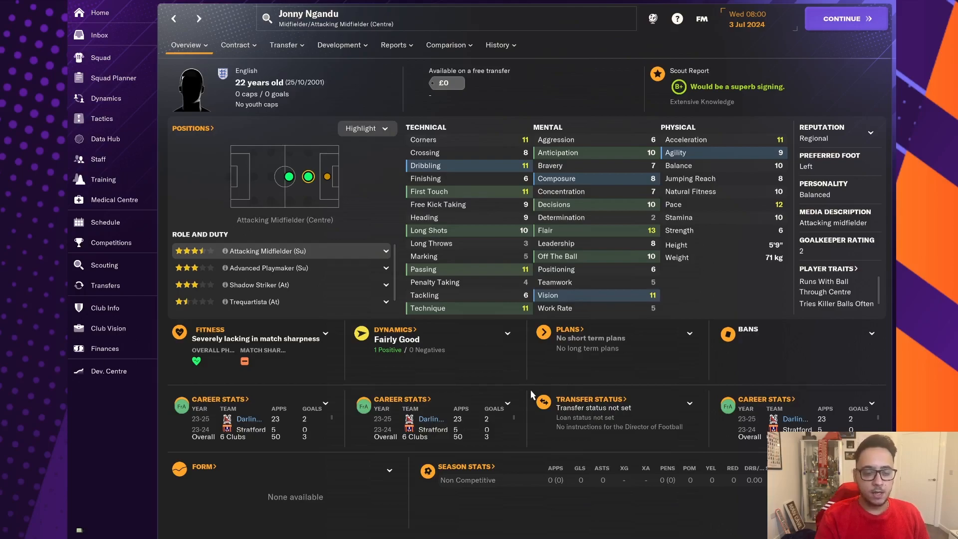
mouse_move(494, 365)
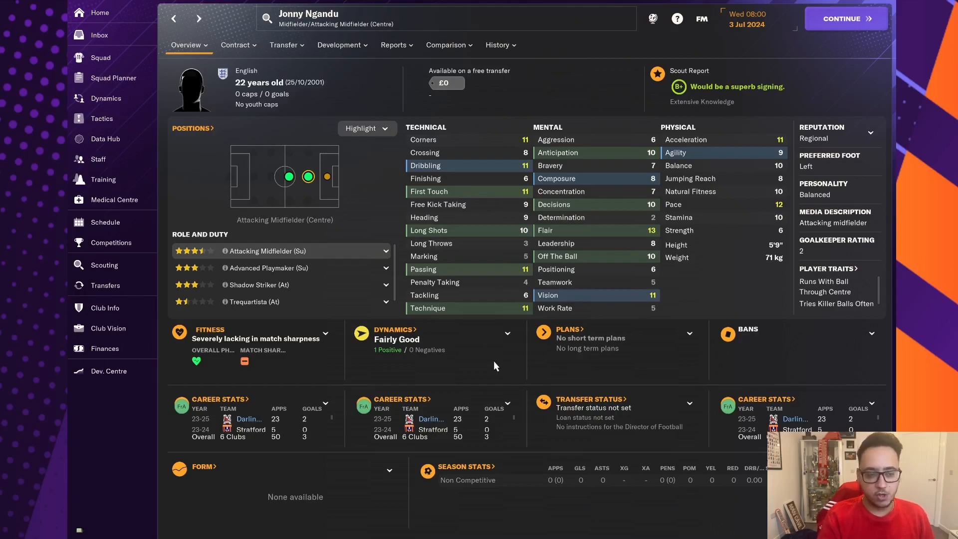
mouse_move(293, 154)
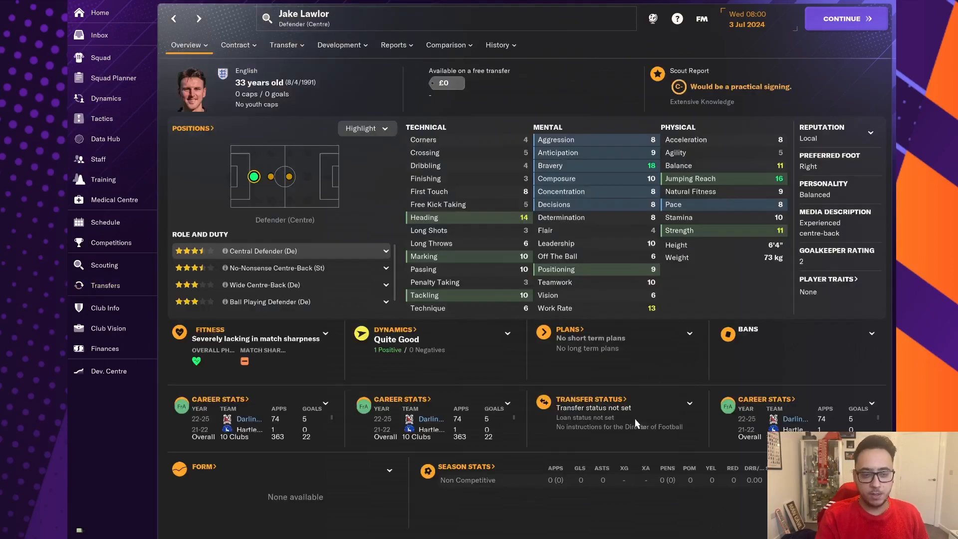
mouse_move(473, 335)
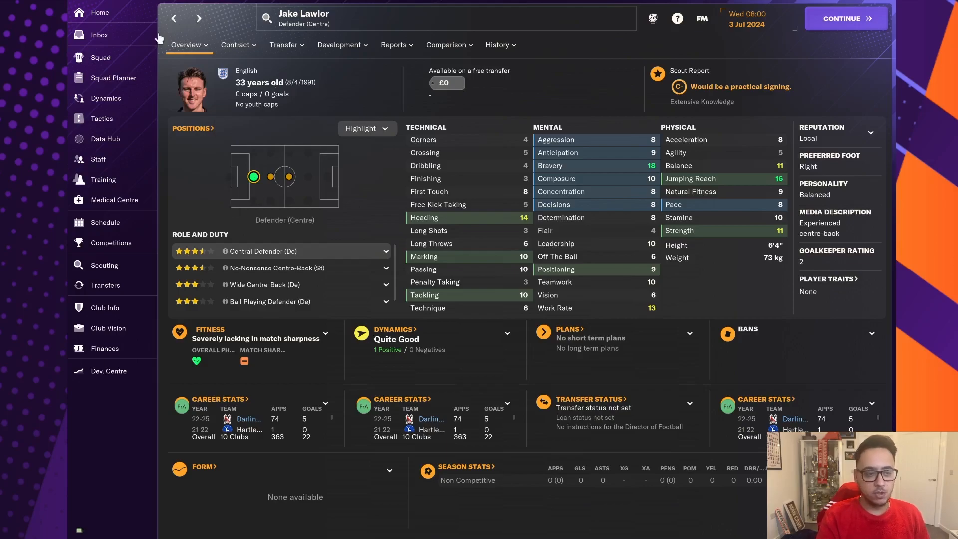
left_click(100, 57)
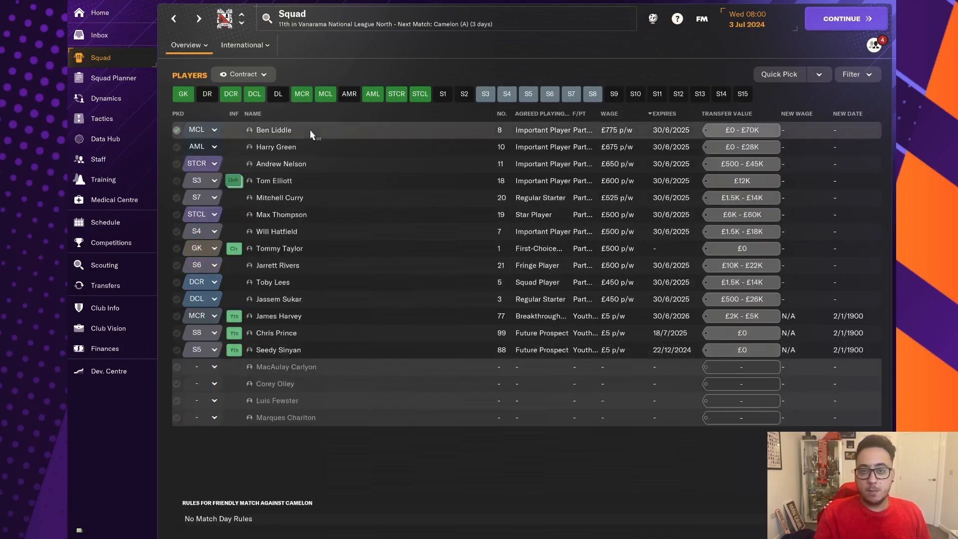
left_click(273, 130)
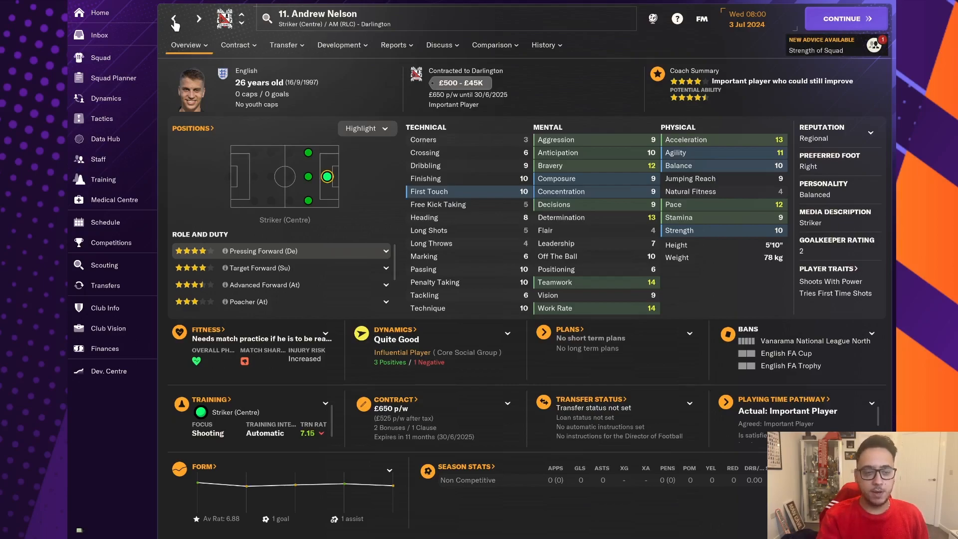
left_click(100, 57)
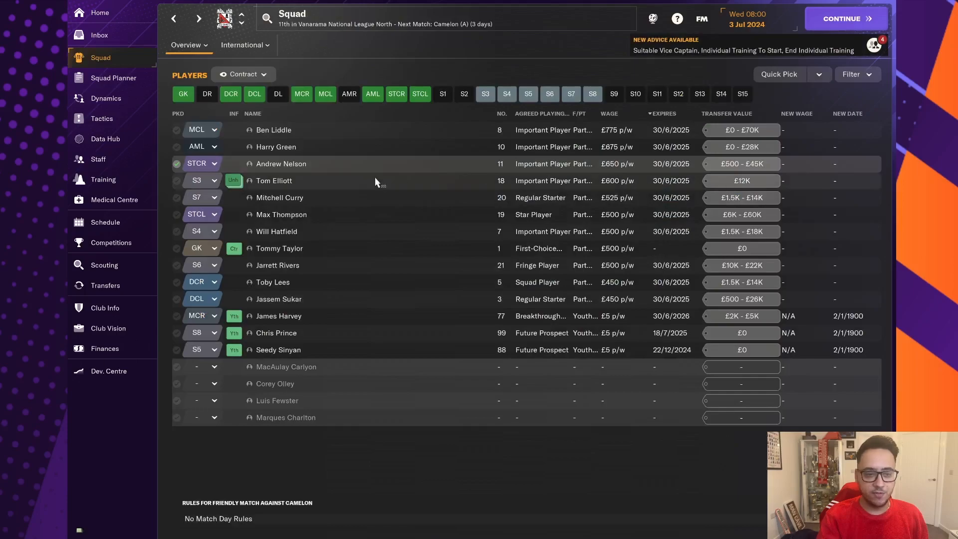
double_click(273, 180)
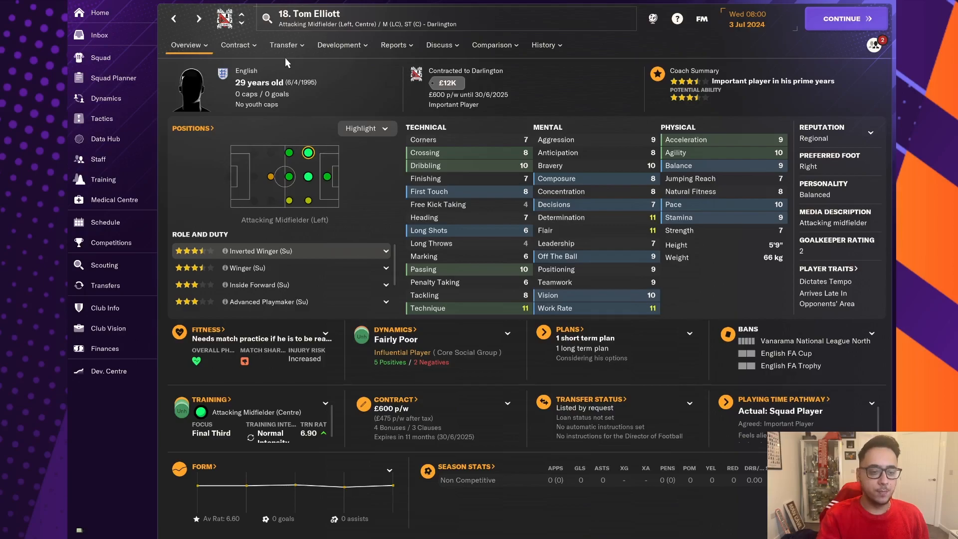
left_click(235, 45)
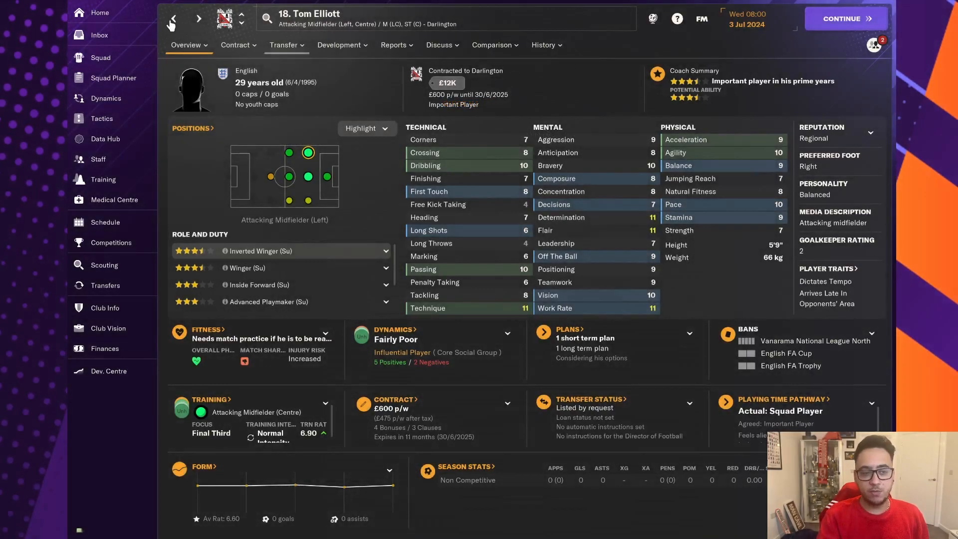
left_click(100, 58)
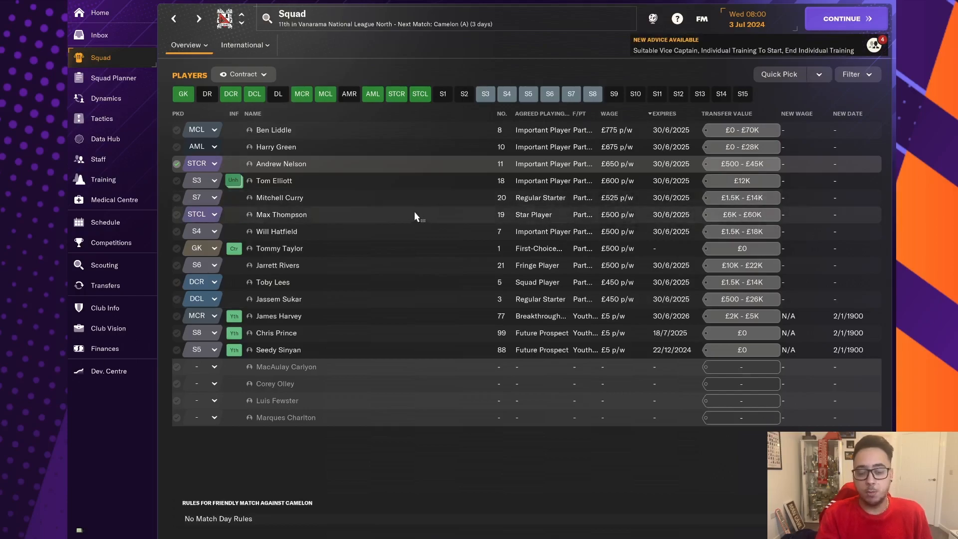
left_click(279, 198)
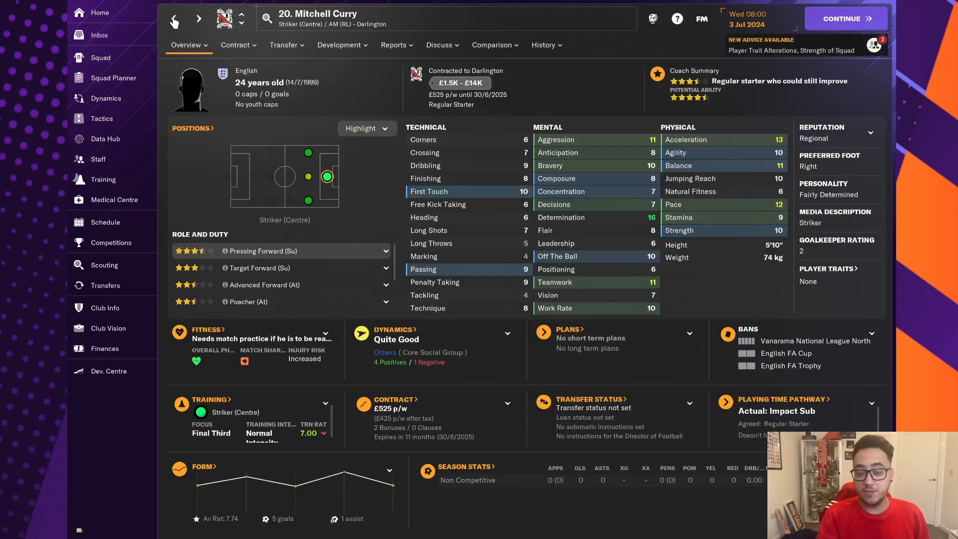
left_click(100, 57)
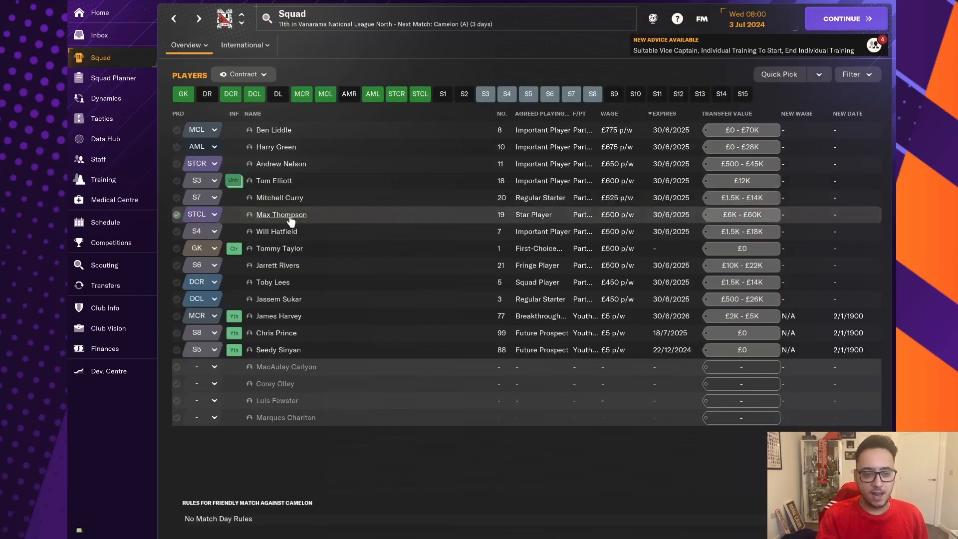
left_click(281, 214)
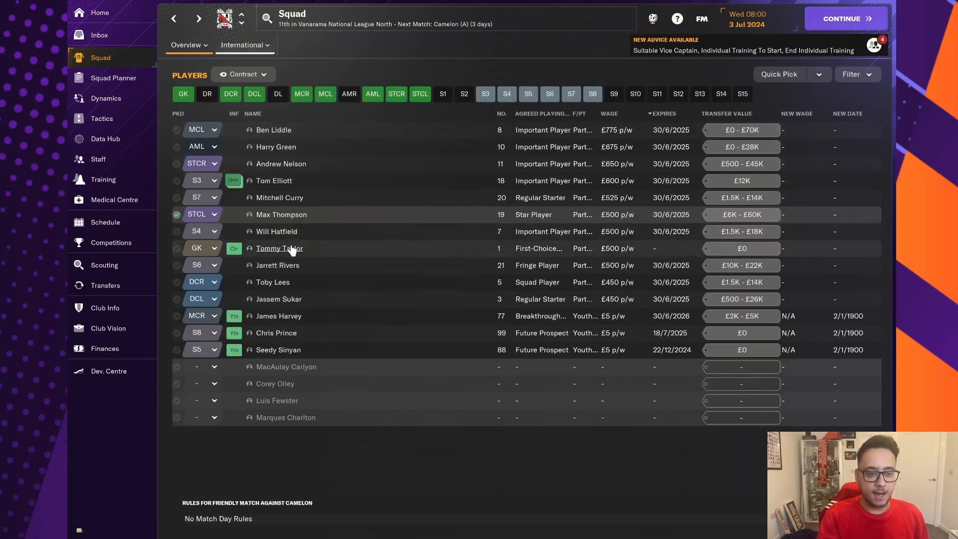
left_click(279, 248)
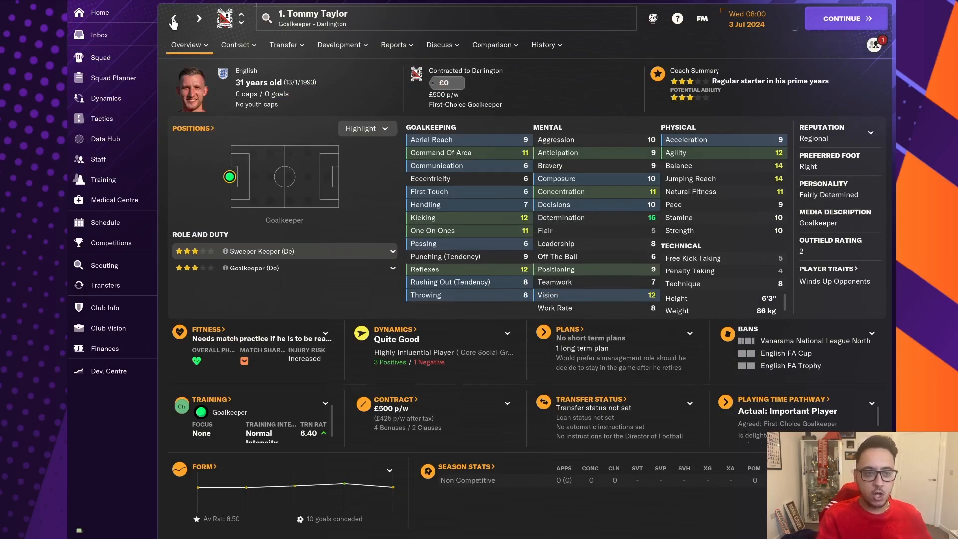
left_click(100, 57)
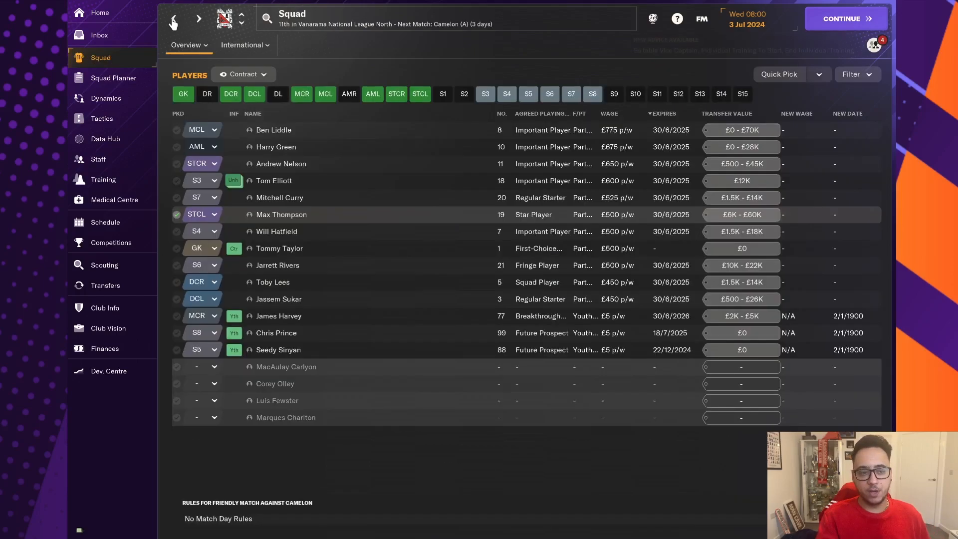
mouse_move(277, 264)
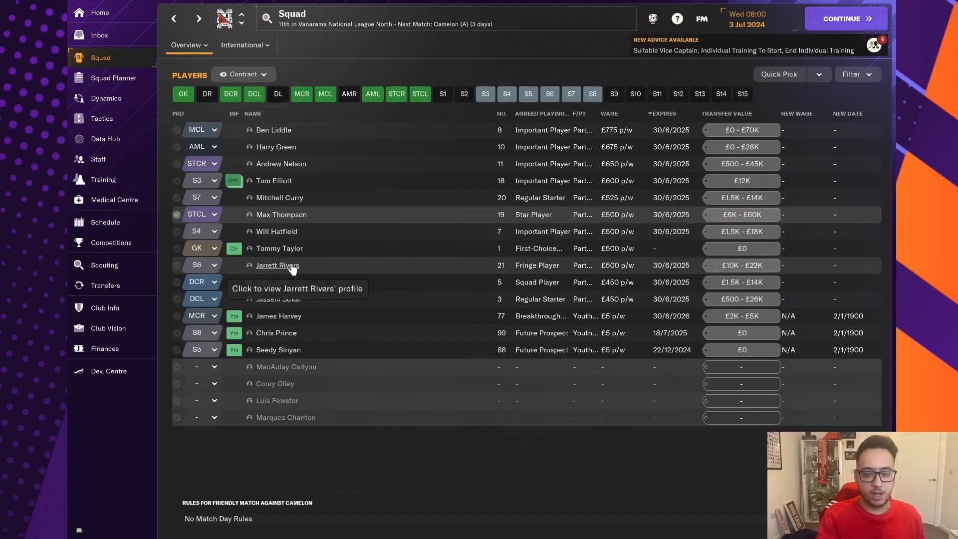
left_click(277, 265)
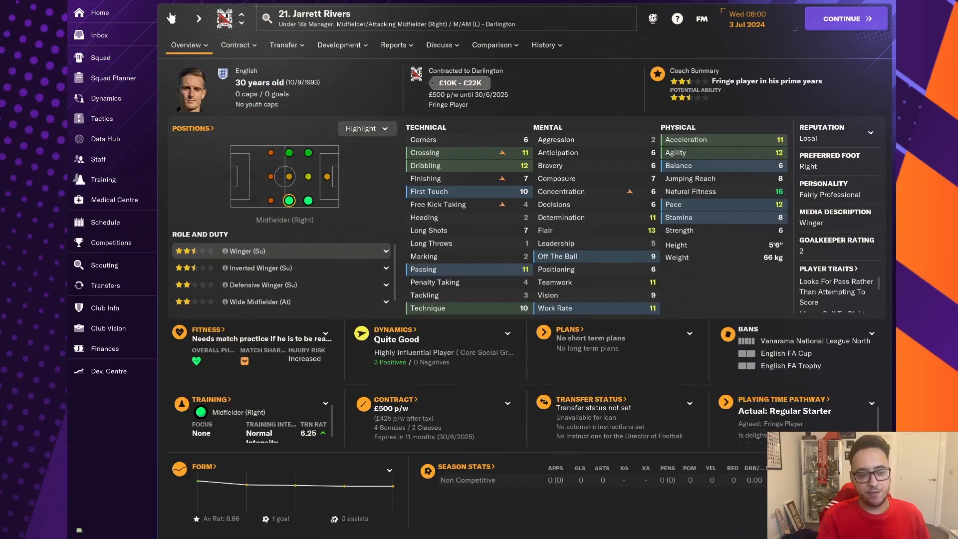
left_click(99, 57)
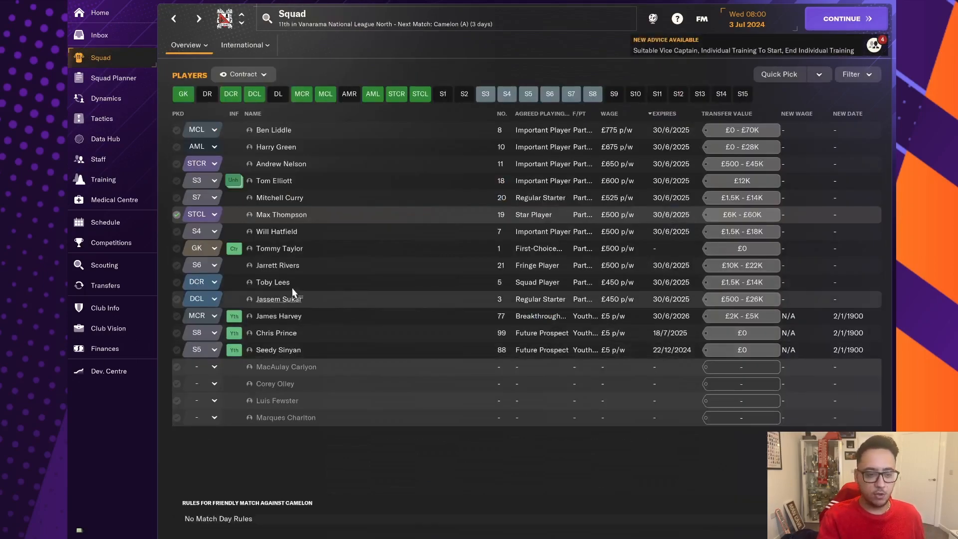
left_click(272, 281)
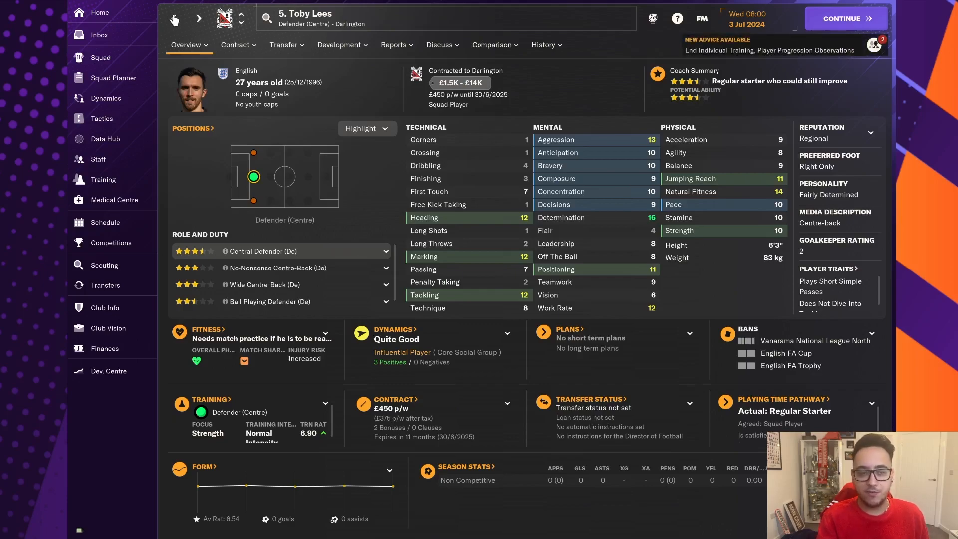
left_click(98, 56)
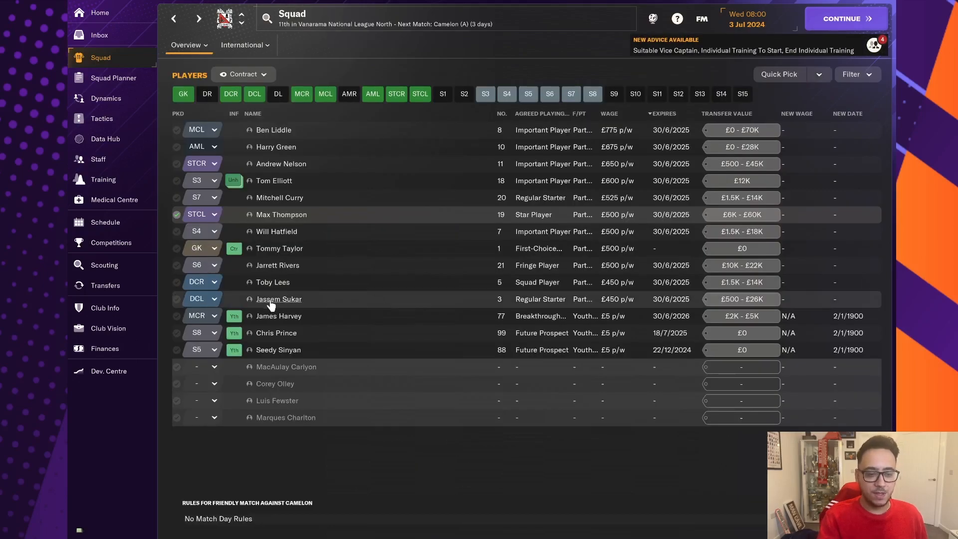
left_click(279, 298)
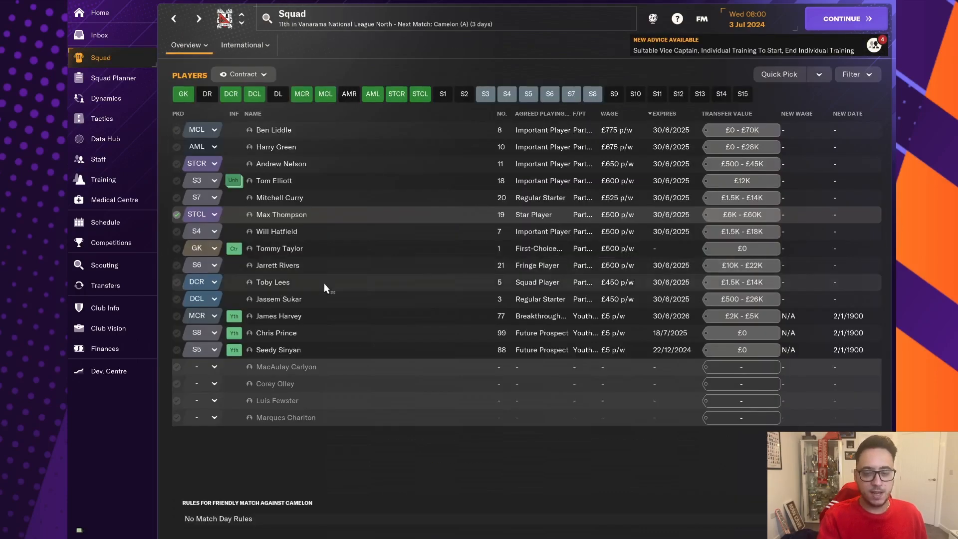
mouse_move(279, 316)
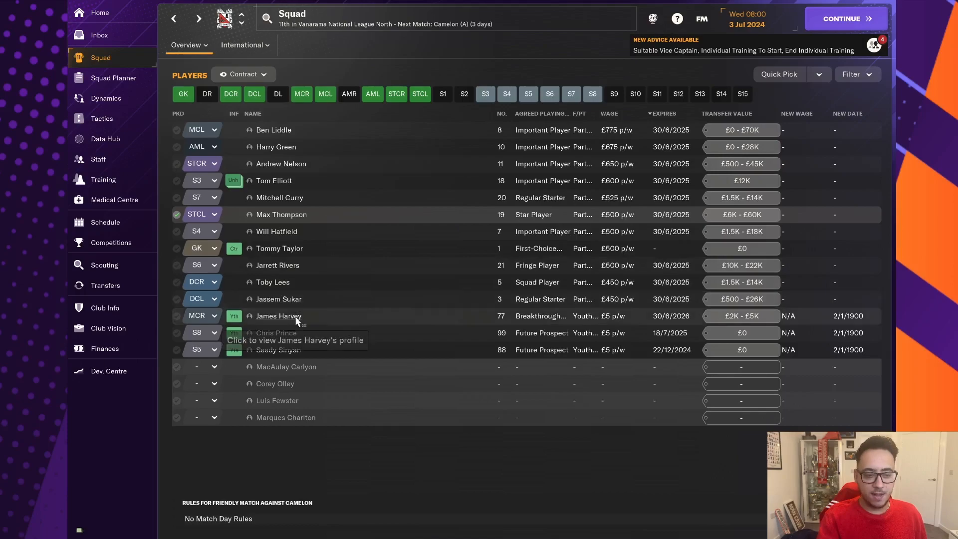
left_click(278, 317)
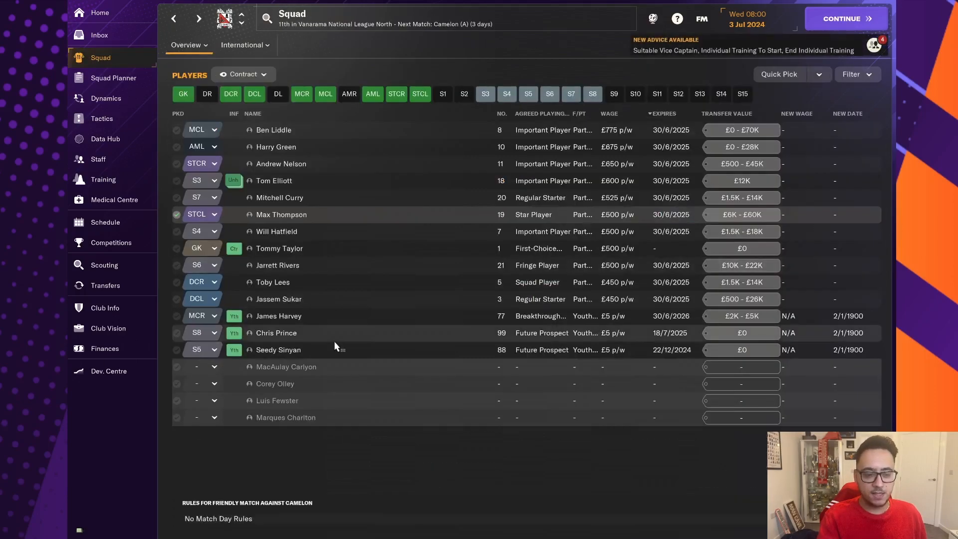
mouse_move(101, 118)
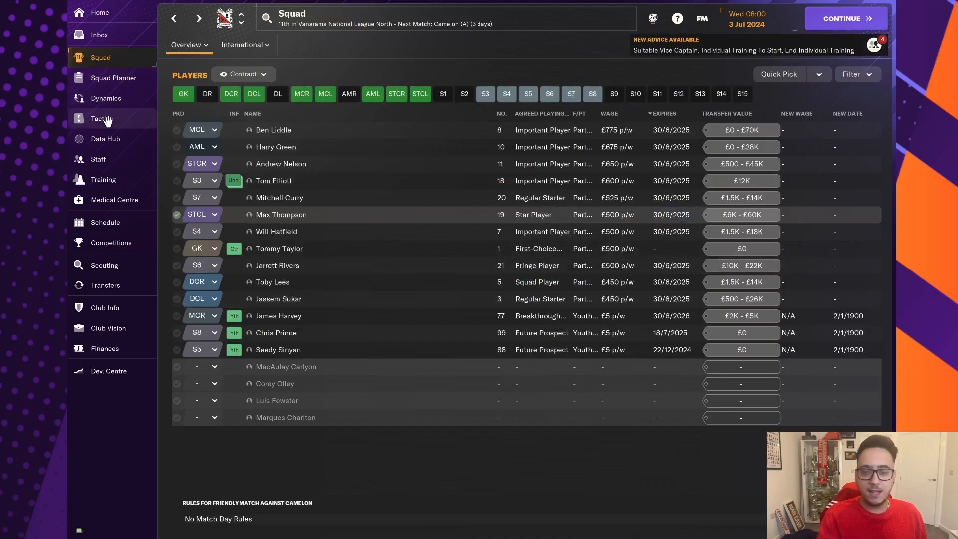
Step: Bring up the team's Positive 4-2-4 Wide tactics screen
left_click(101, 118)
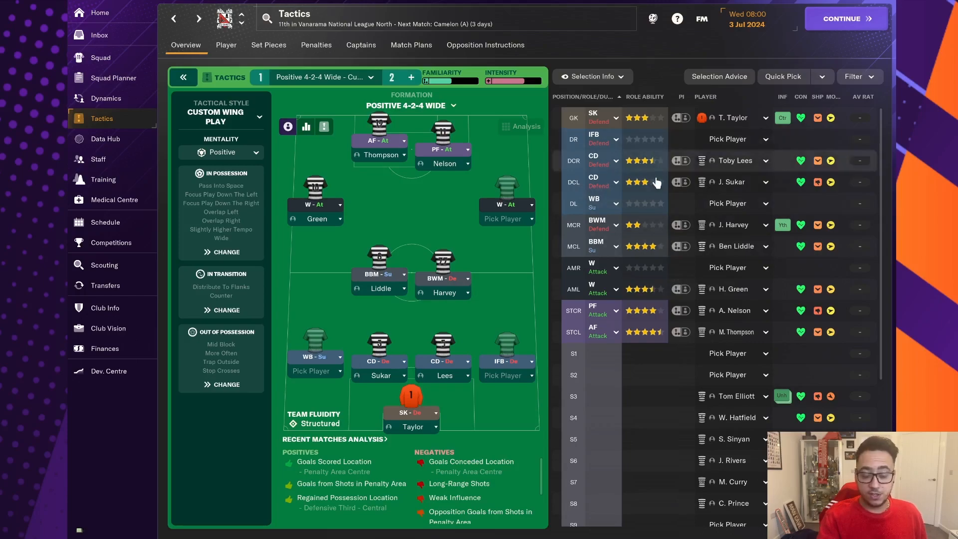
mouse_move(647, 233)
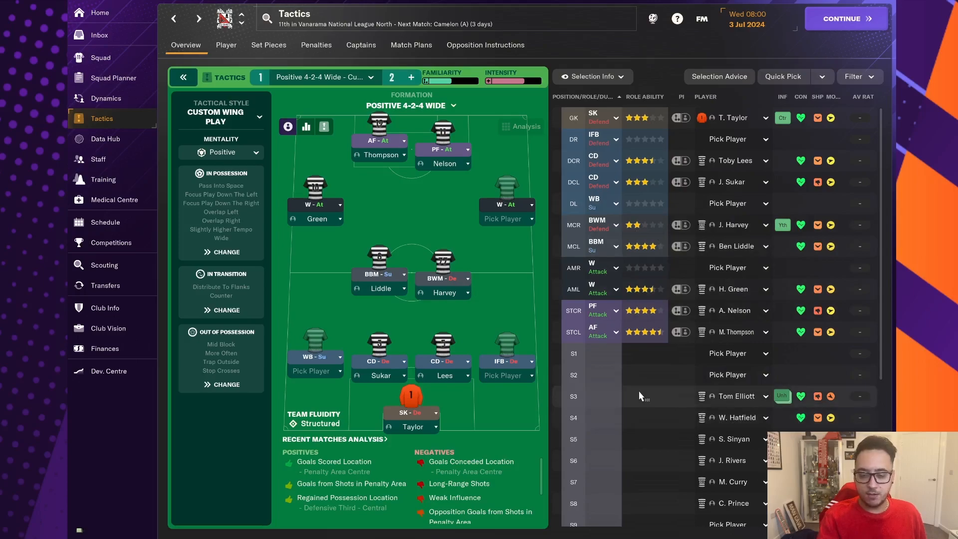
mouse_move(646, 397)
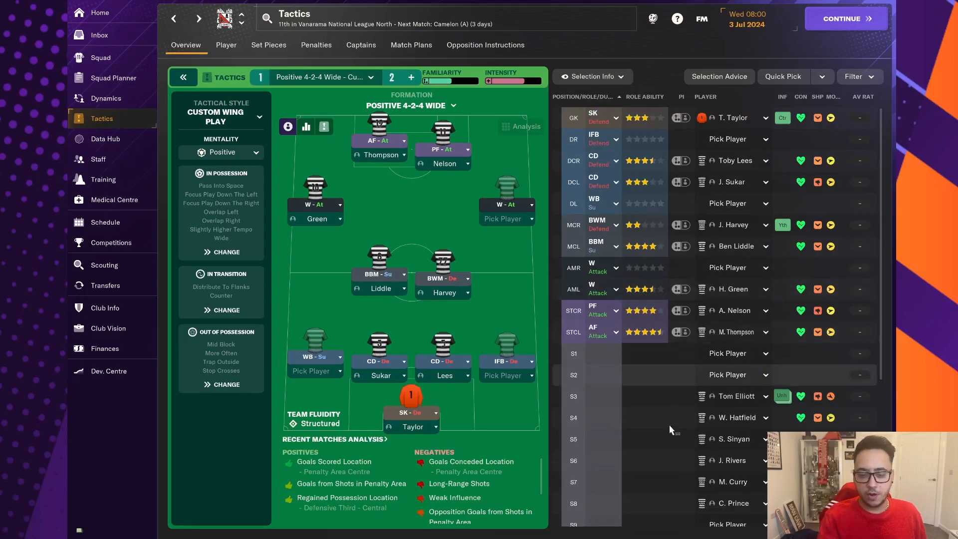
mouse_move(664, 483)
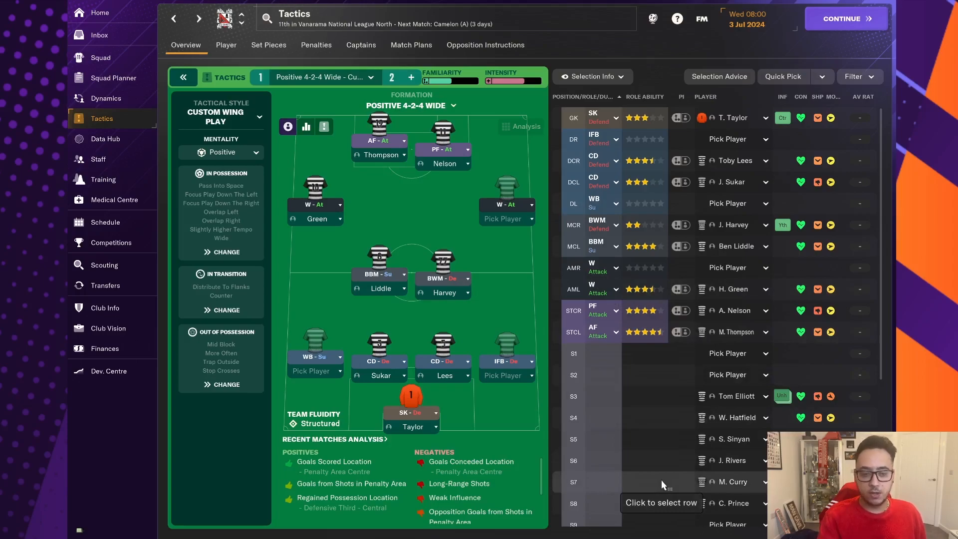
mouse_move(315, 201)
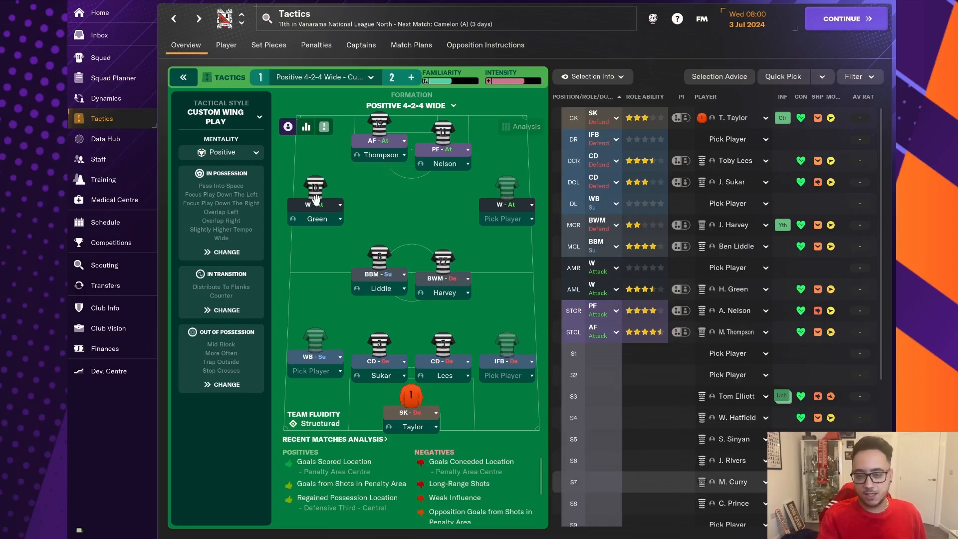
mouse_move(629, 399)
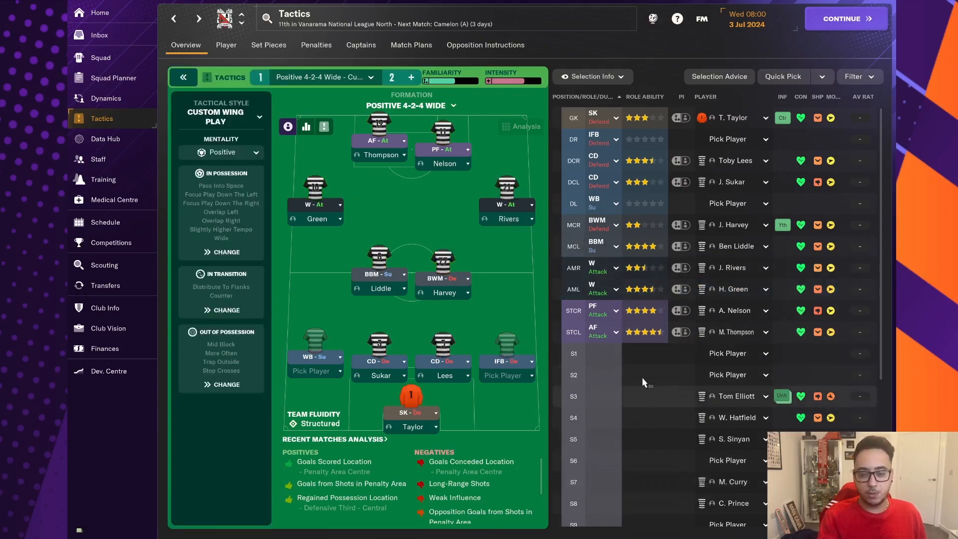
mouse_move(708, 440)
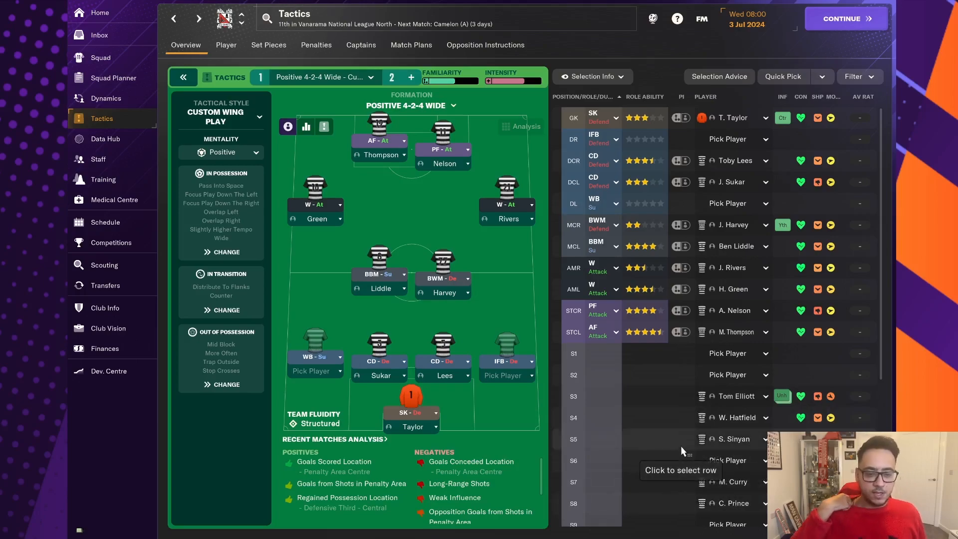
mouse_move(570, 394)
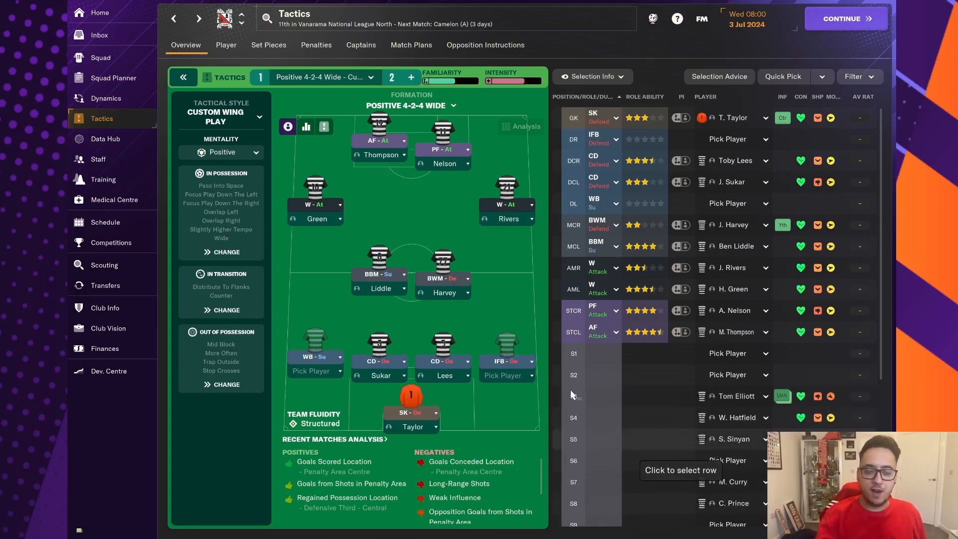
mouse_move(105, 348)
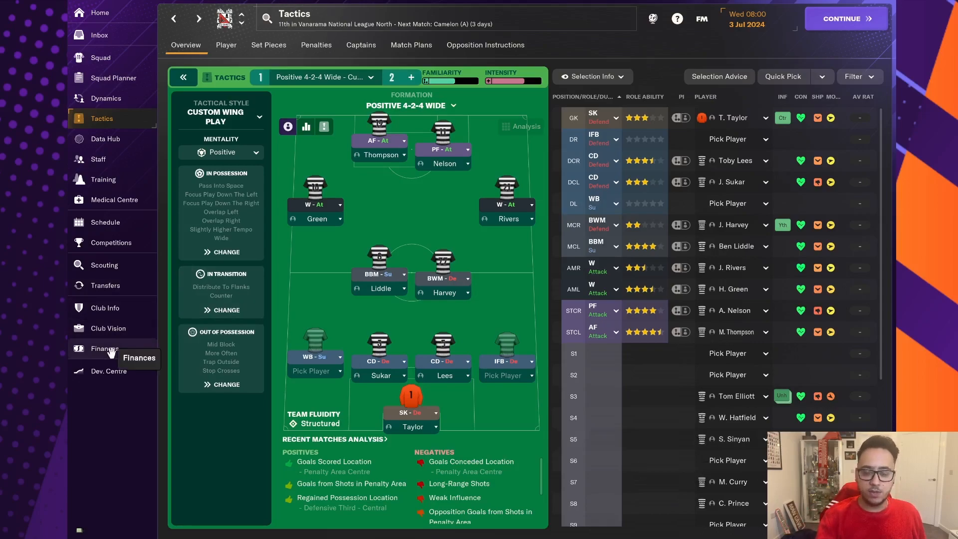
Step: Bring up the club finances summary with the £105,205 balance and wage budget
left_click(104, 349)
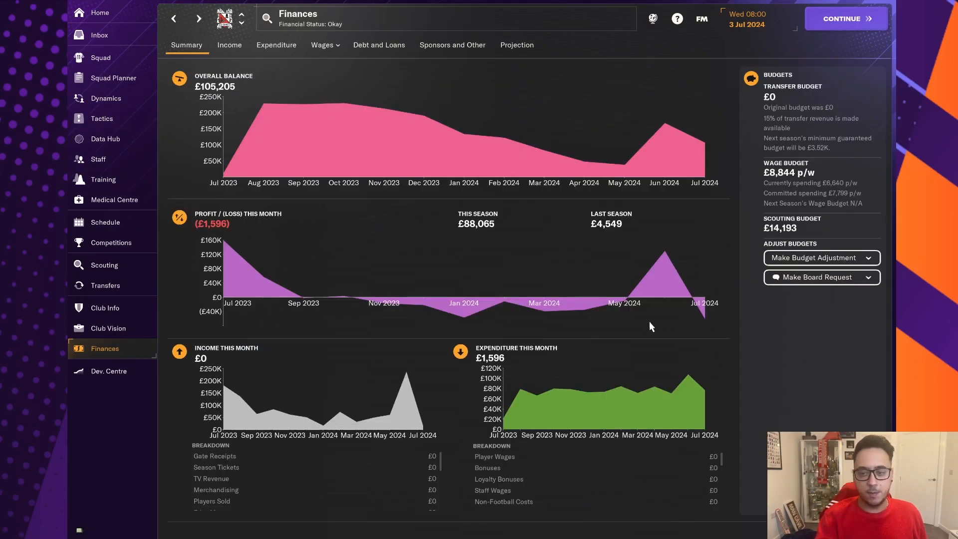
mouse_move(718, 366)
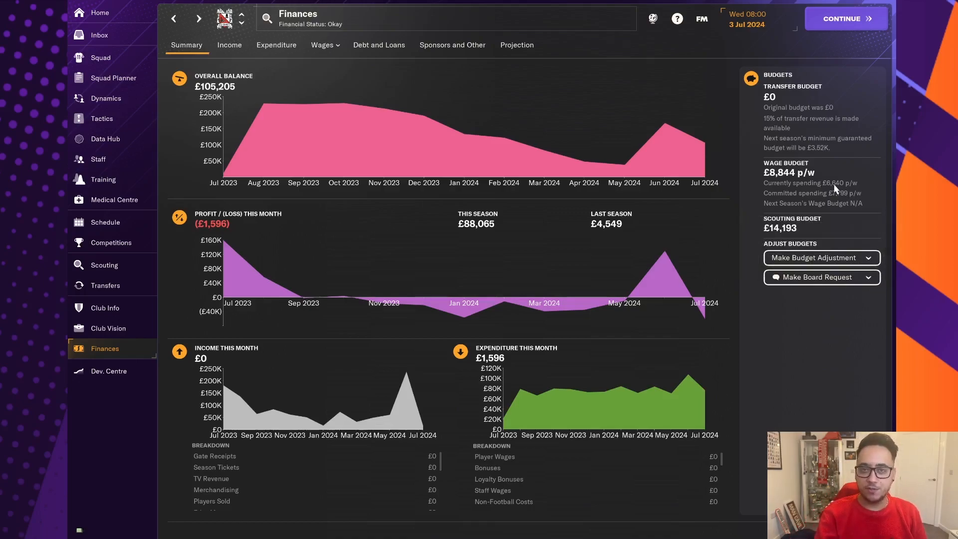
mouse_move(238, 187)
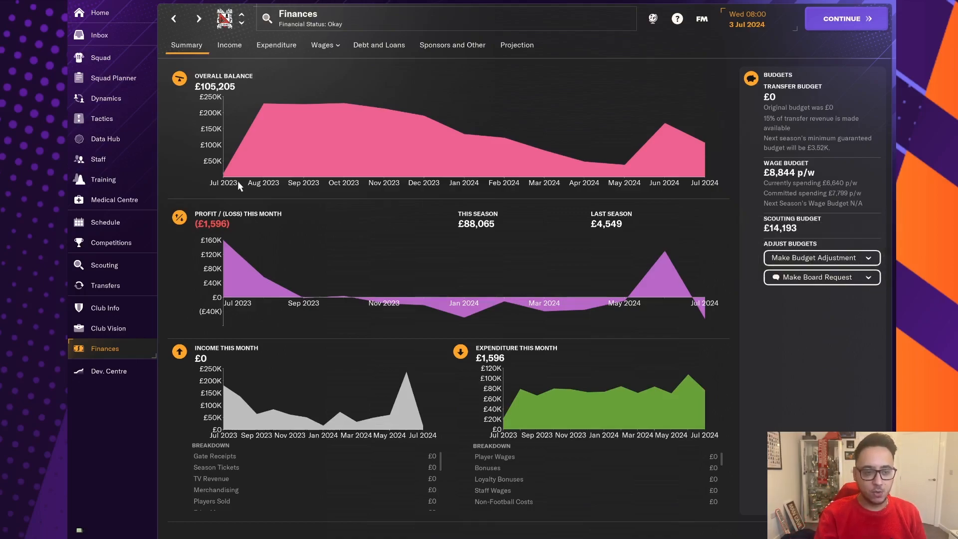
mouse_move(113, 78)
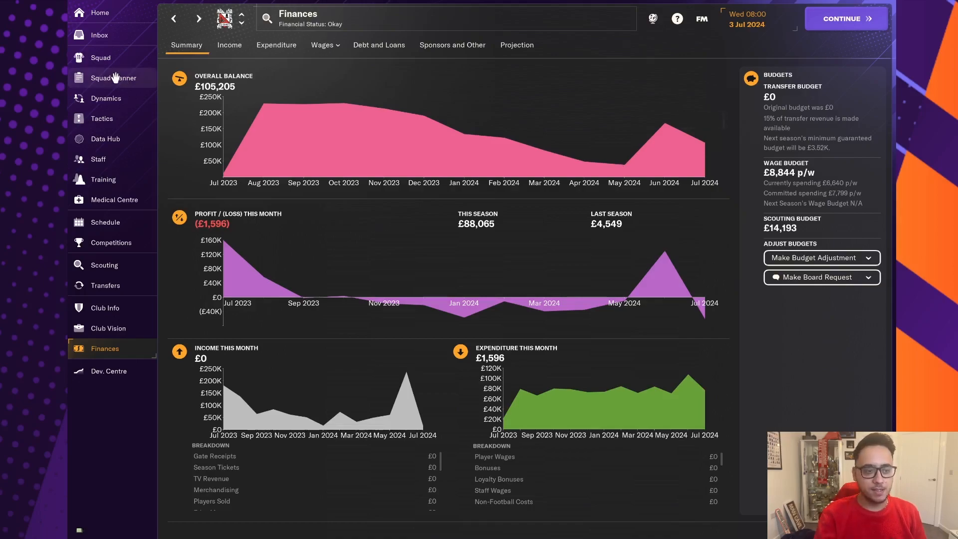
mouse_move(296, 135)
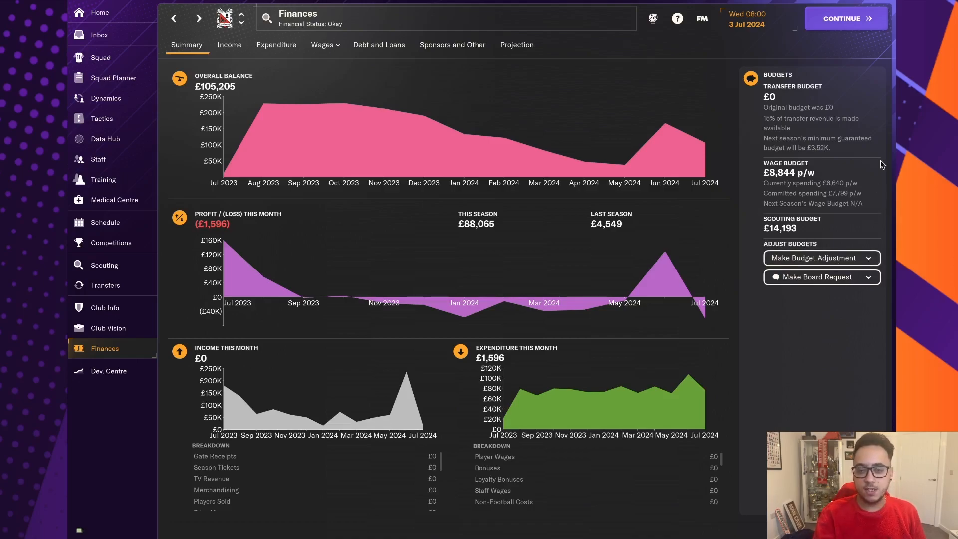
mouse_move(846, 18)
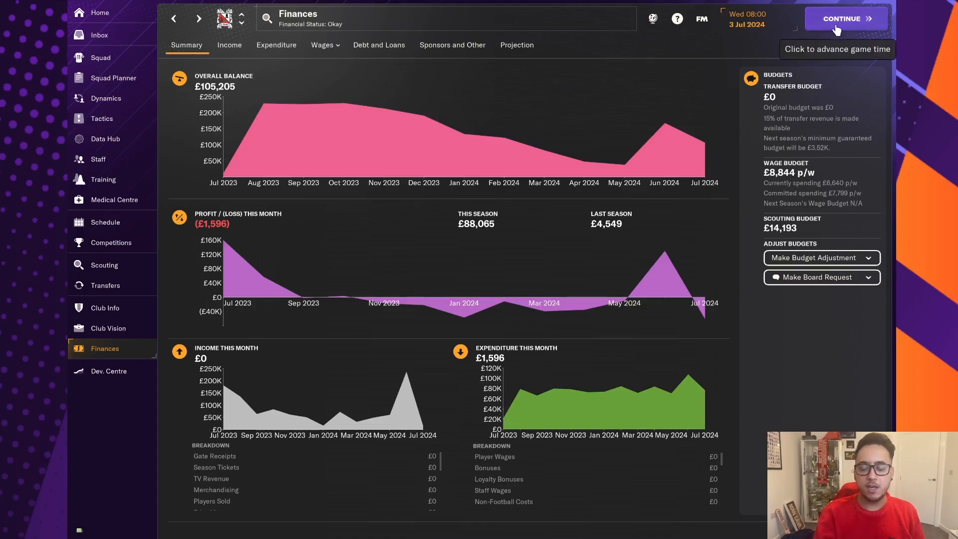
left_click(845, 18)
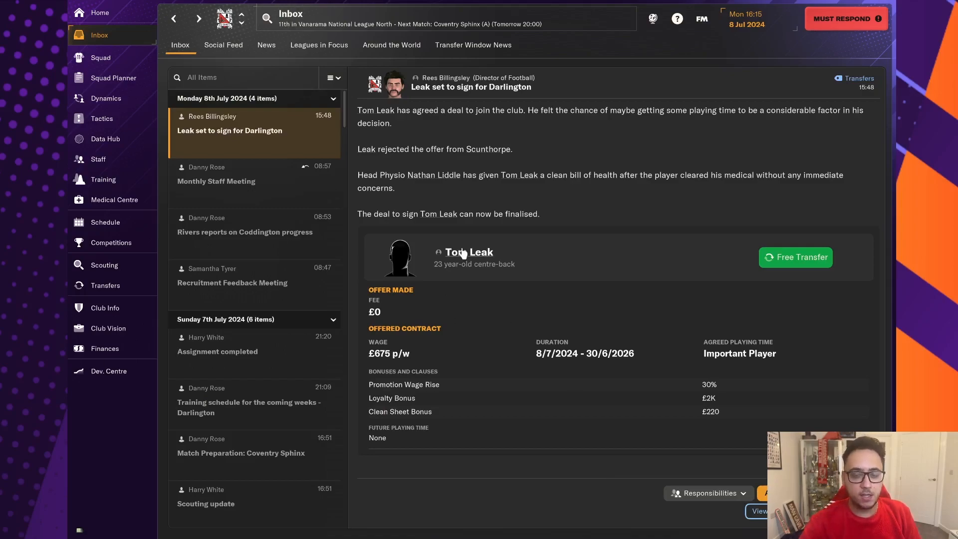
left_click(469, 251)
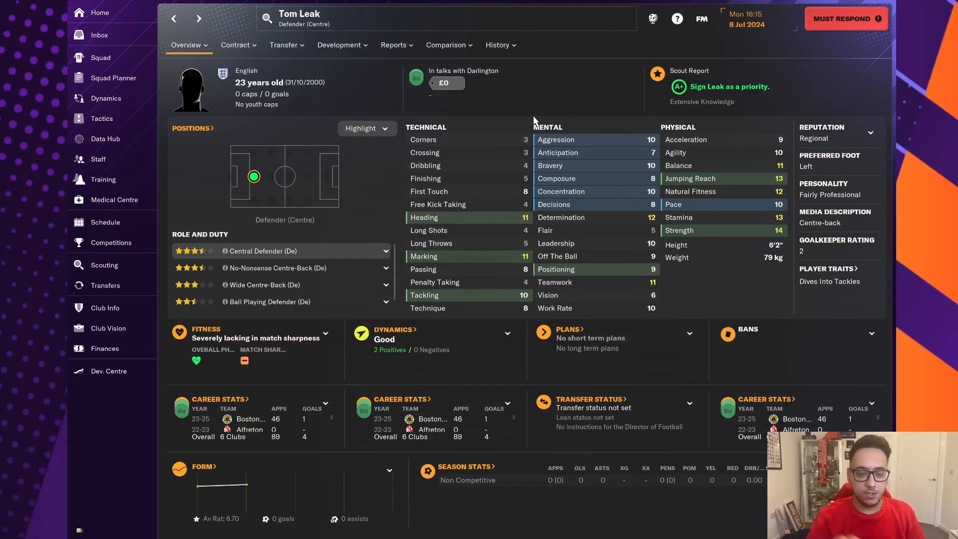
mouse_move(562, 118)
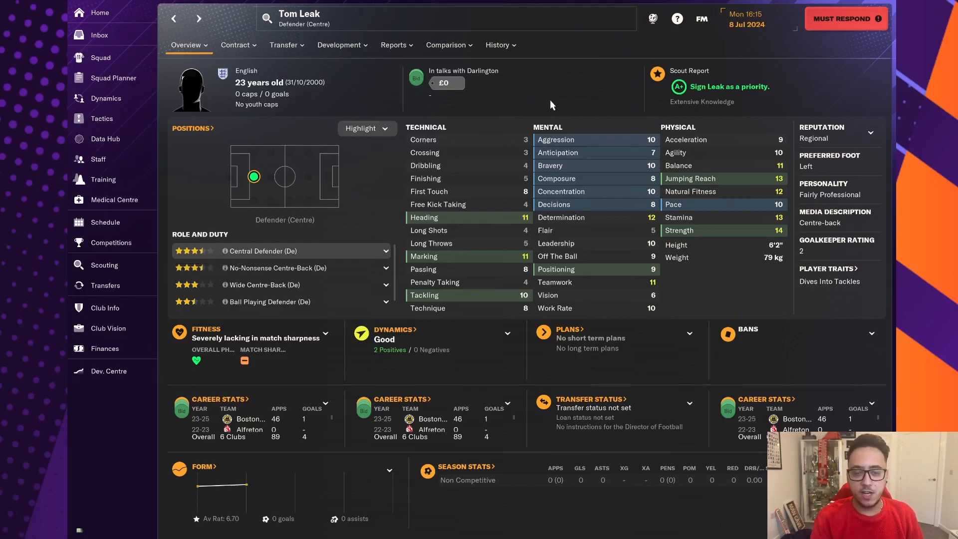
mouse_move(416, 78)
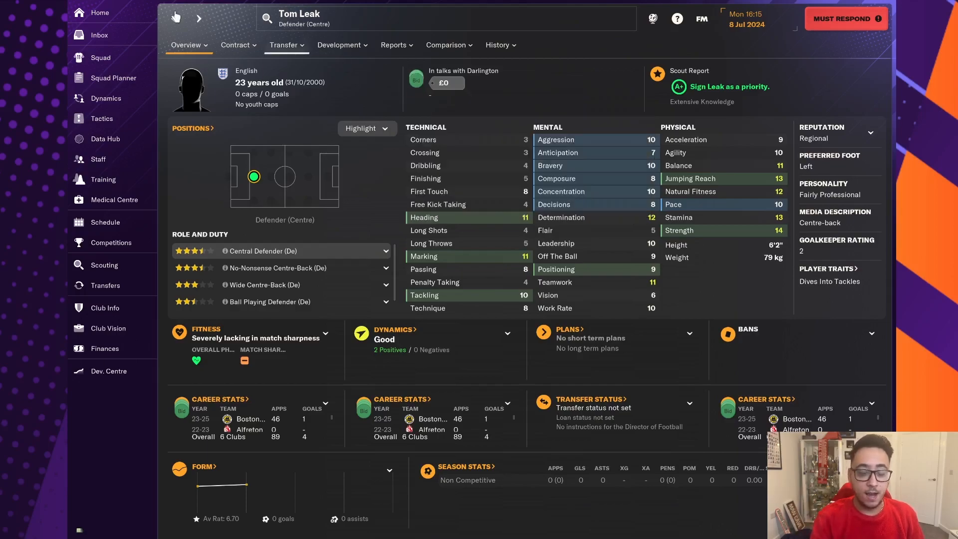
left_click(99, 35)
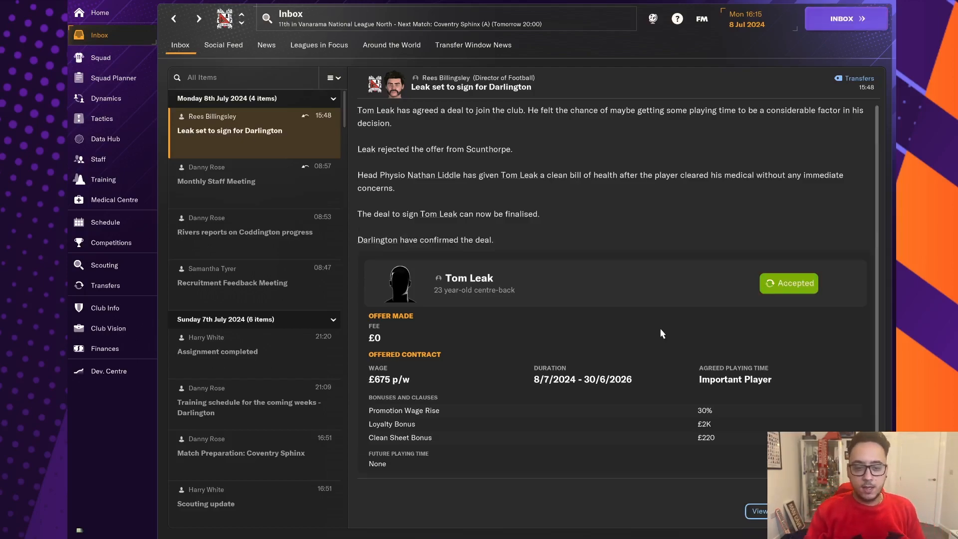
mouse_move(108, 328)
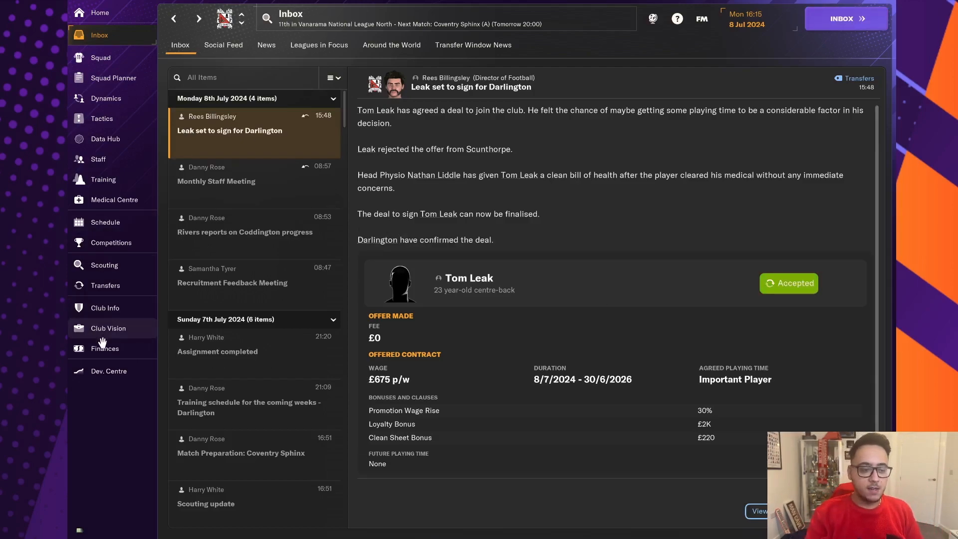
left_click(104, 348)
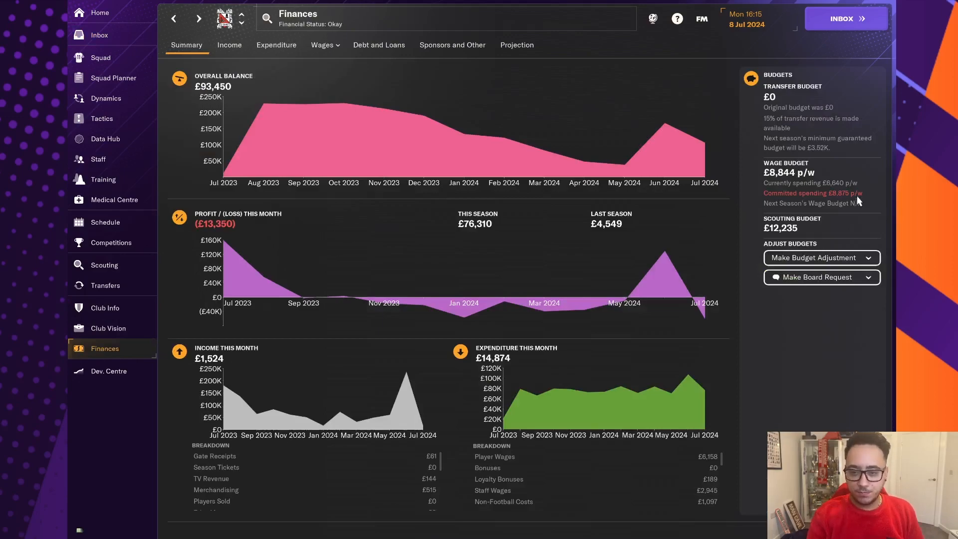
mouse_move(803, 181)
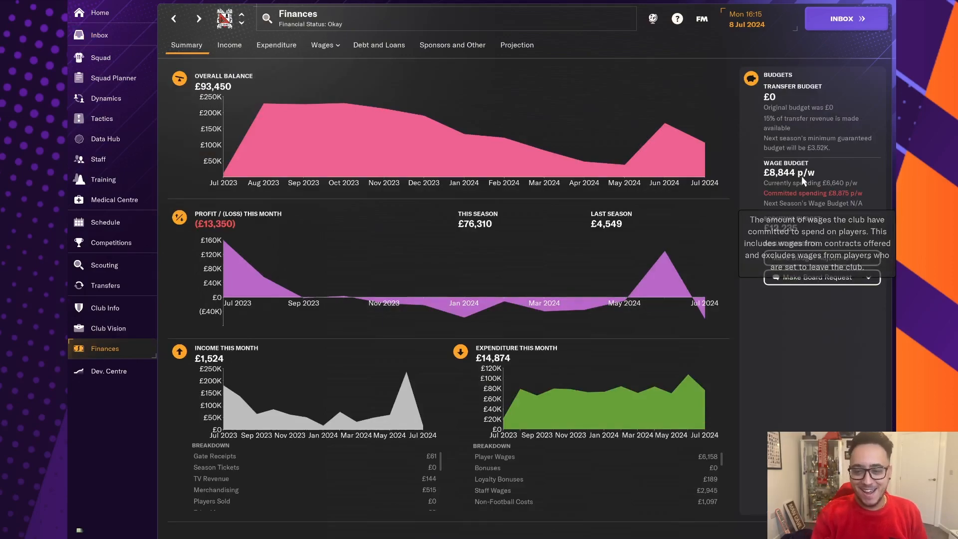
left_click(99, 35)
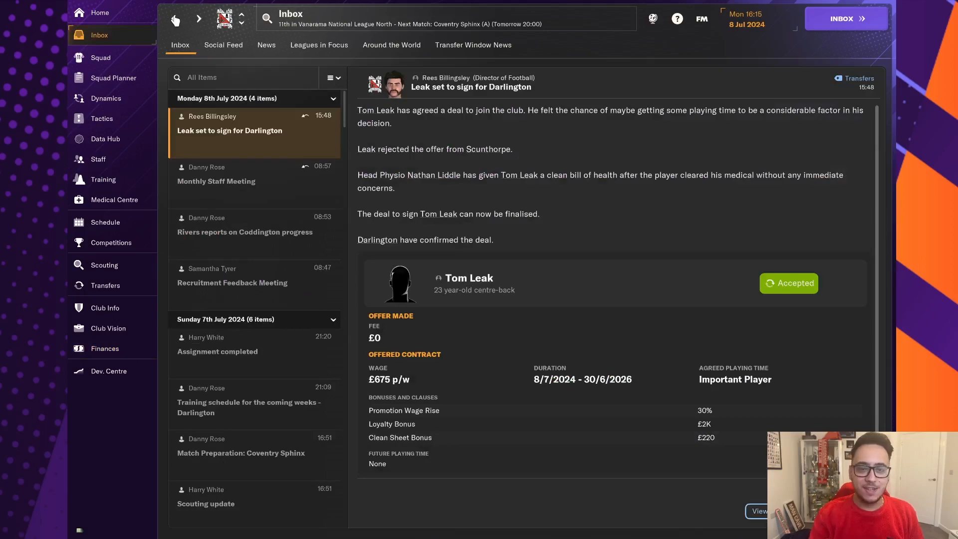
mouse_move(314, 164)
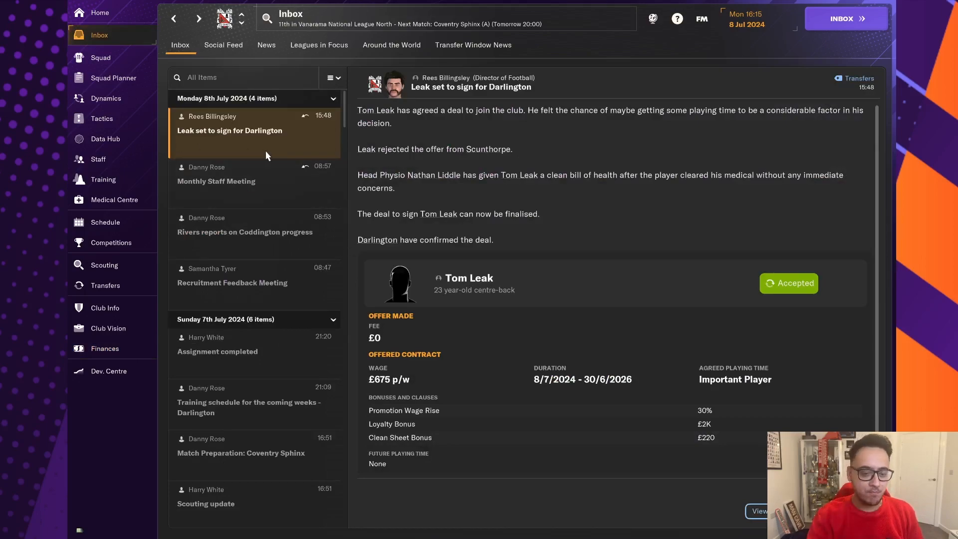
mouse_move(113, 77)
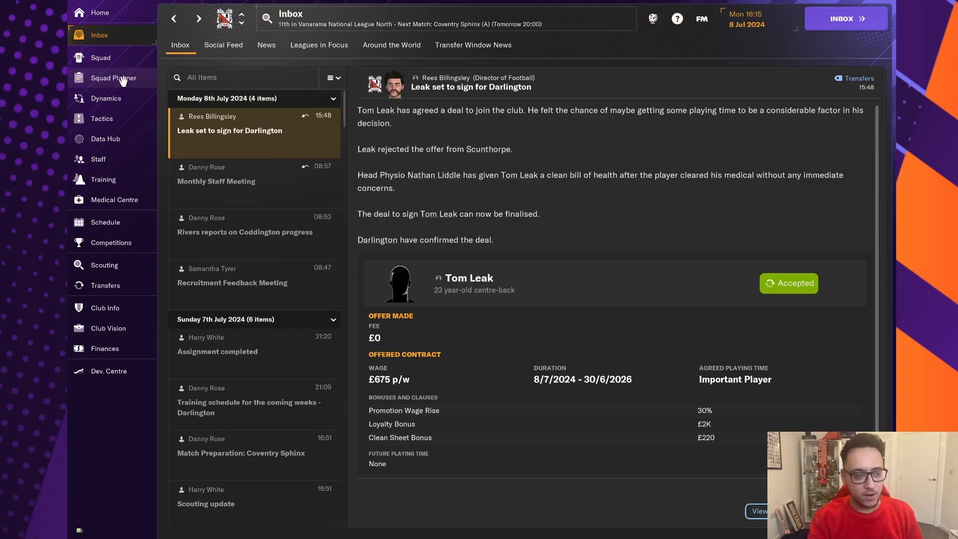
mouse_move(101, 58)
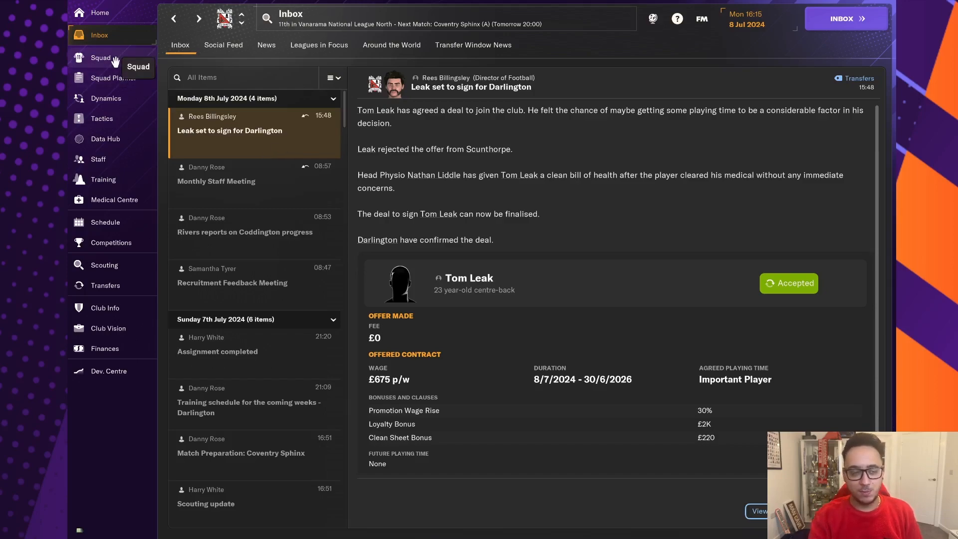
mouse_move(121, 357)
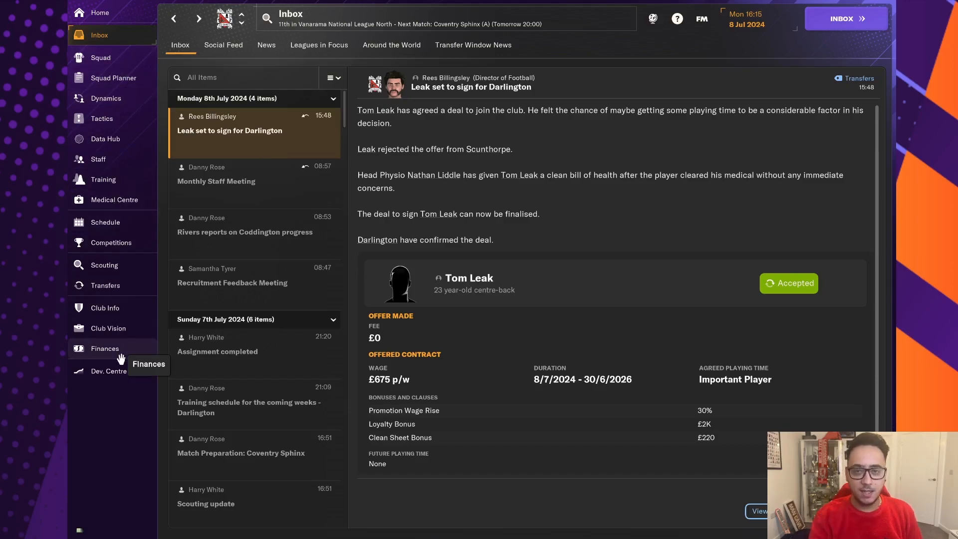
mouse_move(121, 110)
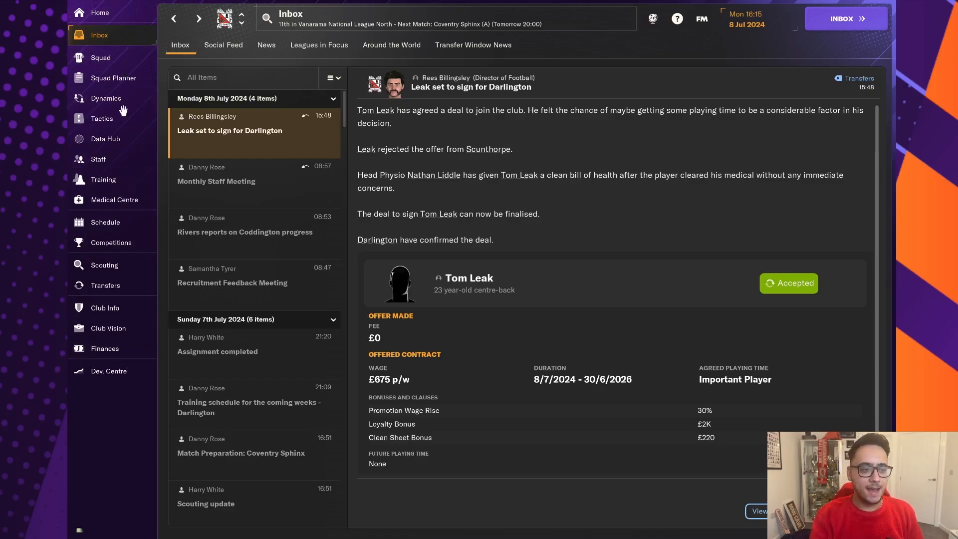
left_click(102, 118)
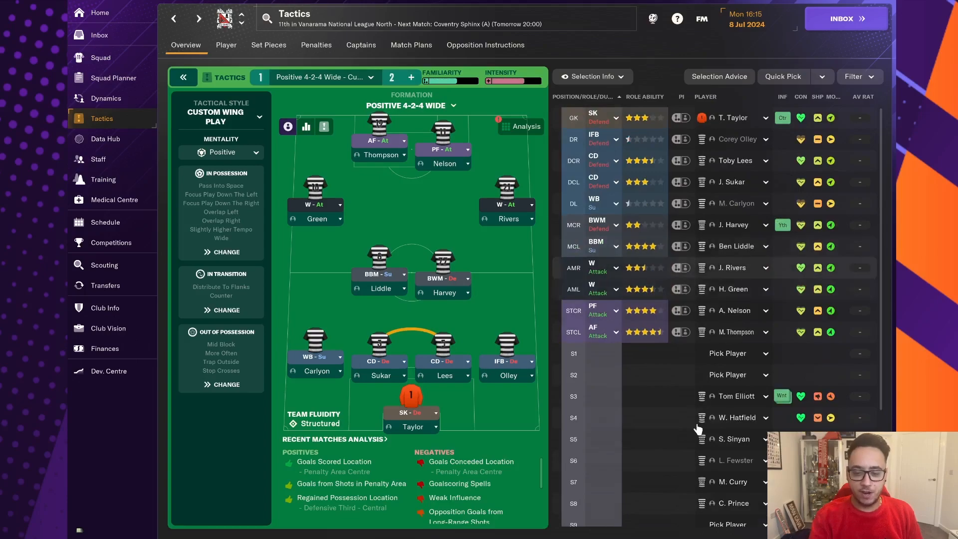
left_click(735, 396)
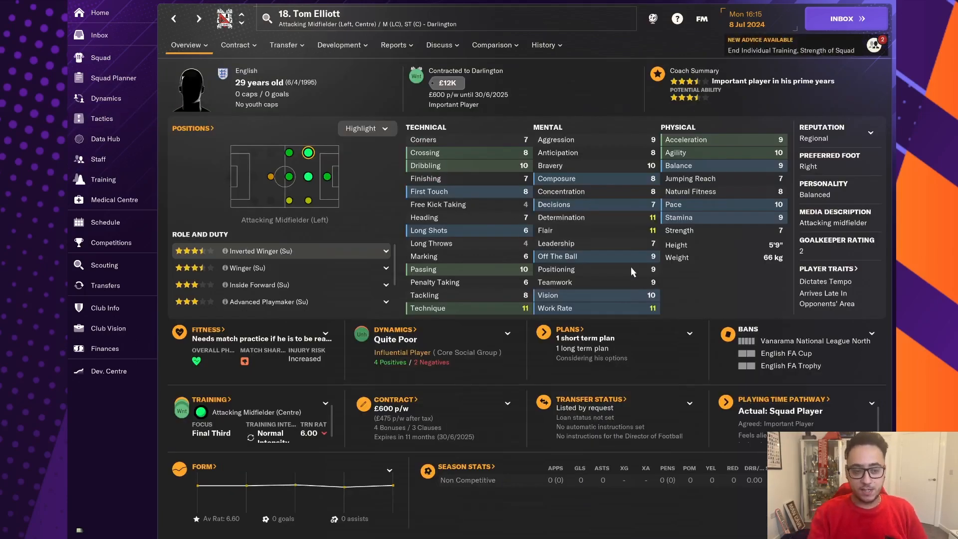
left_click(102, 119)
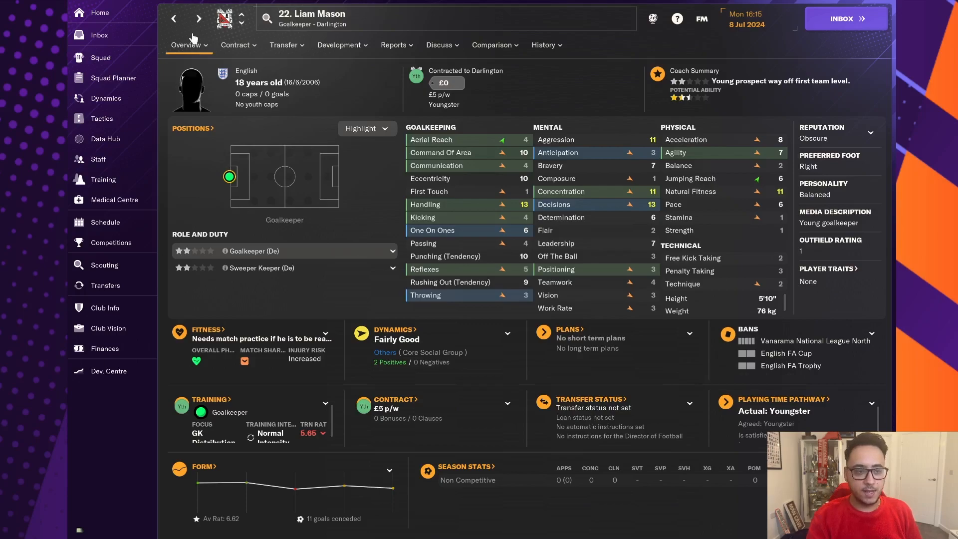
left_click(101, 119)
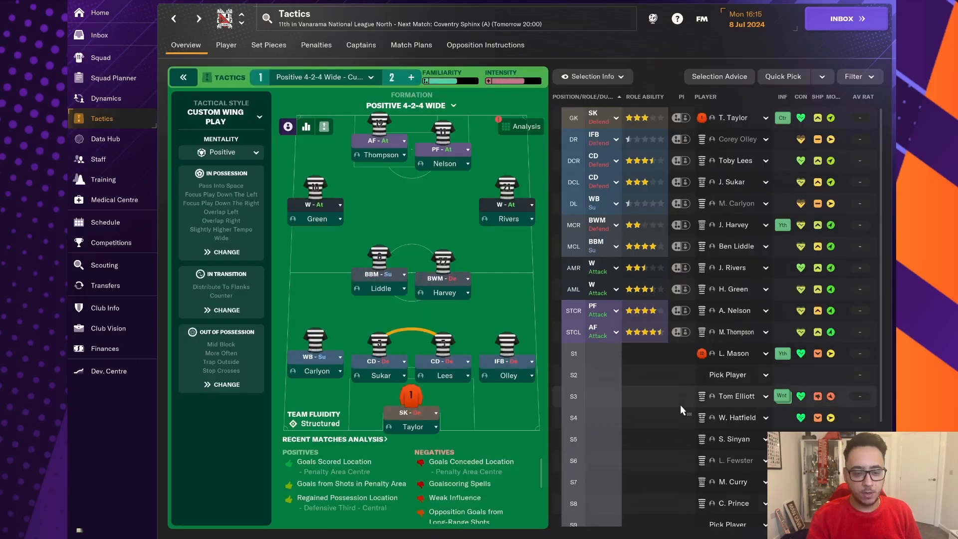
Step: Check the Squad screen and go back to the inbox on Leak's signing message
left_click(99, 57)
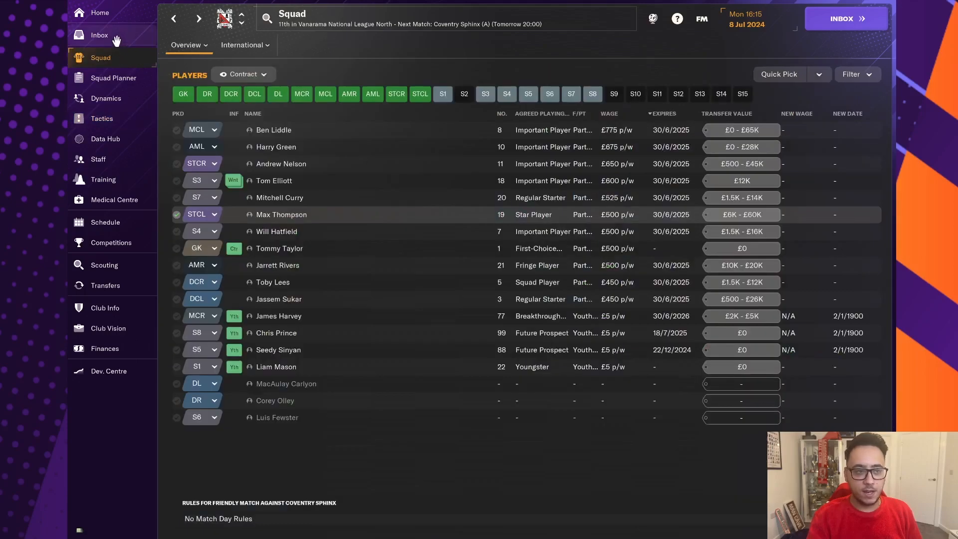
left_click(99, 35)
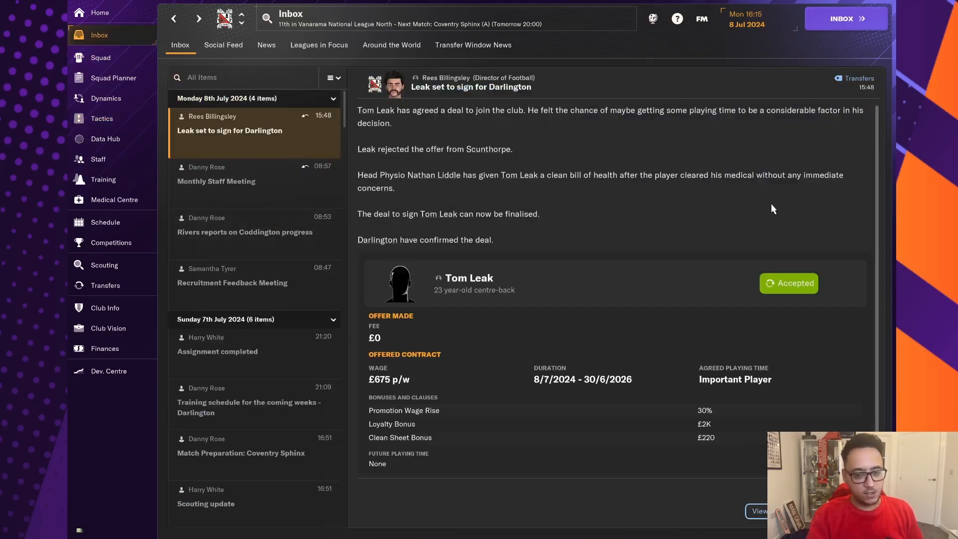
mouse_move(105, 285)
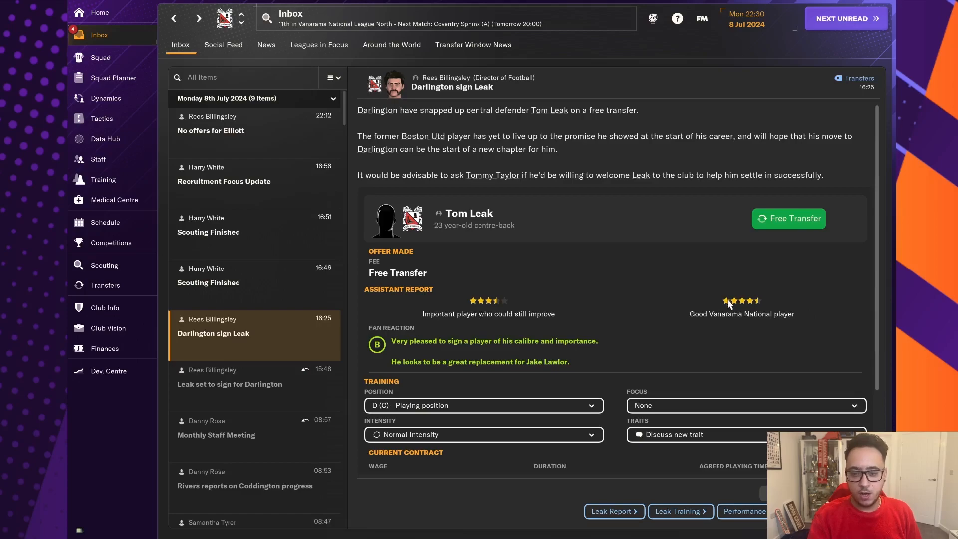
mouse_move(784, 307)
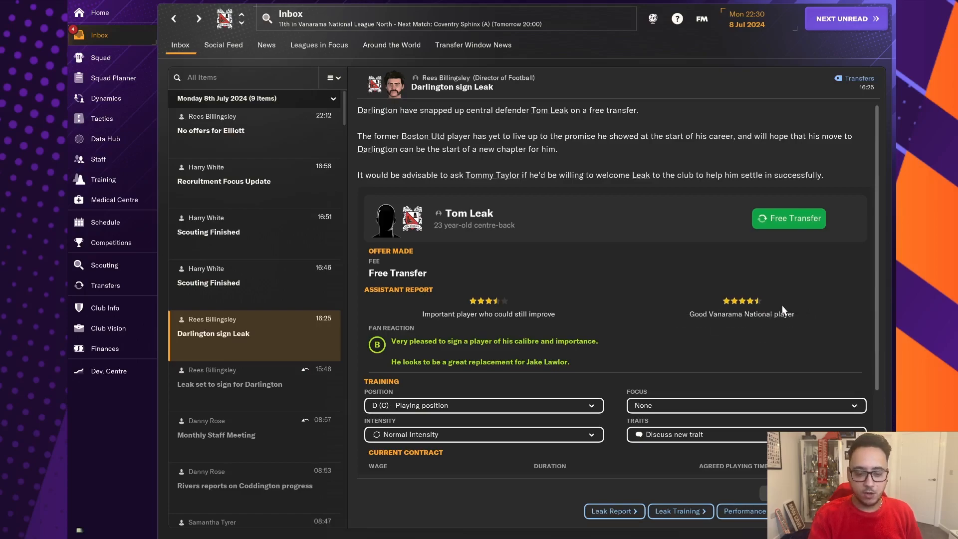
mouse_move(456, 346)
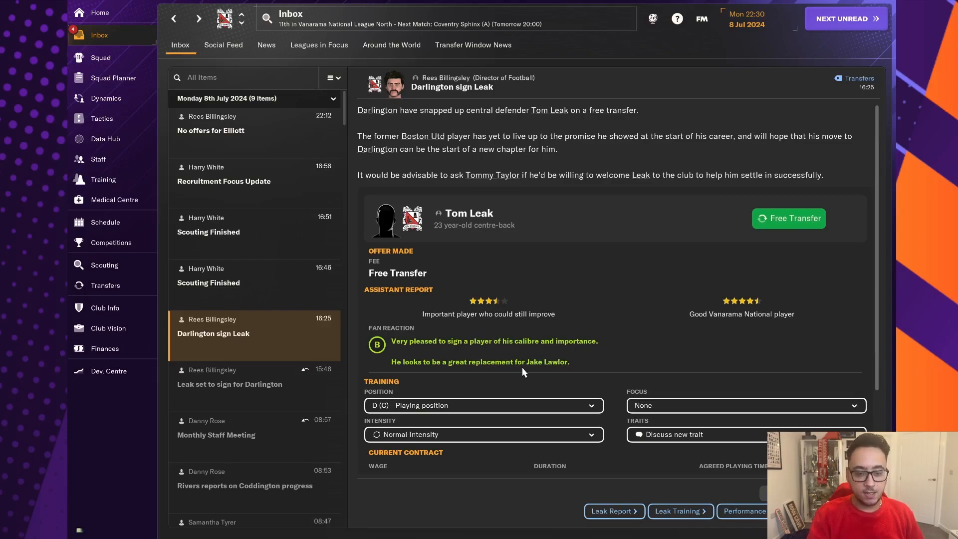
mouse_move(120, 105)
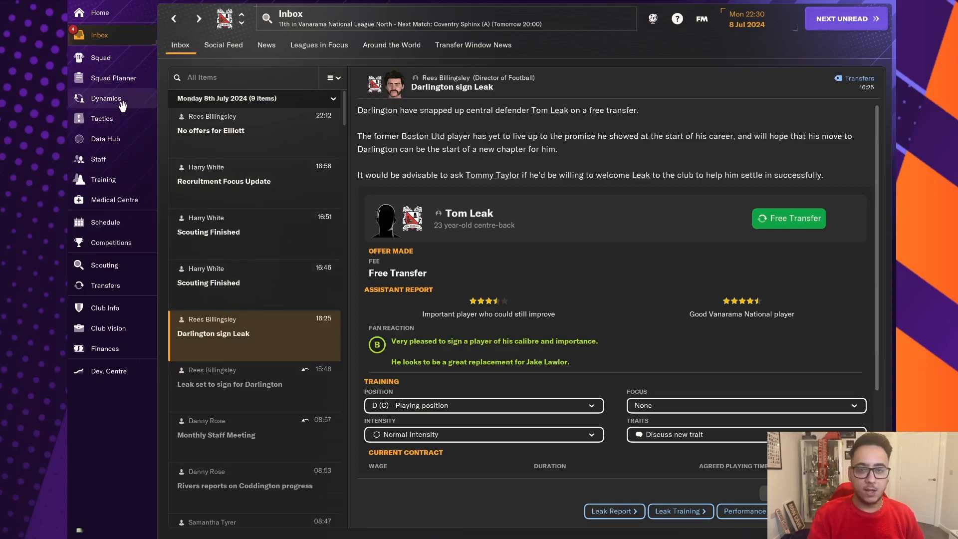
Step: Advance the game to 14 July and Harry Perritt's agreed free-transfer message
left_click(102, 119)
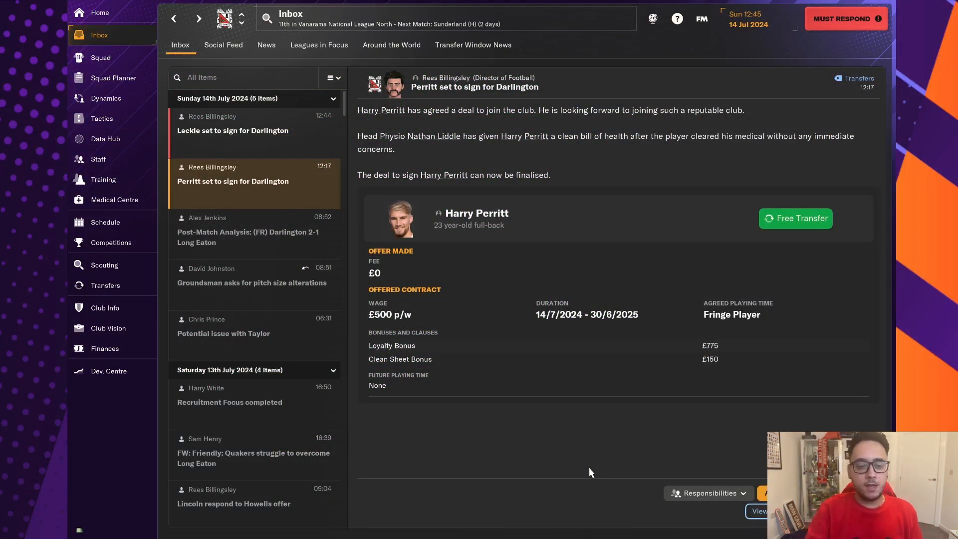
Step: Review Harry Perritt's player profile from his signing message, then return to the inbox messages
left_click(476, 212)
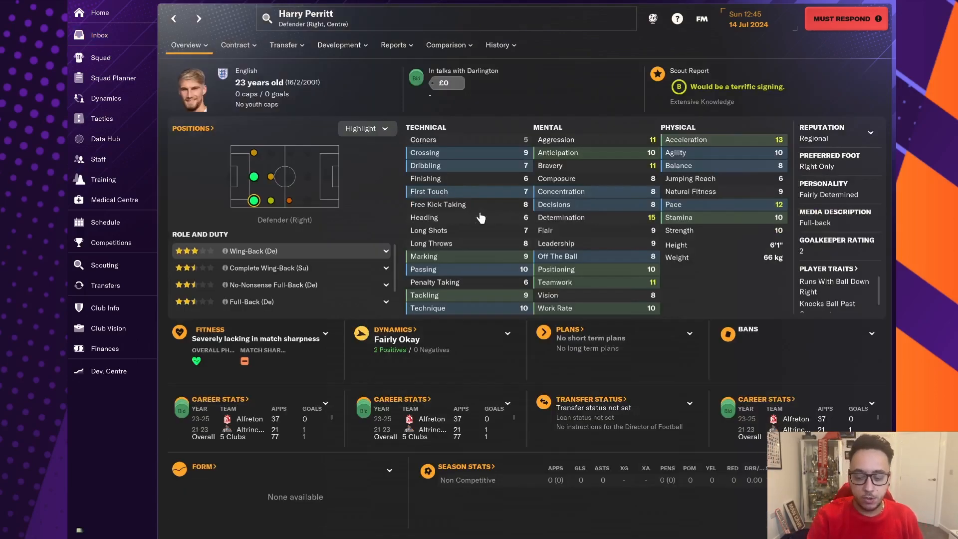
mouse_move(361, 116)
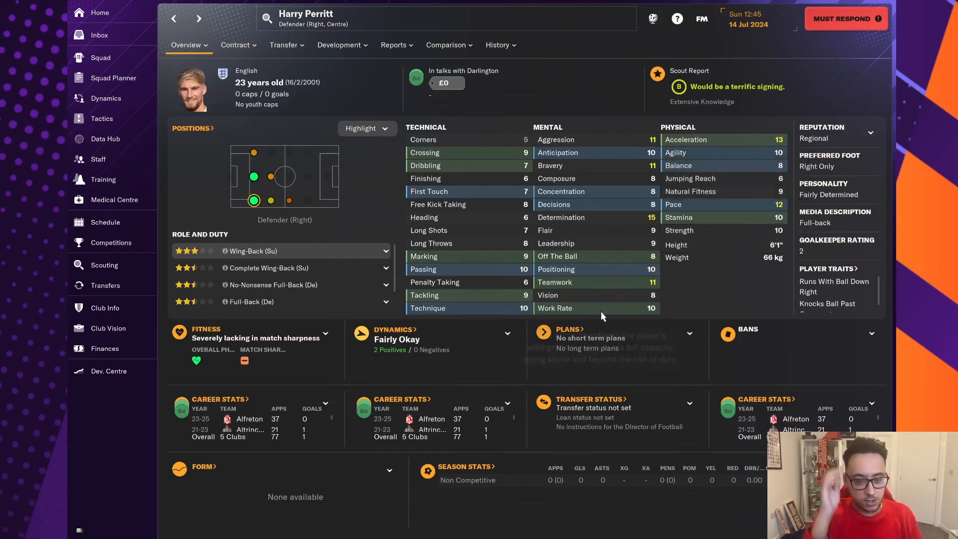
mouse_move(256, 137)
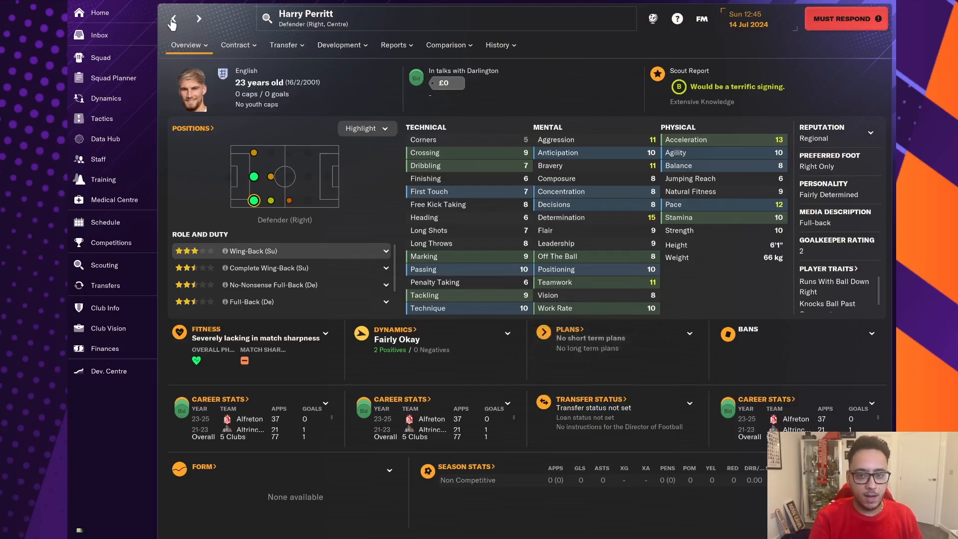
left_click(99, 35)
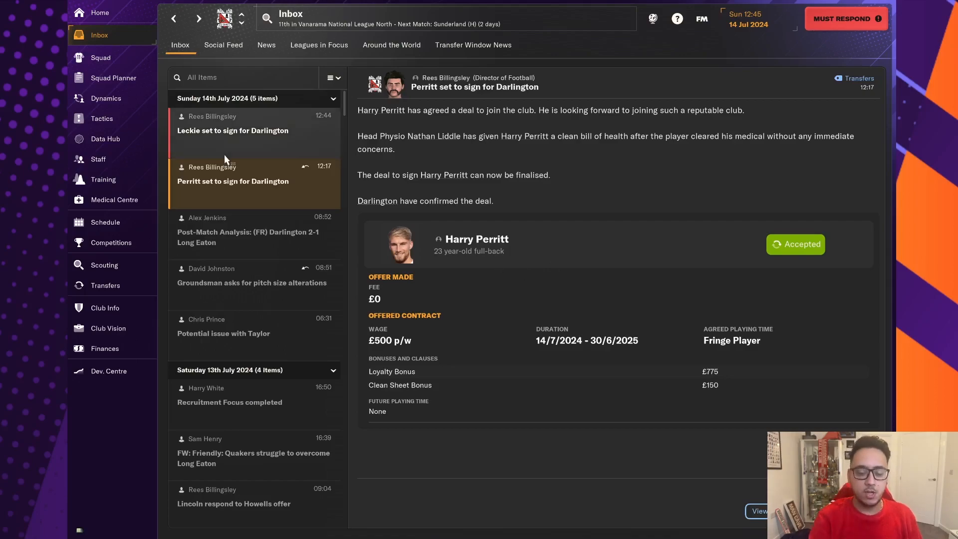
left_click(102, 117)
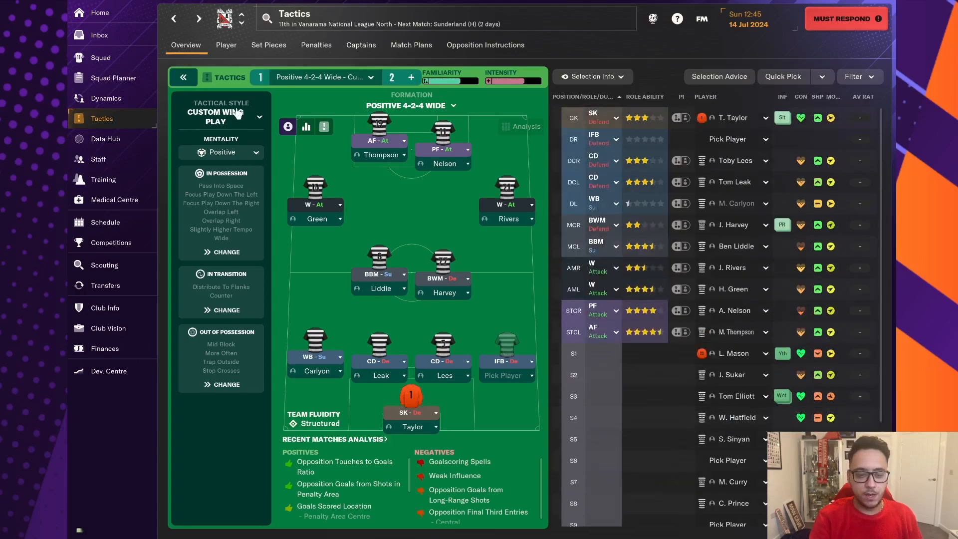
left_click(99, 35)
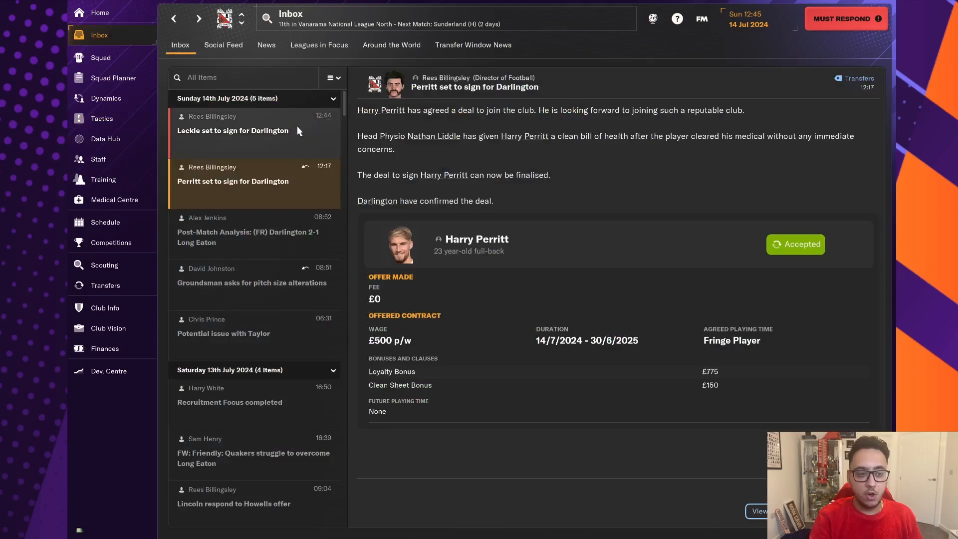
Step: Read Leckie's transfer message and browse Squad, Home, Dynamics and Tactics screens
left_click(233, 129)
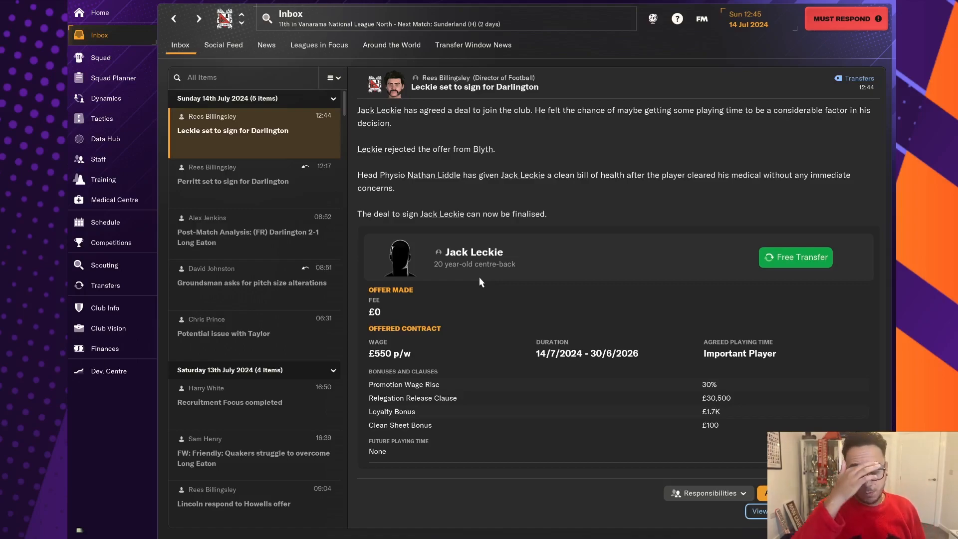
mouse_move(129, 84)
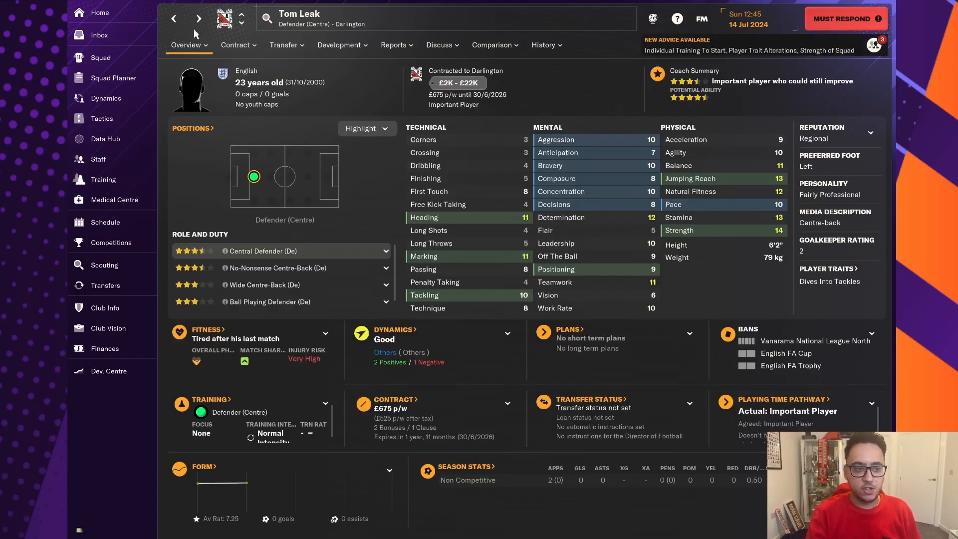
left_click(100, 57)
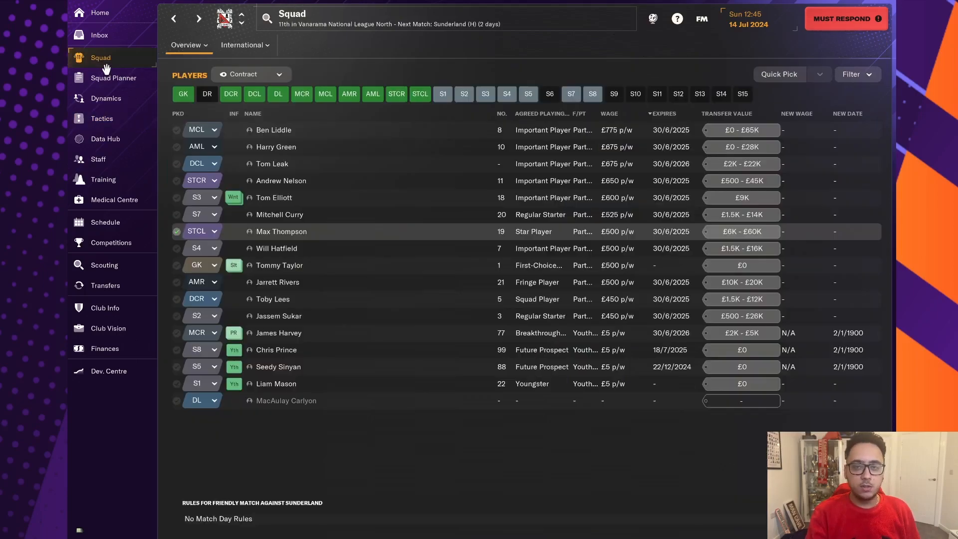
left_click(98, 12)
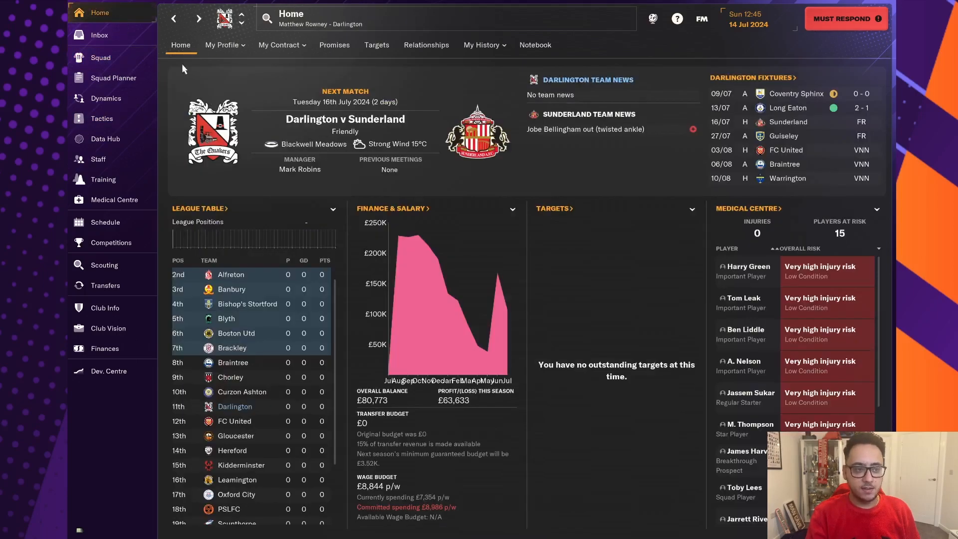
left_click(98, 35)
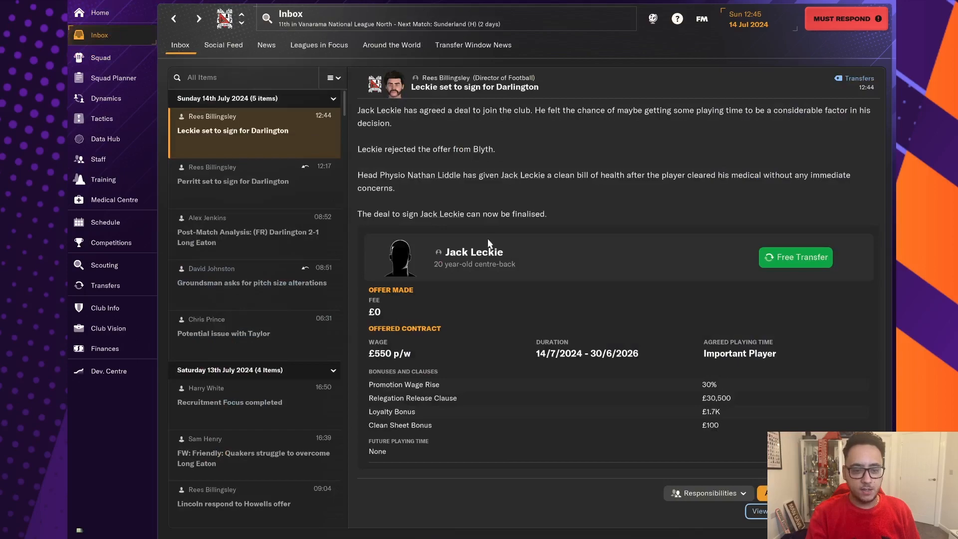
mouse_move(475, 252)
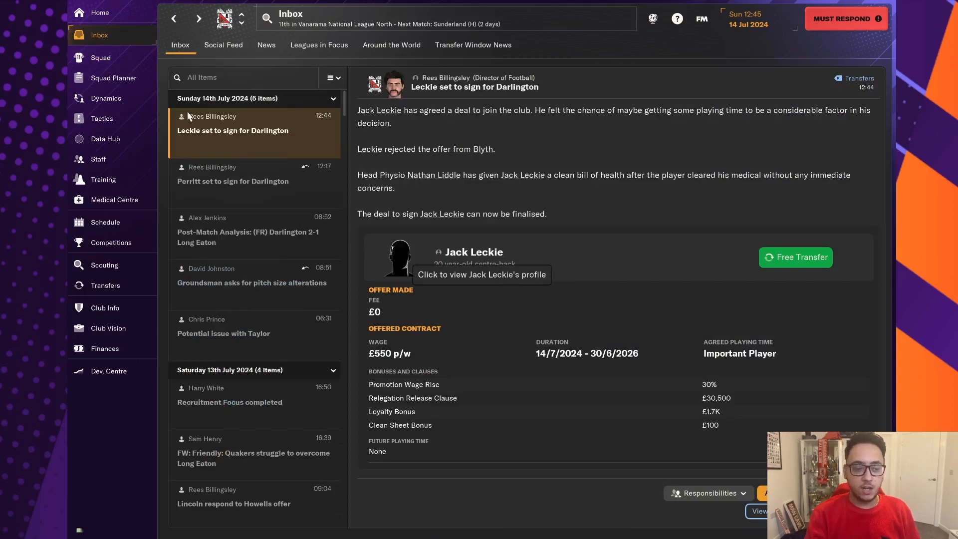
left_click(106, 98)
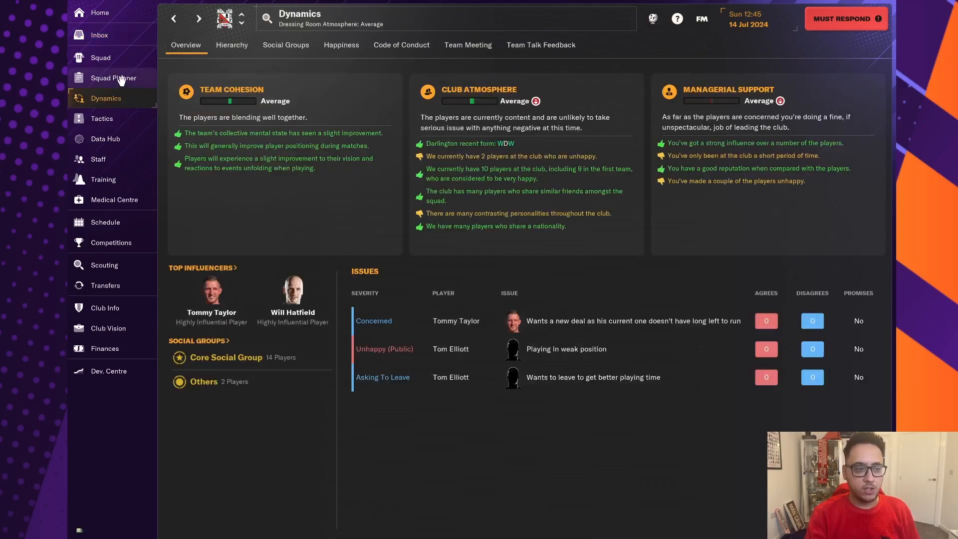
left_click(100, 57)
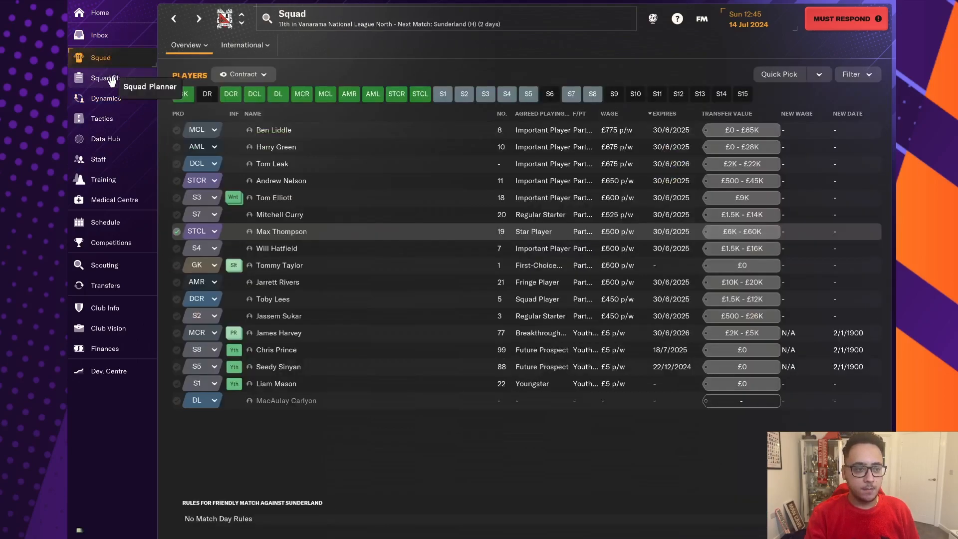
left_click(101, 118)
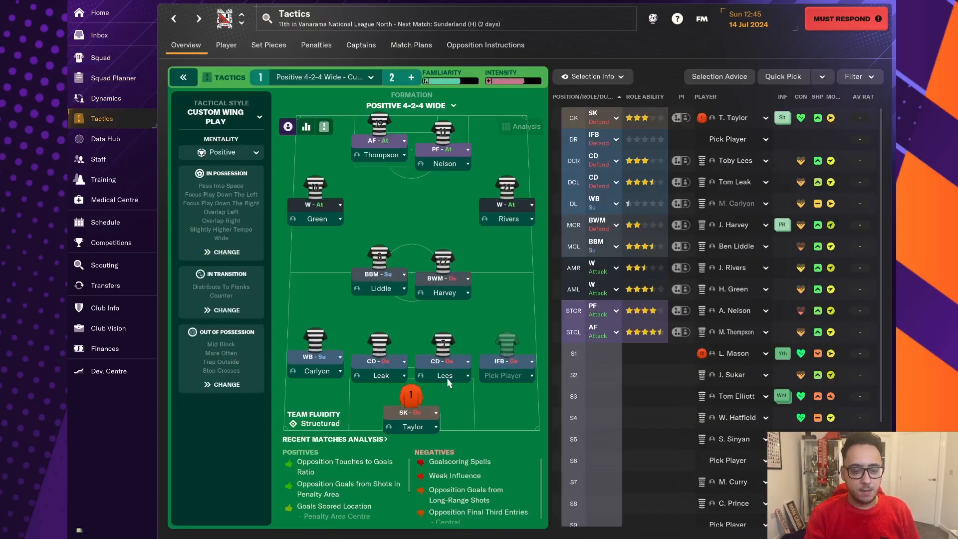
left_click(734, 160)
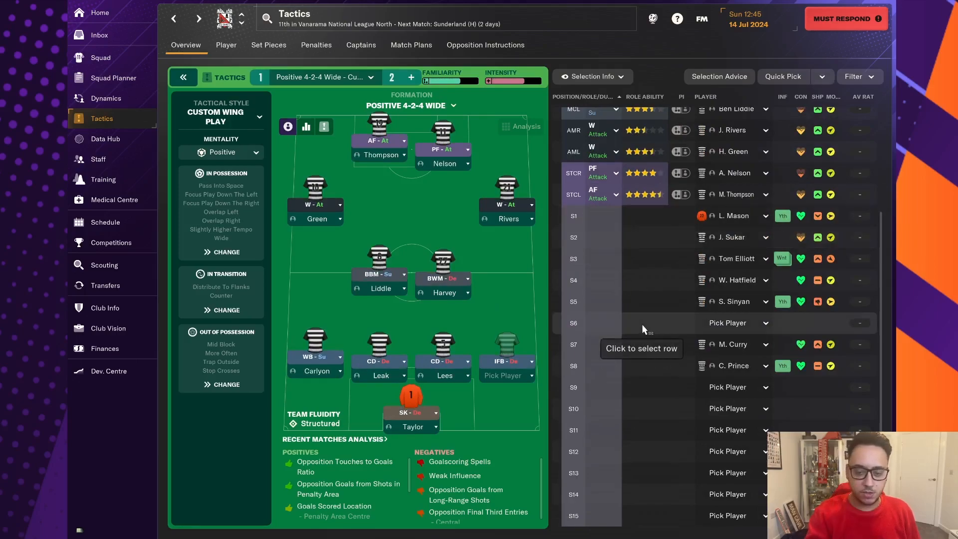
mouse_move(656, 255)
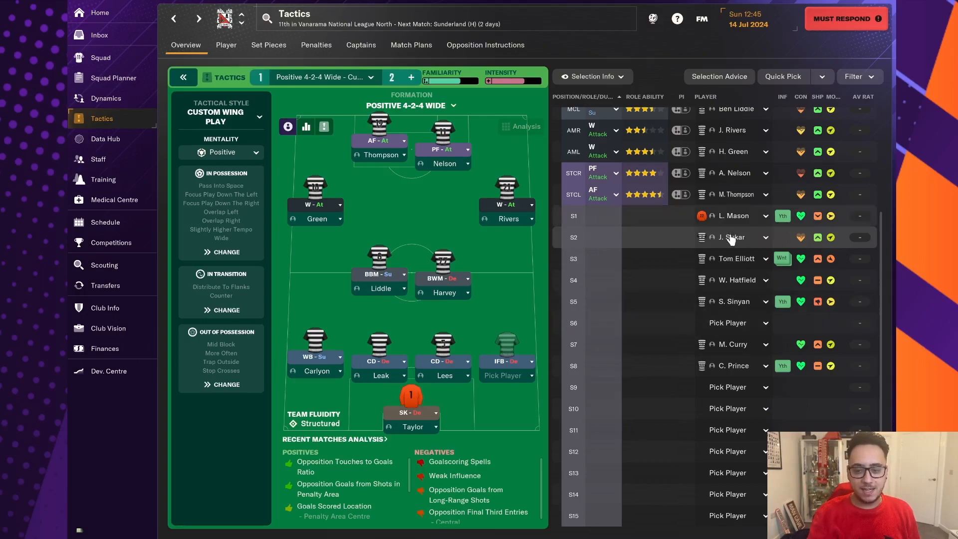
left_click(731, 237)
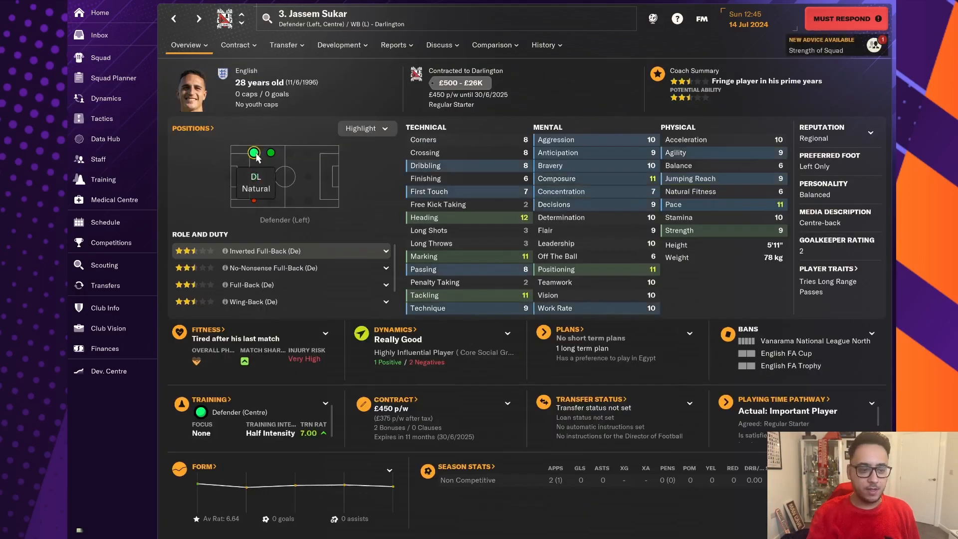
left_click(102, 117)
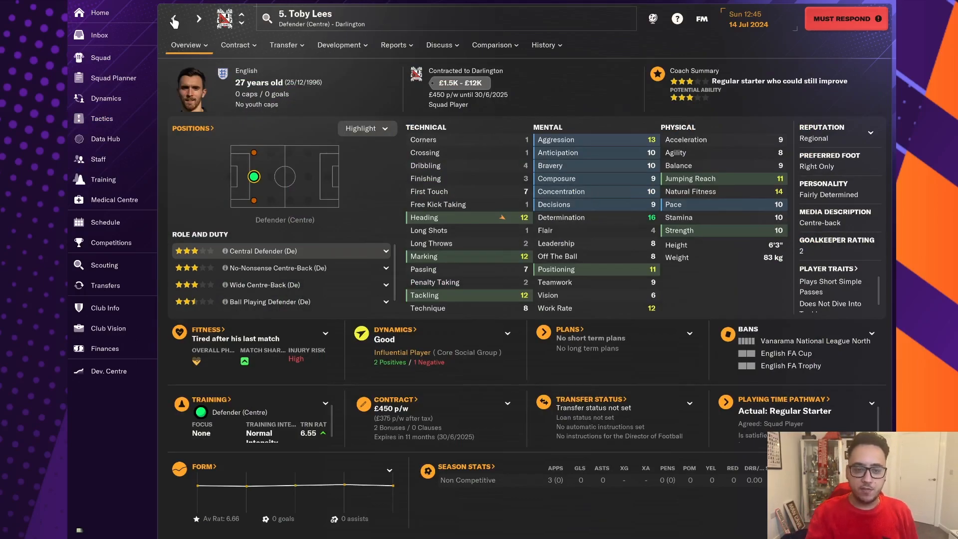
left_click(100, 58)
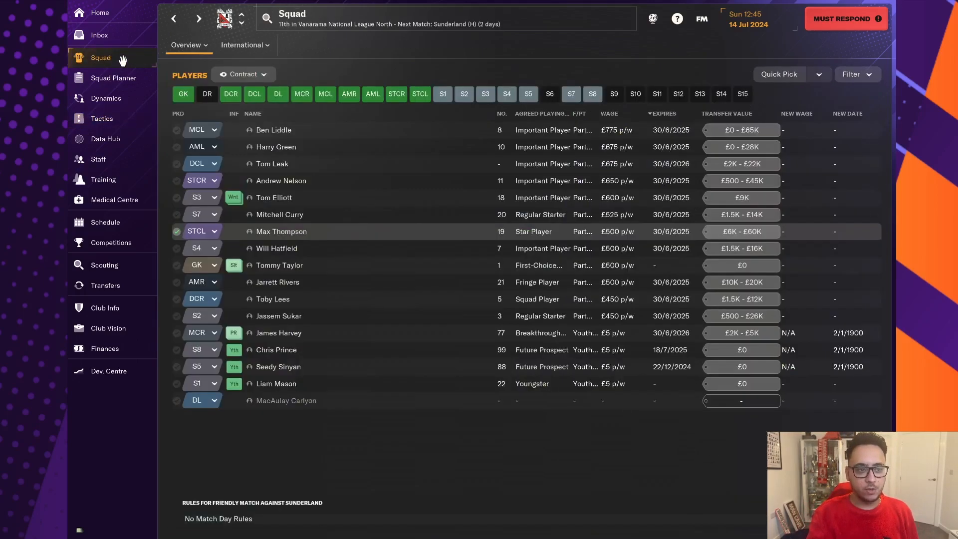
left_click(99, 35)
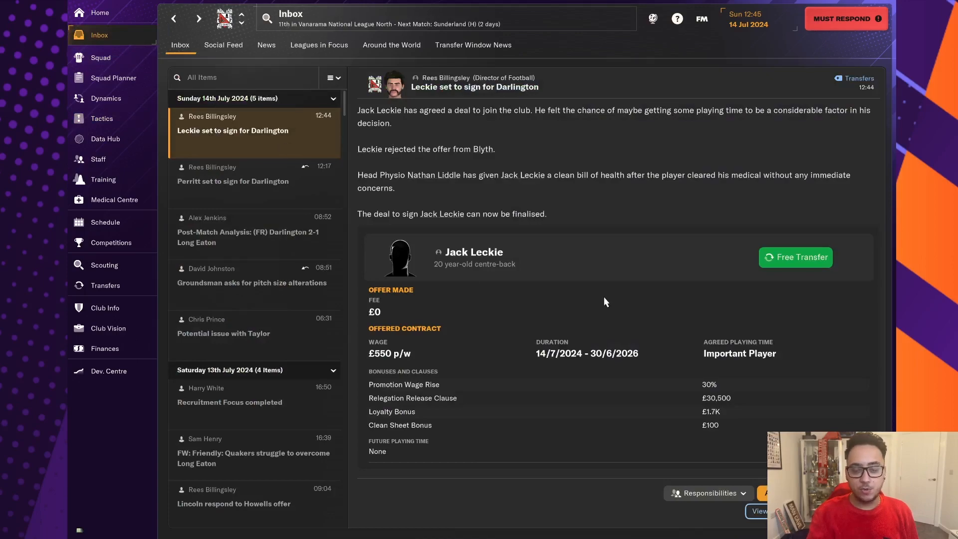
mouse_move(454, 356)
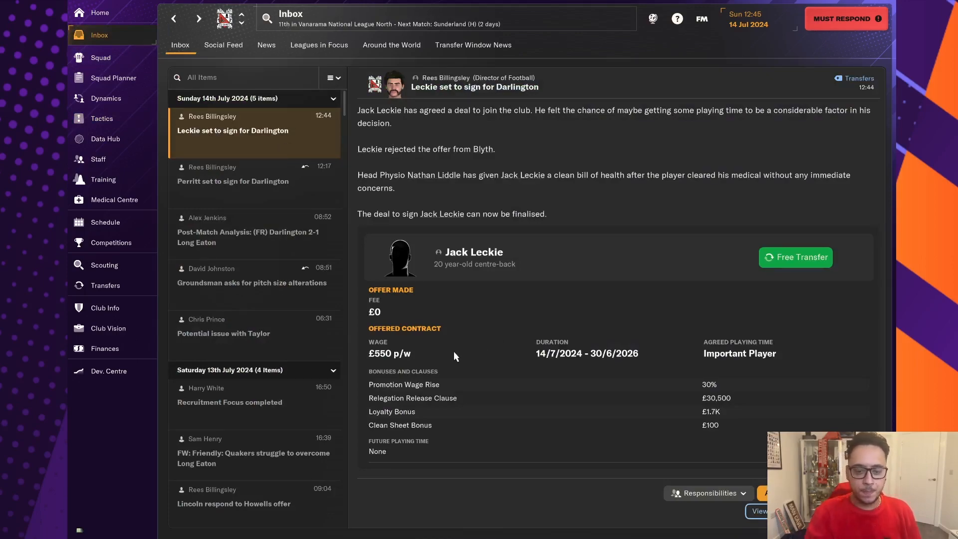
left_click(473, 251)
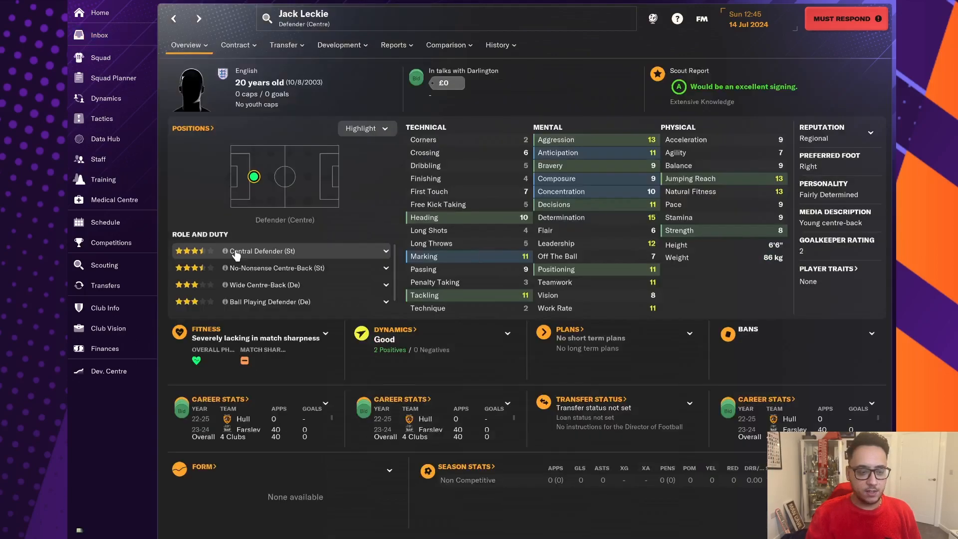
mouse_move(611, 253)
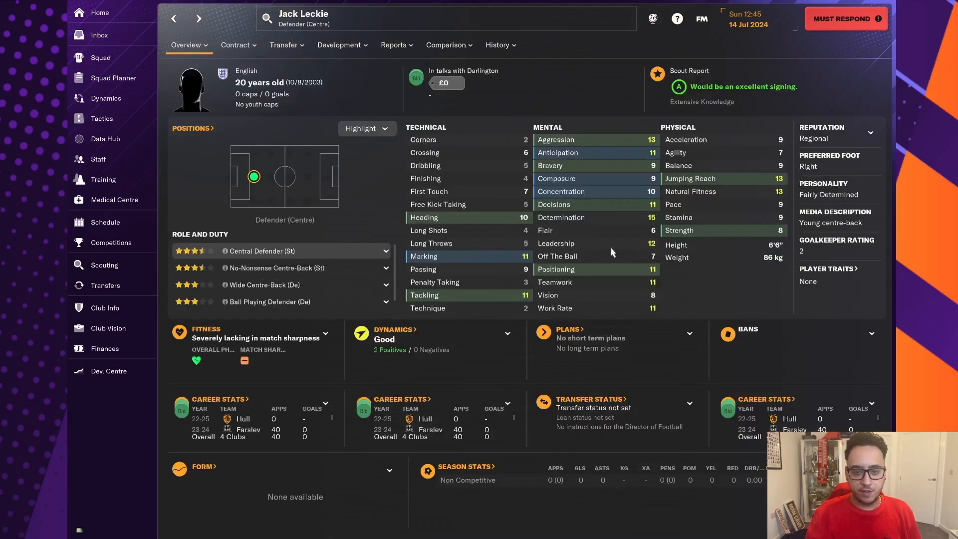
Step: Confirm the Jack Leckie deal from the inbox and glance over Dynamics and team selection
left_click(99, 35)
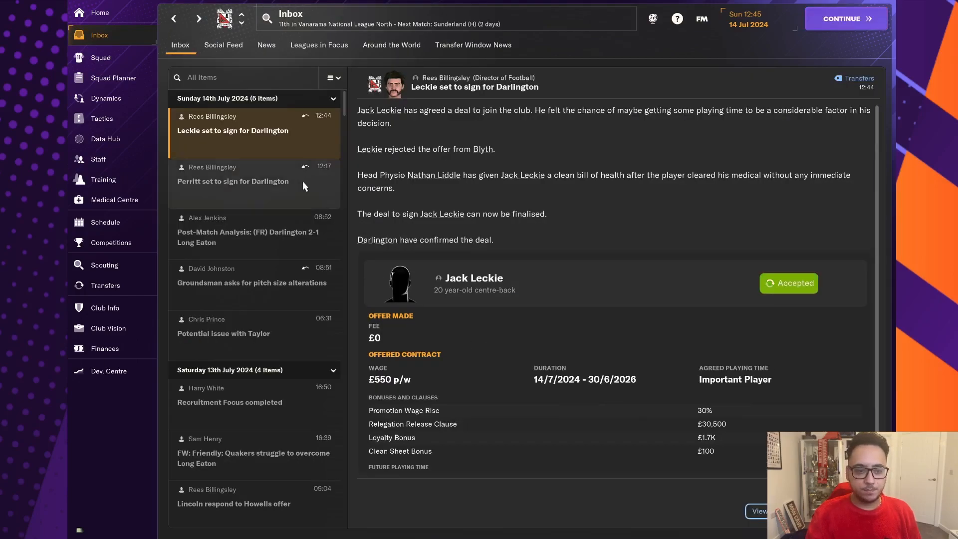
left_click(106, 98)
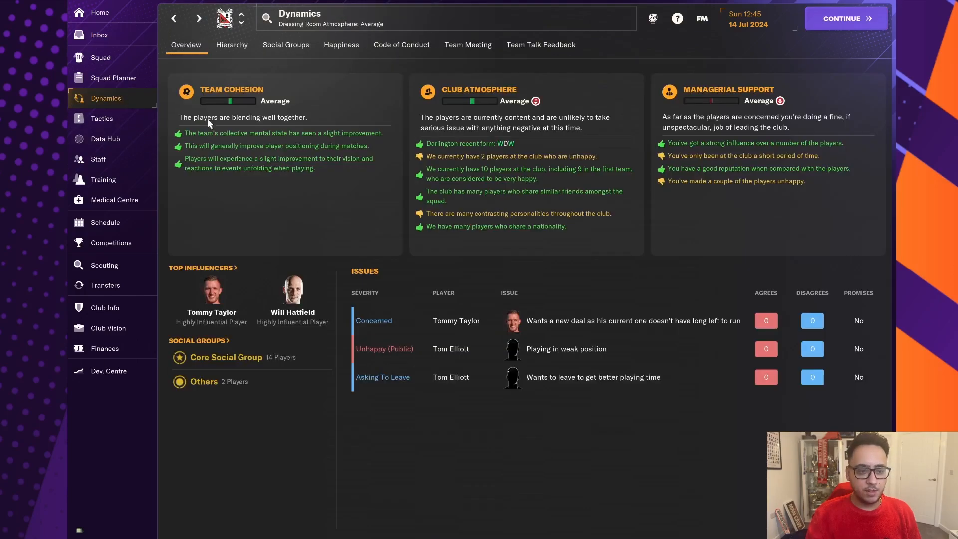
left_click(100, 57)
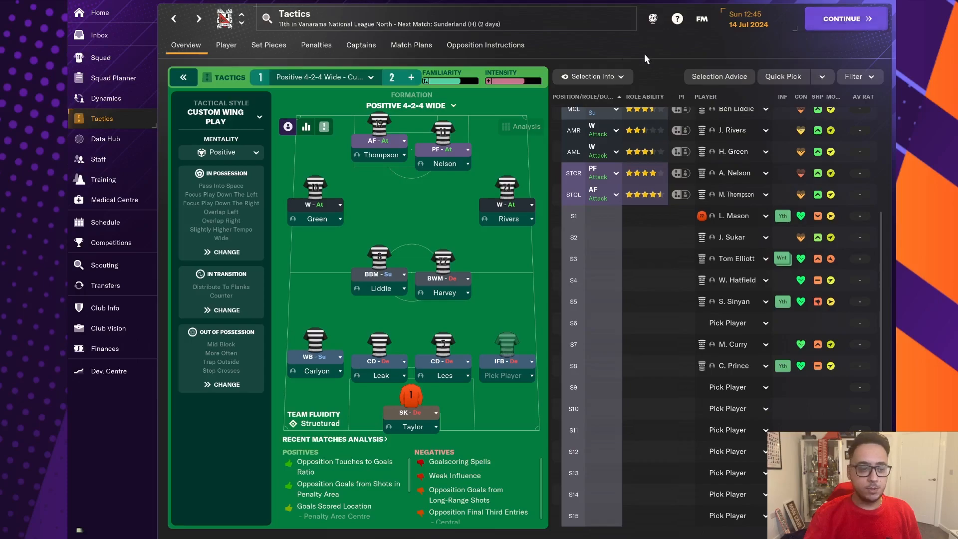
left_click(98, 35)
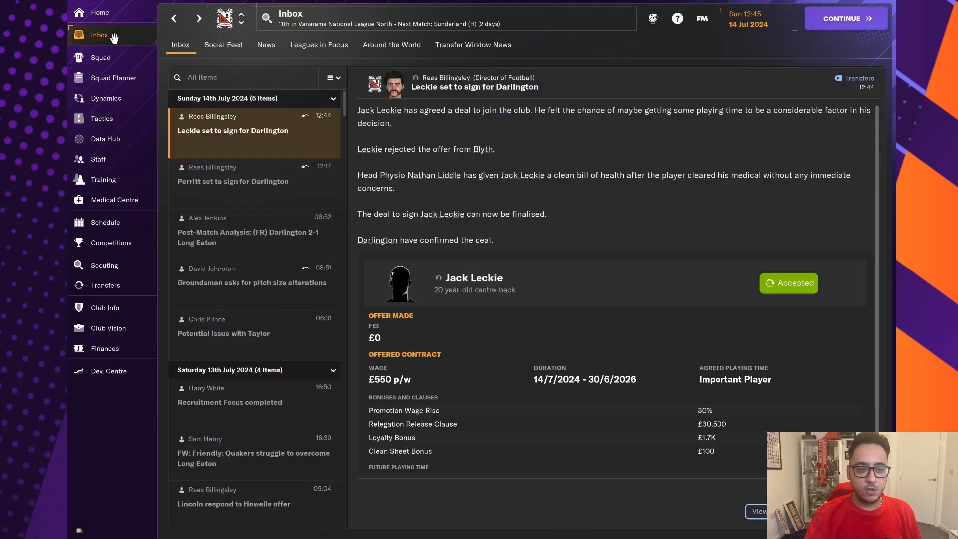
Step: Re-read the Perritt and Leckie transfer messages and advance time to process both signings
left_click(232, 174)
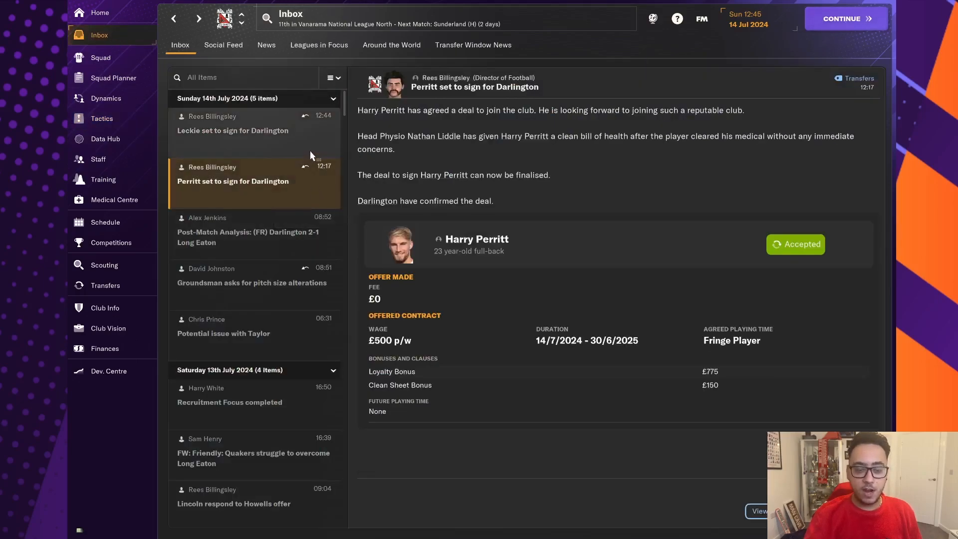
left_click(233, 129)
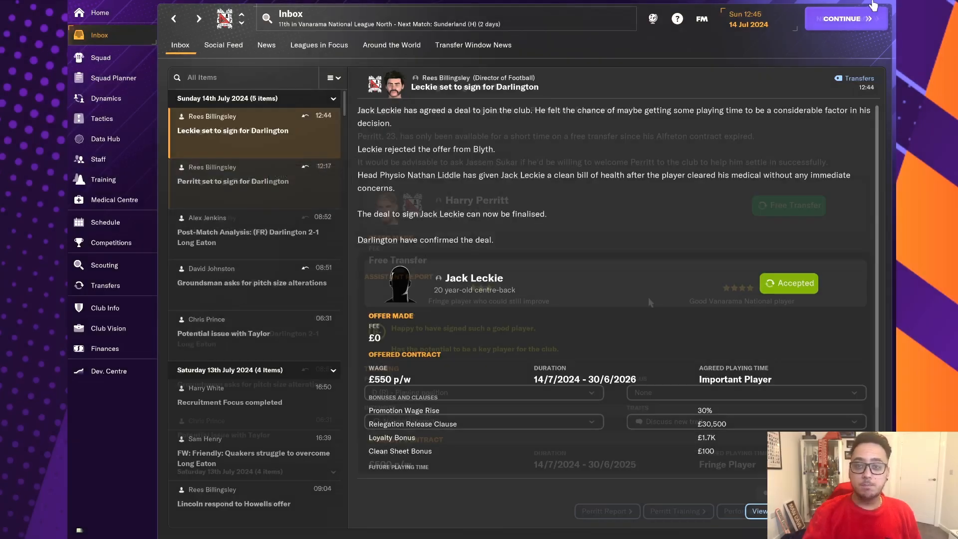
left_click(845, 18)
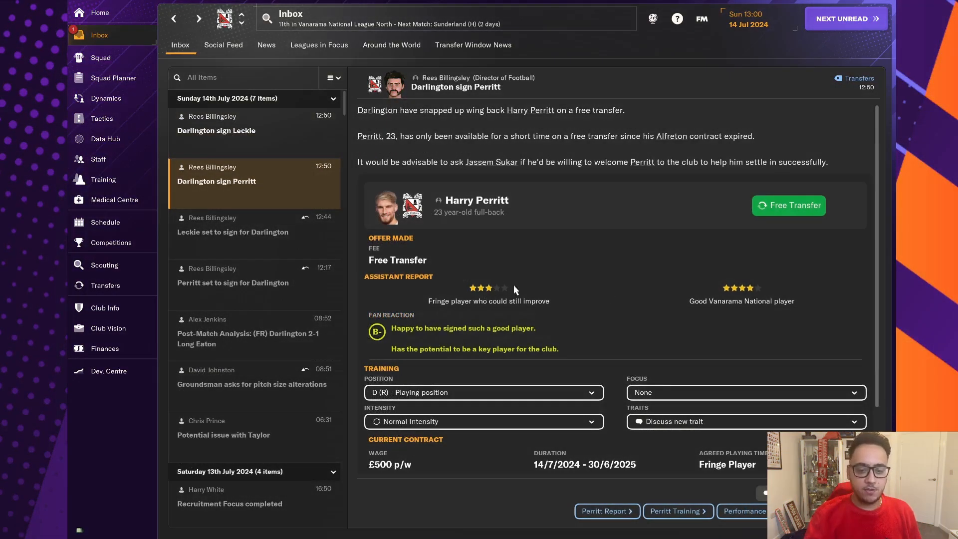
mouse_move(780, 285)
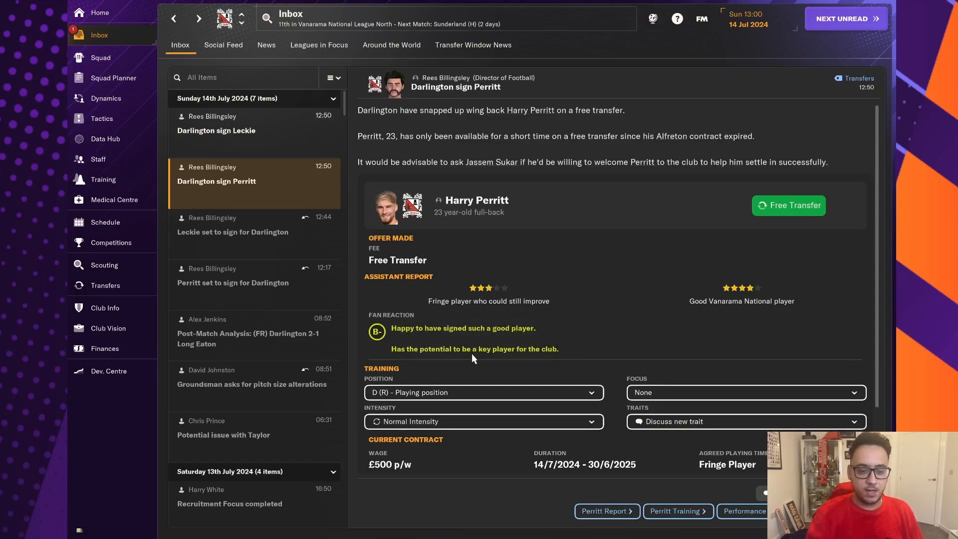
mouse_move(305, 135)
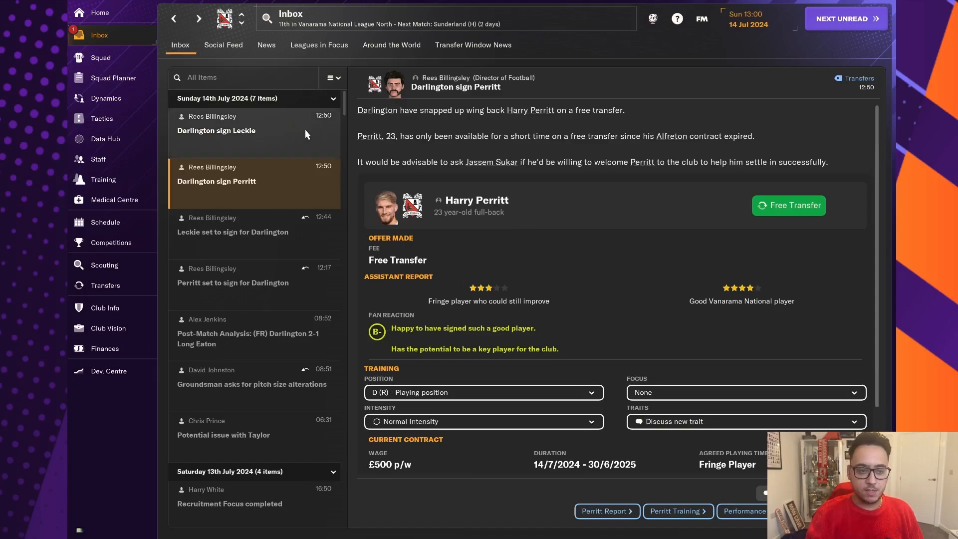
Step: Read the 'Darlington sign Leckie' announcement and go to the Tactics team selection
left_click(217, 130)
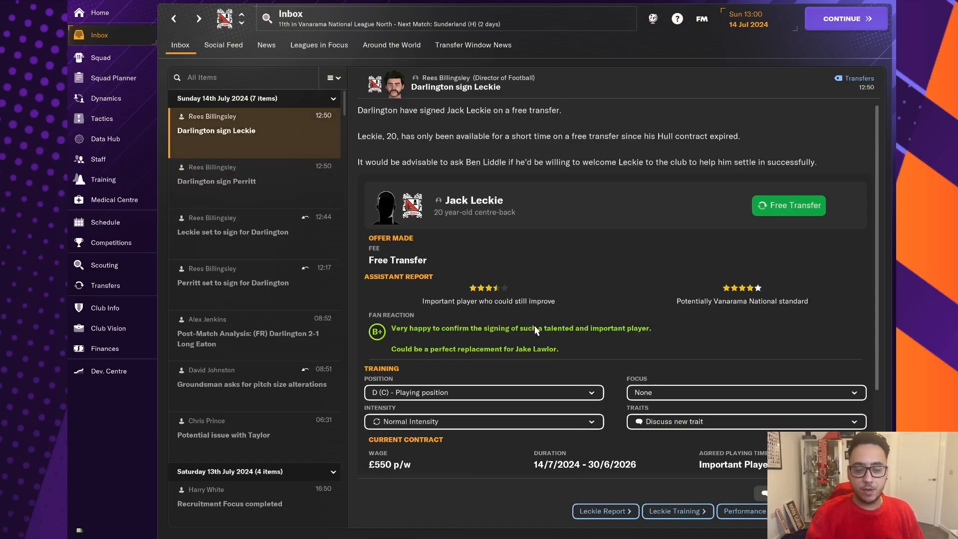
mouse_move(645, 295)
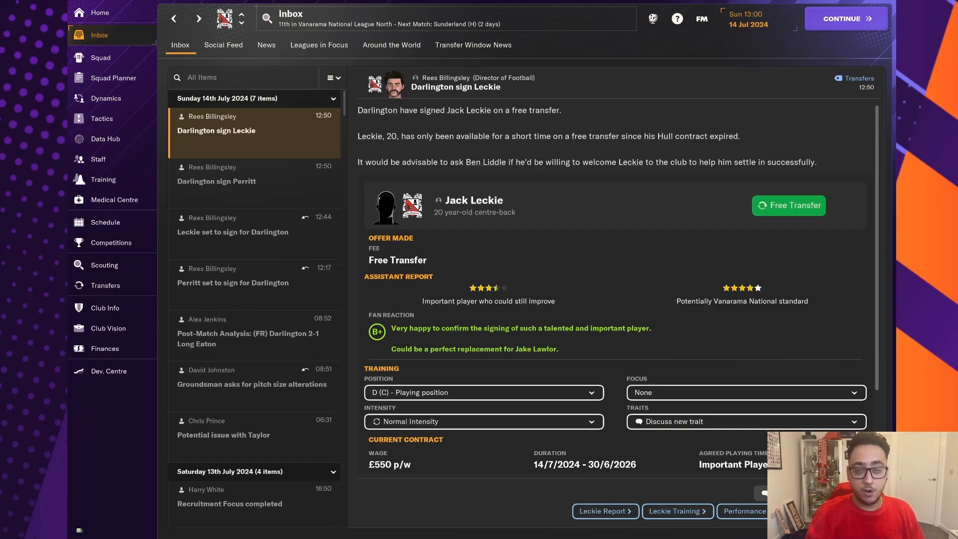
left_click(102, 118)
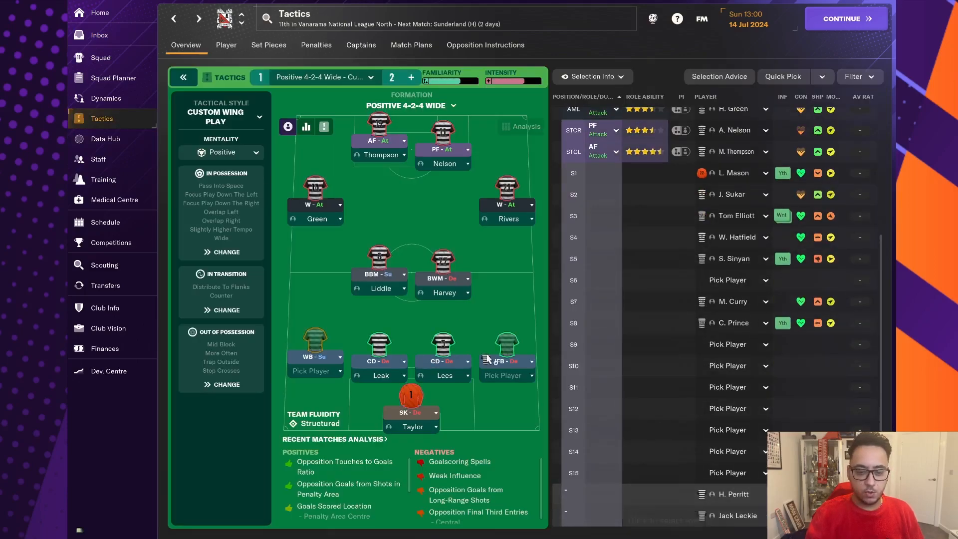
Step: Select J. Leckie for the right centre-back slot in place of T. Lees
left_click(507, 361)
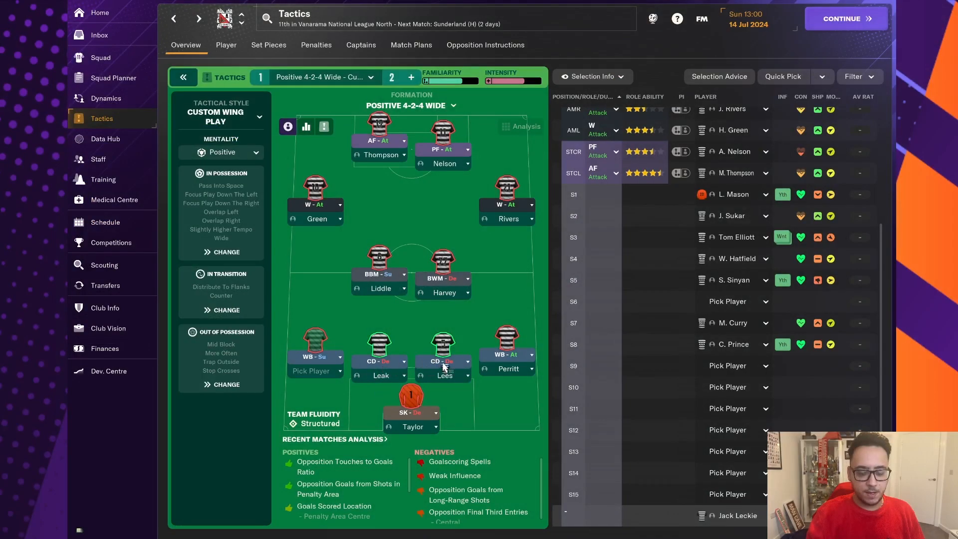
left_click(445, 361)
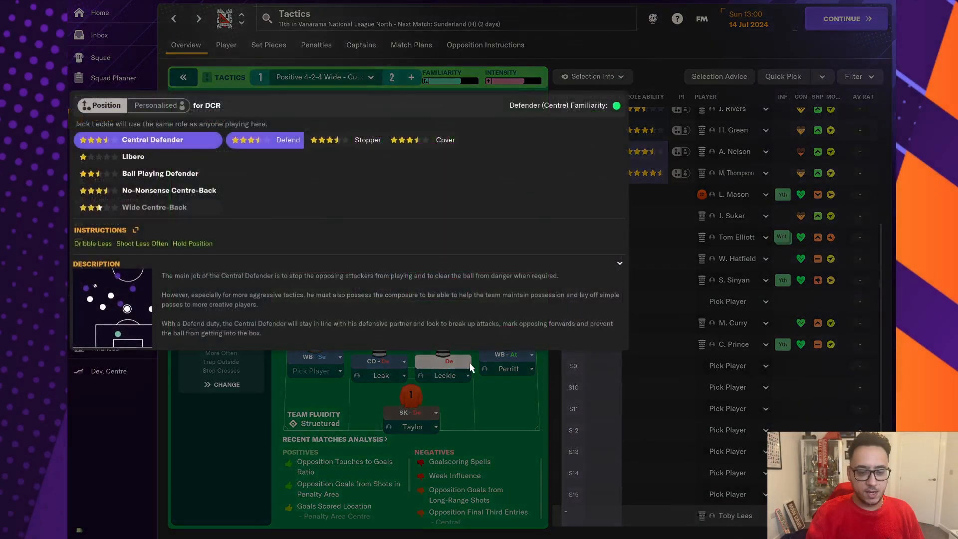
left_click(442, 375)
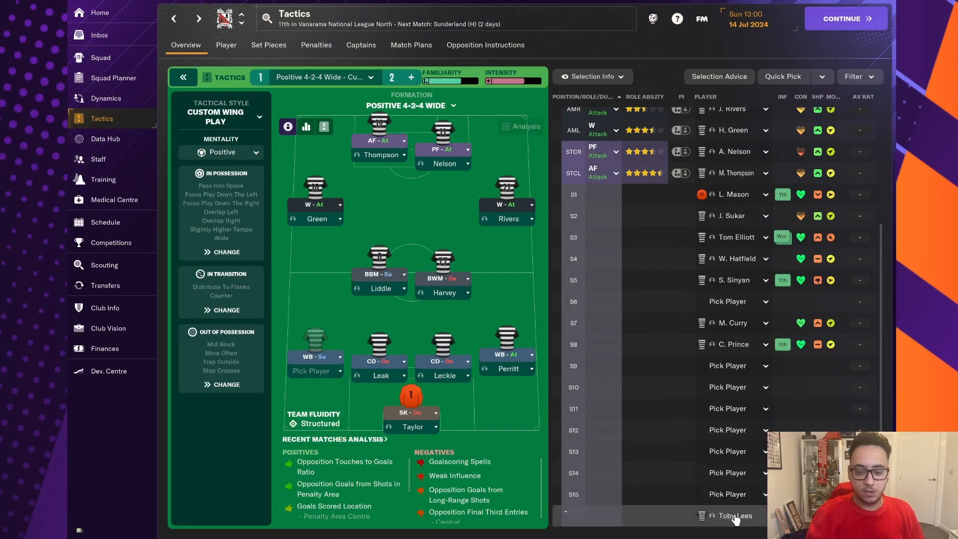
left_click(735, 516)
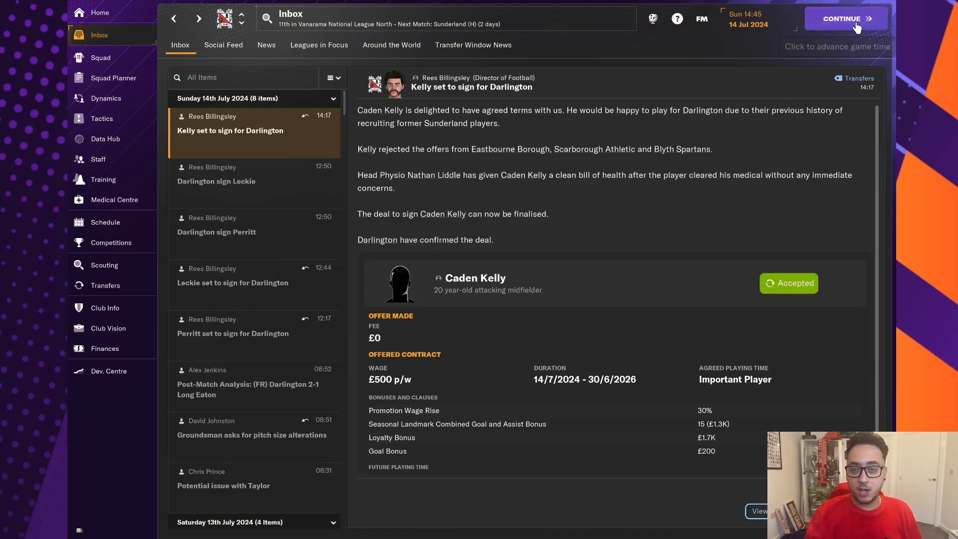
Step: Advance game time through Caden Kelly's signing announcement and return to the Tactics screen
left_click(845, 18)
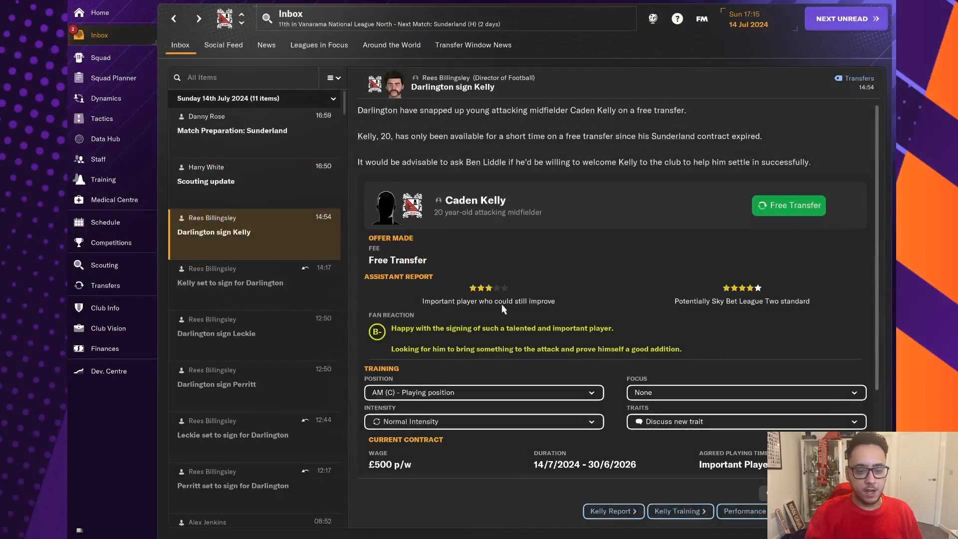
mouse_move(627, 301)
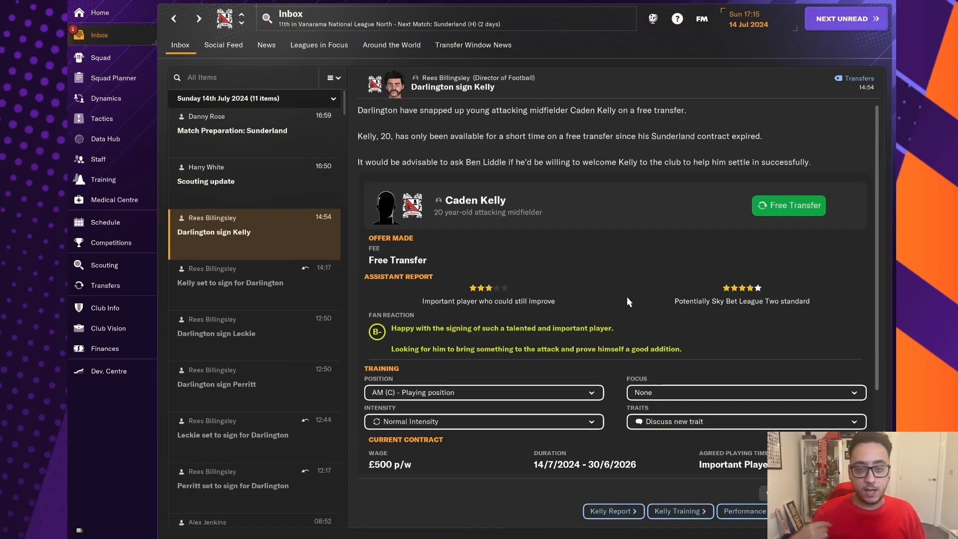
mouse_move(494, 289)
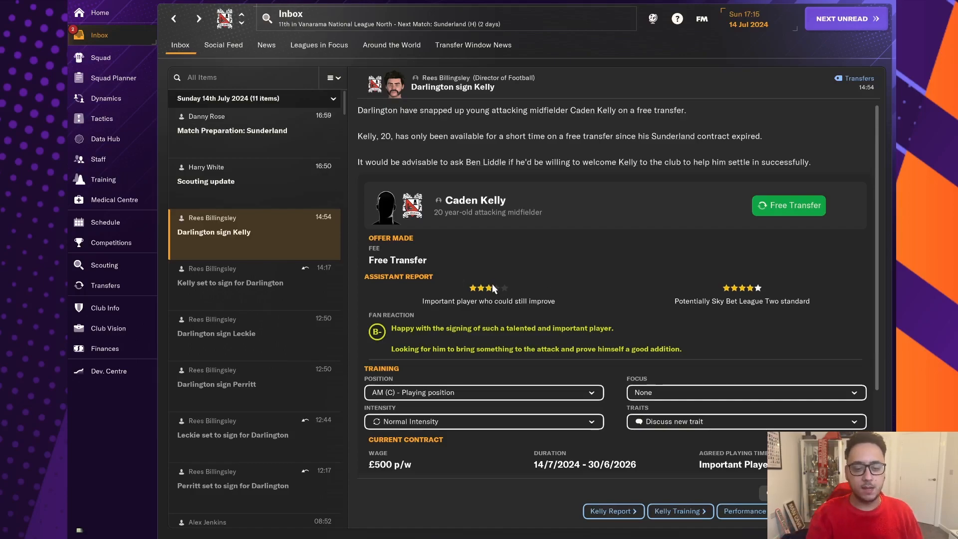
mouse_move(746, 309)
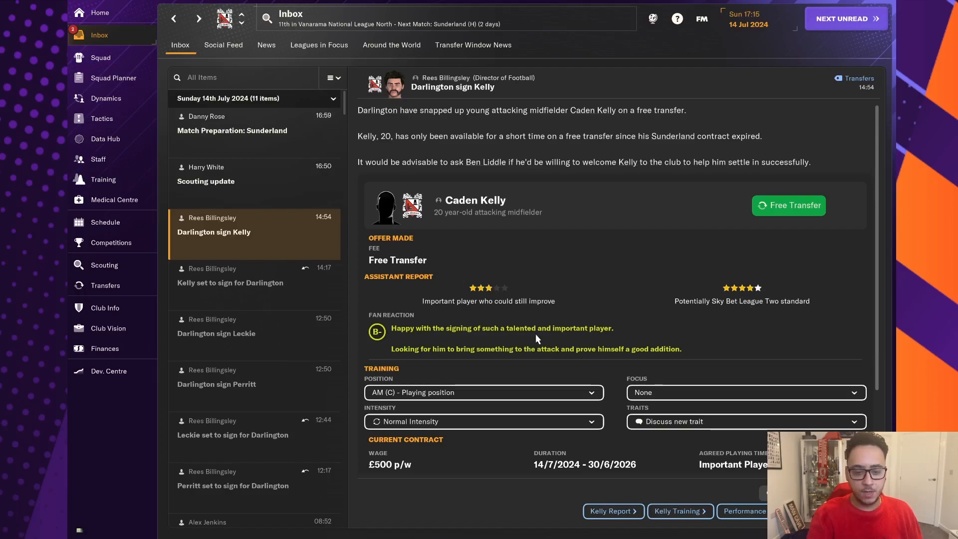
mouse_move(664, 345)
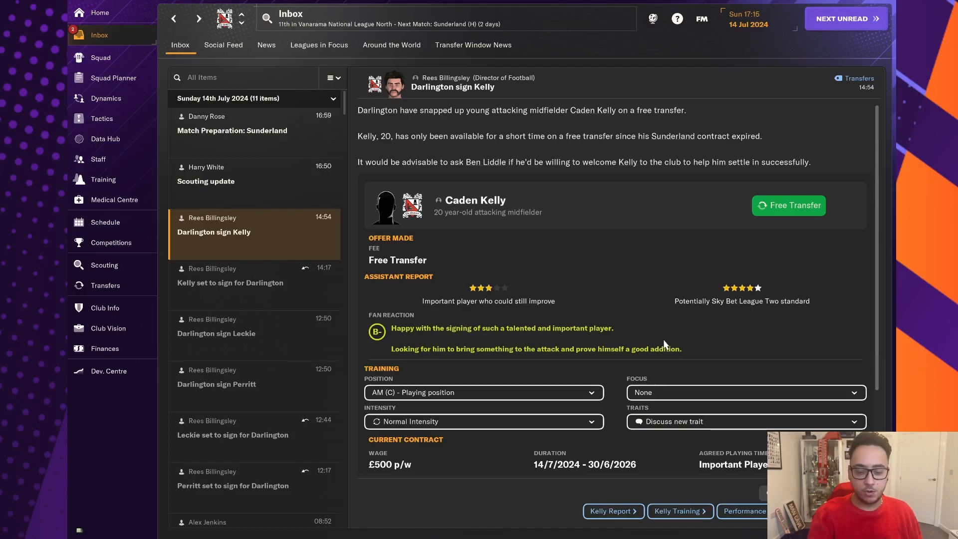
mouse_move(102, 118)
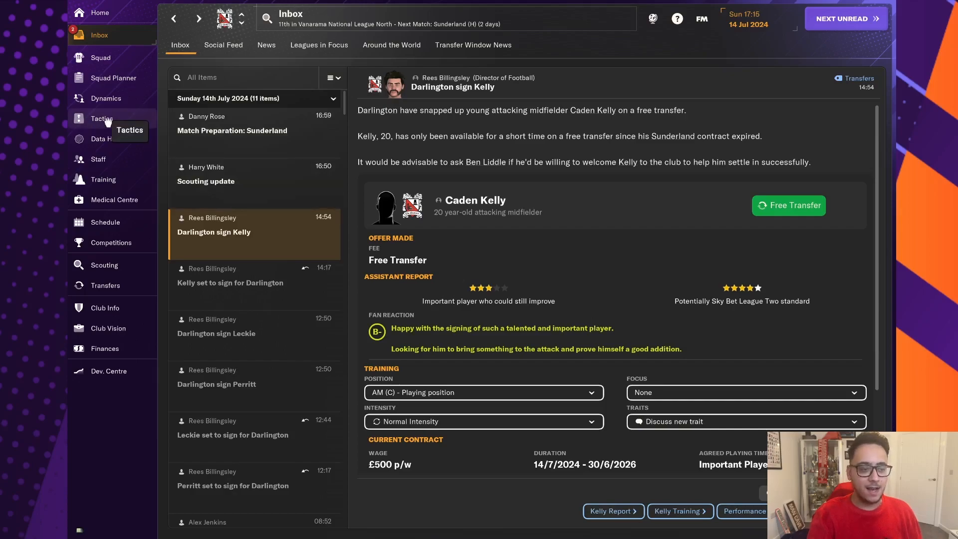
left_click(101, 117)
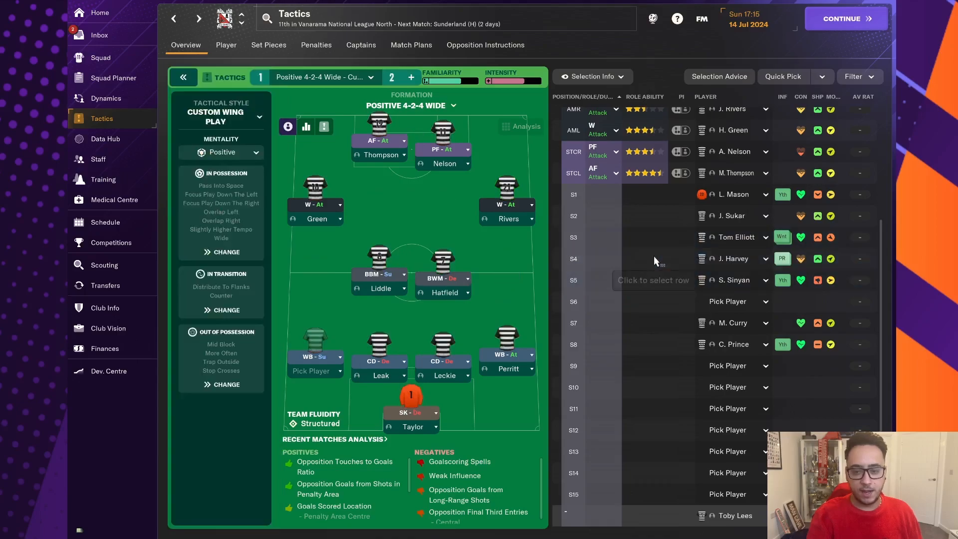
Step: Make Kelly an Advanced Playmaker (Attack) in central midfield, keep Liddle's ball-winning role, and select W. Hatfield
scroll("down", 3)
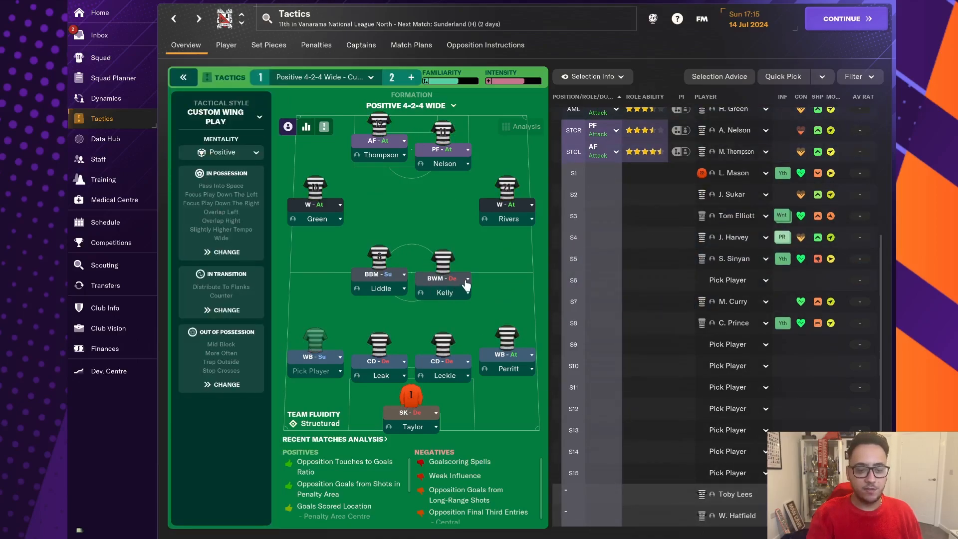
left_click(466, 280)
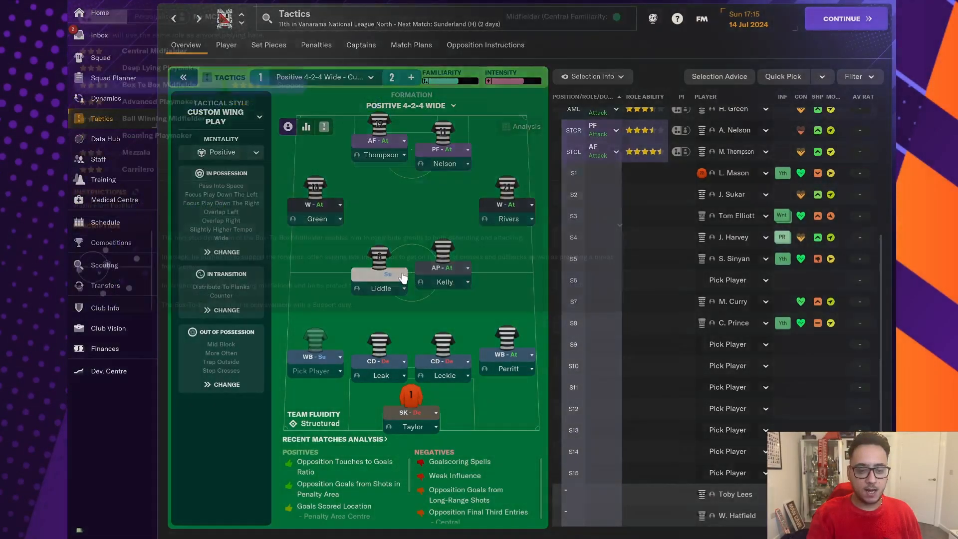
left_click(380, 275)
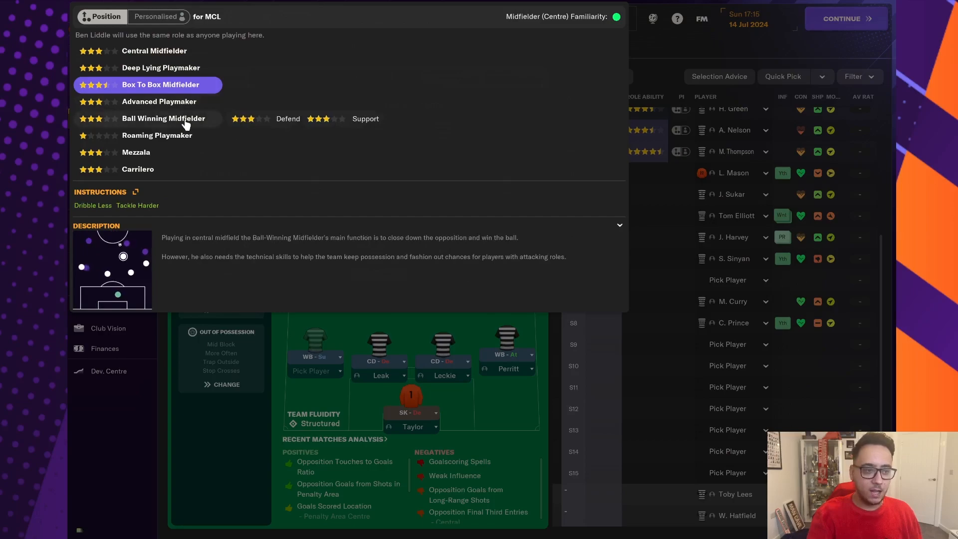
mouse_move(253, 143)
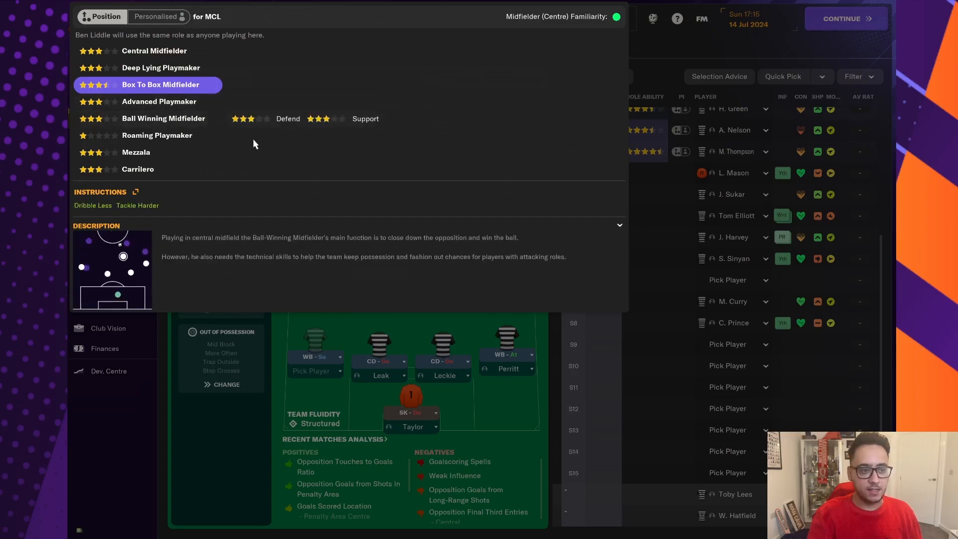
left_click(243, 118)
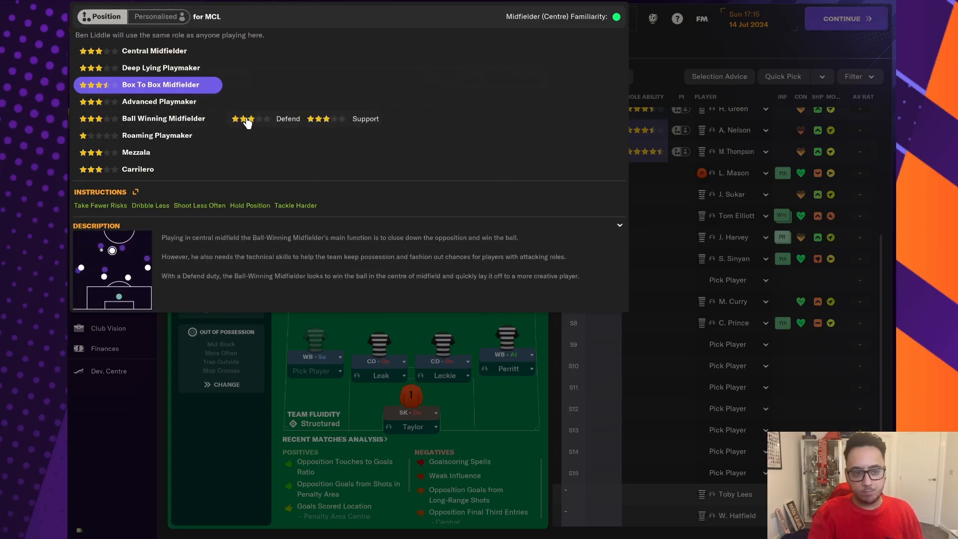
left_click(161, 84)
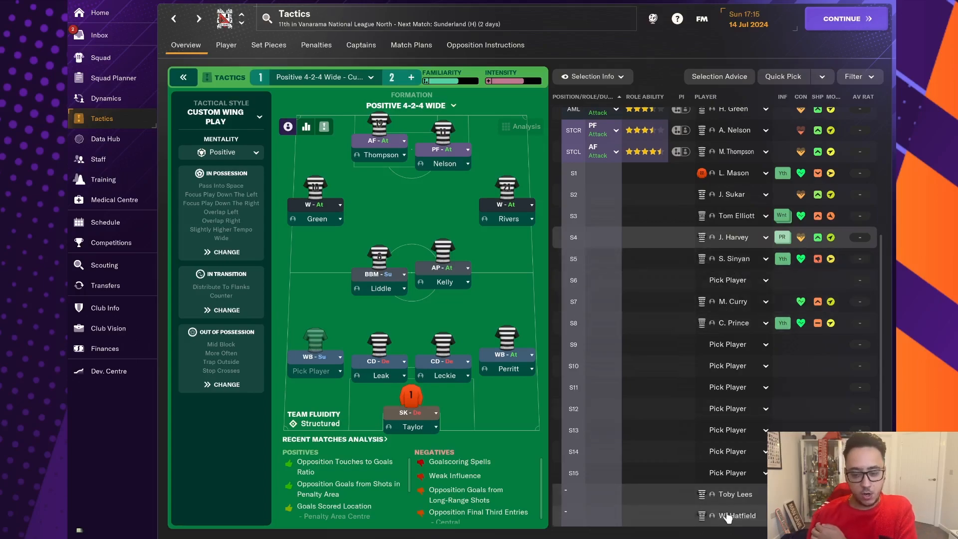
left_click(736, 514)
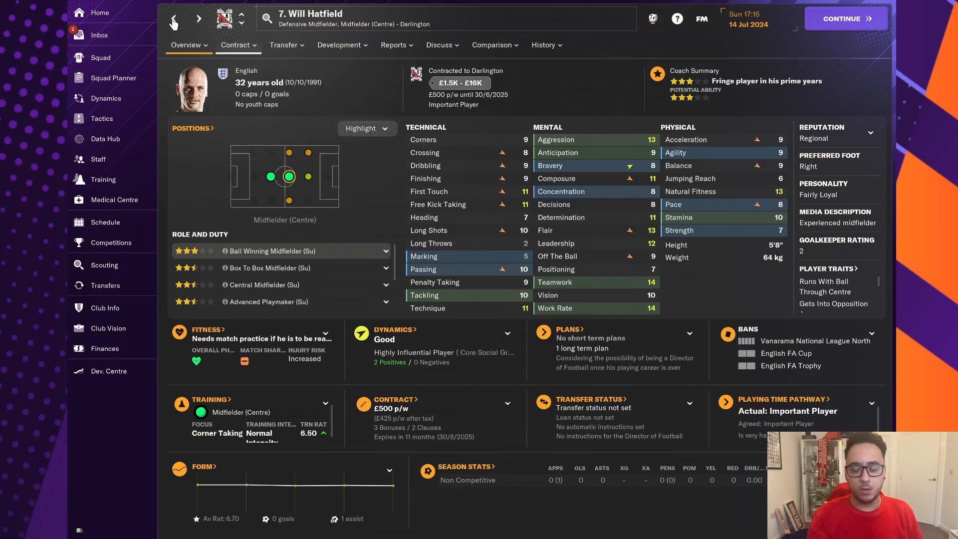
left_click(102, 117)
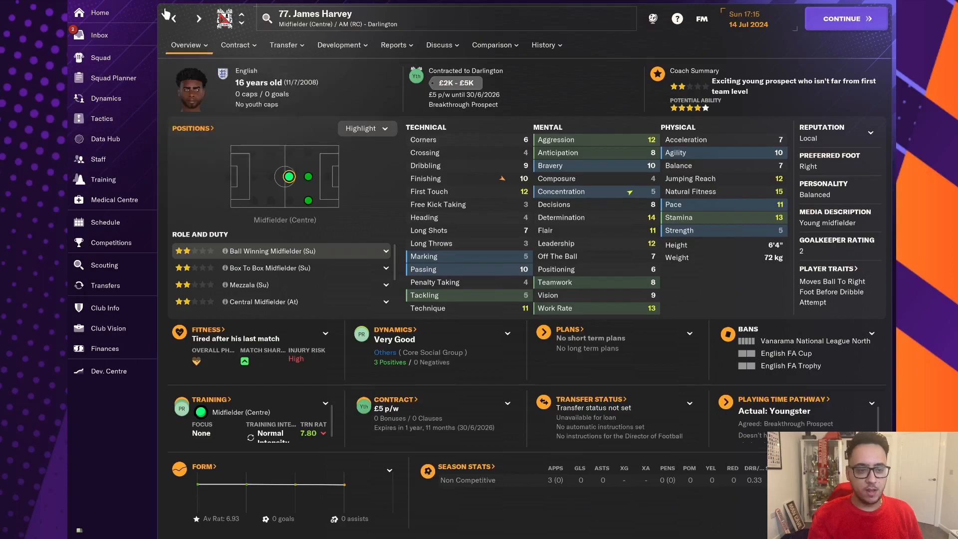
left_click(101, 118)
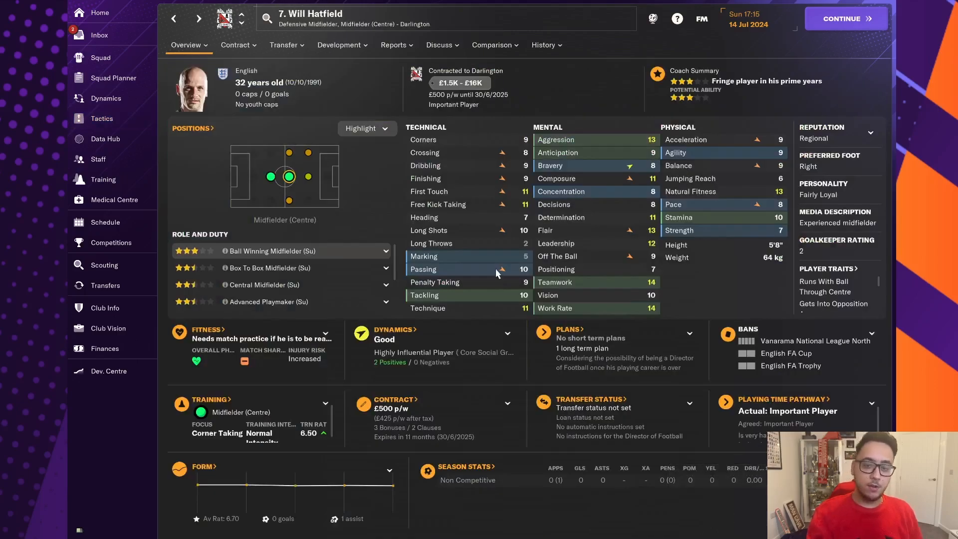
left_click(99, 35)
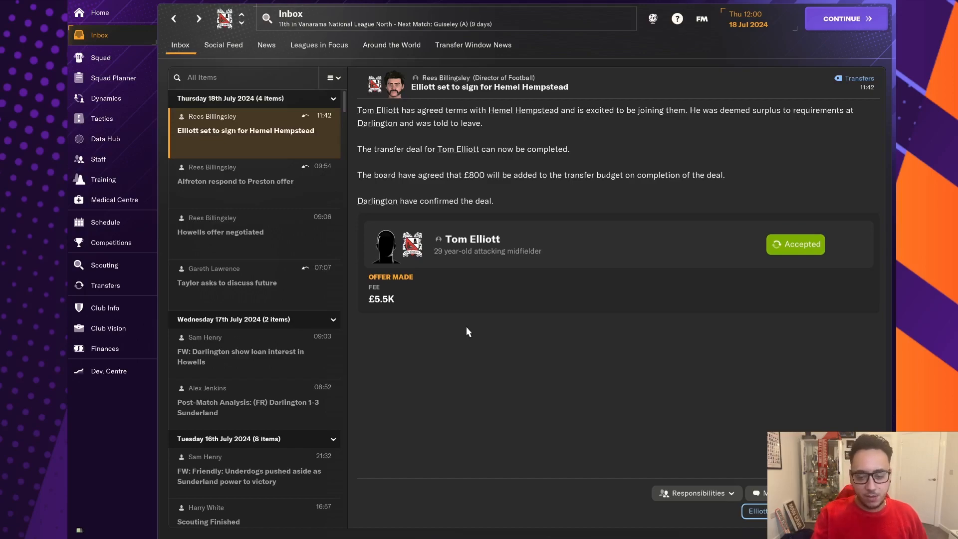
mouse_move(557, 245)
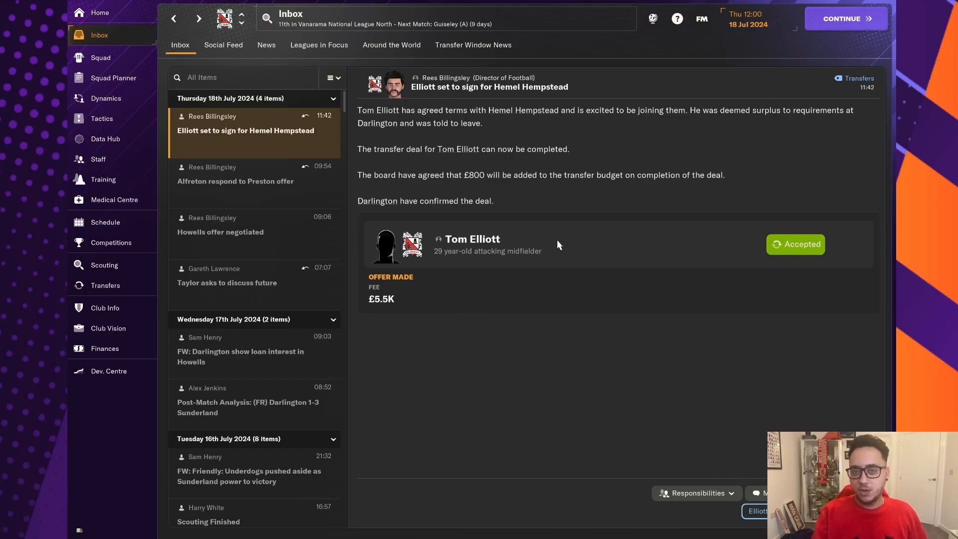
mouse_move(547, 207)
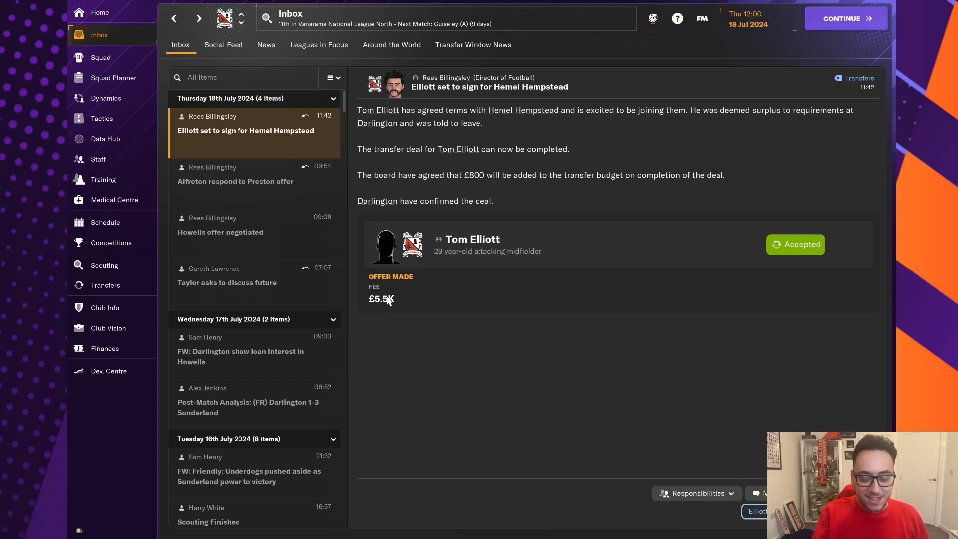
Step: Check club finances against the Tom Elliott sale message, then open Alfreton's response to the Preston offer
left_click(104, 348)
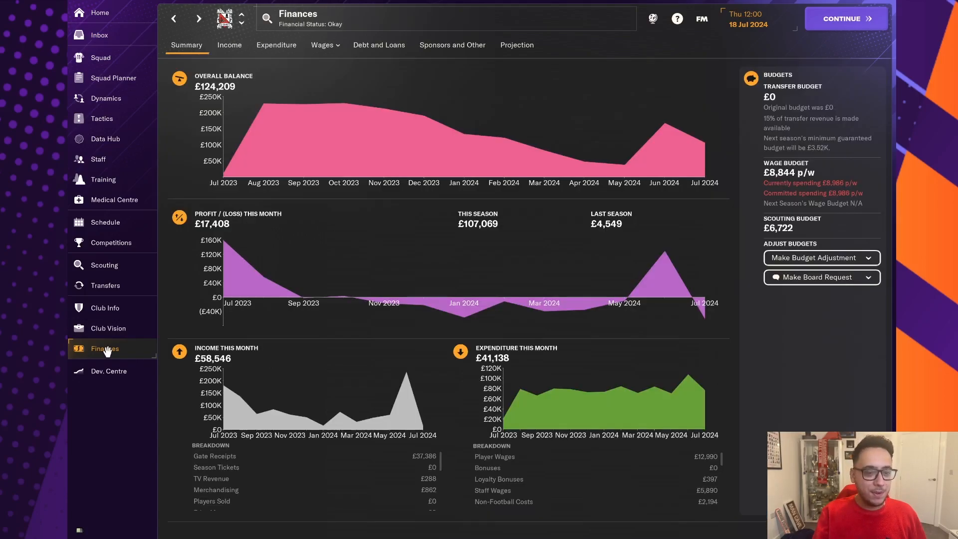
mouse_move(556, 363)
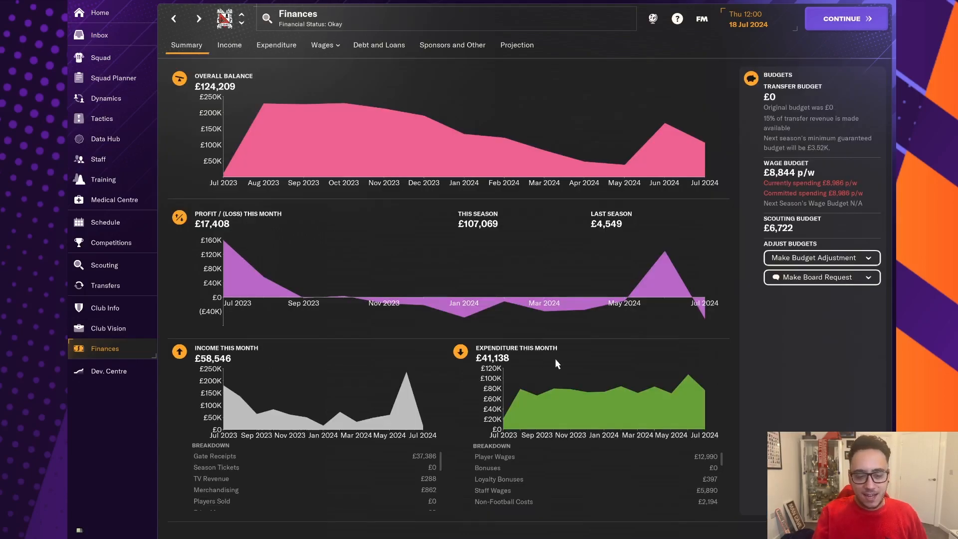
mouse_move(788, 102)
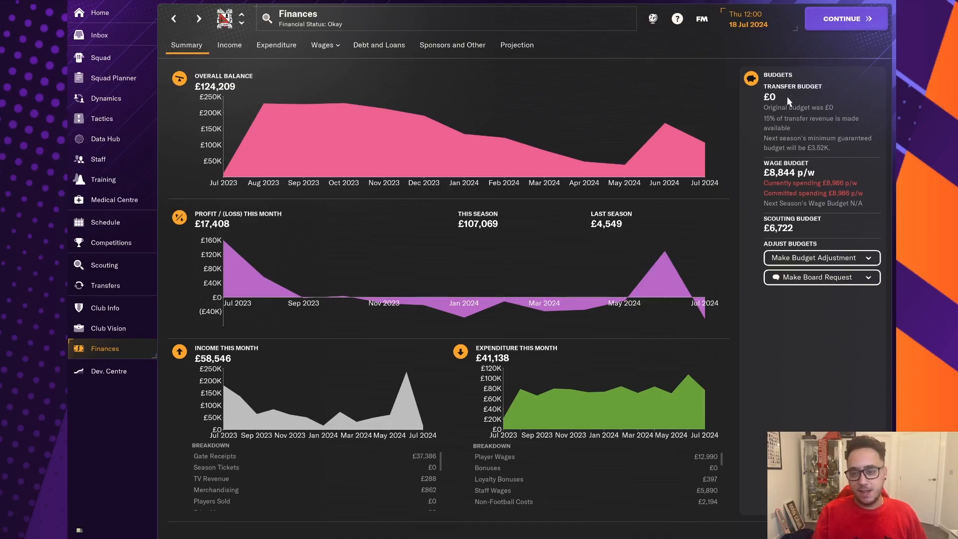
mouse_move(823, 204)
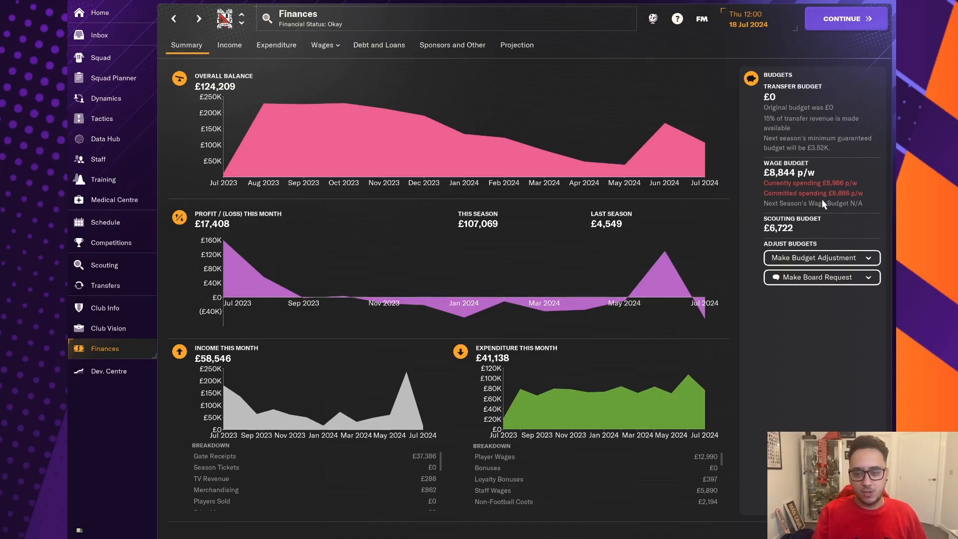
mouse_move(843, 207)
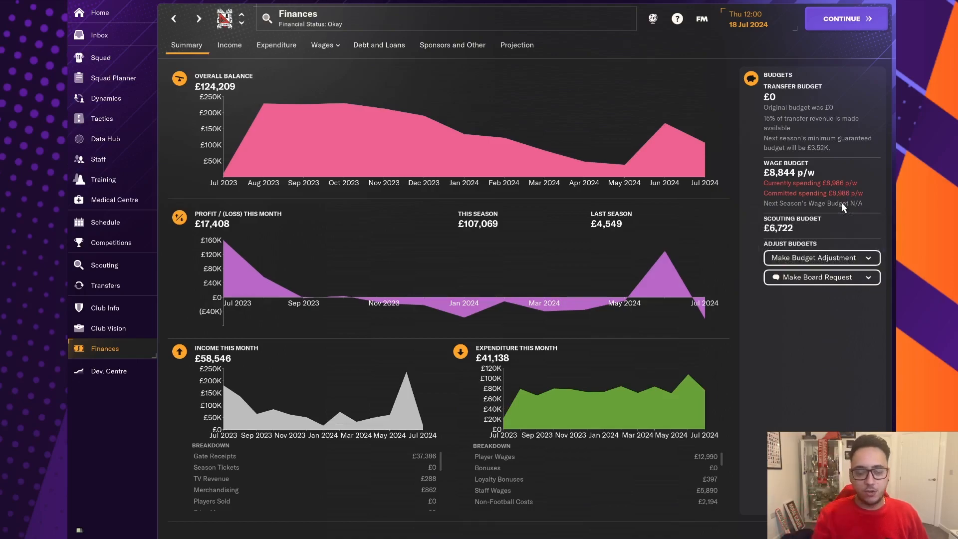
left_click(99, 35)
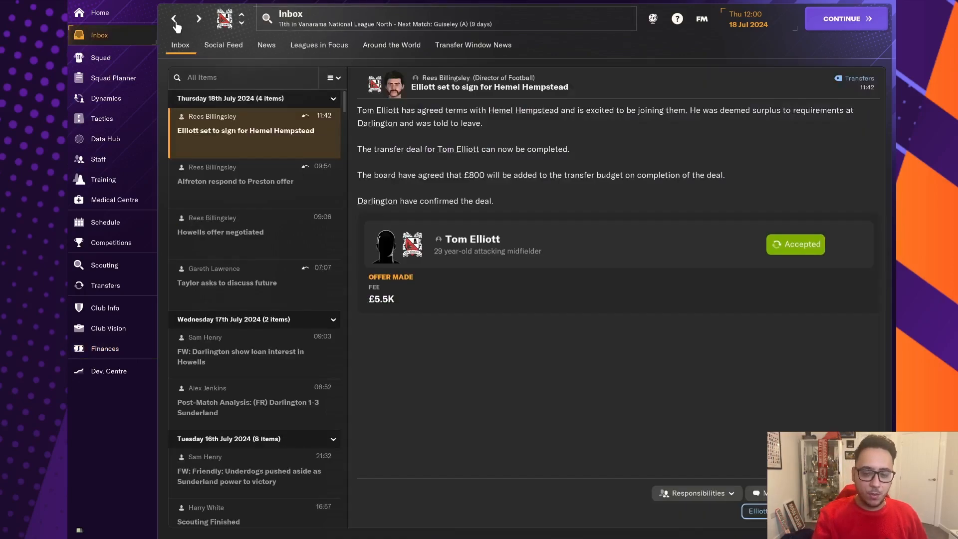
mouse_move(377, 201)
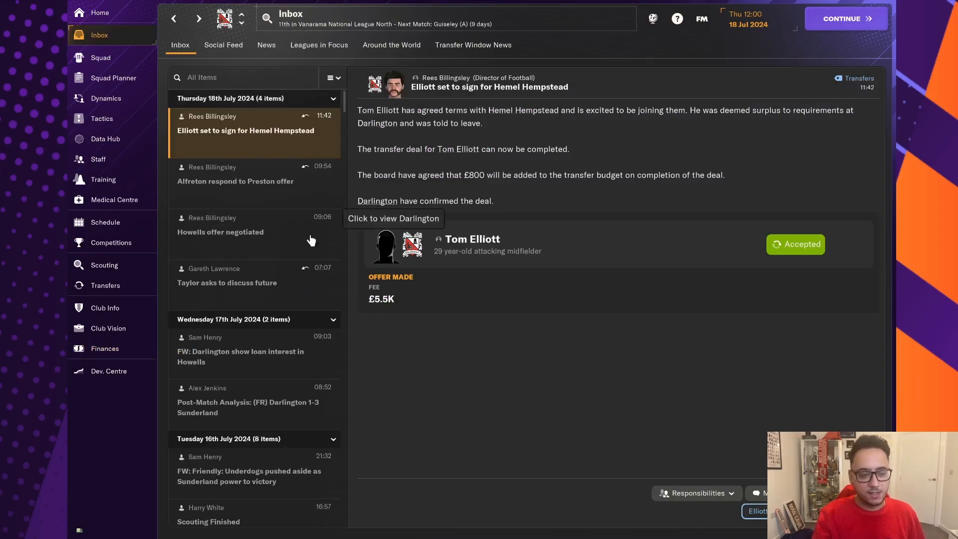
mouse_move(305, 403)
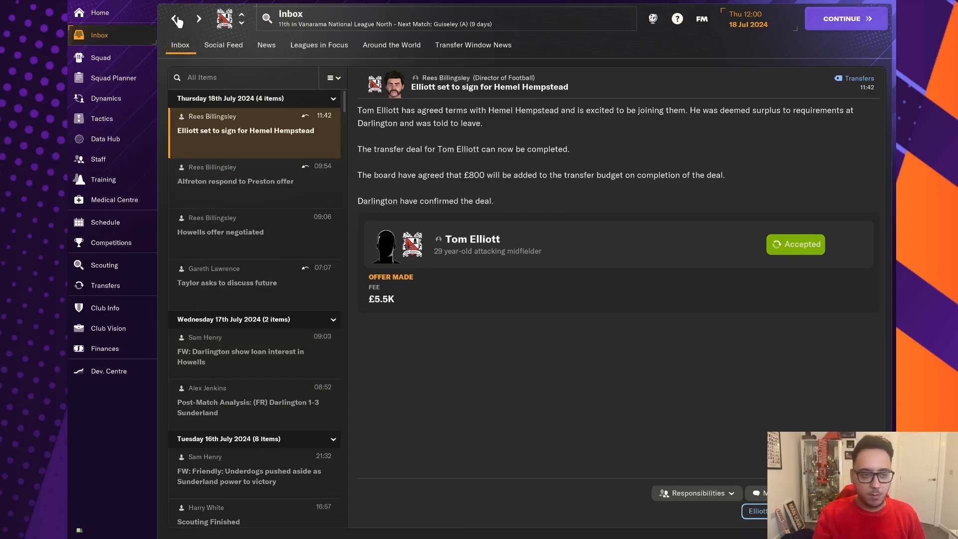
left_click(105, 348)
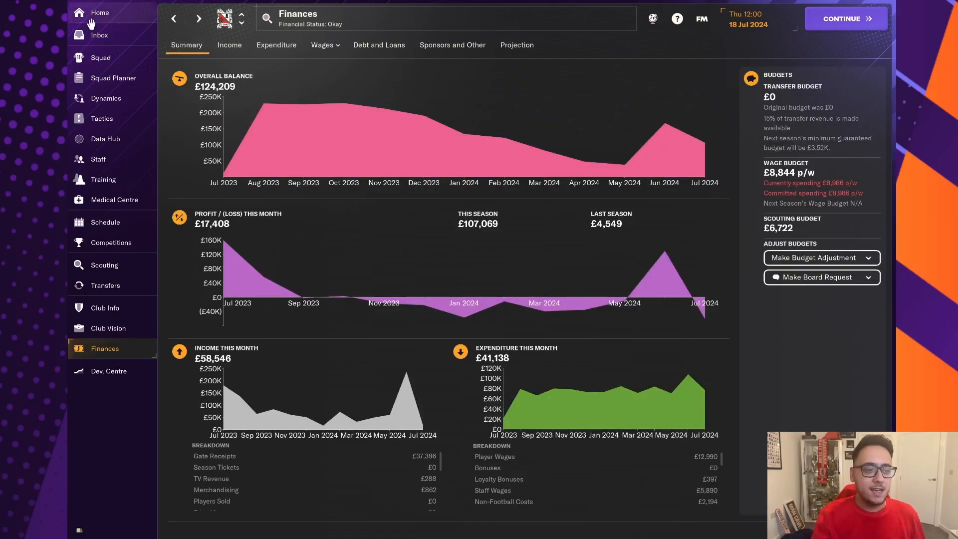
left_click(100, 35)
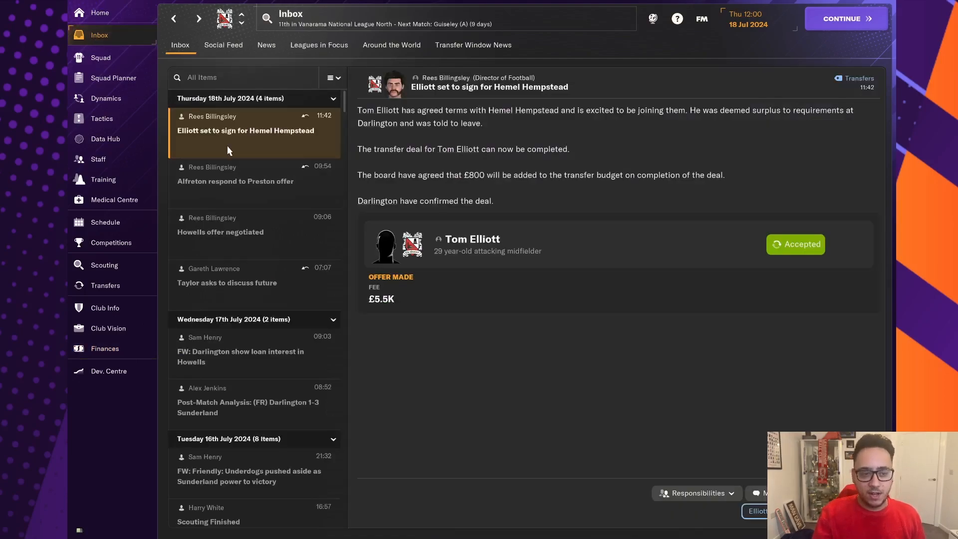
left_click(245, 174)
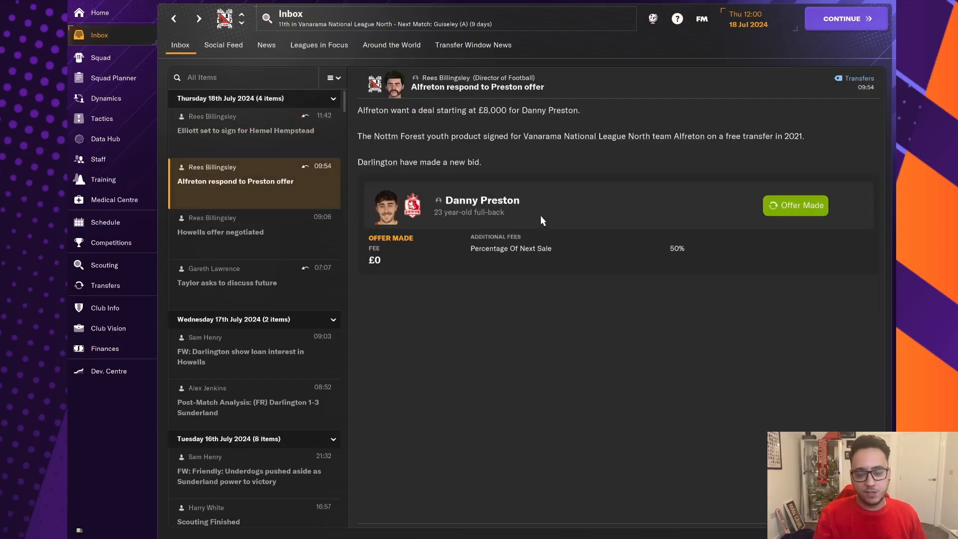
mouse_move(482, 199)
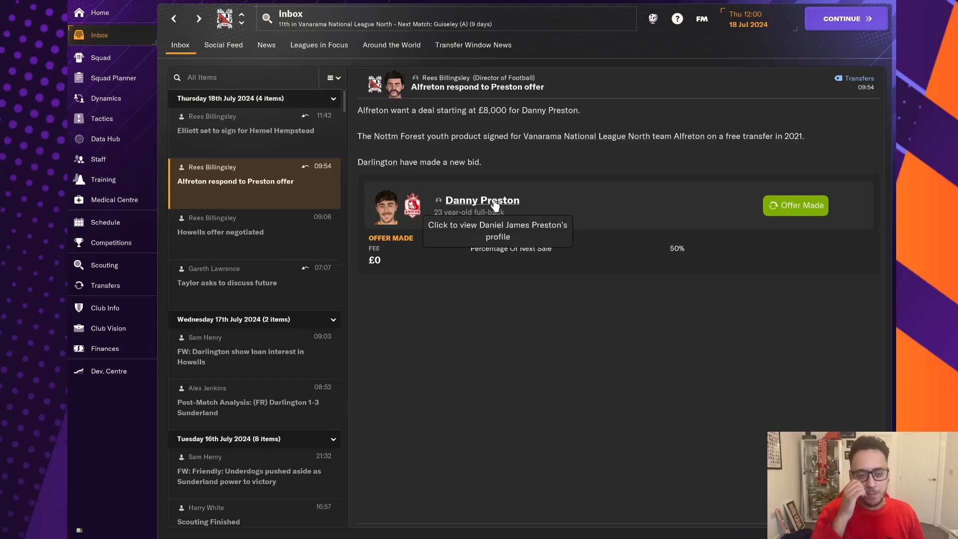
left_click(481, 199)
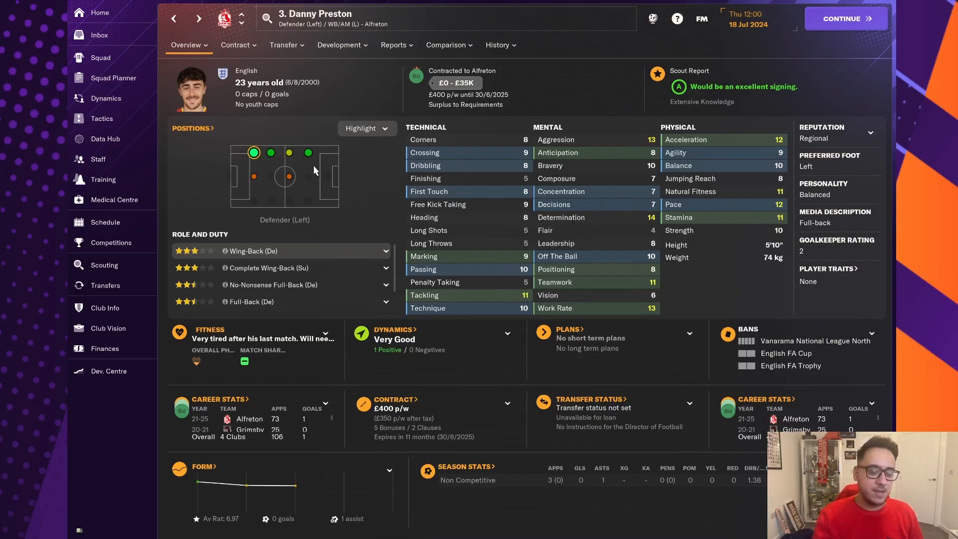
mouse_move(497, 151)
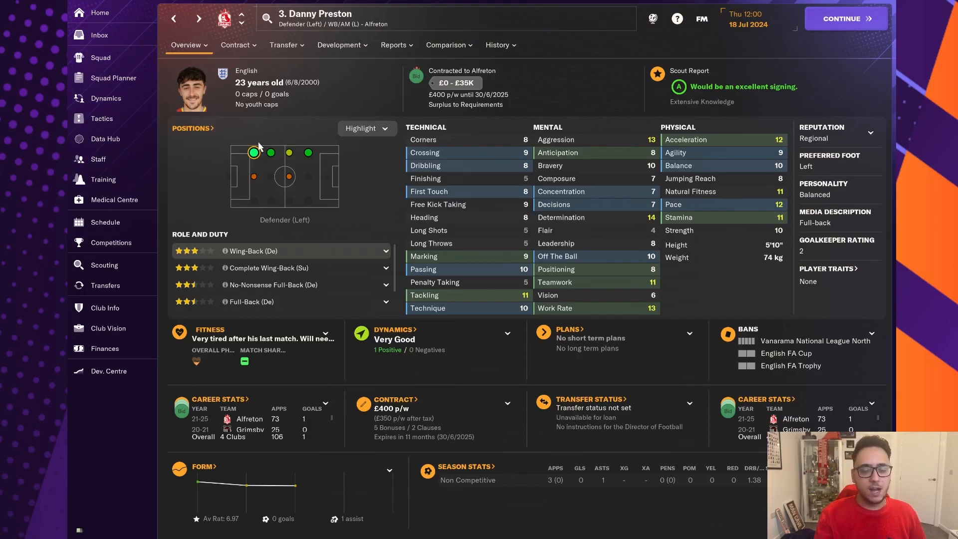
mouse_move(252, 152)
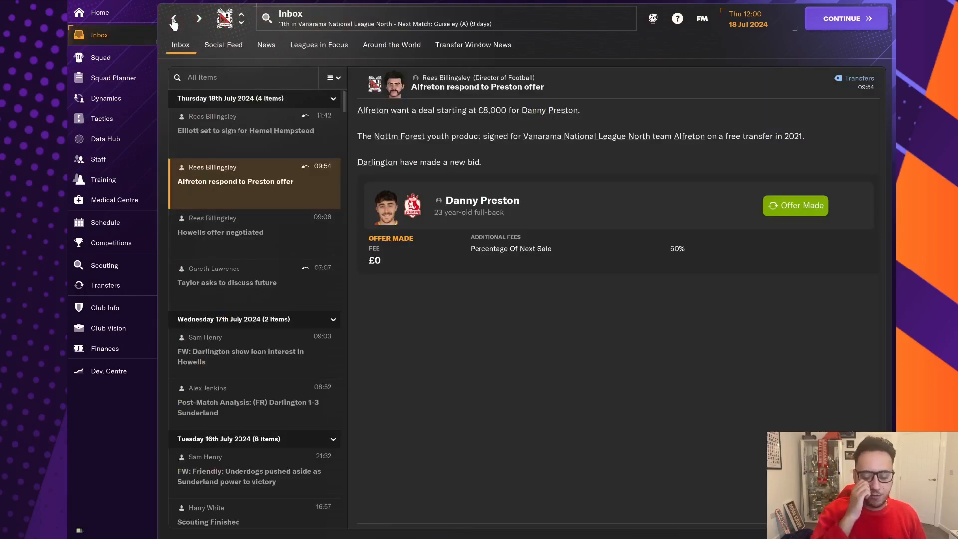
left_click(245, 129)
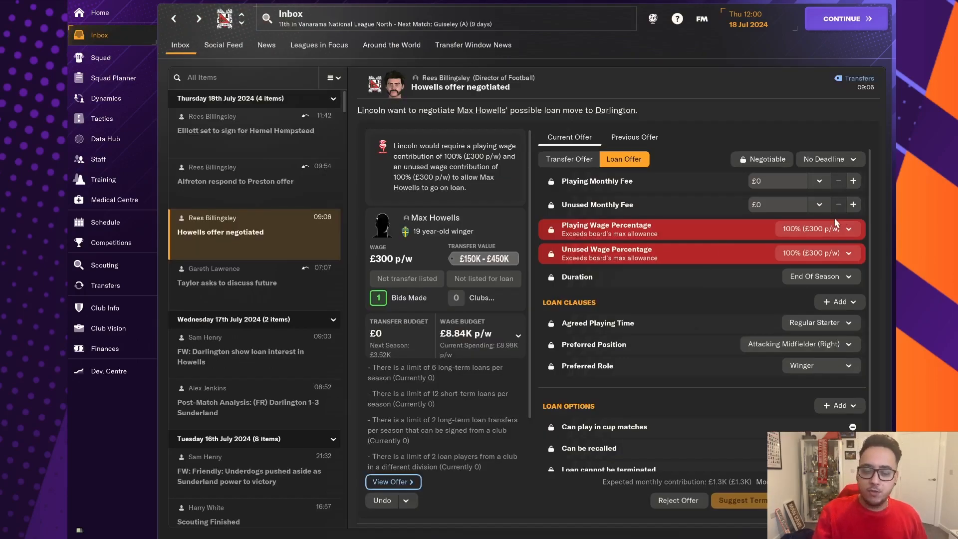
mouse_move(823, 418)
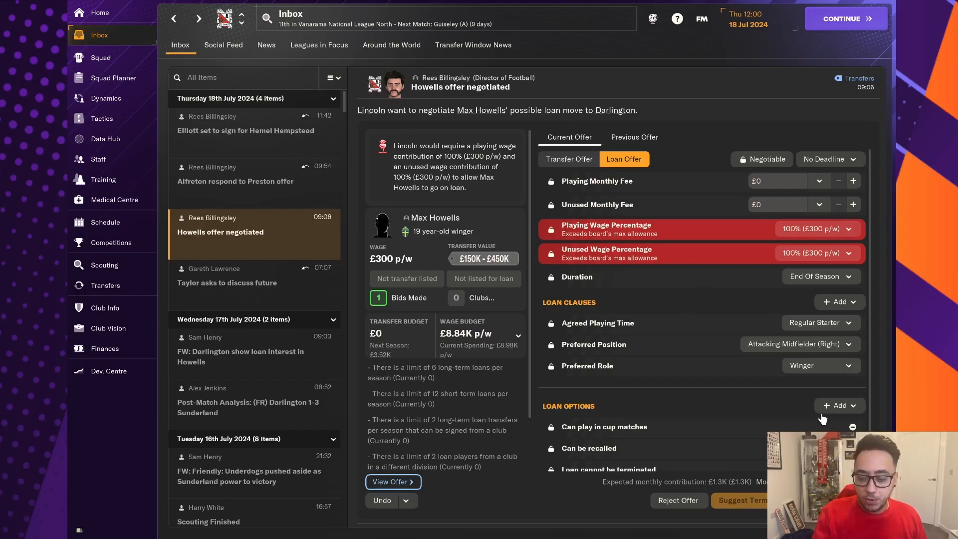
Step: Check finances, read the Howells loan negotiation message, then open Dynamics with its dressing room issues
left_click(104, 349)
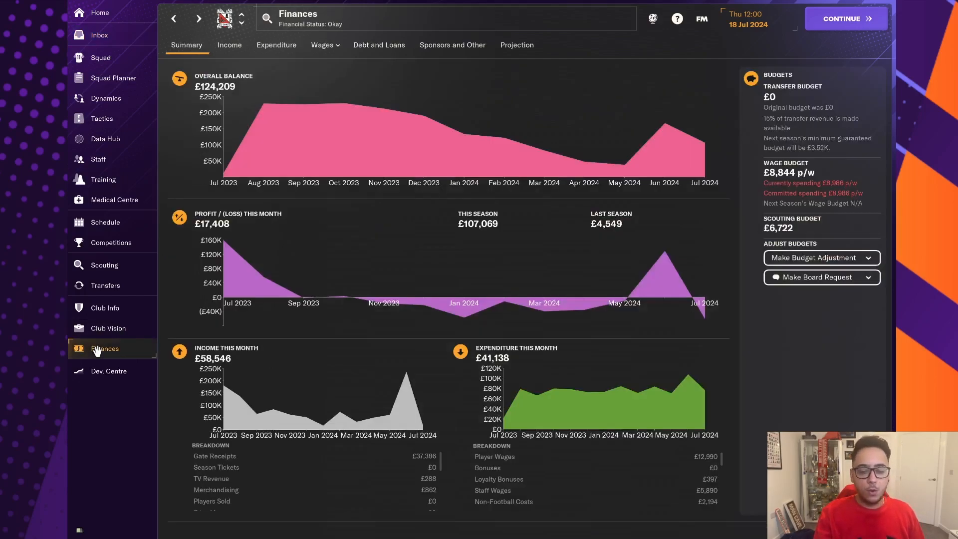
left_click(99, 35)
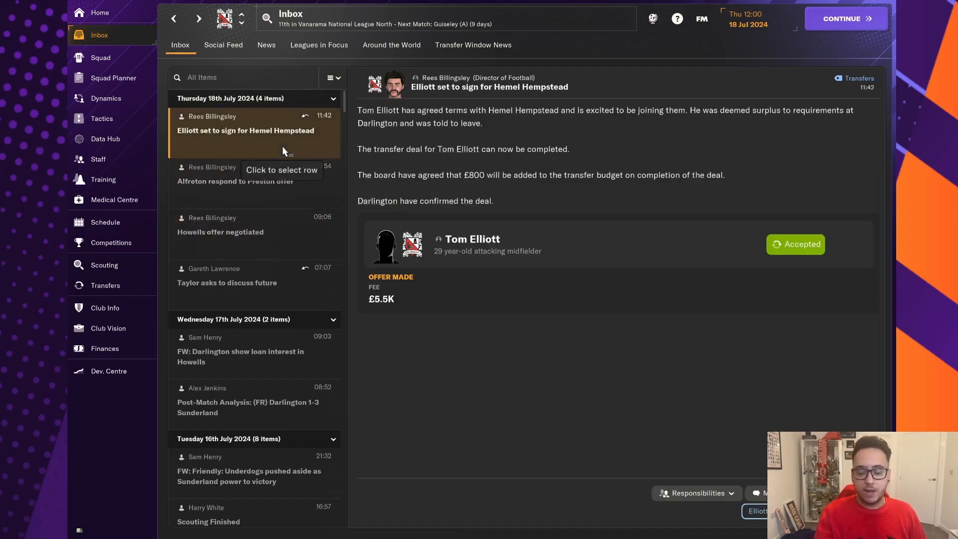
left_click(244, 231)
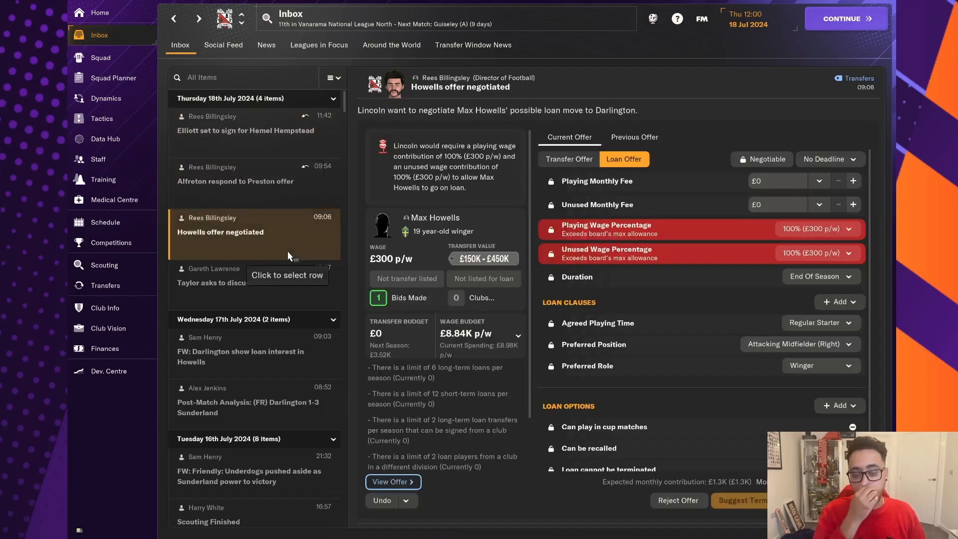
left_click(106, 99)
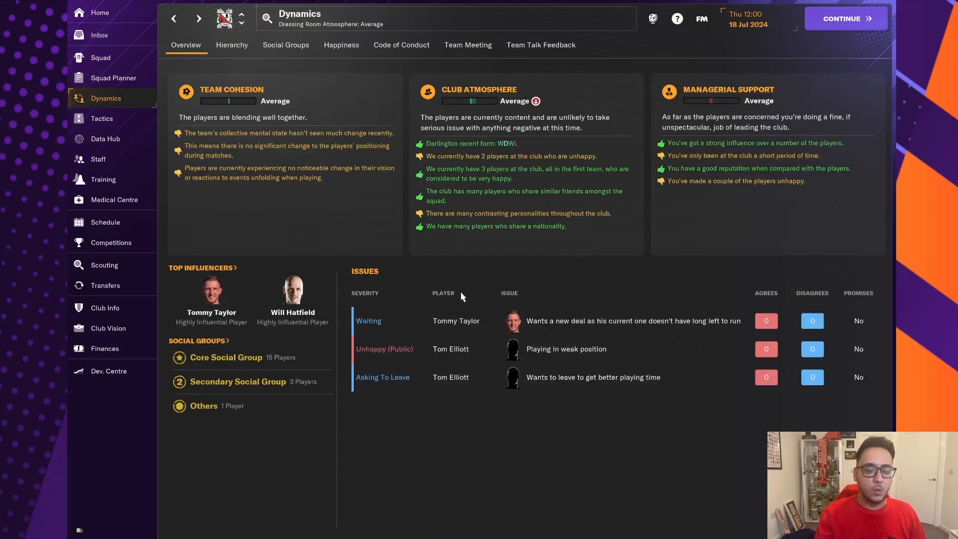
Step: Check the 4-2-4 tactic, then reopen Alfreton's £8,000 response to the Danny Preston offer
left_click(101, 117)
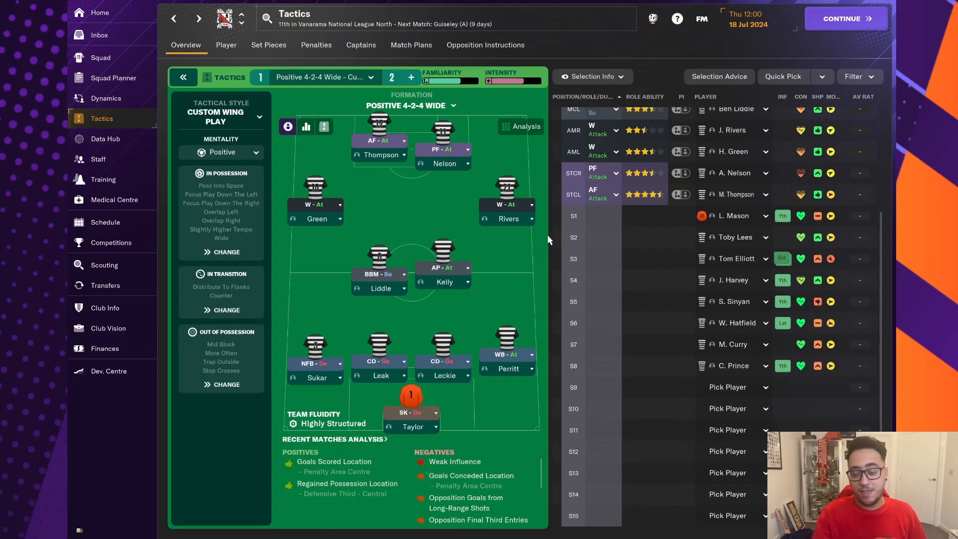
mouse_move(510, 247)
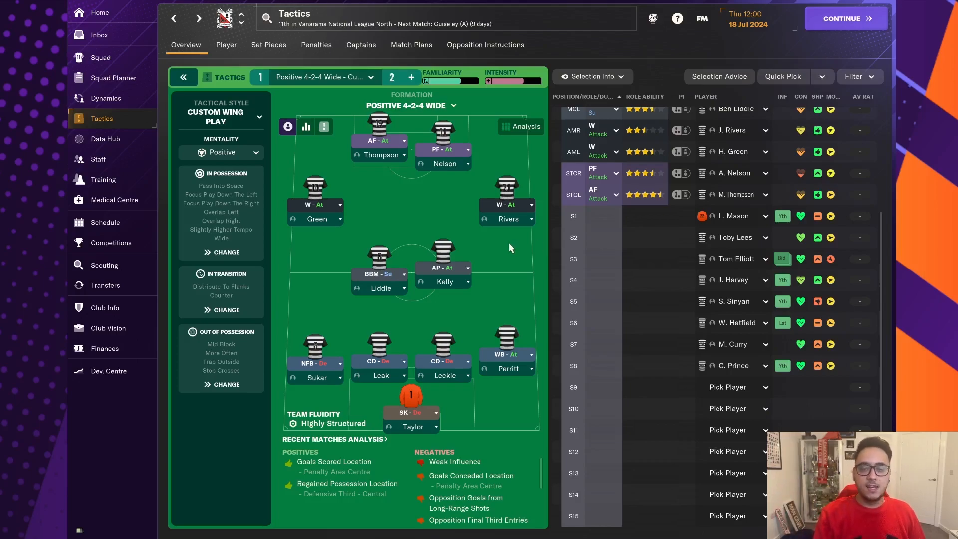
mouse_move(483, 289)
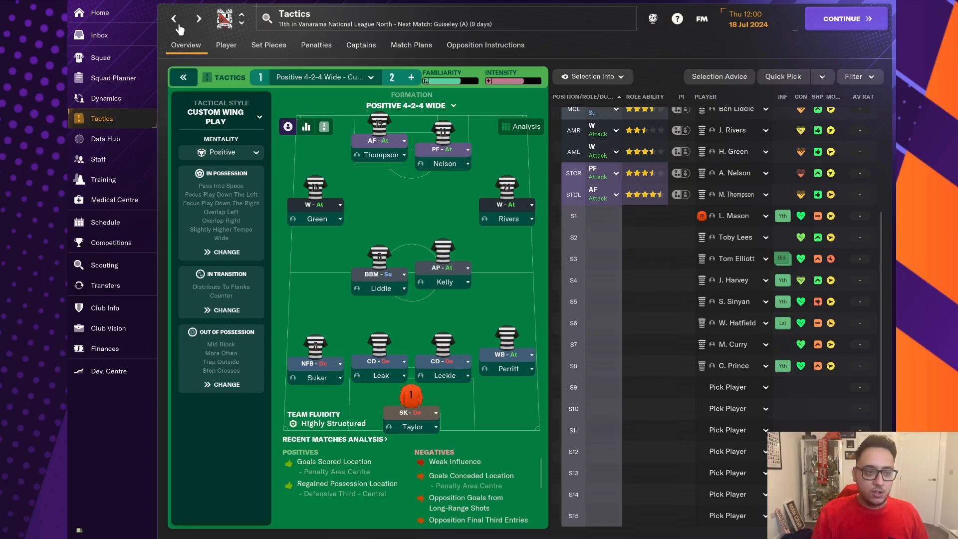
left_click(99, 35)
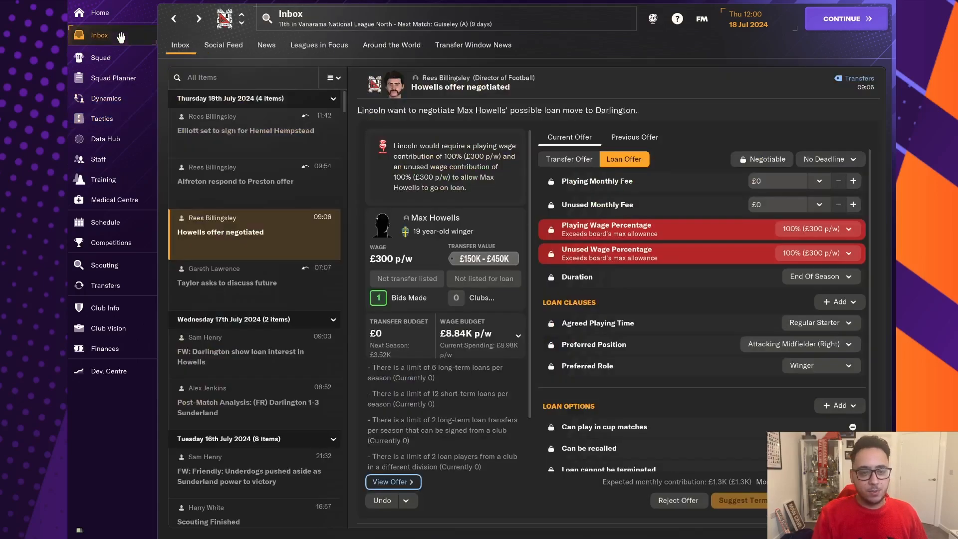
left_click(235, 181)
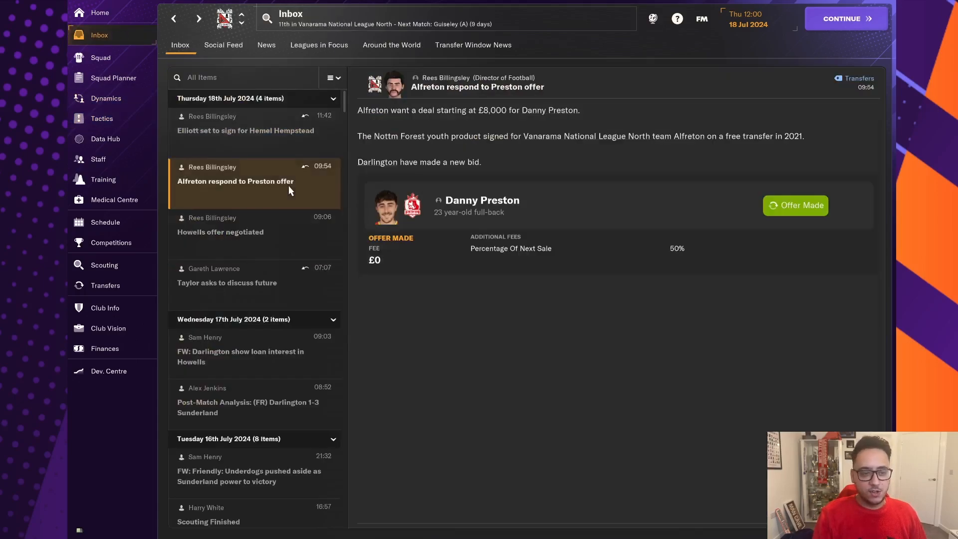
Step: Read Elliott's Hemel Hempstead move message, check the fixture schedule, and advance so the sale completes
left_click(246, 129)
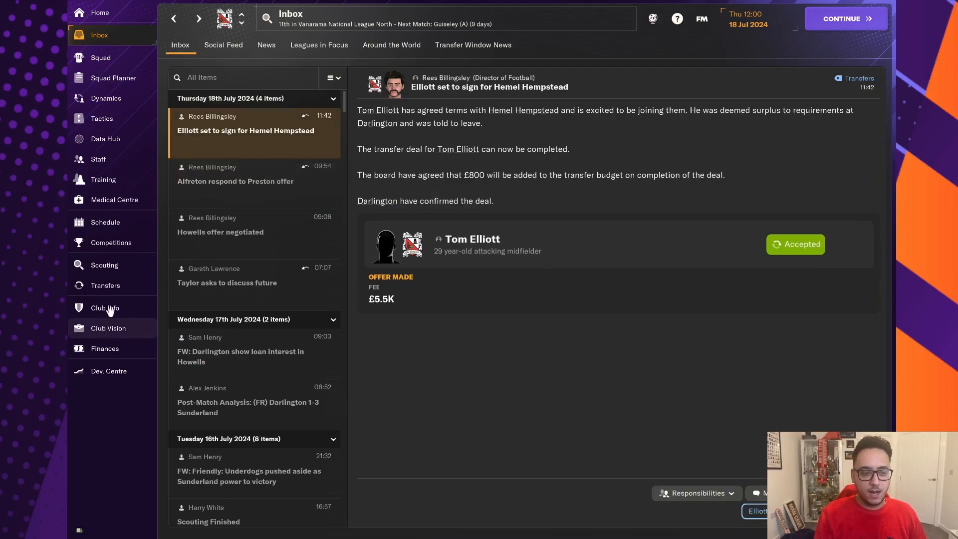
left_click(105, 221)
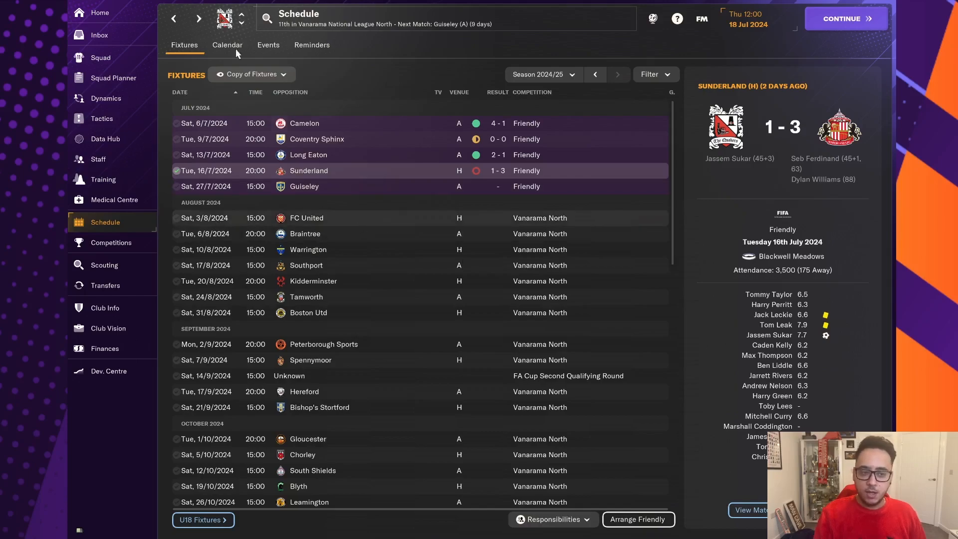
left_click(98, 35)
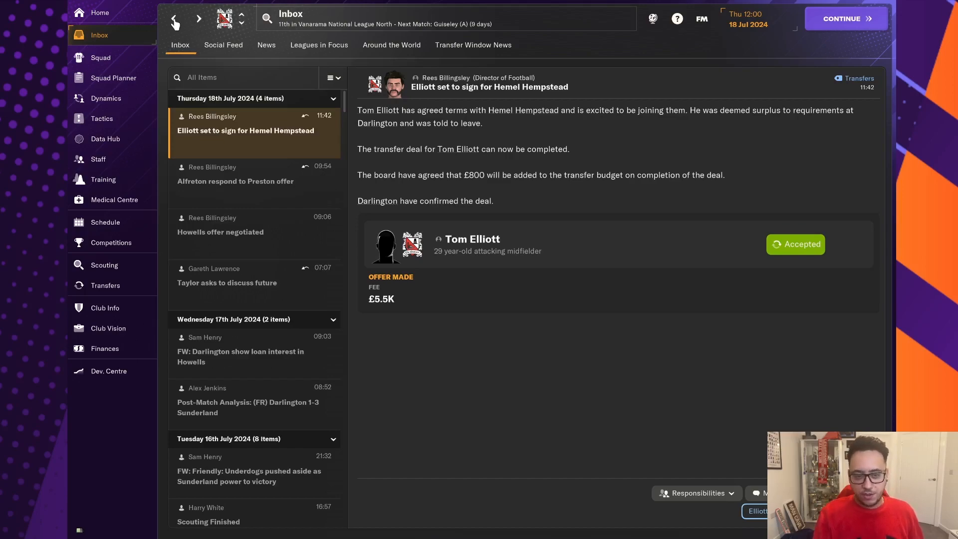
mouse_move(437, 207)
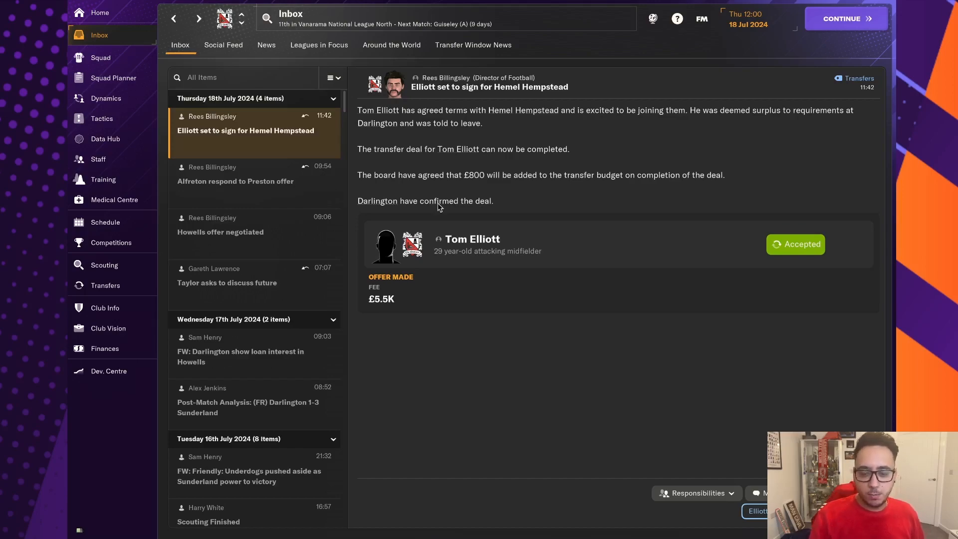
mouse_move(487, 201)
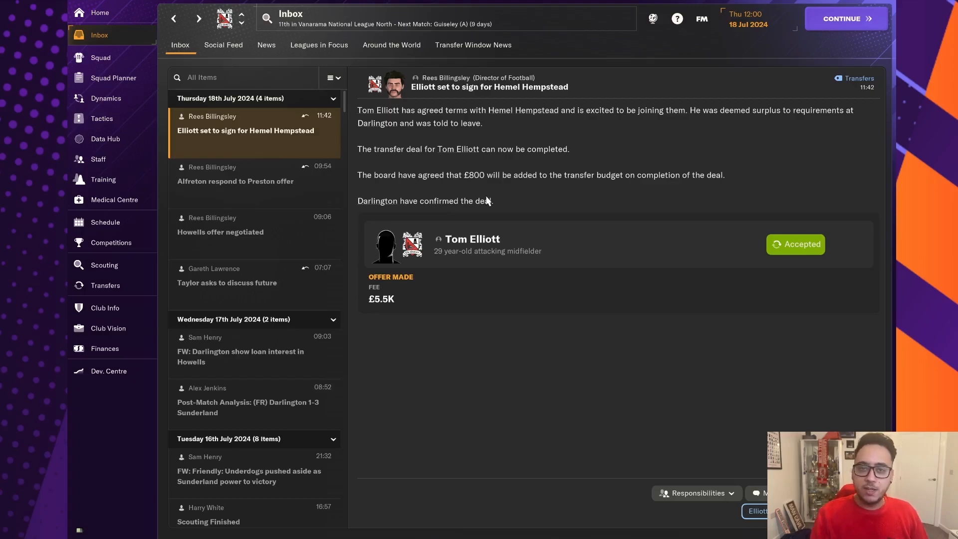
left_click(105, 348)
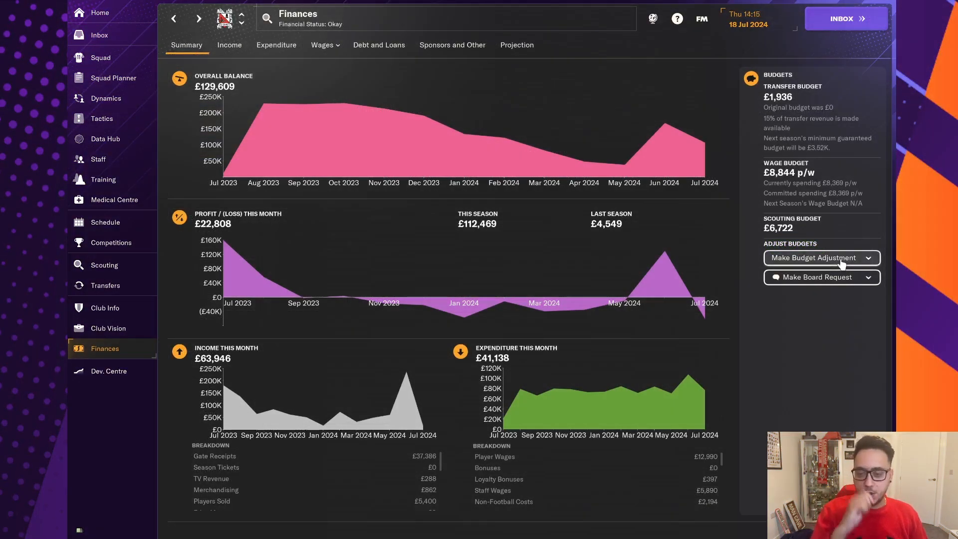
Step: Make a budget adjustment moving the transfer budget into wages, raising the wage budget to £8,880 p/w
left_click(820, 257)
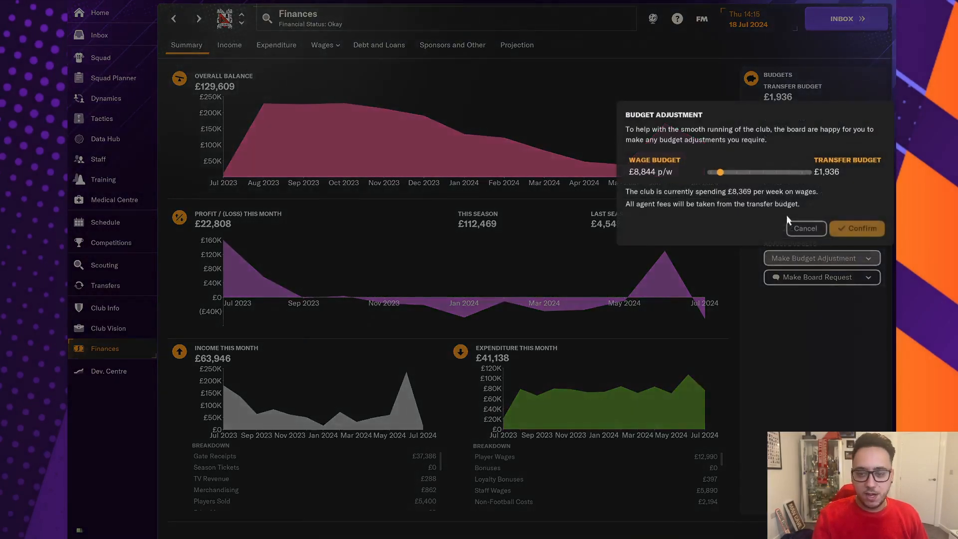
left_click_drag(718, 172, 710, 171)
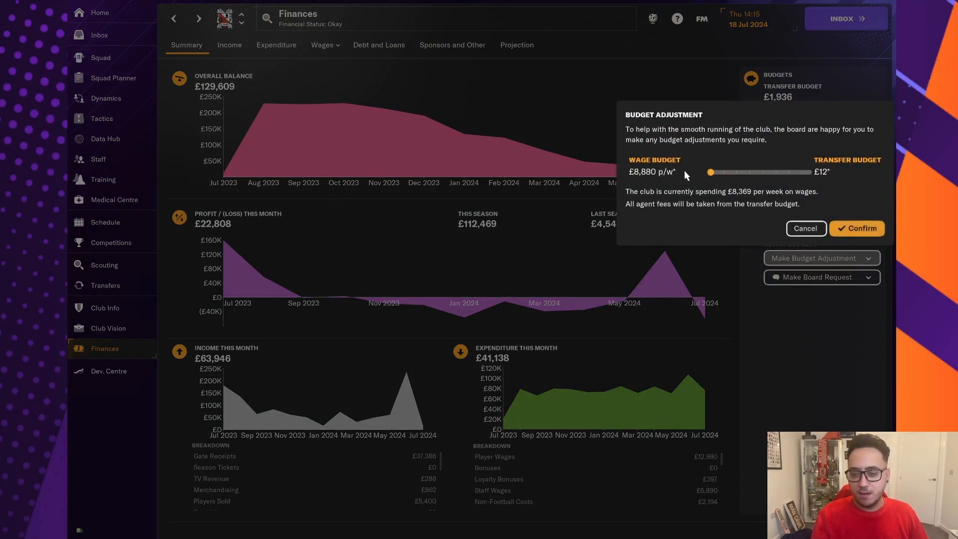
left_click(856, 227)
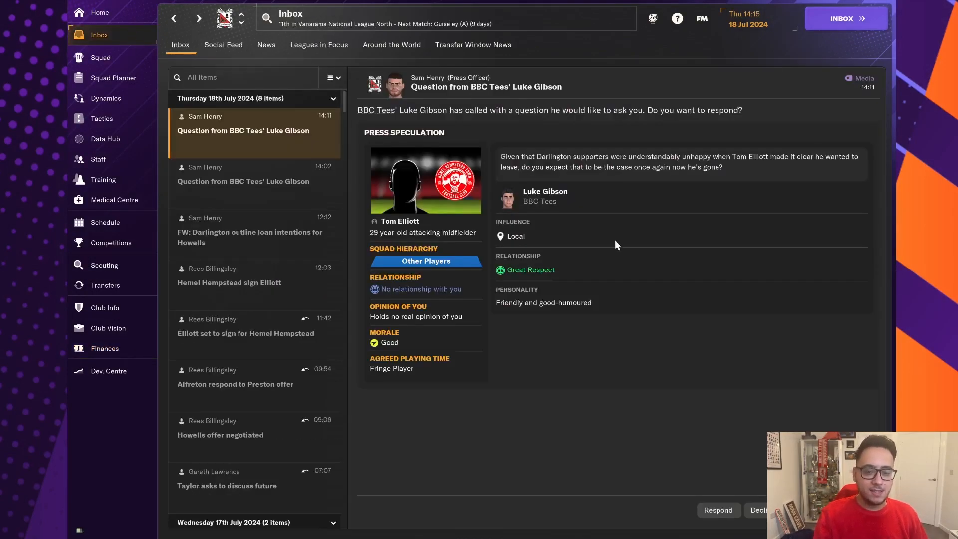
Step: Read that Hemel Hempstead signed Elliott and bring up the 4-2-4 tactic with his vacated sub slot
left_click(242, 282)
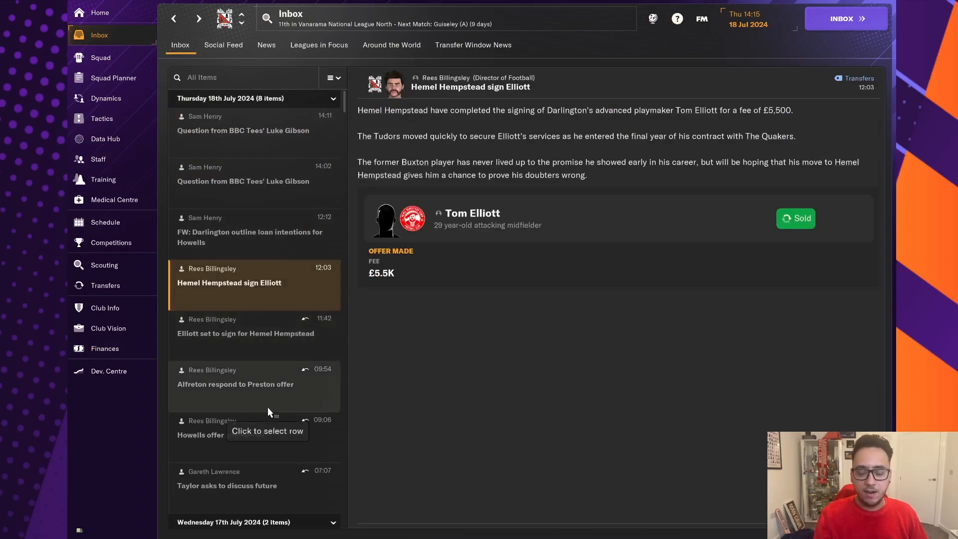
left_click(101, 119)
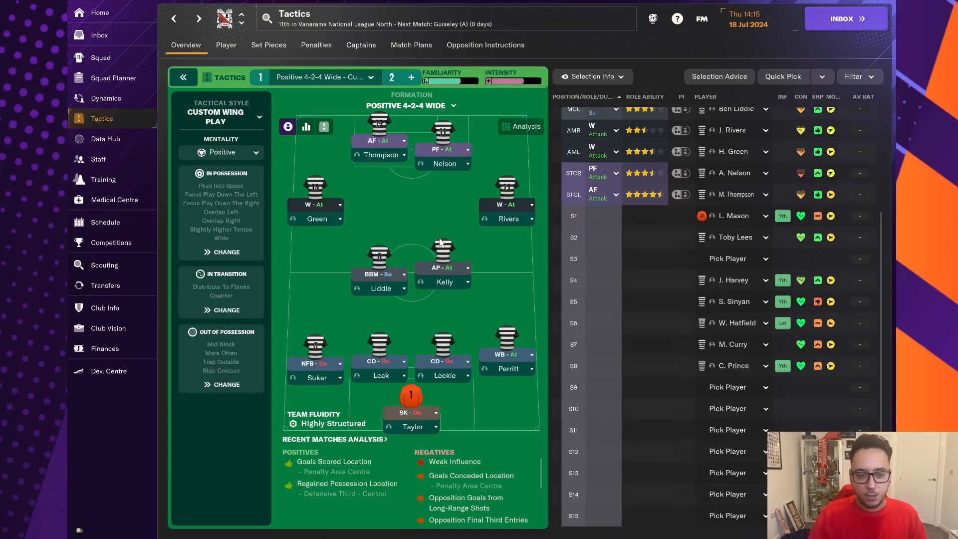
mouse_move(297, 159)
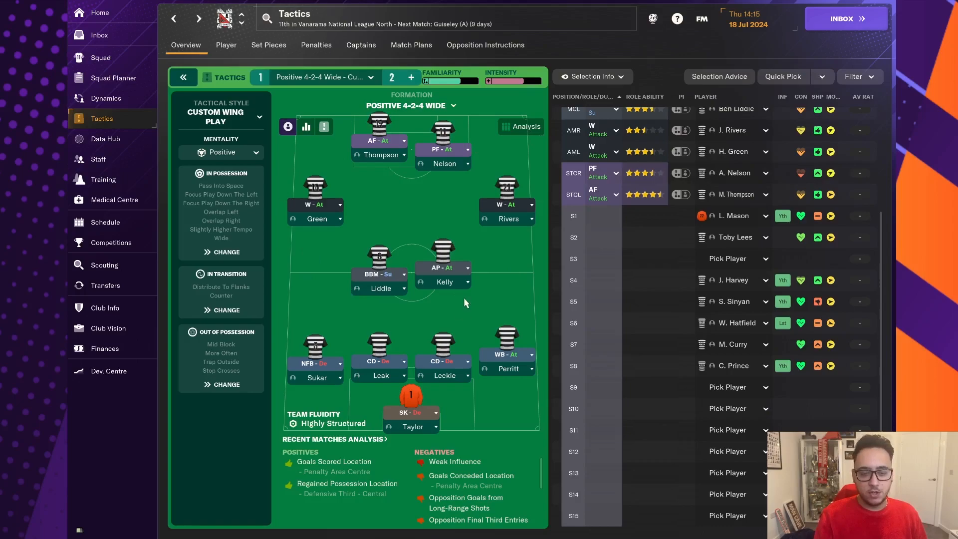
mouse_move(335, 280)
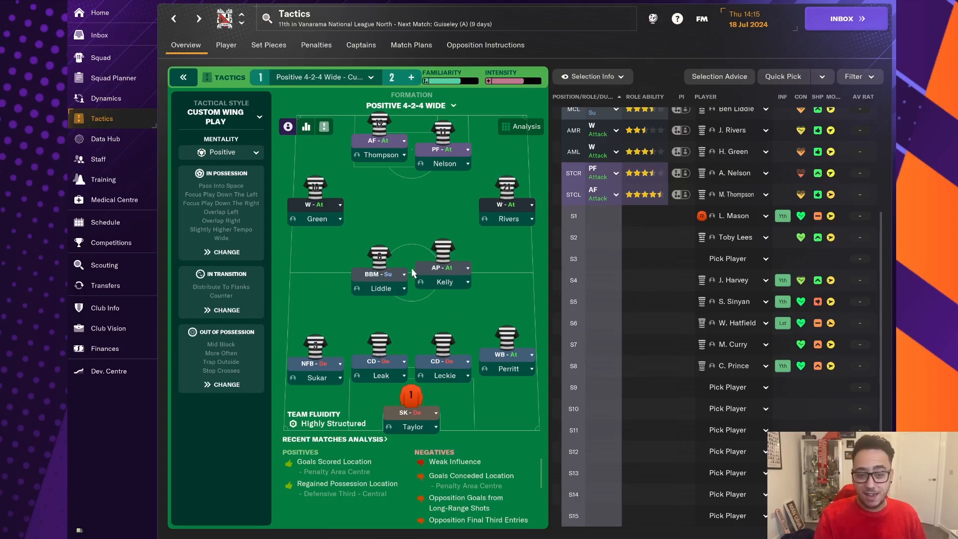
mouse_move(679, 288)
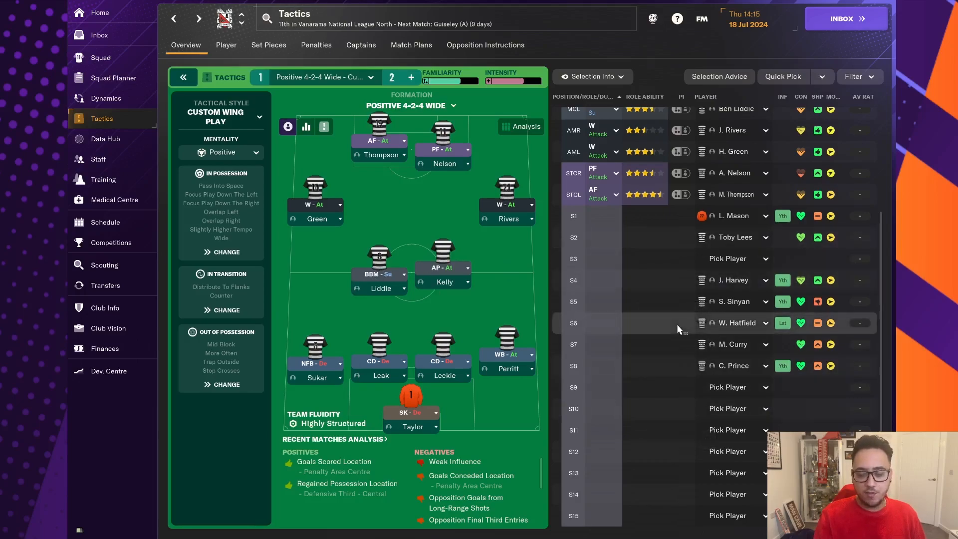
mouse_move(737, 322)
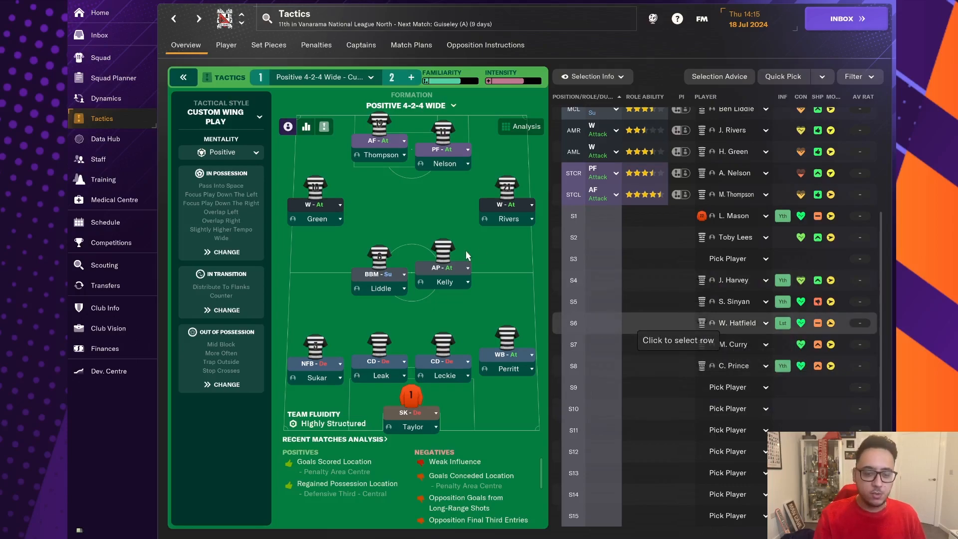
mouse_move(293, 215)
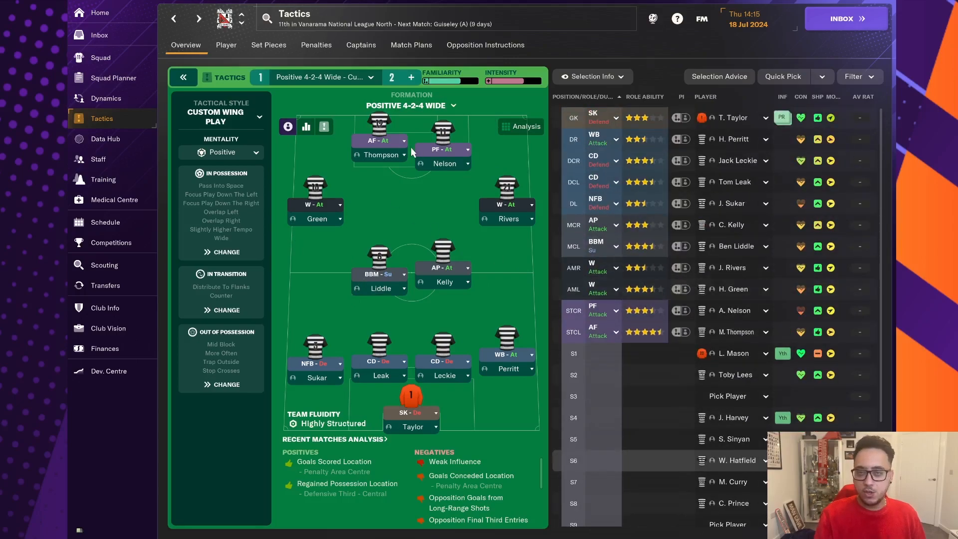
mouse_move(377, 128)
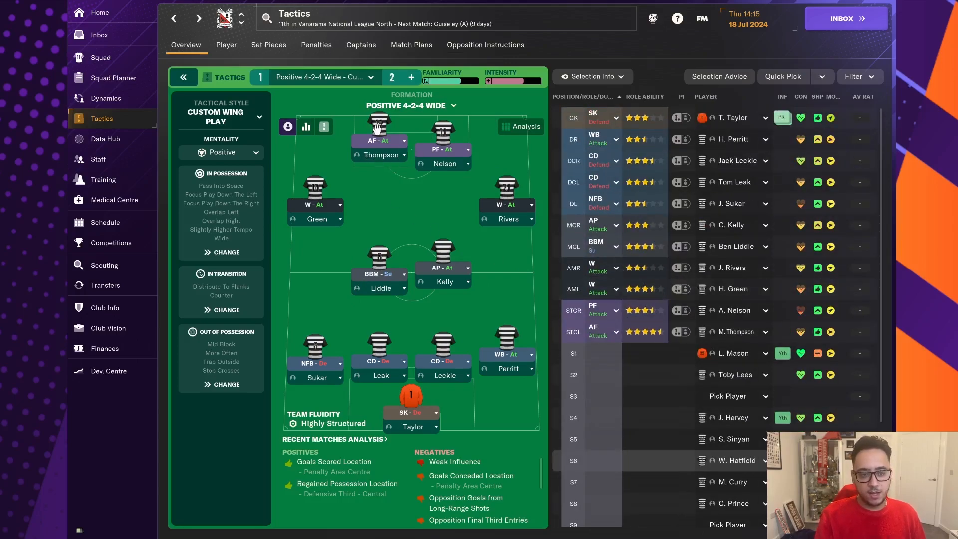
mouse_move(667, 488)
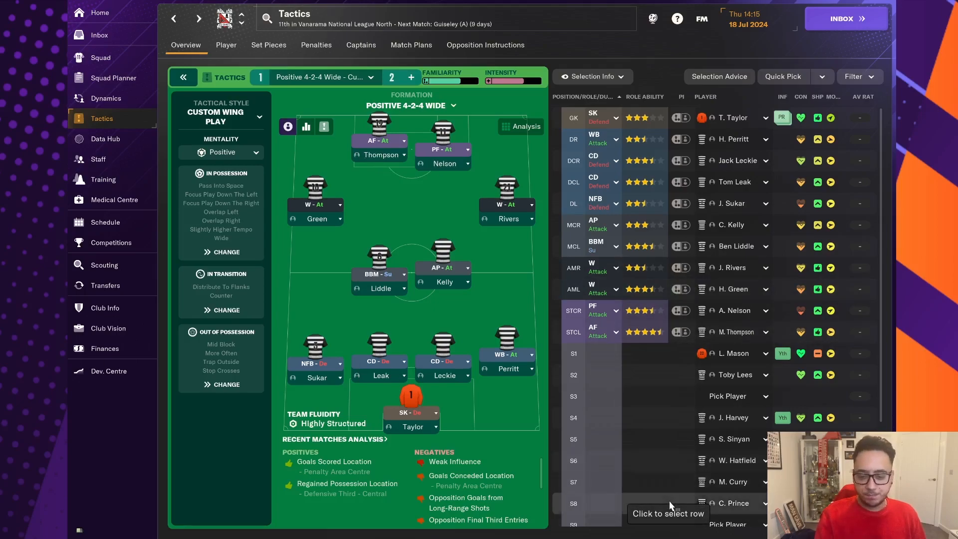
left_click(732, 503)
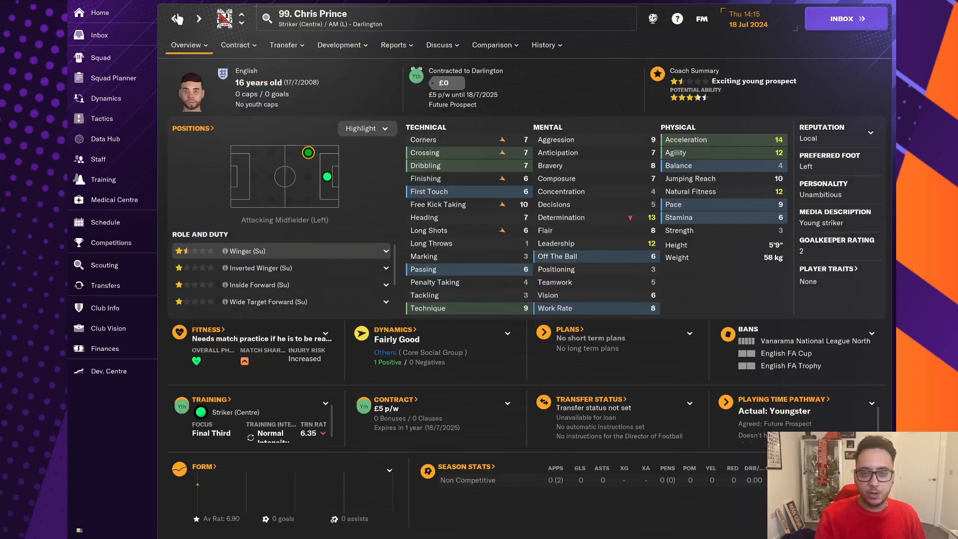
left_click(102, 118)
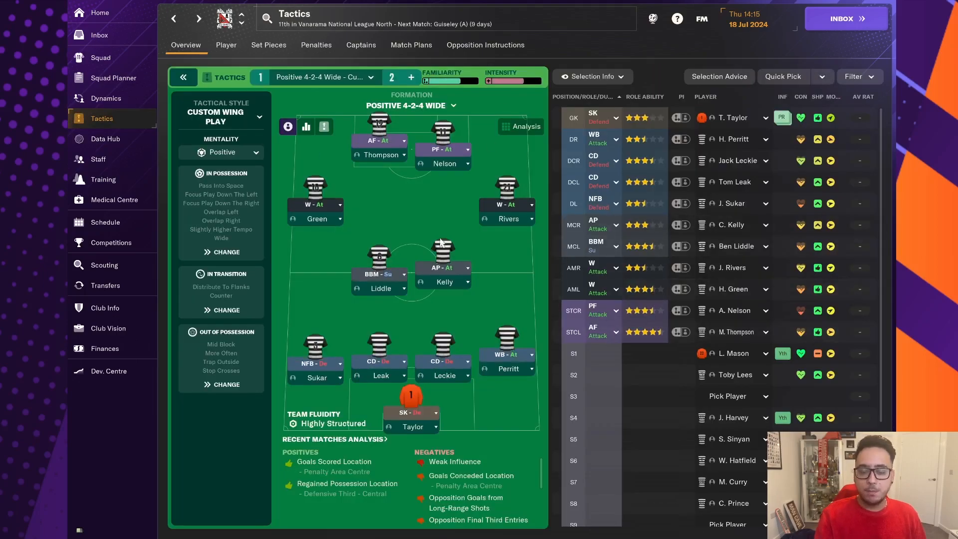
mouse_move(454, 379)
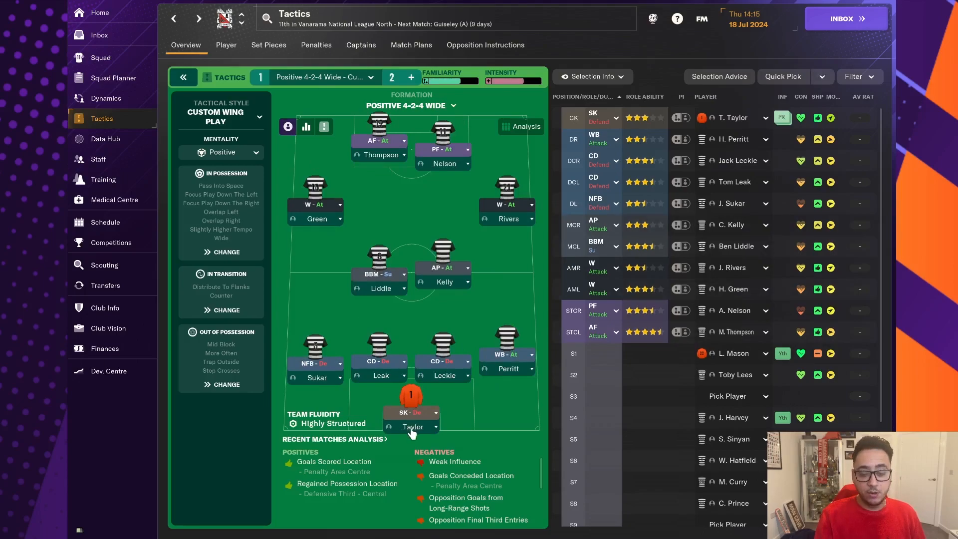
left_click(413, 426)
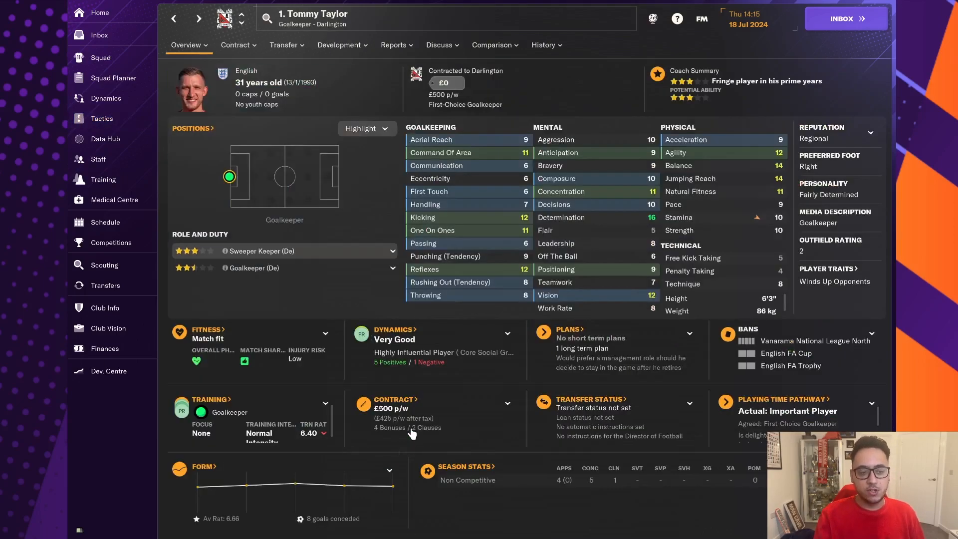
mouse_move(335, 241)
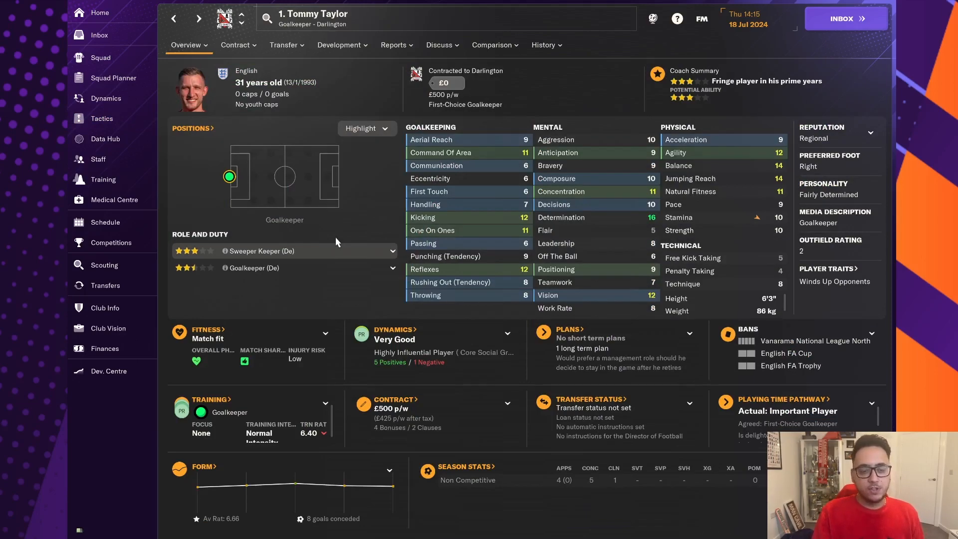
mouse_move(105, 264)
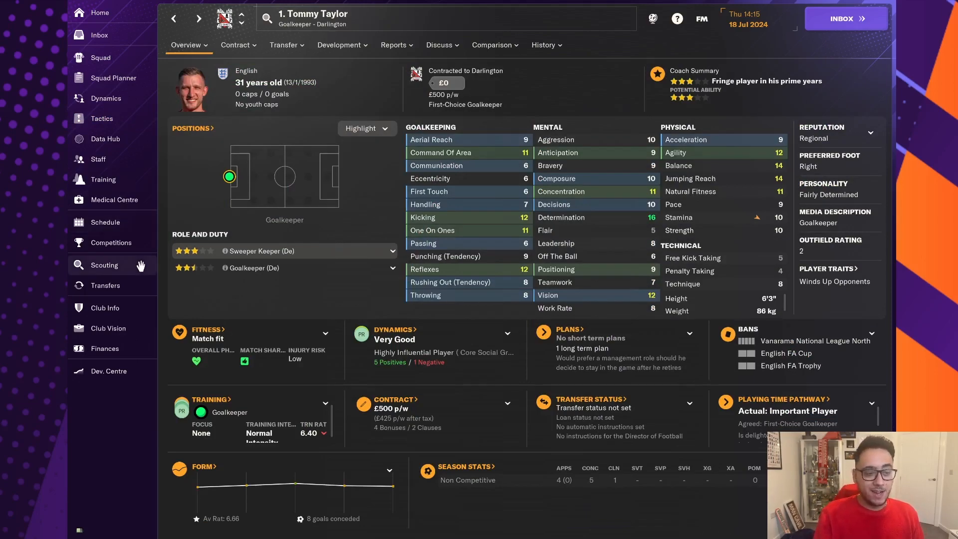
Step: Check the scouting overview, Tommy Taylor's and Liam Mason's profiles, and return to the tactics screen
left_click(105, 264)
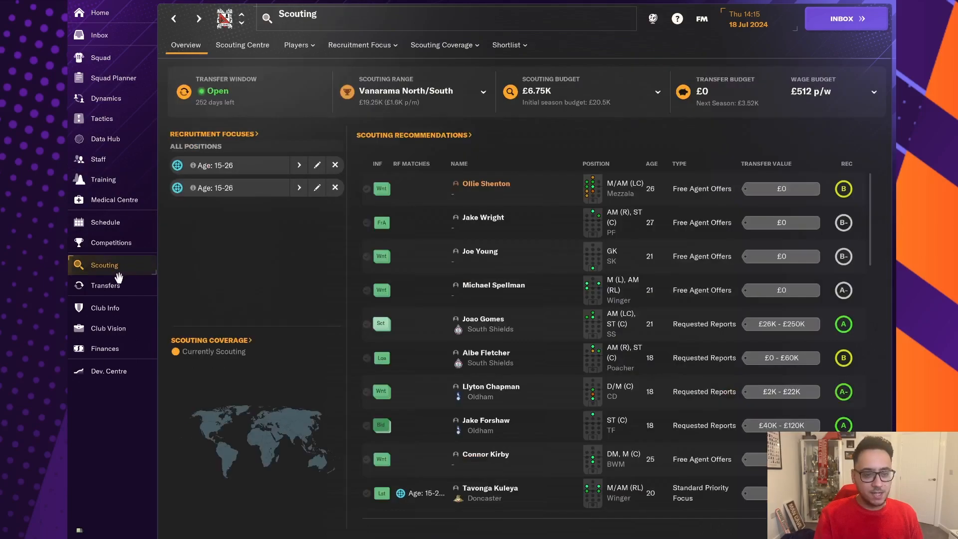
mouse_move(513, 70)
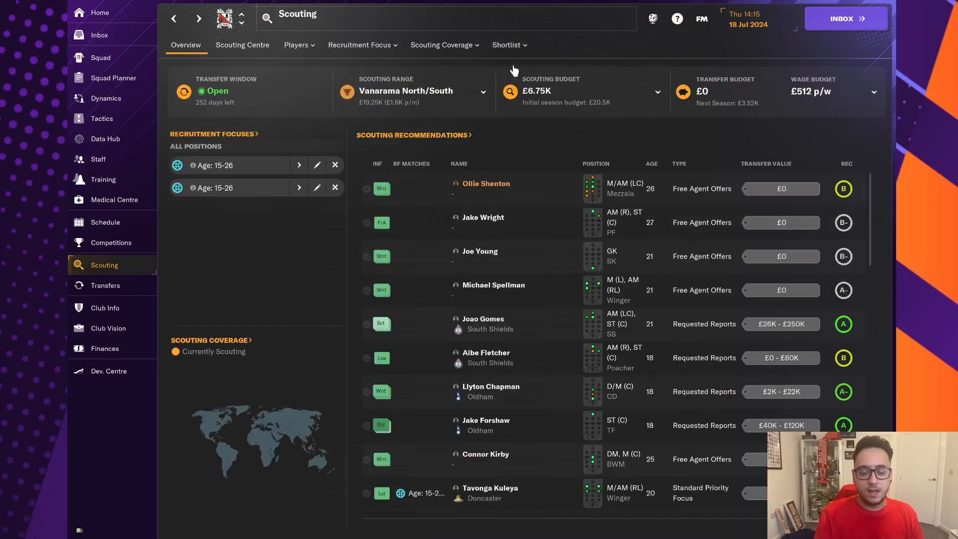
left_click(507, 45)
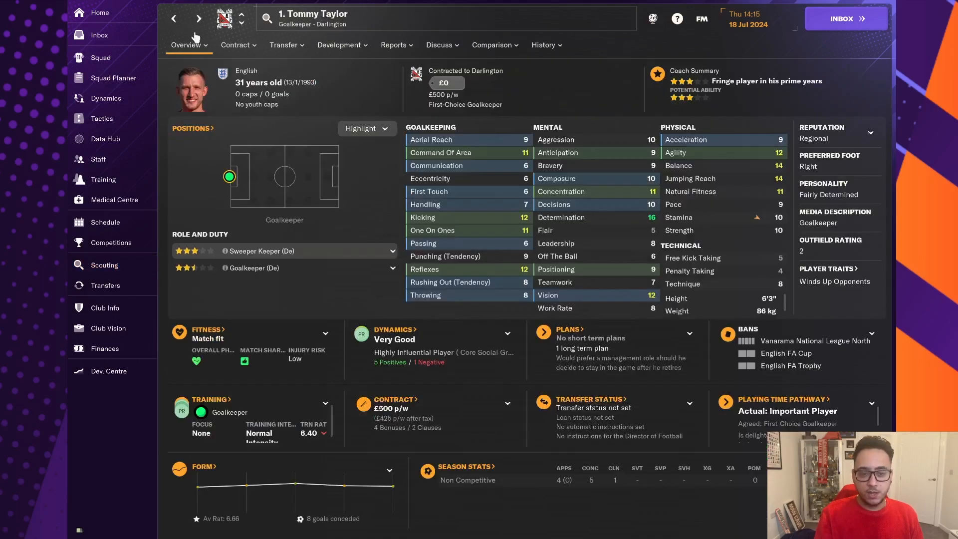
mouse_move(305, 108)
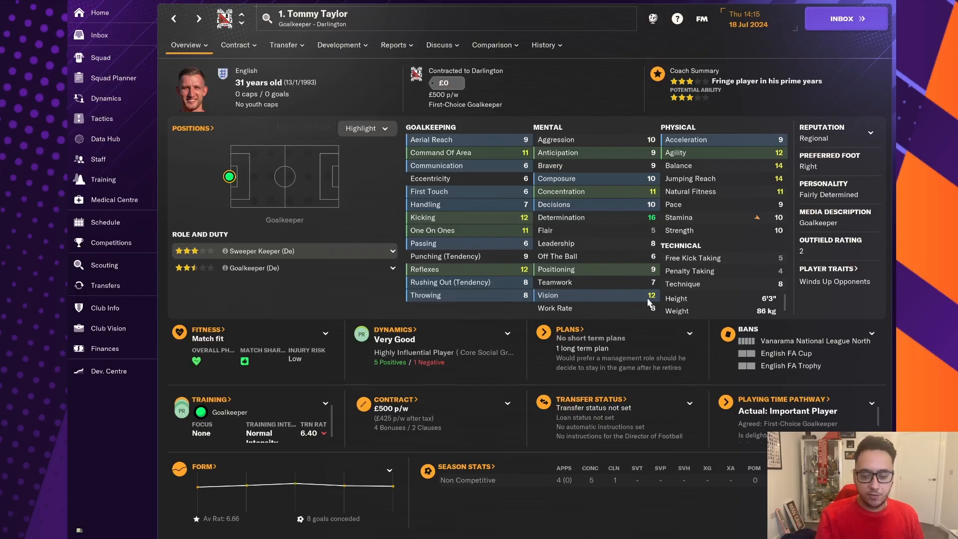
left_click(282, 45)
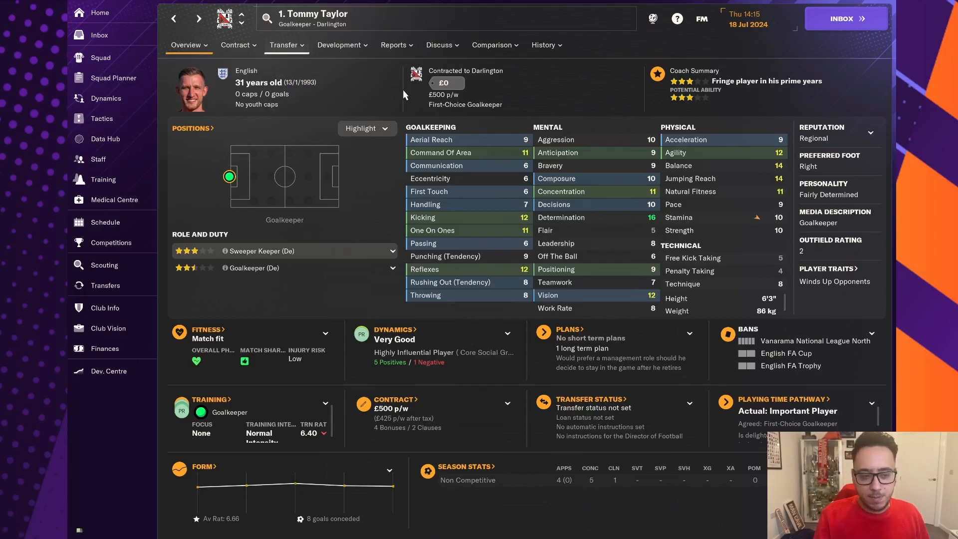
left_click(236, 45)
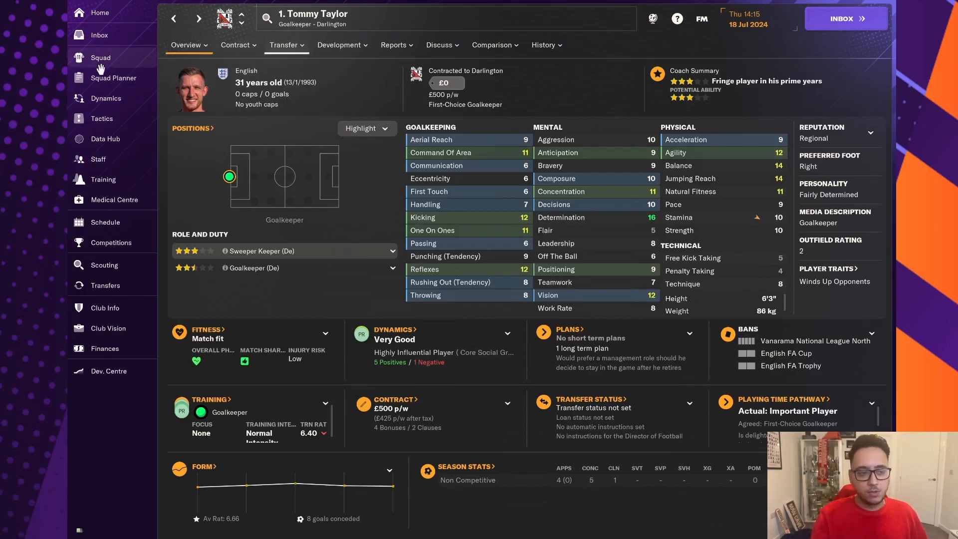
left_click(101, 117)
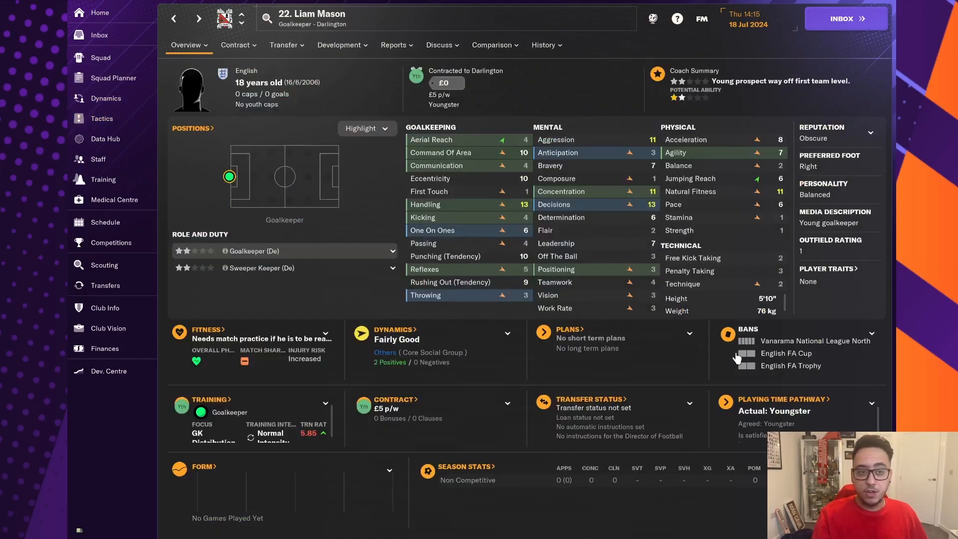
left_click(102, 118)
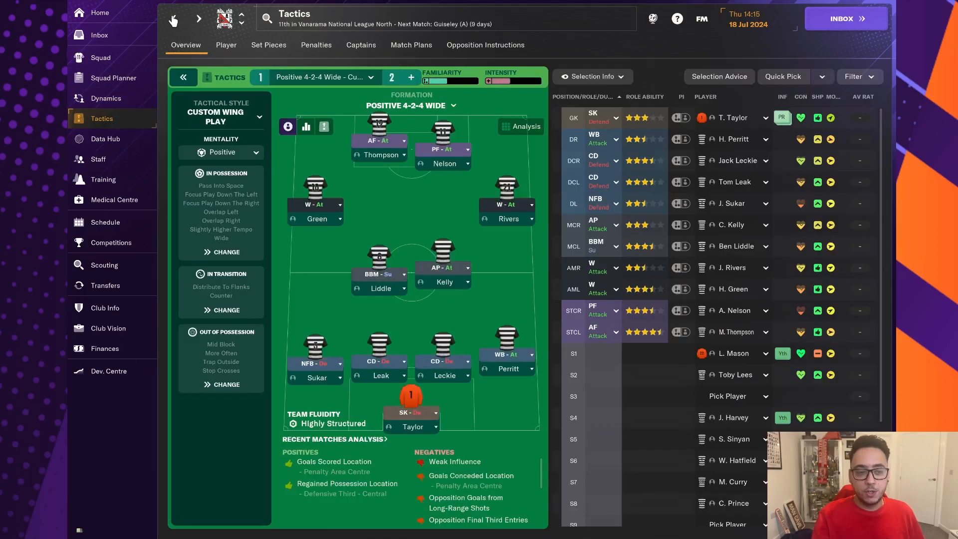
mouse_move(451, 240)
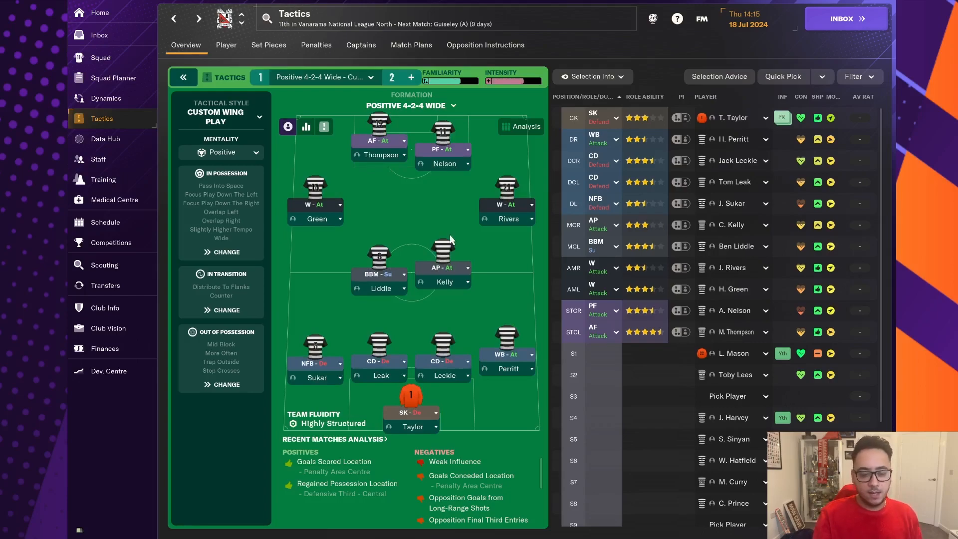
mouse_move(489, 409)
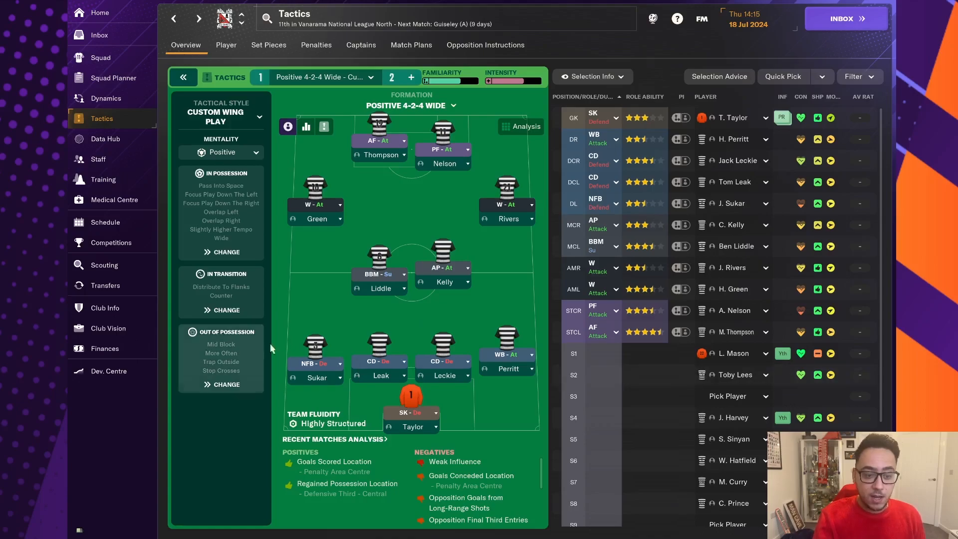
Step: Advance a day and draft an offer for Max Howells, toggling between loan and permanent before abandoning it
left_click(98, 34)
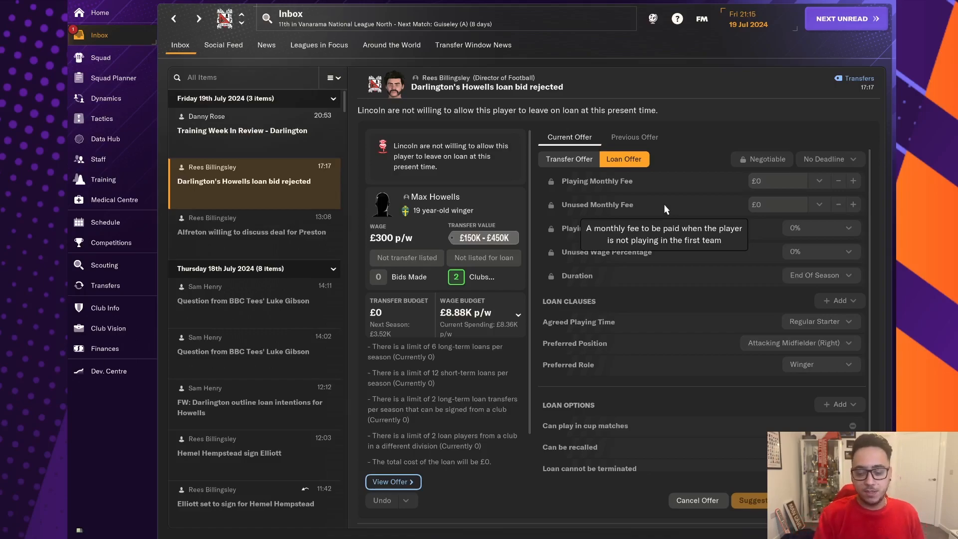
mouse_move(472, 96)
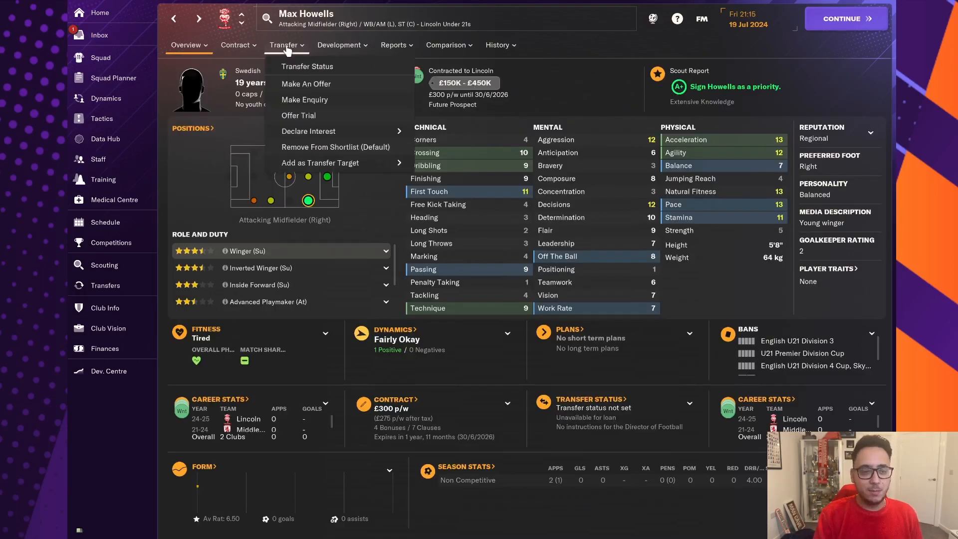
left_click(305, 84)
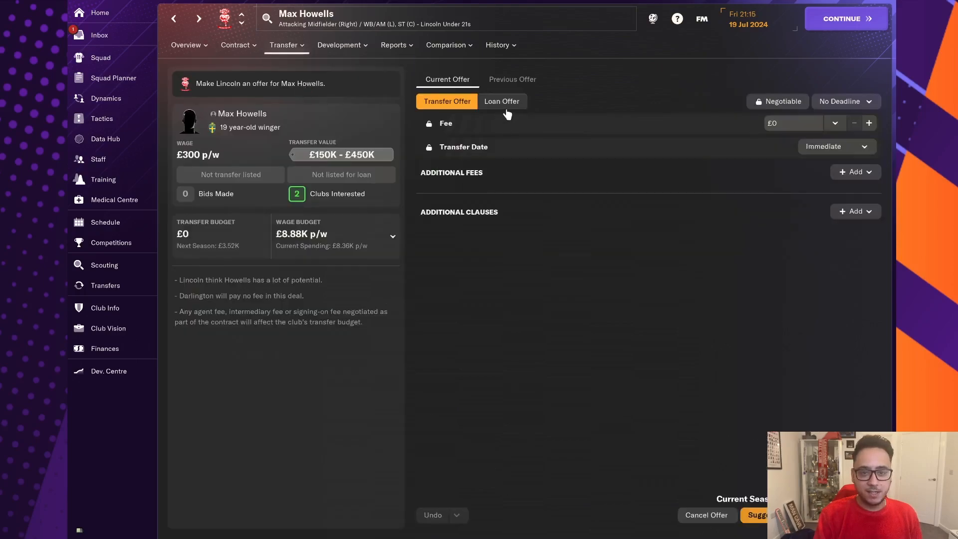
left_click(501, 101)
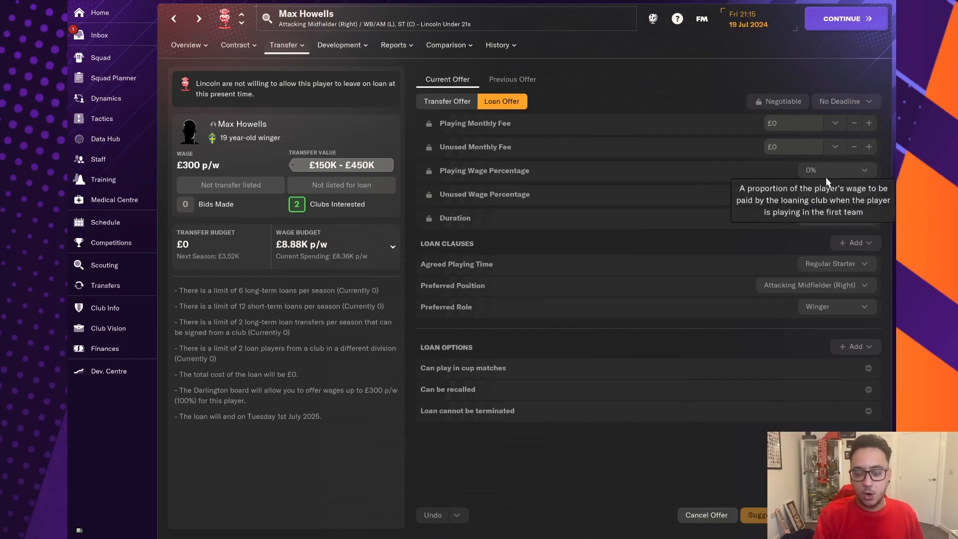
left_click(446, 45)
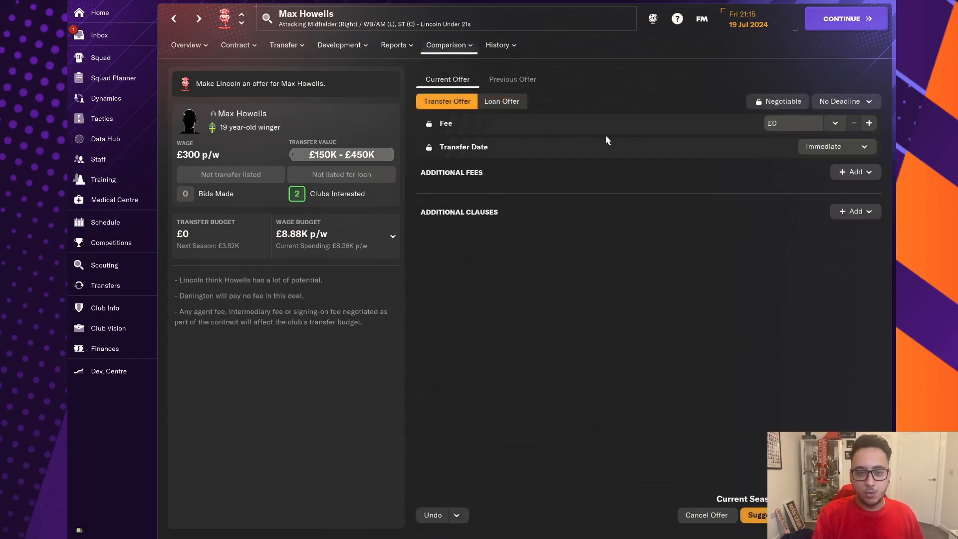
mouse_move(683, 165)
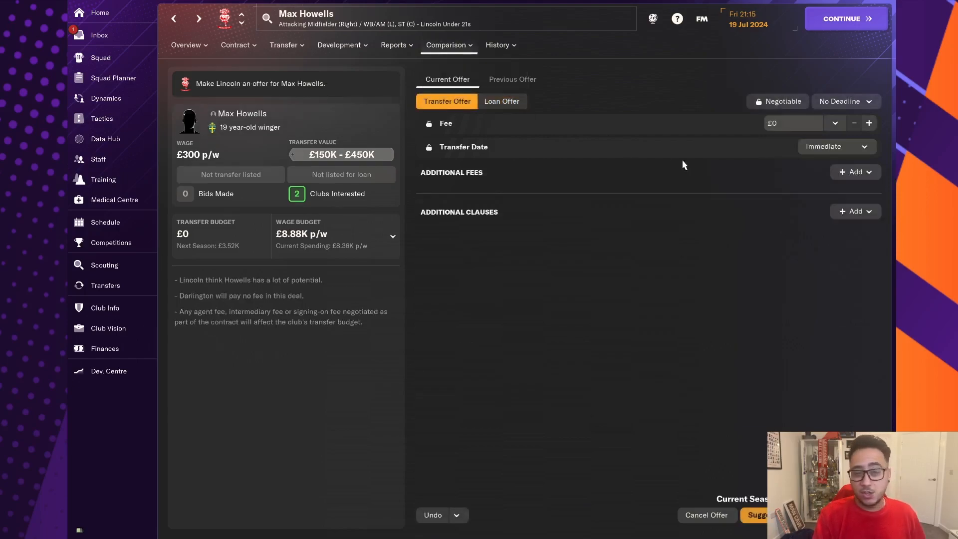
left_click(501, 101)
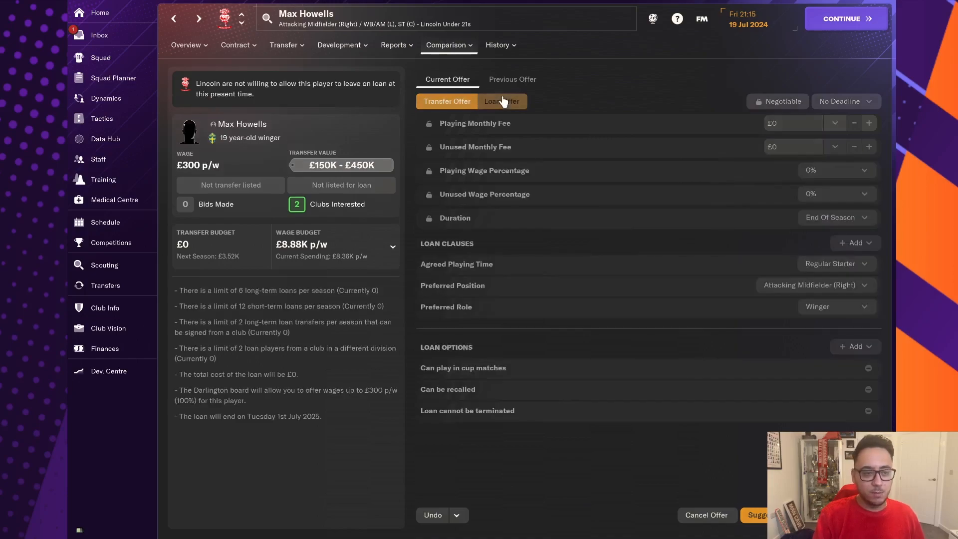
left_click(186, 45)
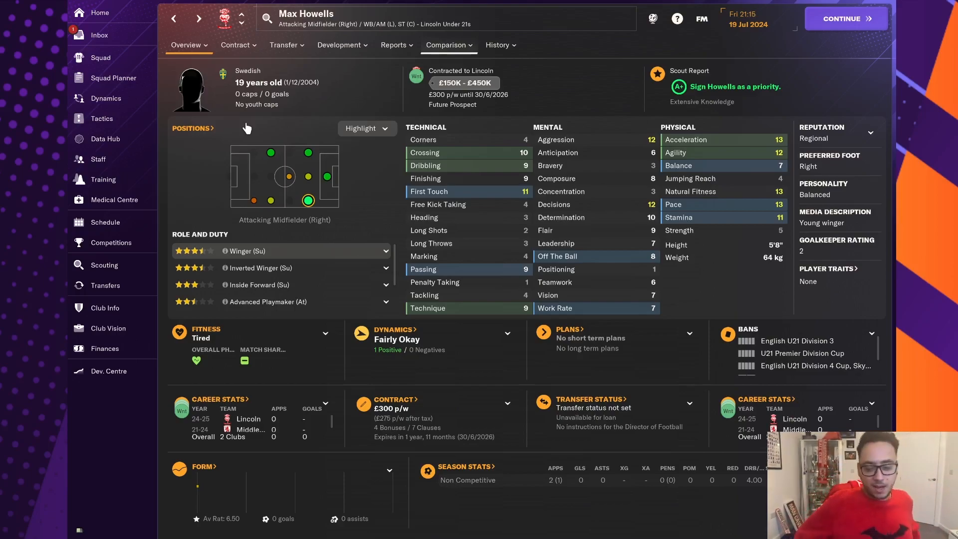
mouse_move(104, 29)
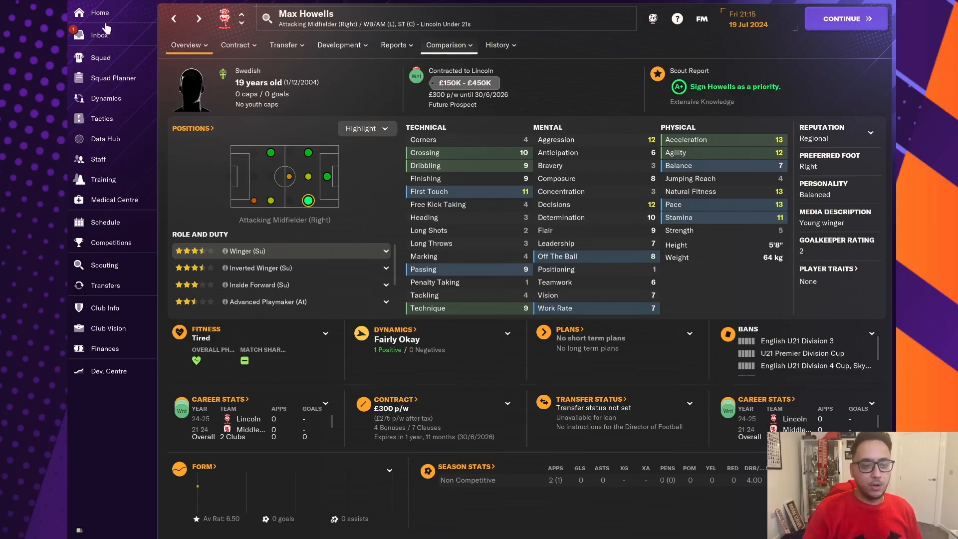
Step: View Howells' transfer status and interested clubs, then read Lincoln's rejection of the loan bid
left_click(283, 45)
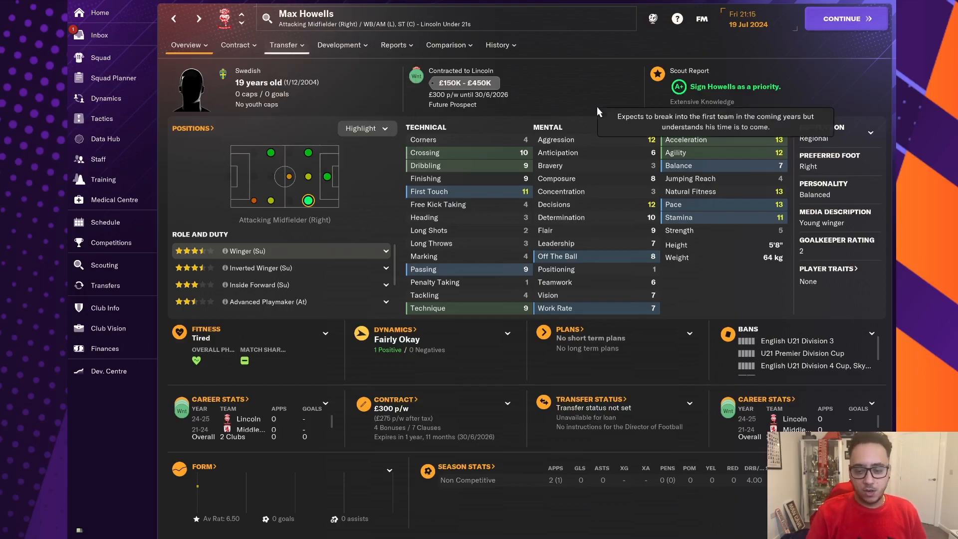
left_click(286, 44)
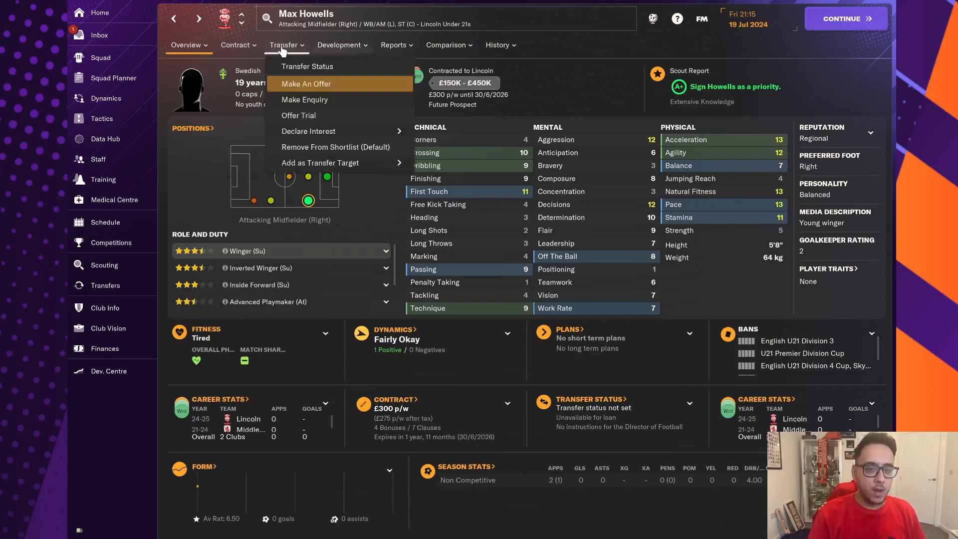
mouse_move(311, 66)
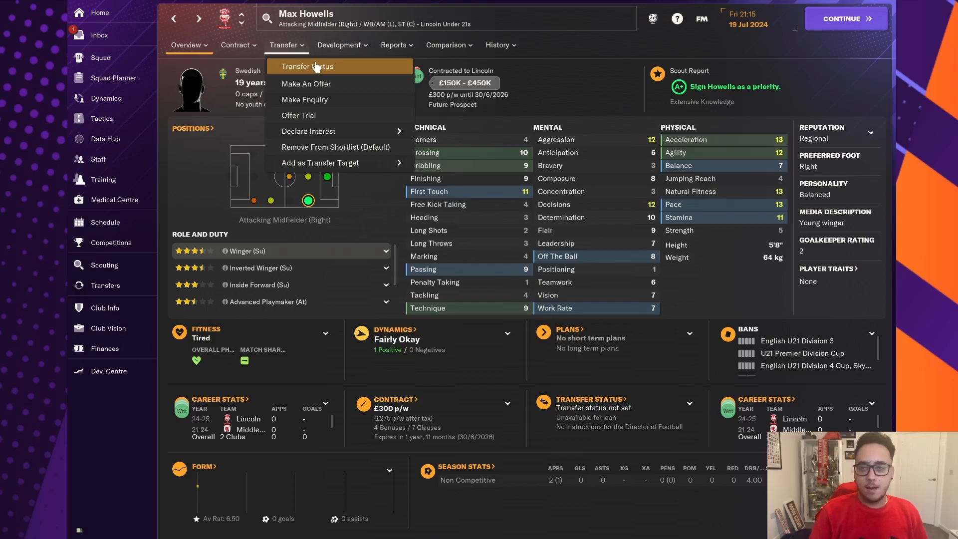
left_click(306, 65)
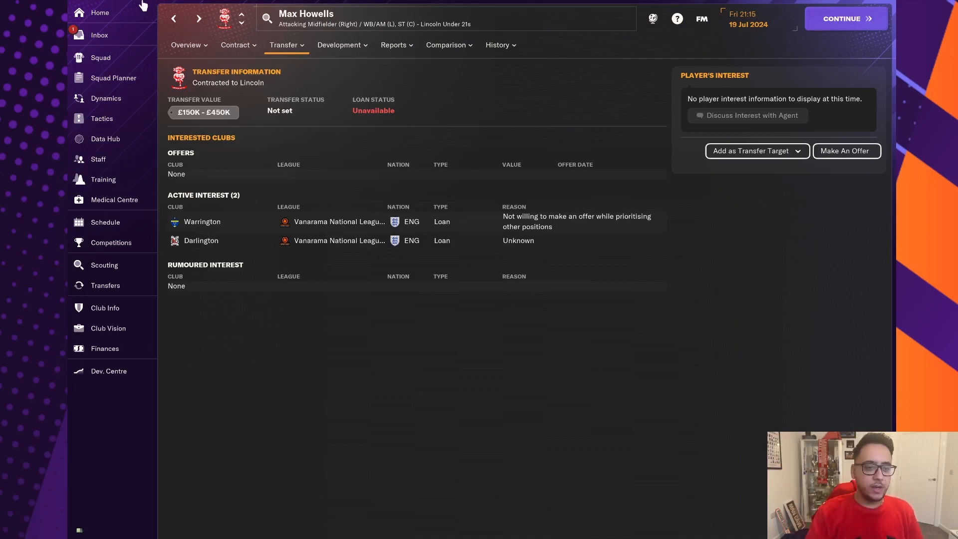
left_click(99, 34)
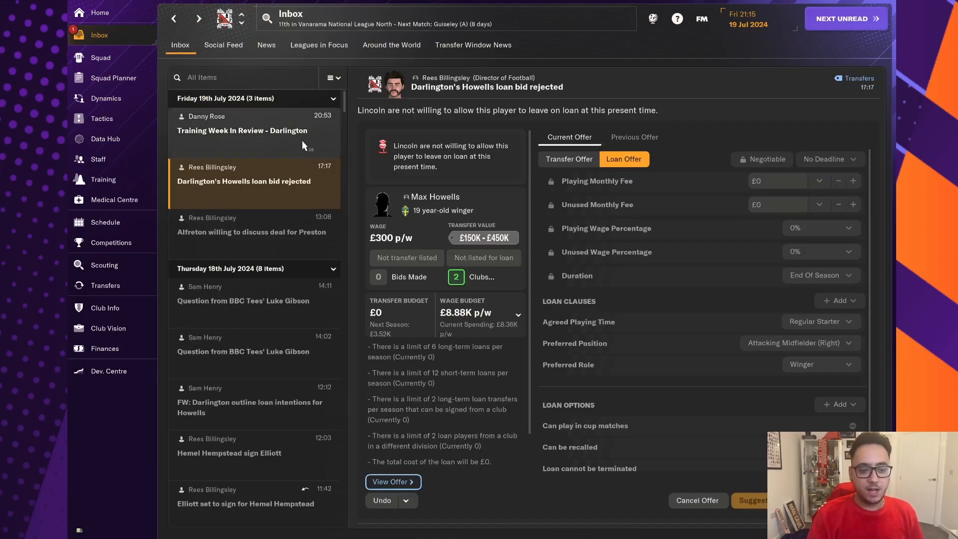
Step: Advance to 31 July and read the news that Darlington signed CJ Clarke on a free transfer
left_click(241, 126)
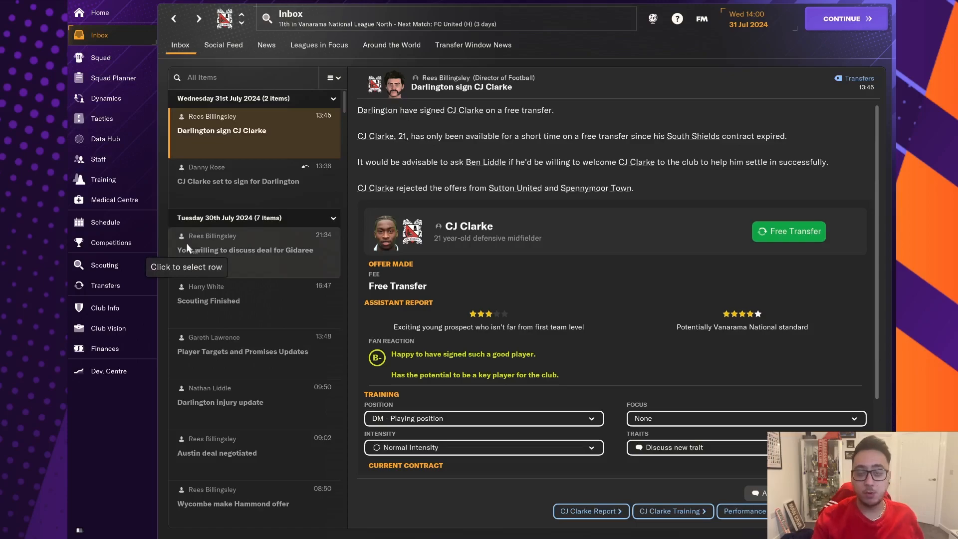
mouse_move(504, 338)
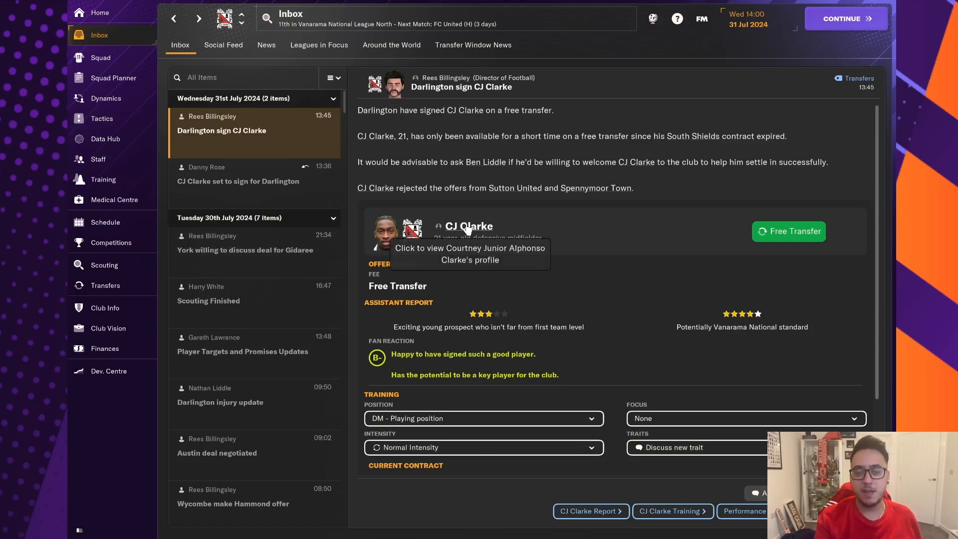
left_click(468, 226)
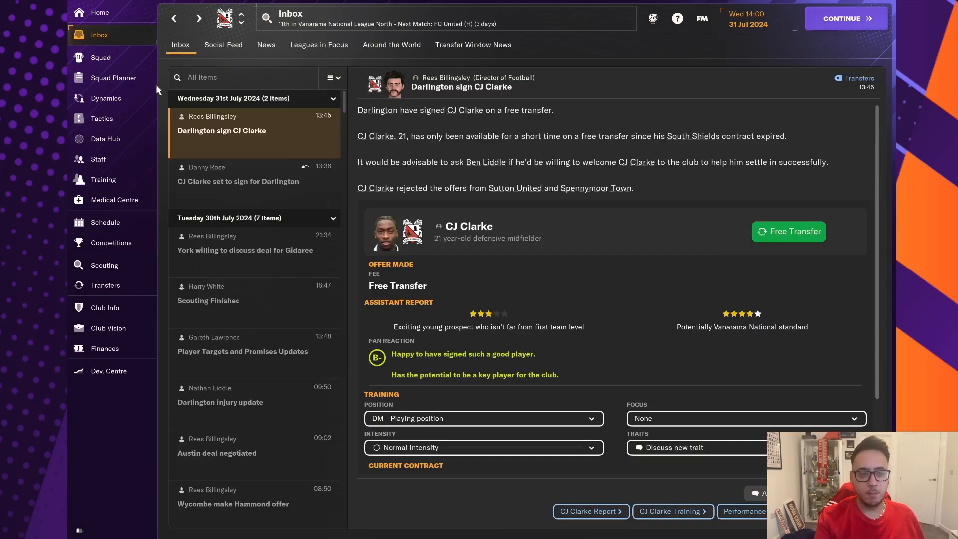
mouse_move(596, 314)
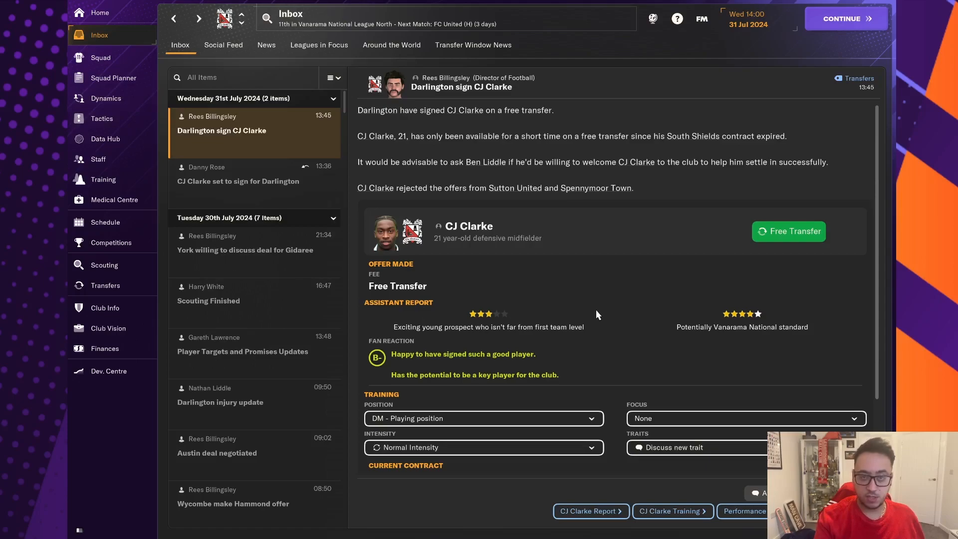
mouse_move(736, 323)
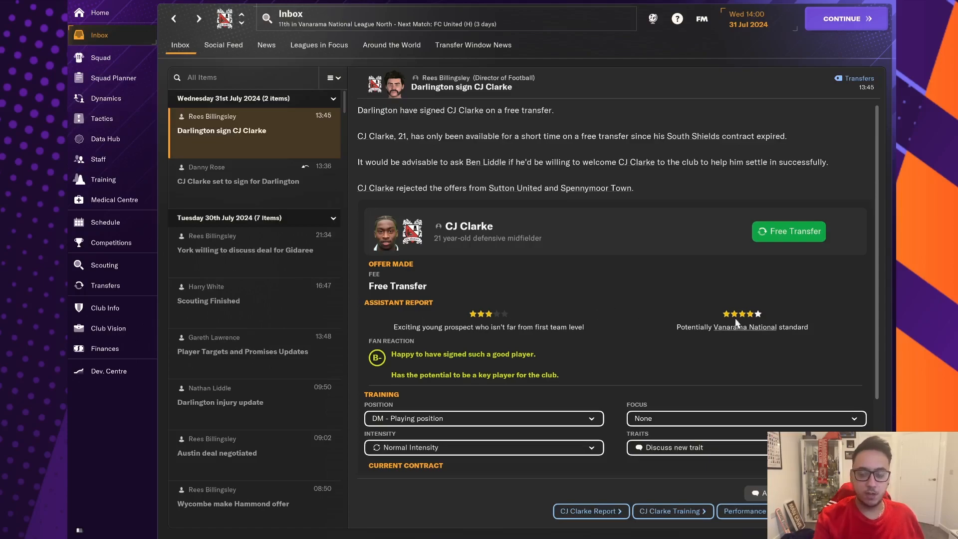
mouse_move(493, 367)
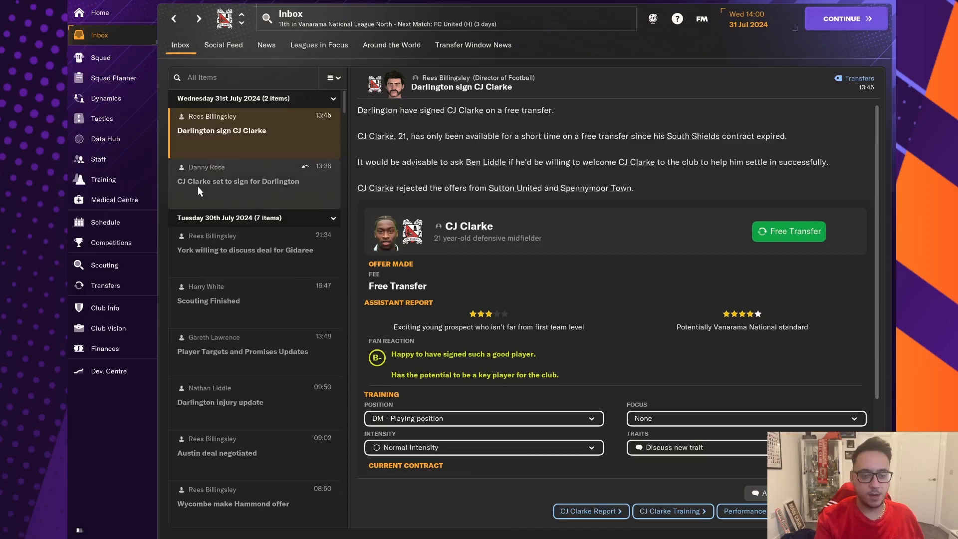
mouse_move(105, 139)
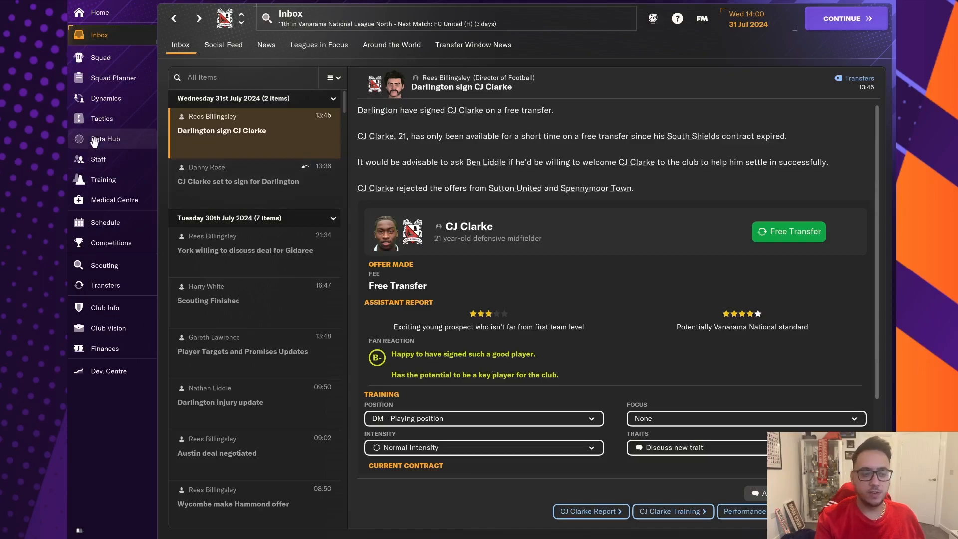
Step: Bring up the Positive 4-2-4 Wide tactic with its starting eleven and substitutes
left_click(102, 118)
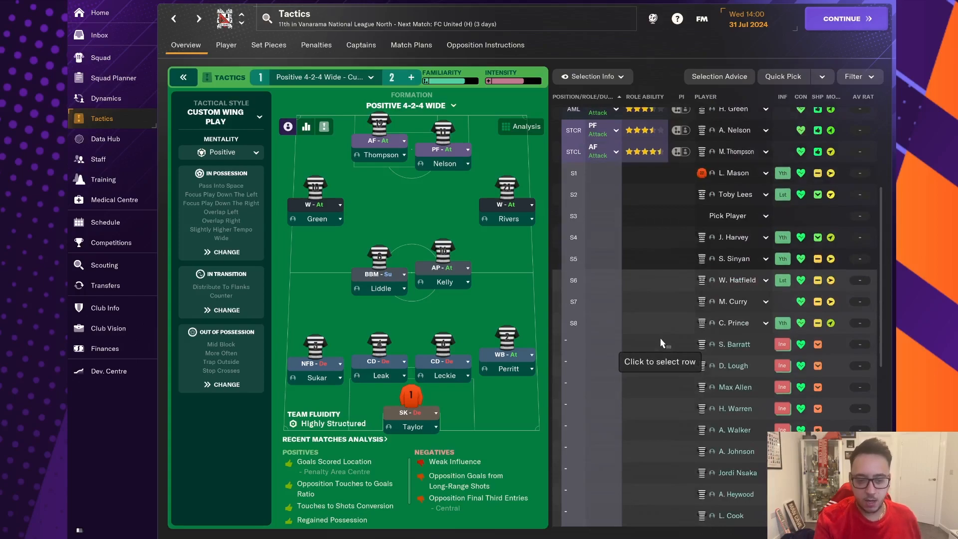
mouse_move(561, 367)
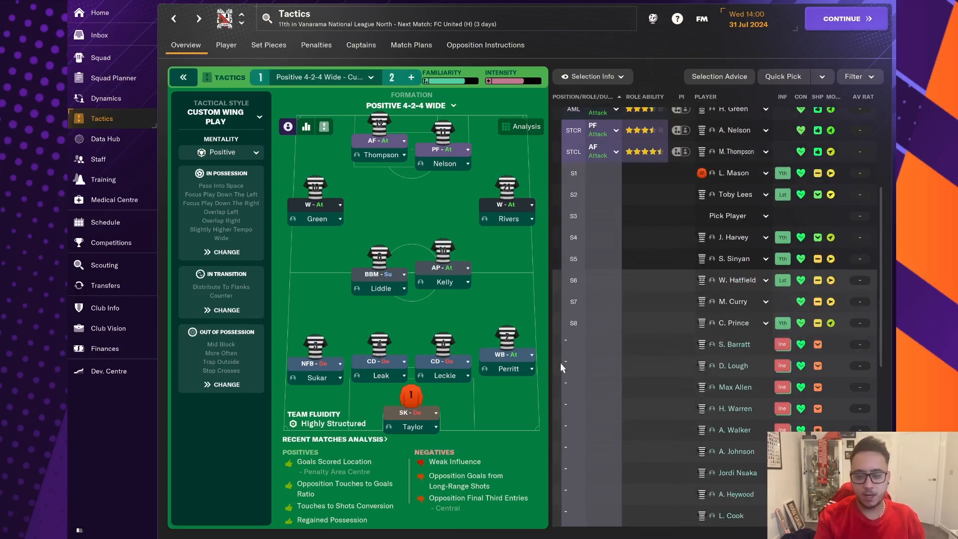
mouse_move(676, 322)
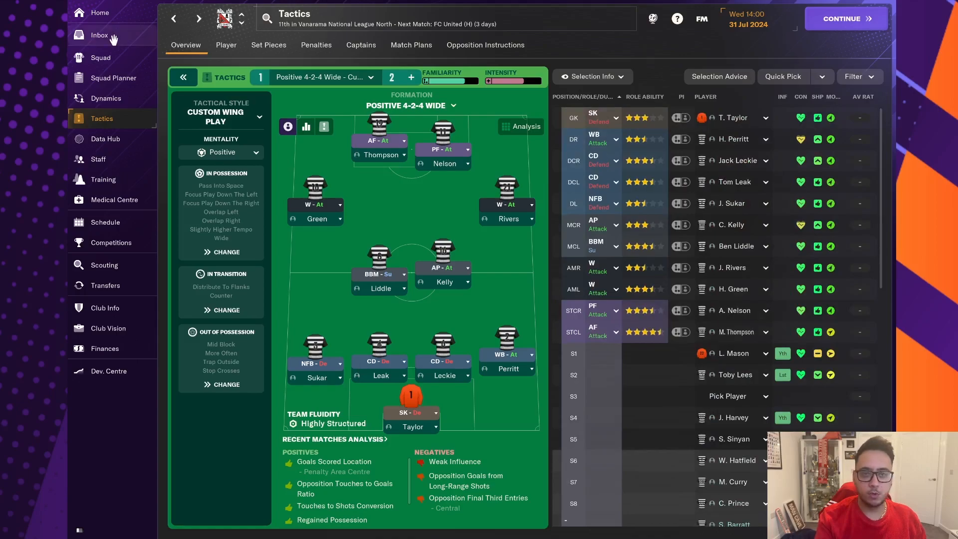
left_click(99, 35)
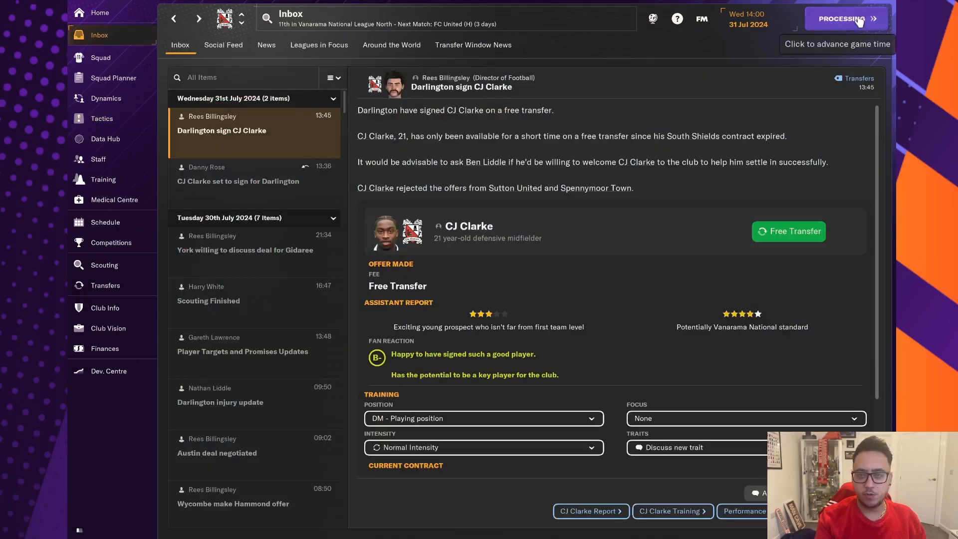
left_click(845, 18)
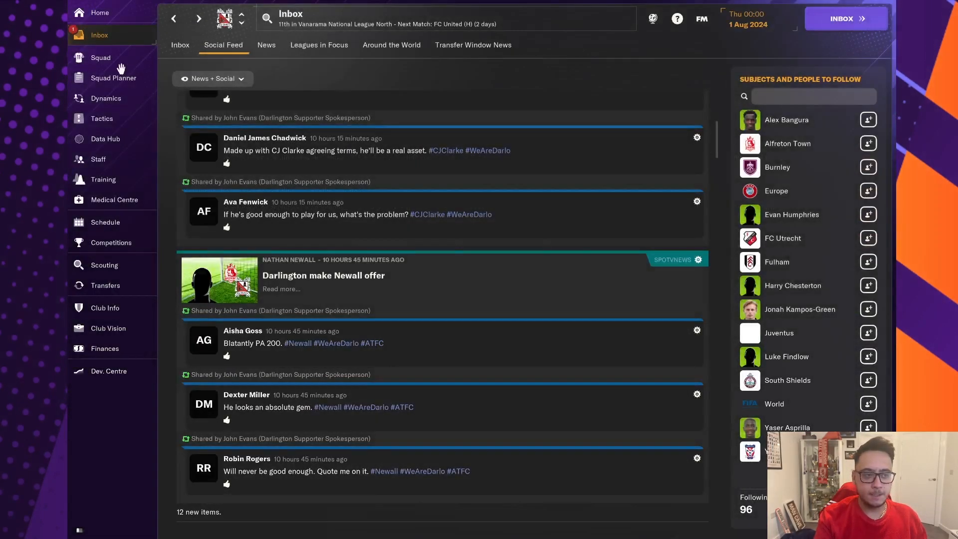
left_click(179, 45)
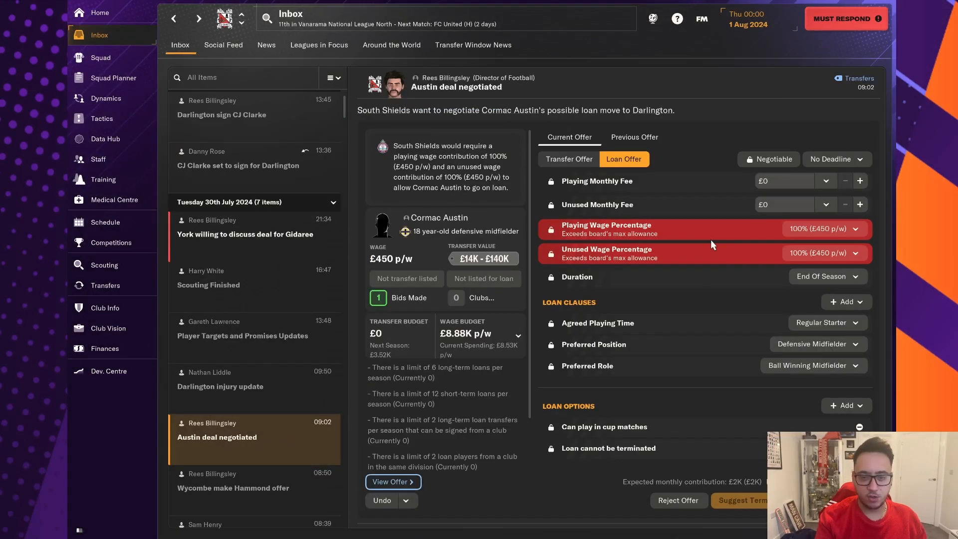
left_click(678, 500)
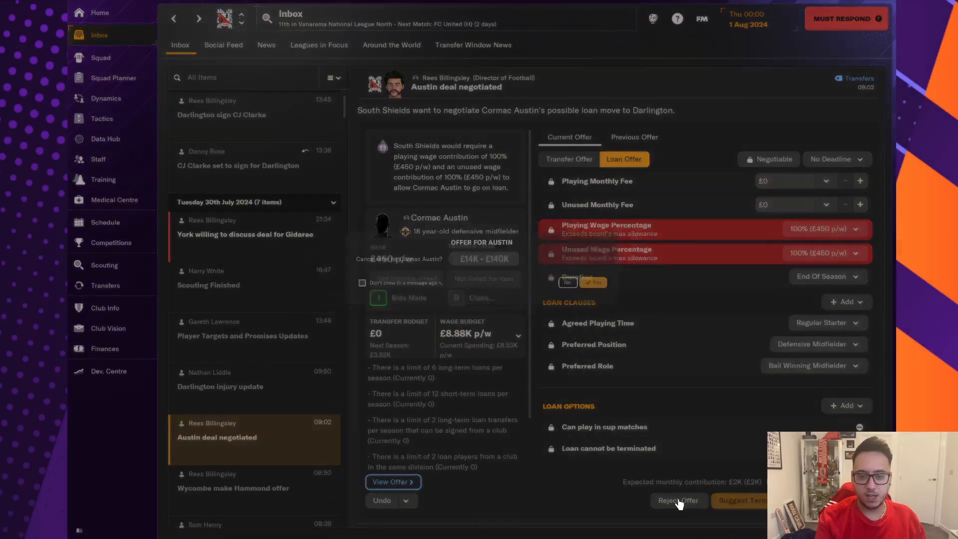
left_click(678, 500)
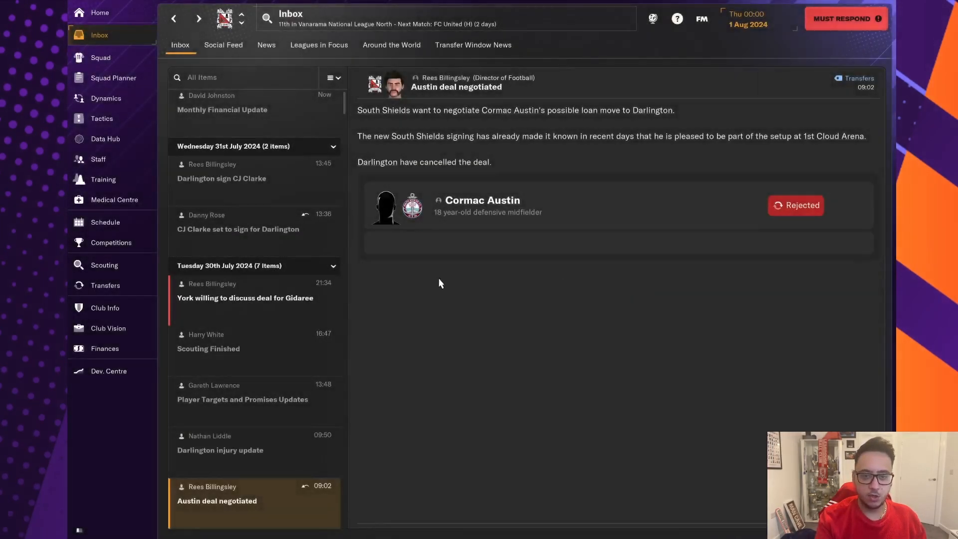
left_click(482, 199)
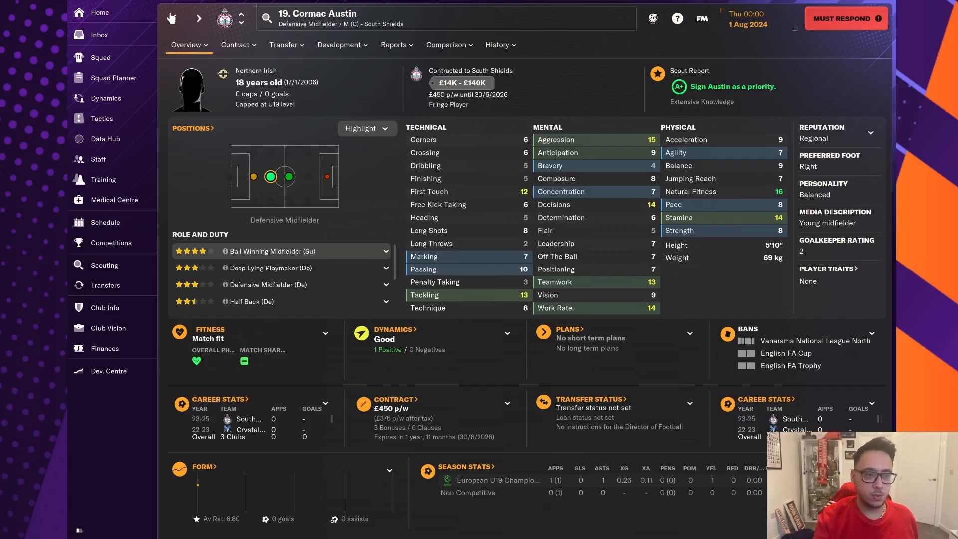
left_click(99, 35)
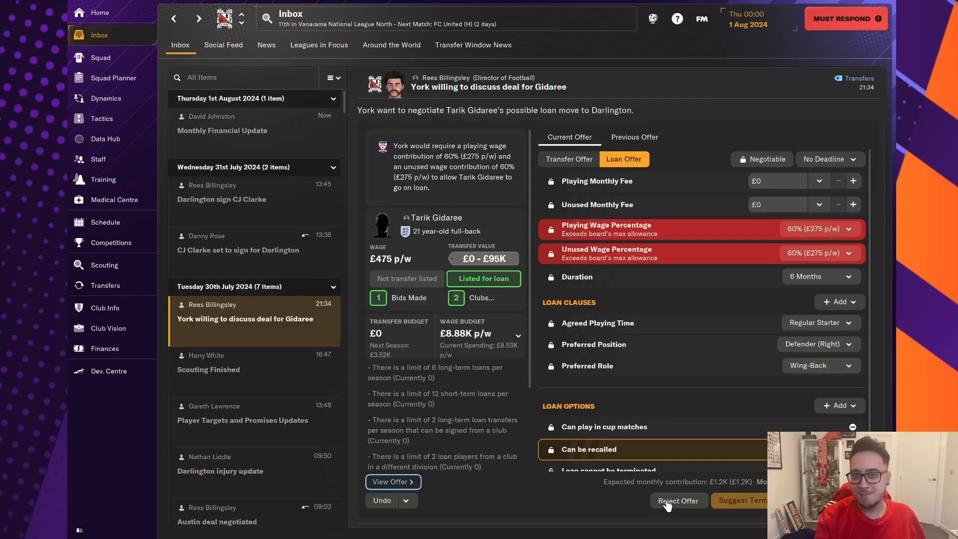
left_click(678, 500)
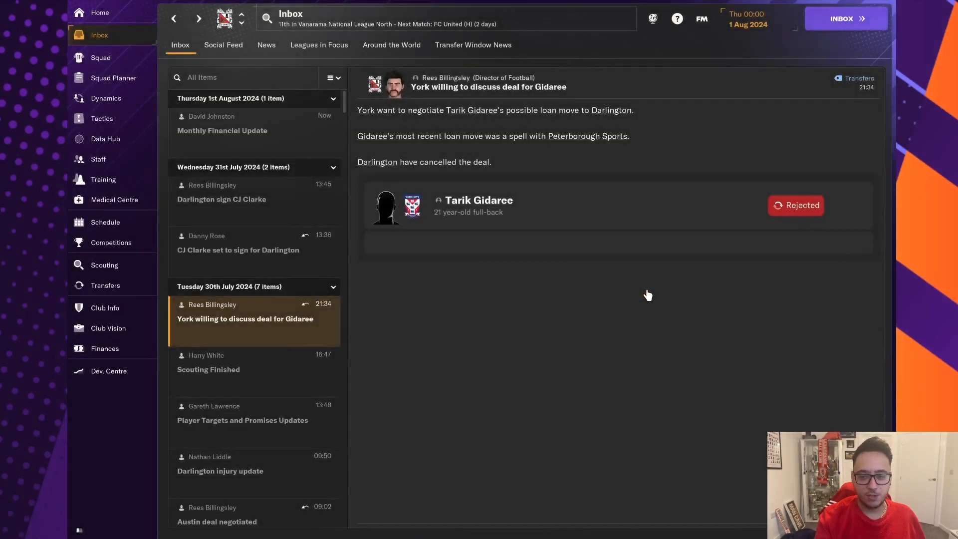
left_click(222, 129)
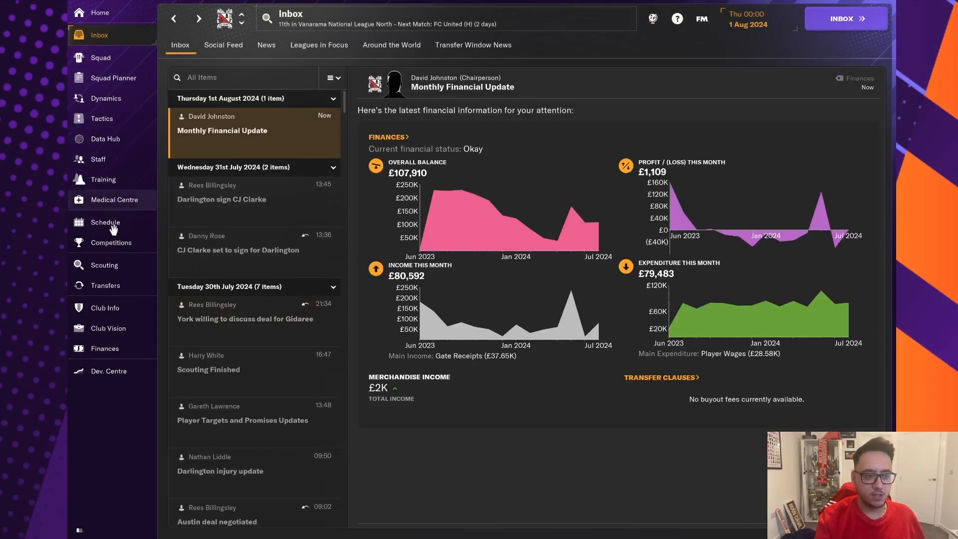
Step: Review the 4-2-4 tactic's substitutes bench in the tactics player list
left_click(101, 118)
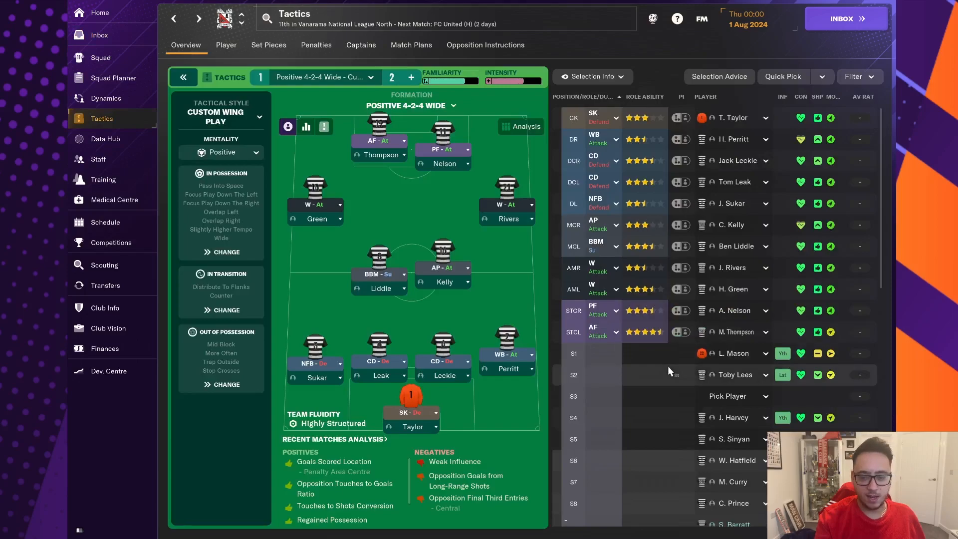
scroll("down", 3)
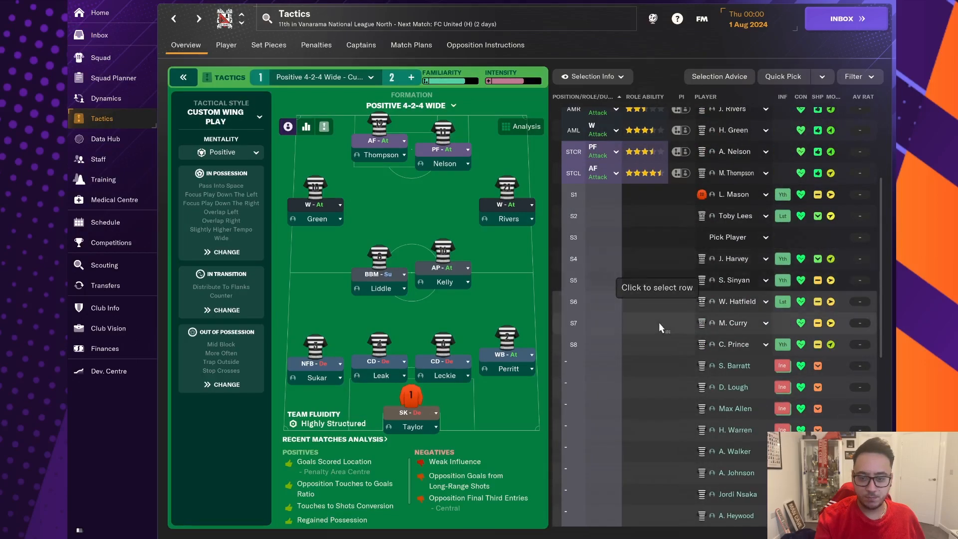
scroll("down", 3)
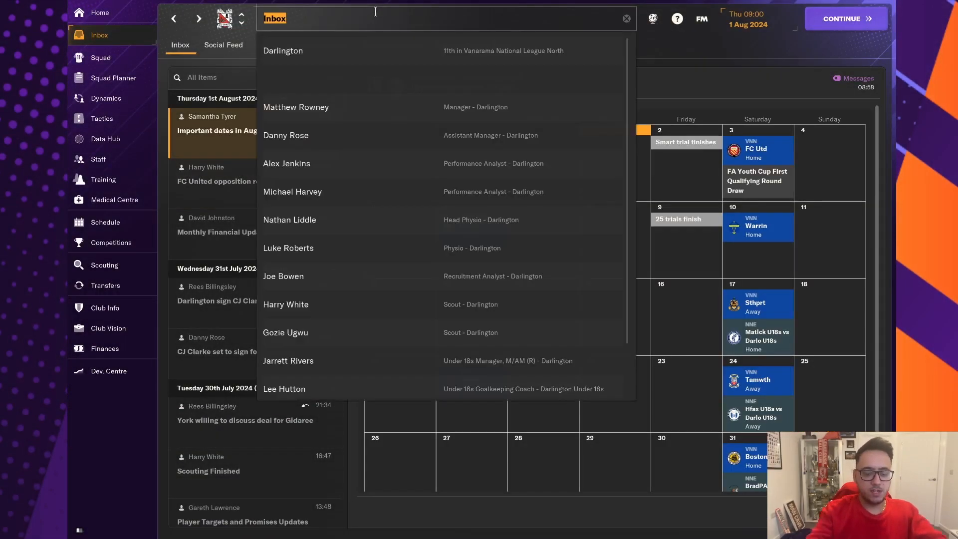
Step: Find CJ Clarke via search and move him to the senior squad from his Development menu
type("cj clarke")
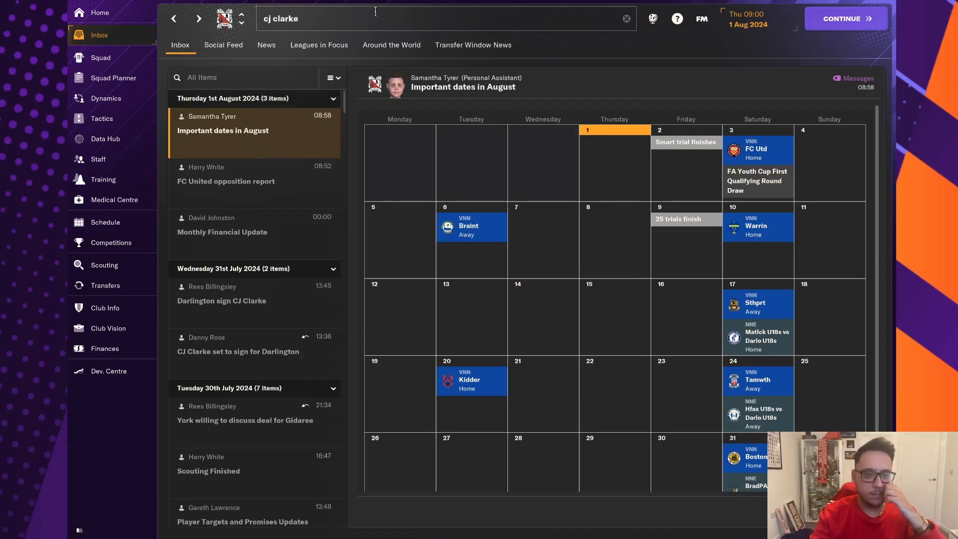
left_click(281, 18)
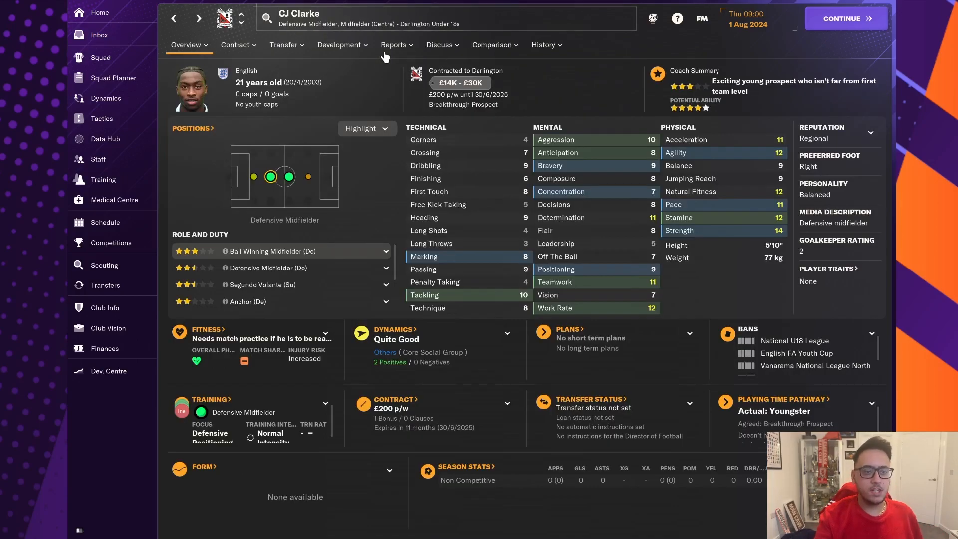
left_click(341, 45)
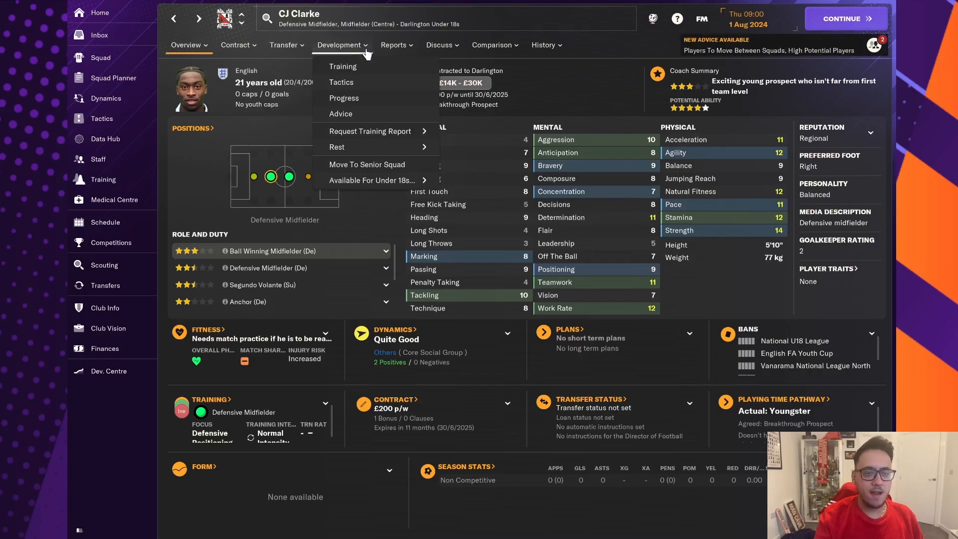
left_click(439, 45)
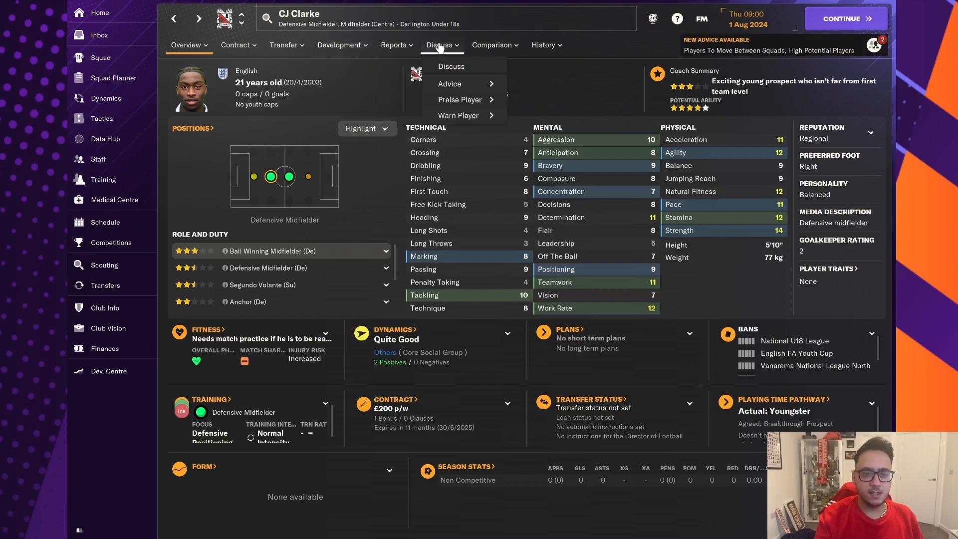
left_click(189, 45)
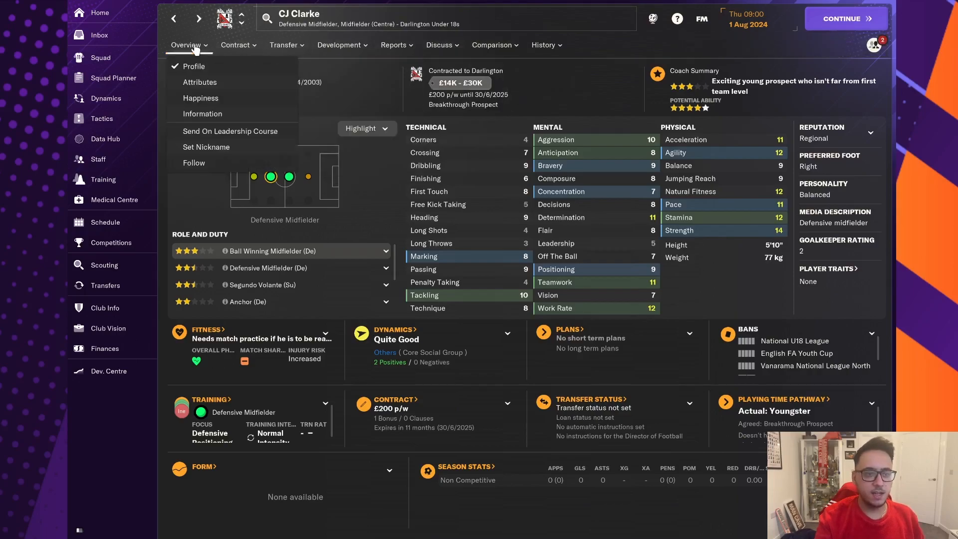
left_click(339, 45)
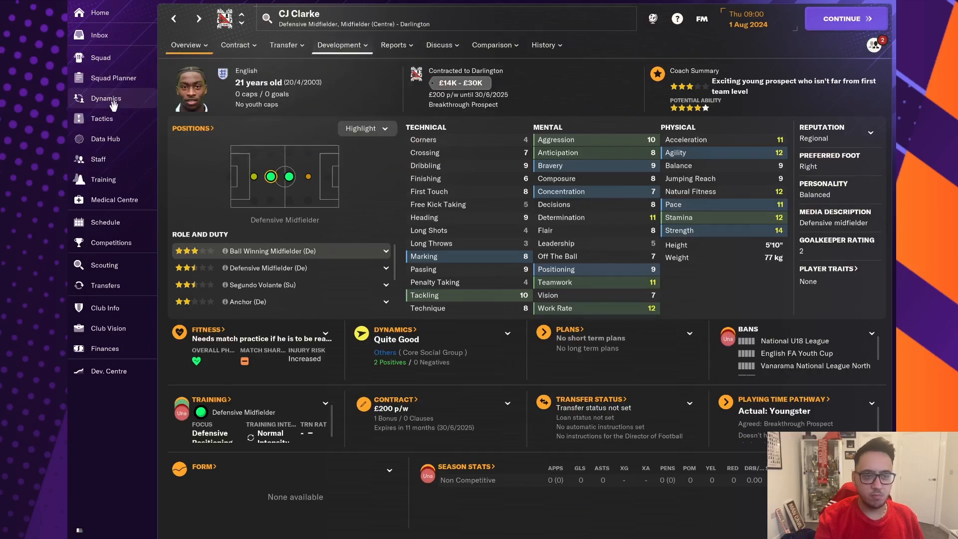
Step: Check Michael Spellman's free-transfer offers from the tactics screen and return to Tactics
left_click(102, 117)
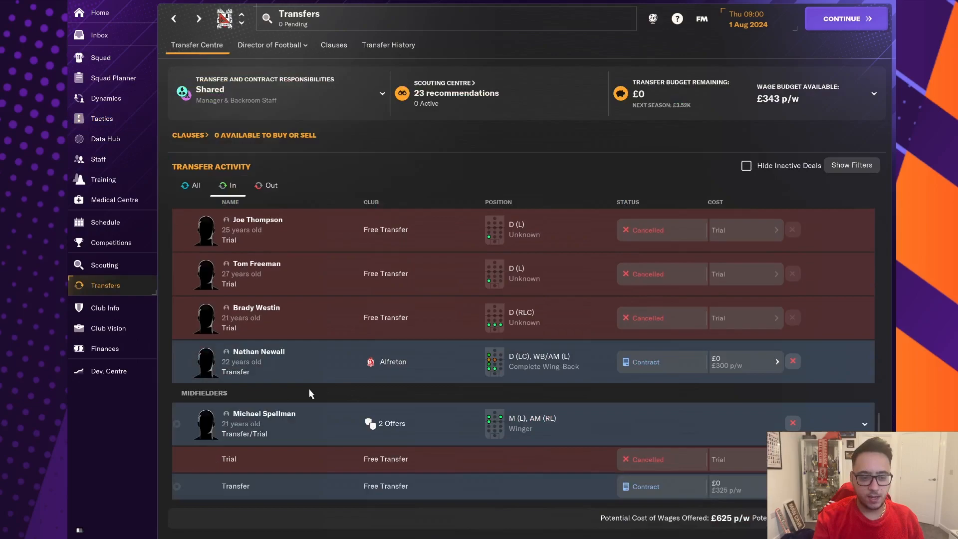
left_click(263, 413)
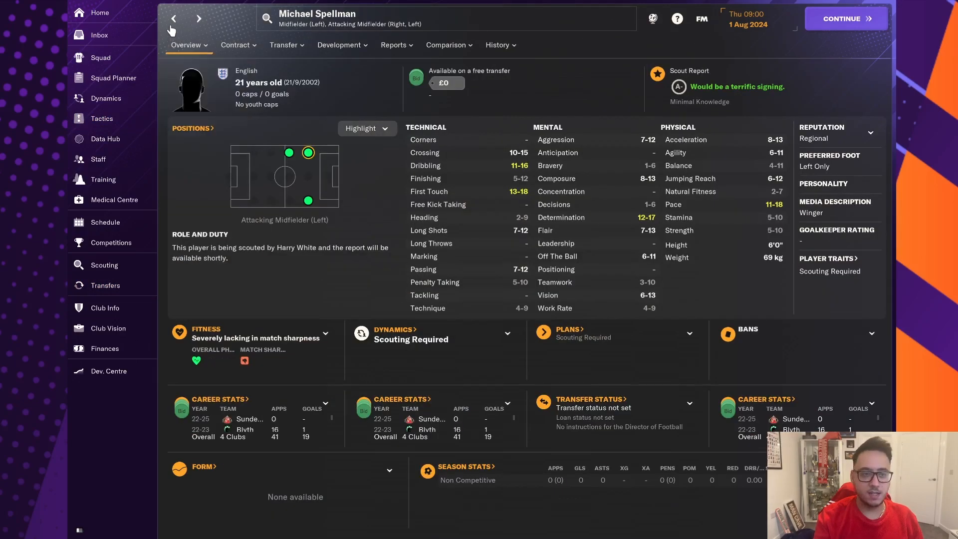
left_click(105, 284)
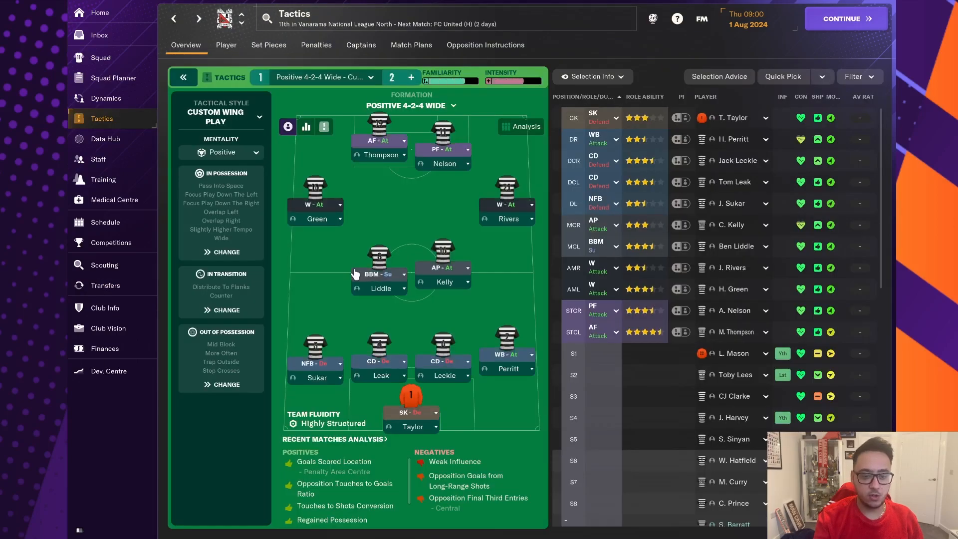
mouse_move(529, 213)
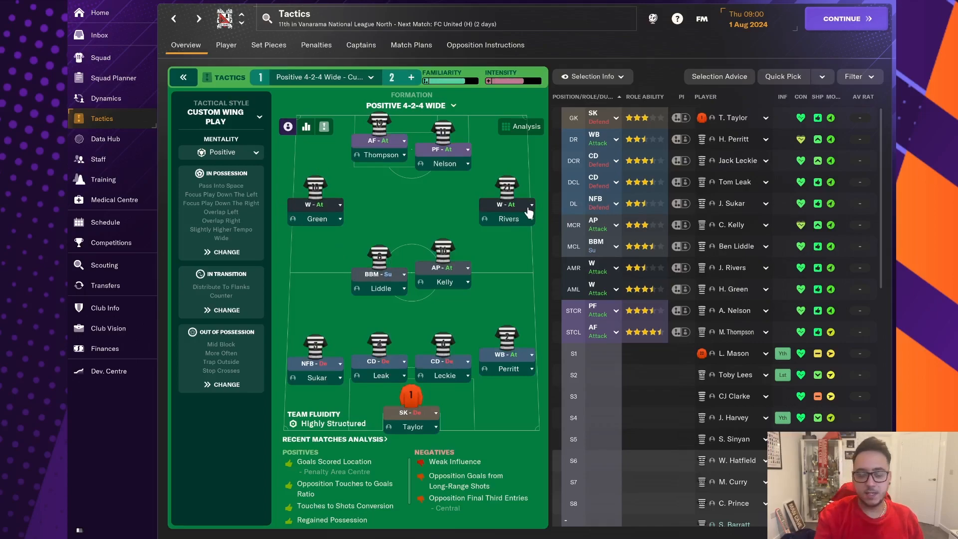
mouse_move(665, 396)
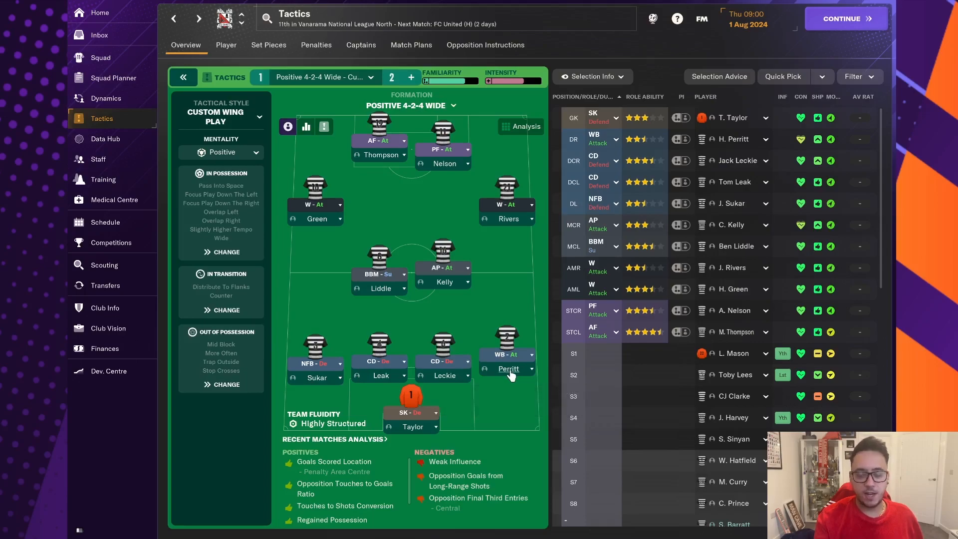
mouse_move(508, 368)
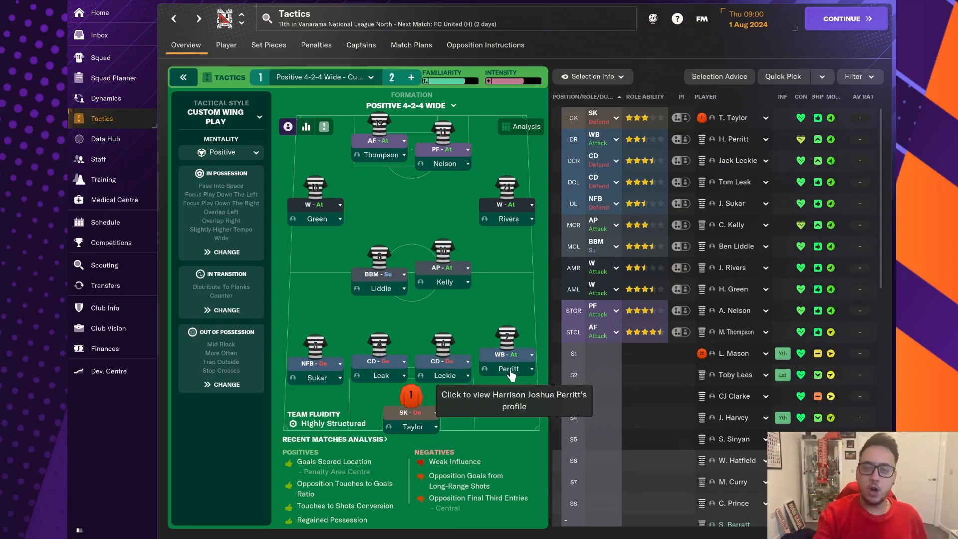
mouse_move(485, 400)
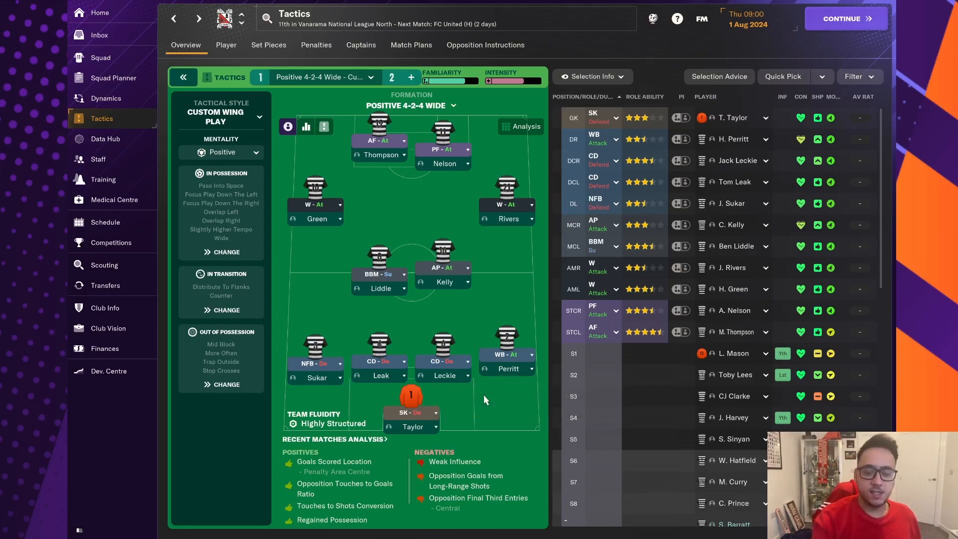
mouse_move(446, 428)
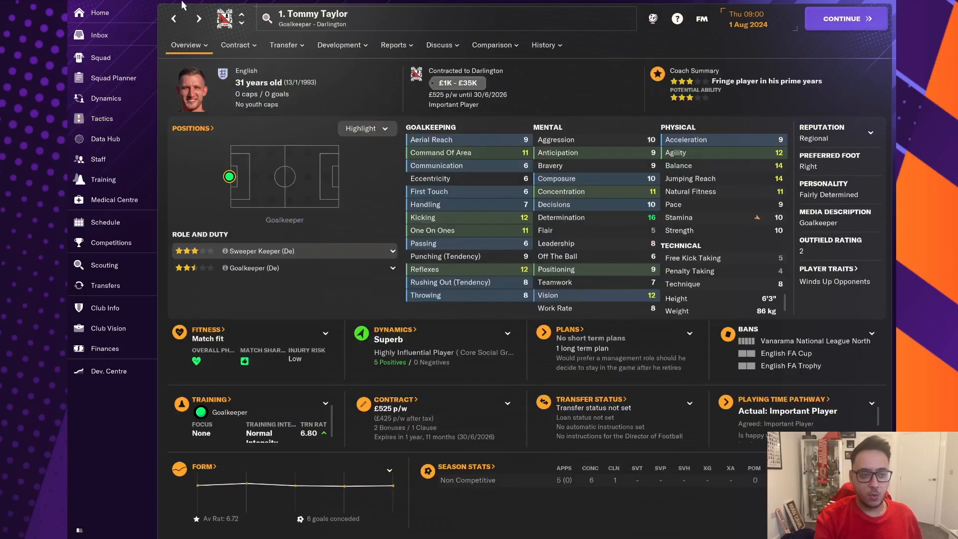
left_click(101, 117)
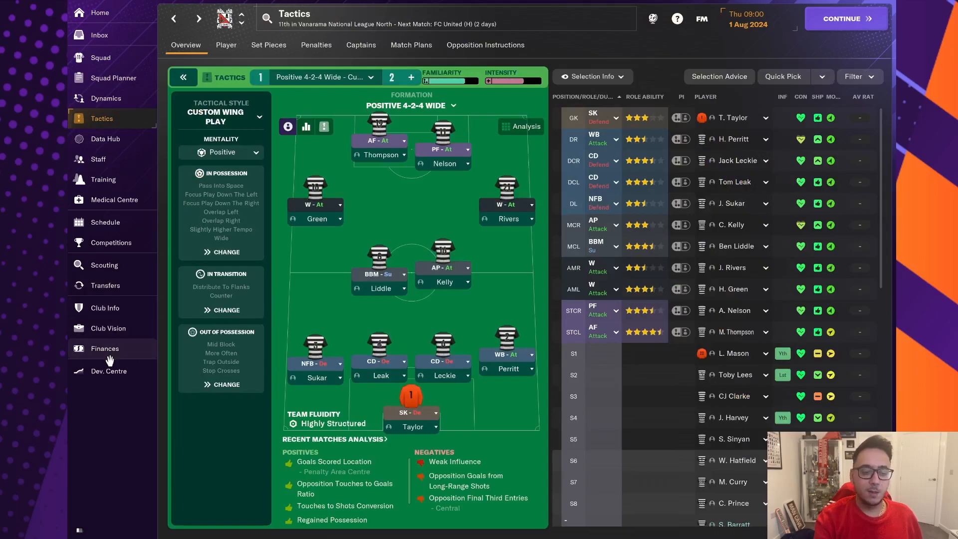
left_click(105, 348)
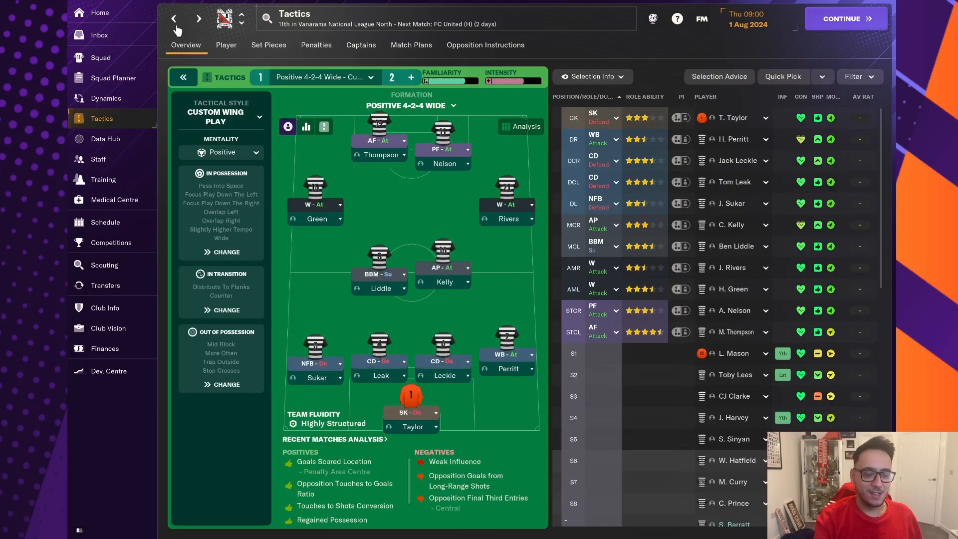
mouse_move(101, 58)
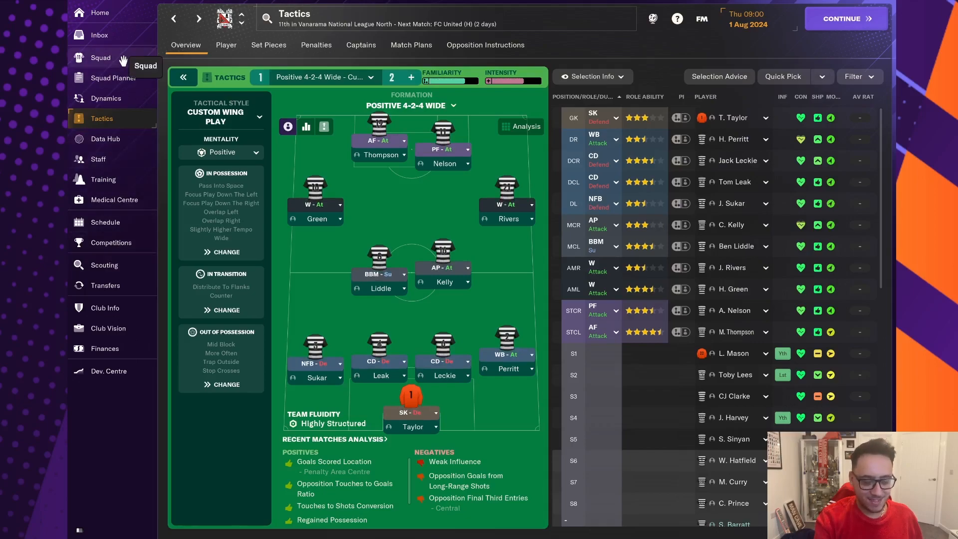
left_click(99, 58)
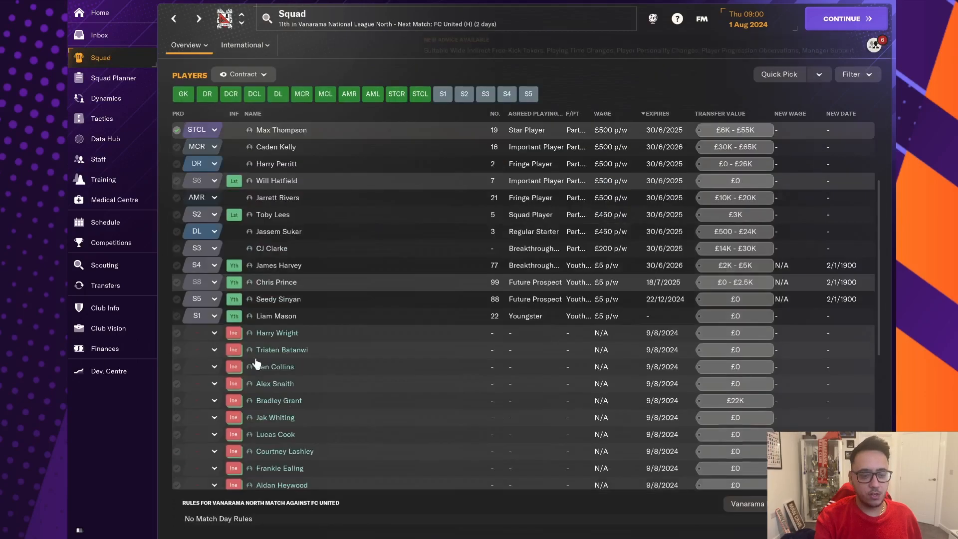
left_click(273, 215)
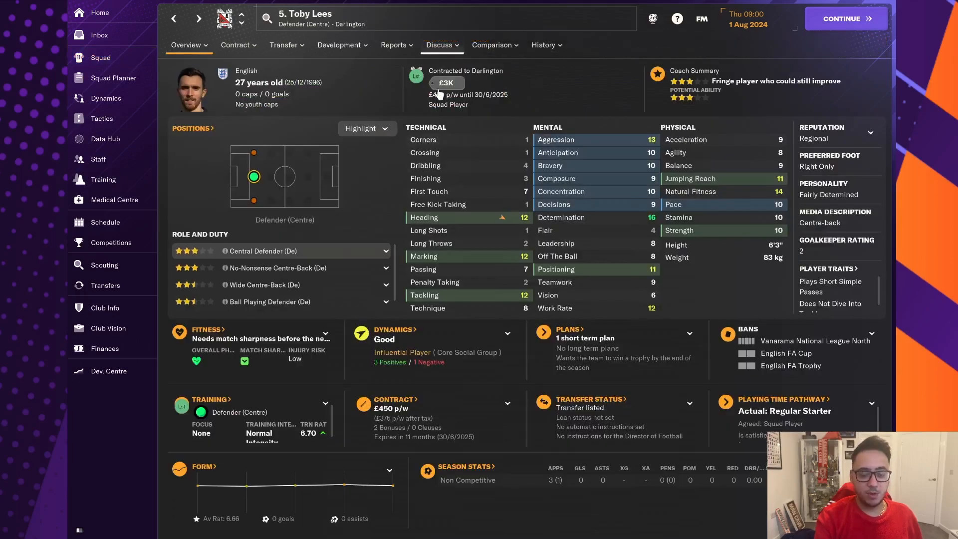
left_click(283, 45)
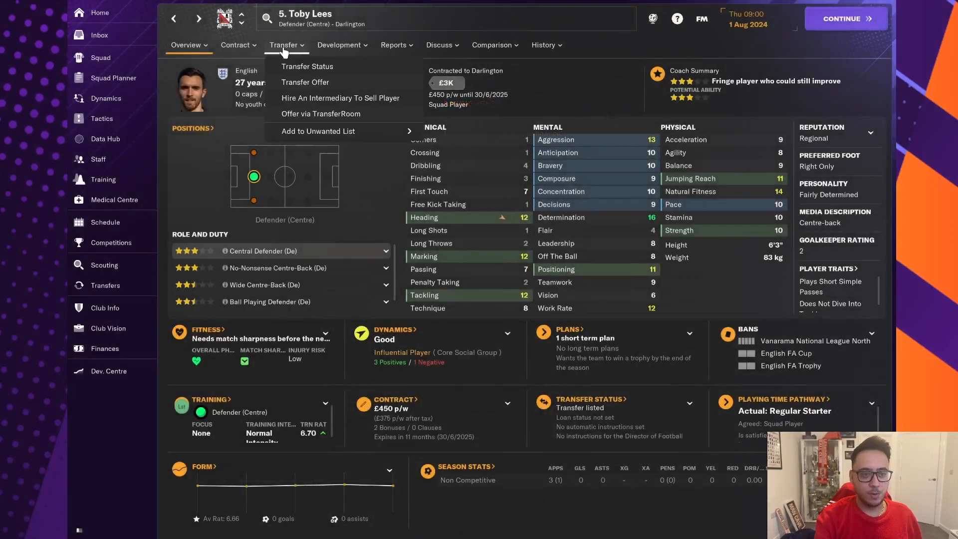
left_click(306, 66)
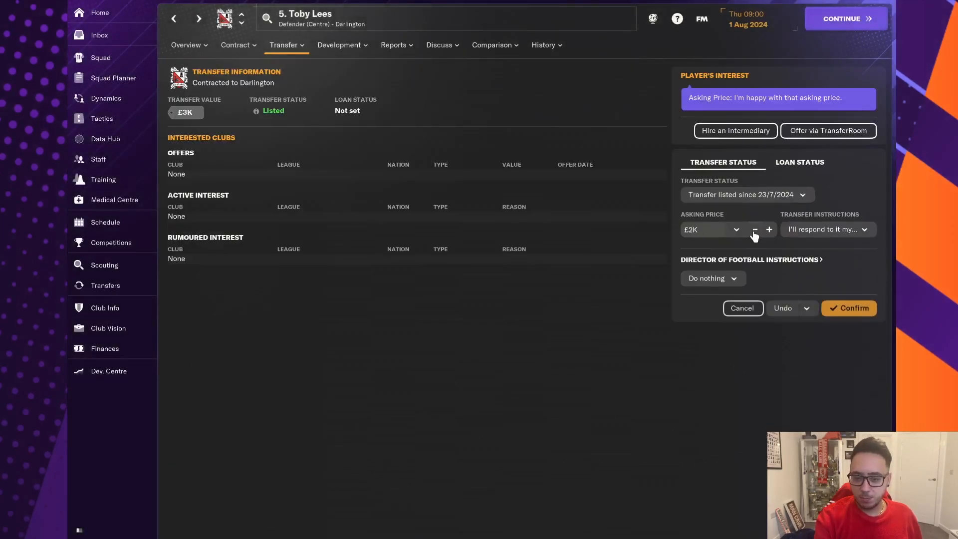
left_click(754, 229)
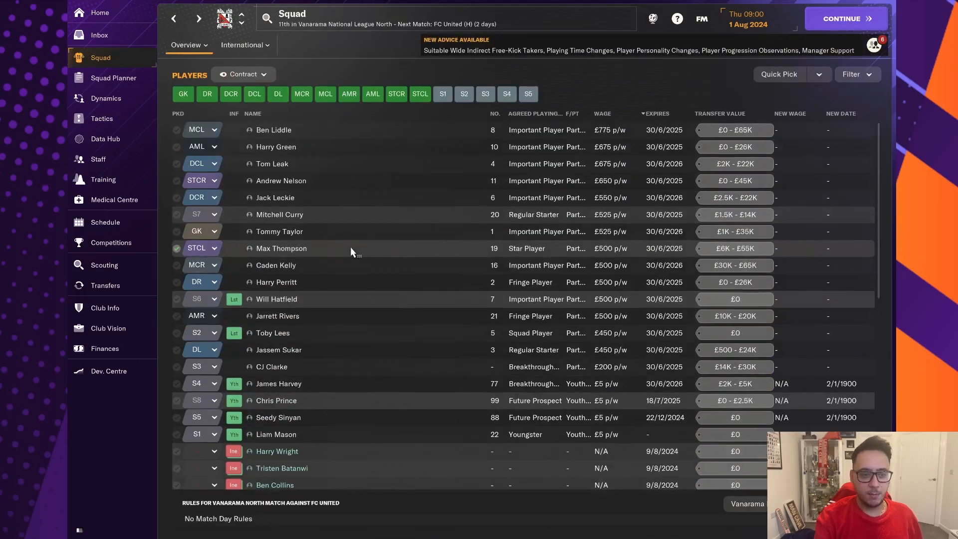
left_click(100, 12)
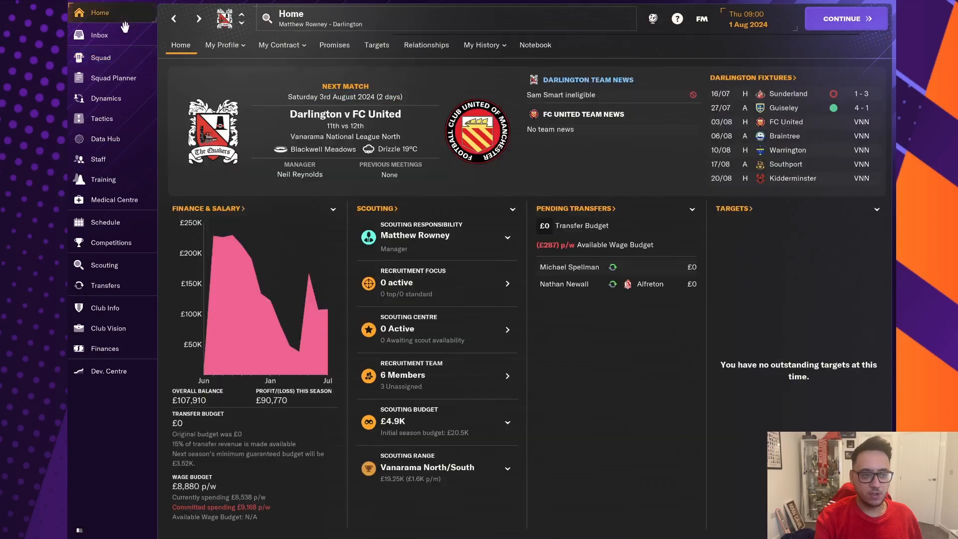
left_click(99, 35)
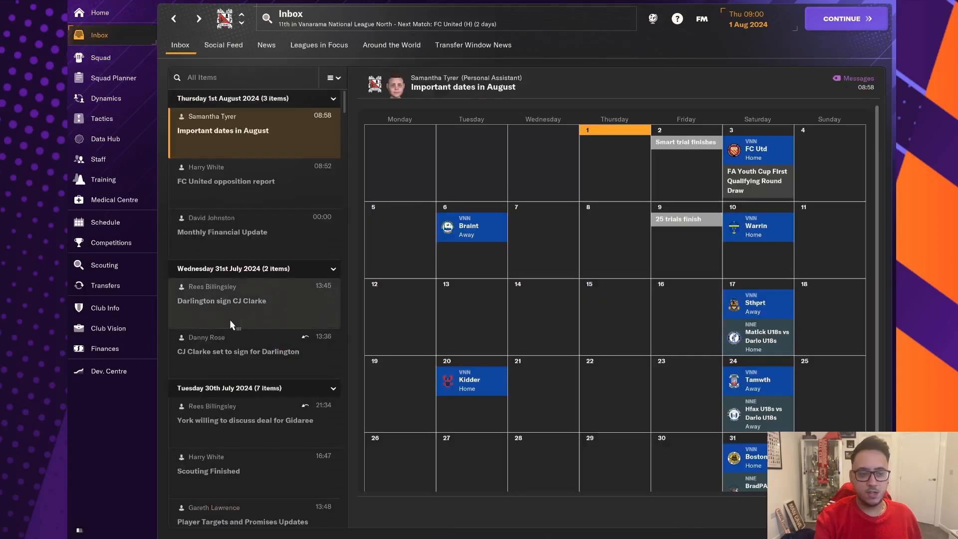
left_click(105, 285)
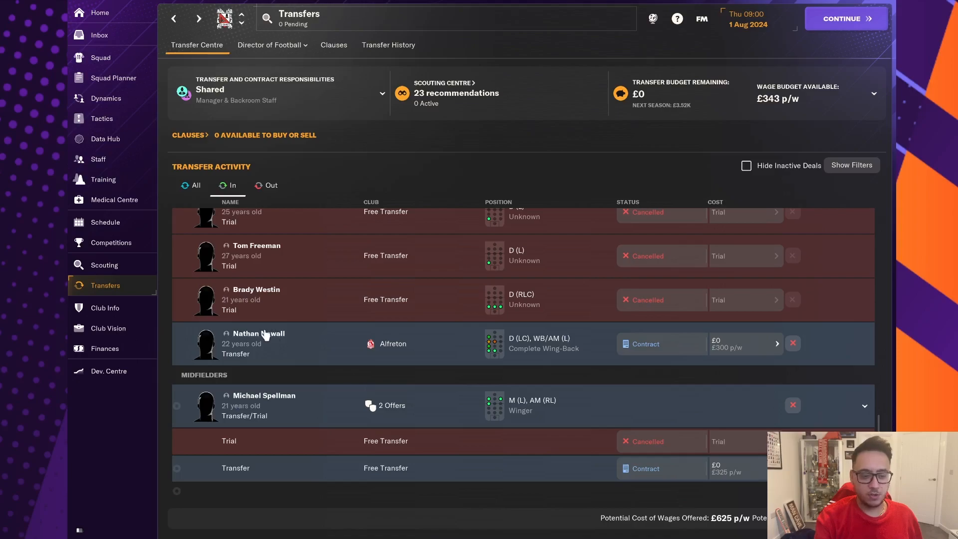
left_click(256, 333)
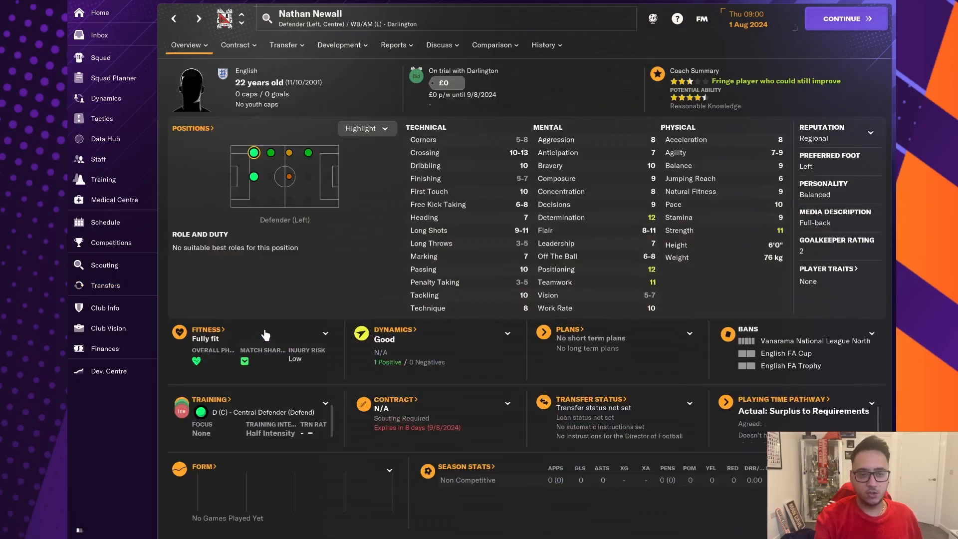
mouse_move(275, 94)
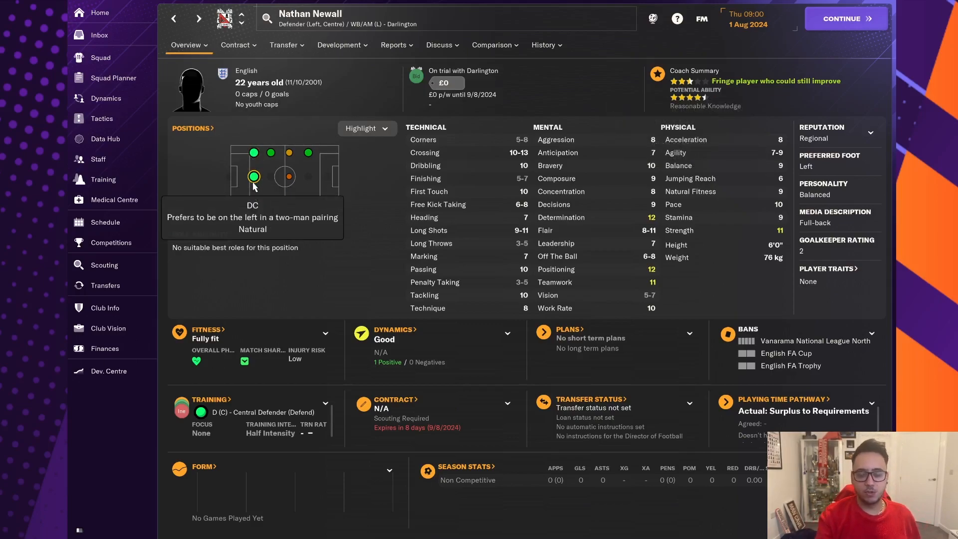
Step: Pass through Dynamics, Tactics and Inbox back to the incoming transfer activity list
left_click(105, 284)
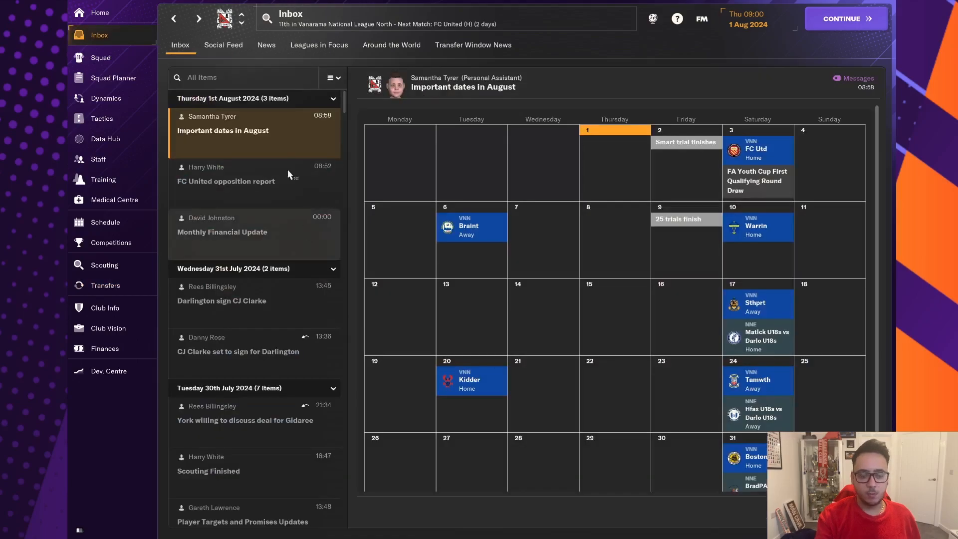
left_click(106, 99)
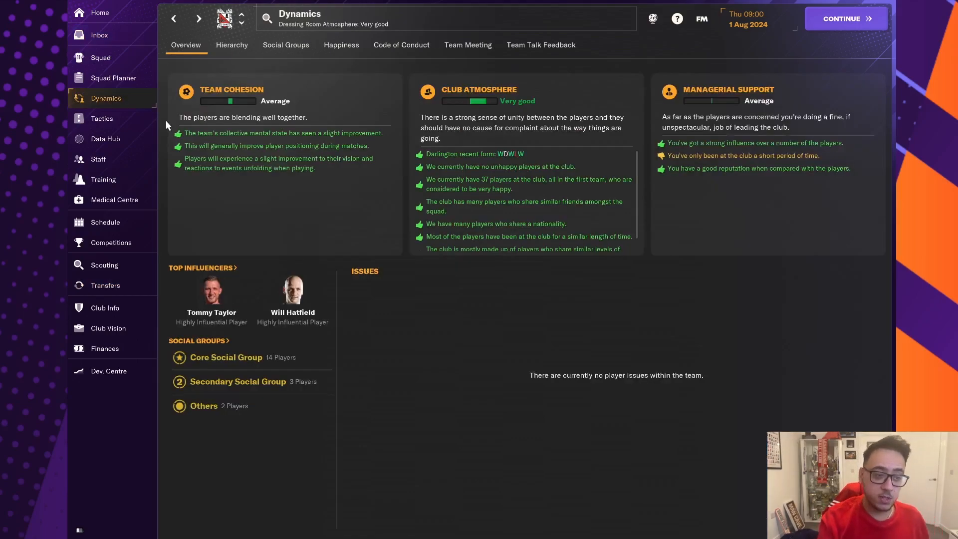
left_click(102, 118)
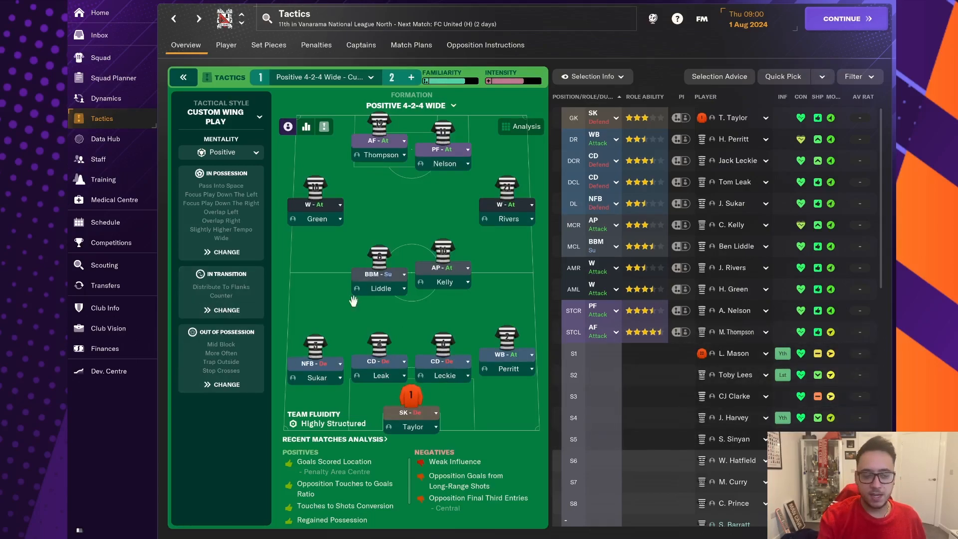
left_click(99, 35)
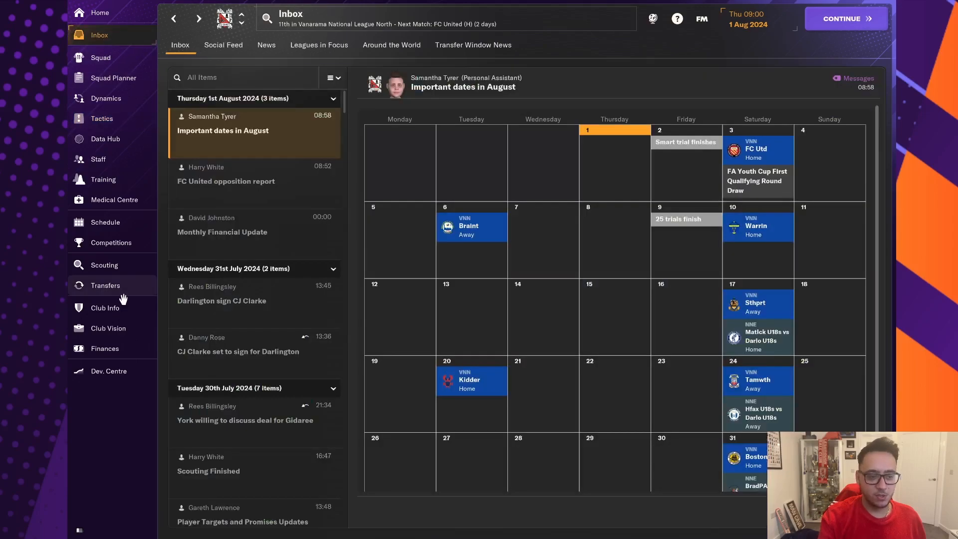
mouse_move(113, 286)
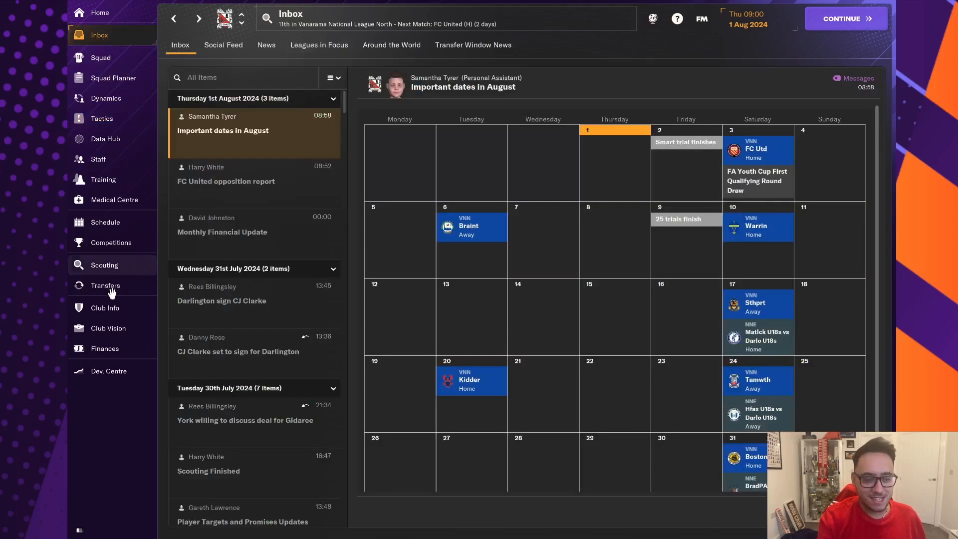
left_click(105, 285)
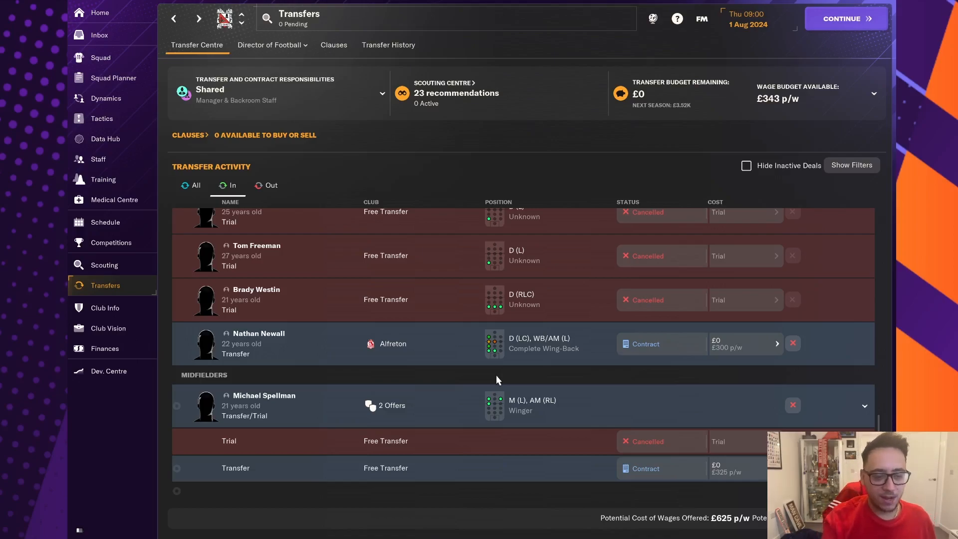
Step: View the fixture schedule, glance at FC United of Manchester's club page, and return to the fixtures
scroll("up", 3)
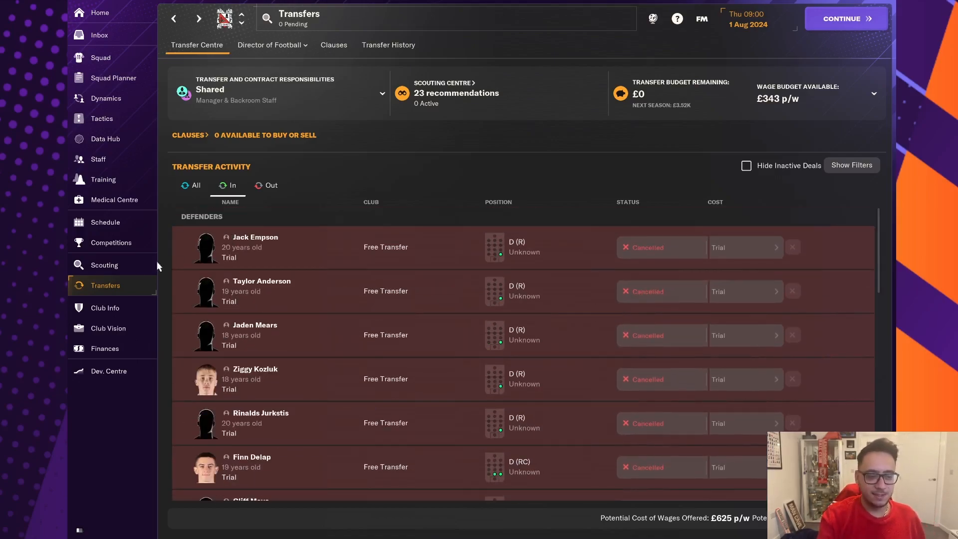
left_click(103, 264)
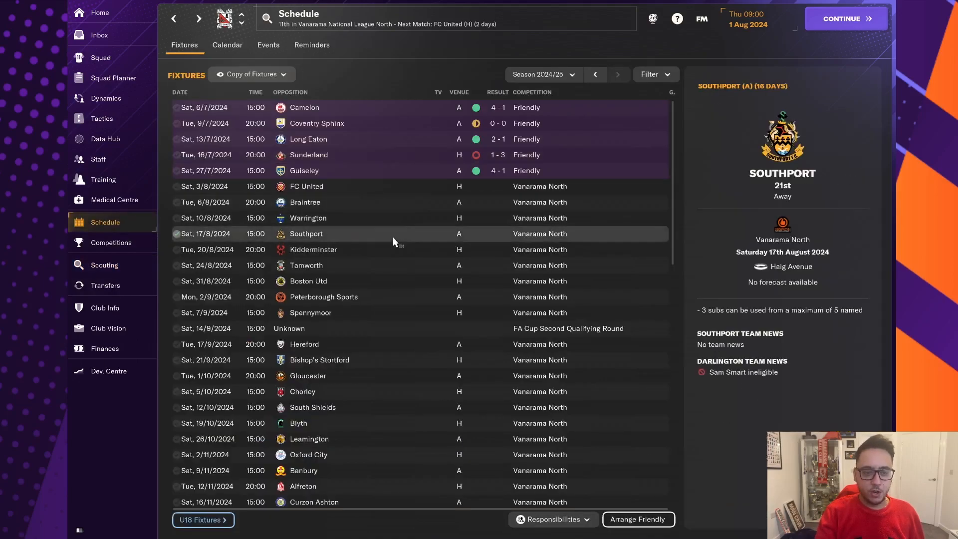
left_click(250, 74)
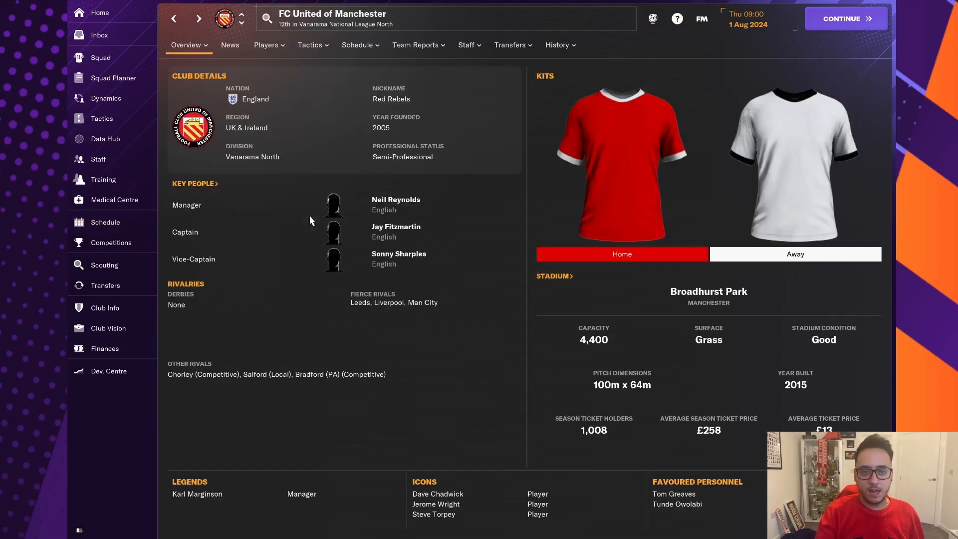
left_click(357, 45)
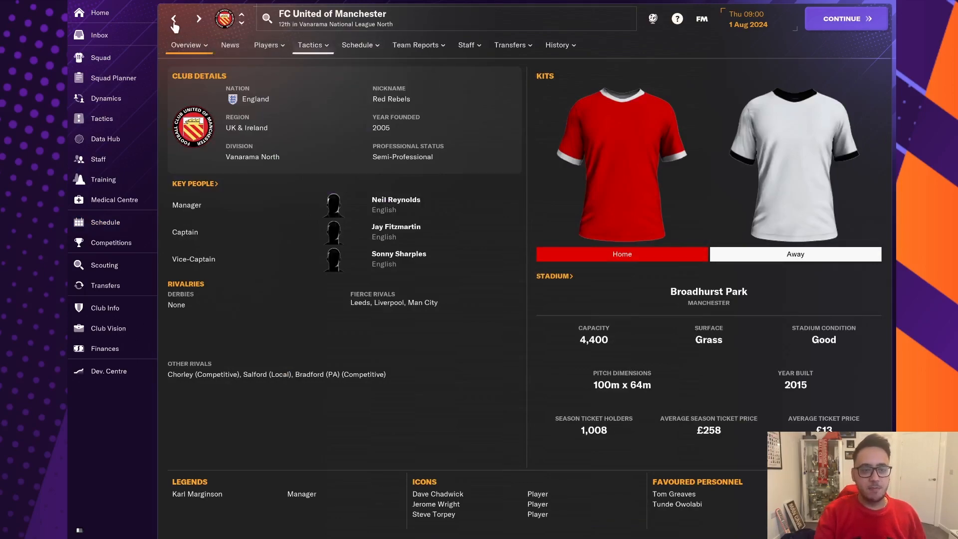
left_click(105, 221)
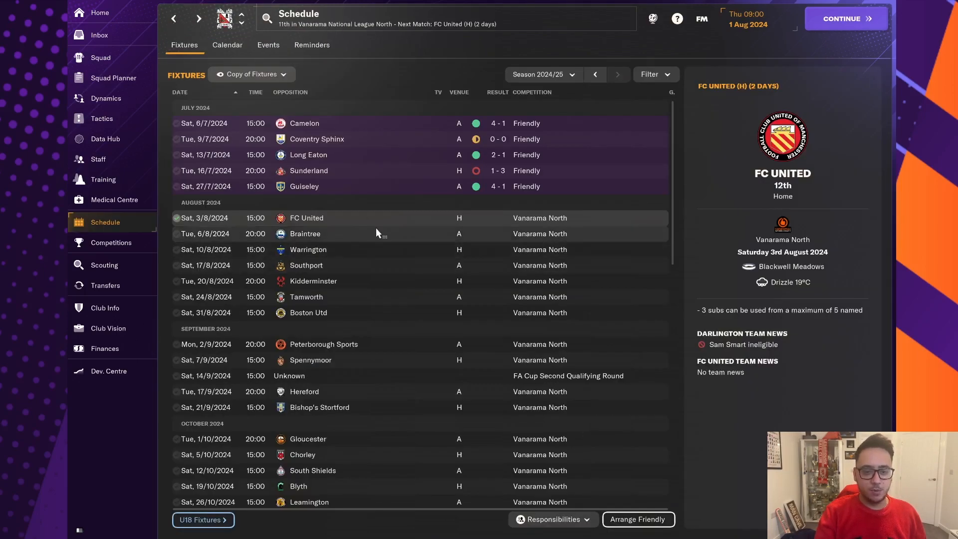
Step: Browse the National League North preview summaries for Scunthorpe, Oxford City and Leamington
left_click(305, 233)
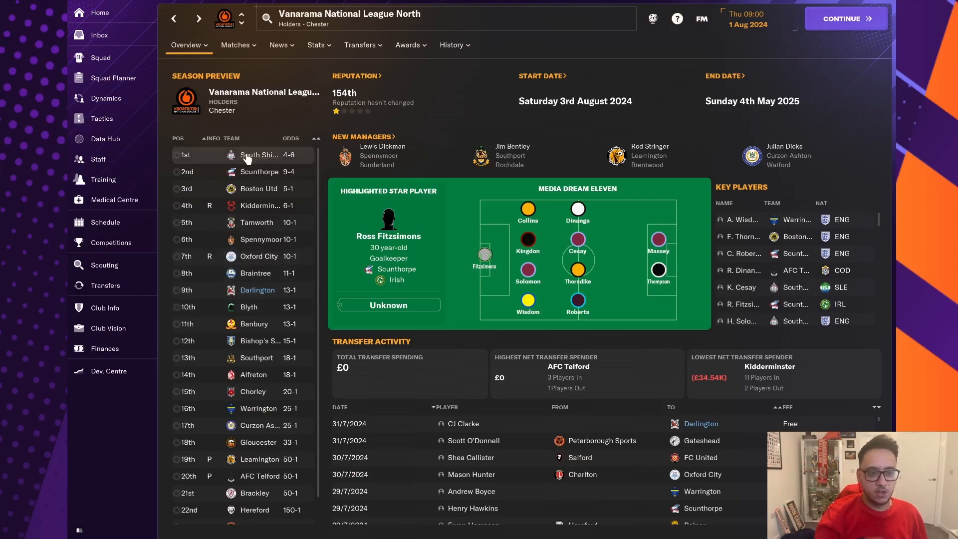
left_click(259, 155)
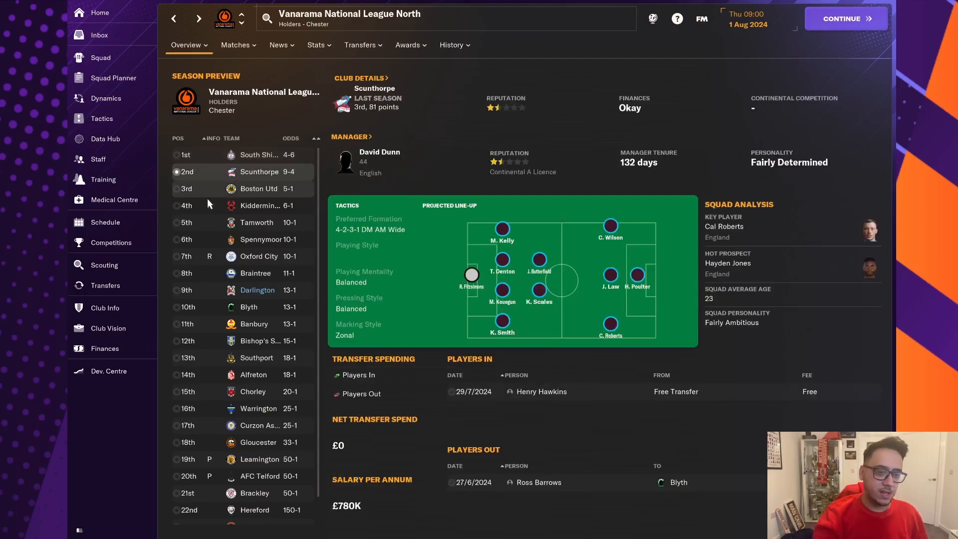
left_click(259, 256)
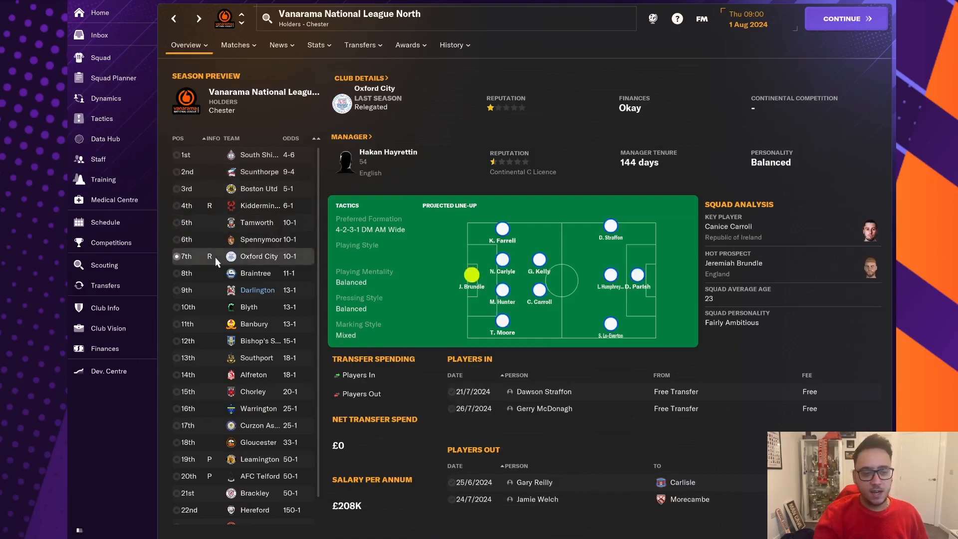
mouse_move(218, 222)
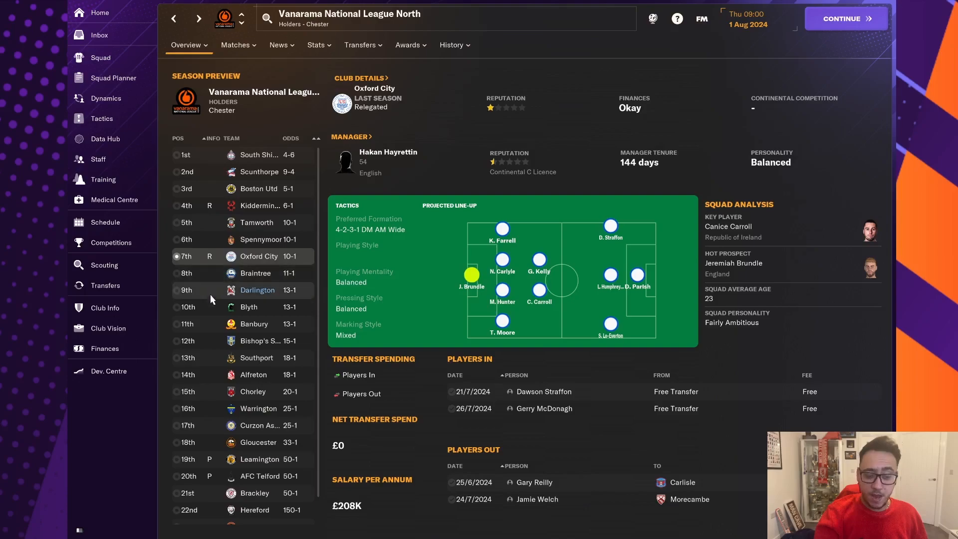
scroll("down", 3)
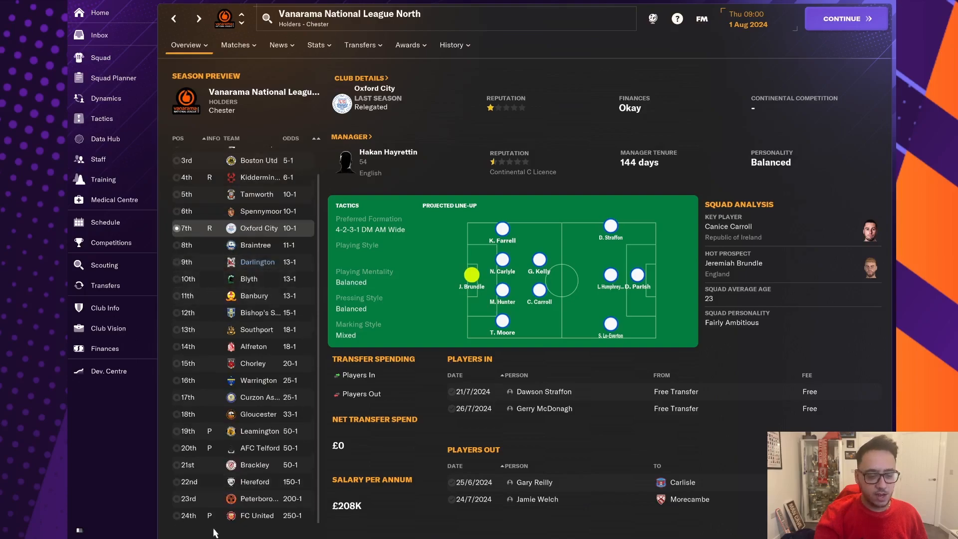
left_click(257, 515)
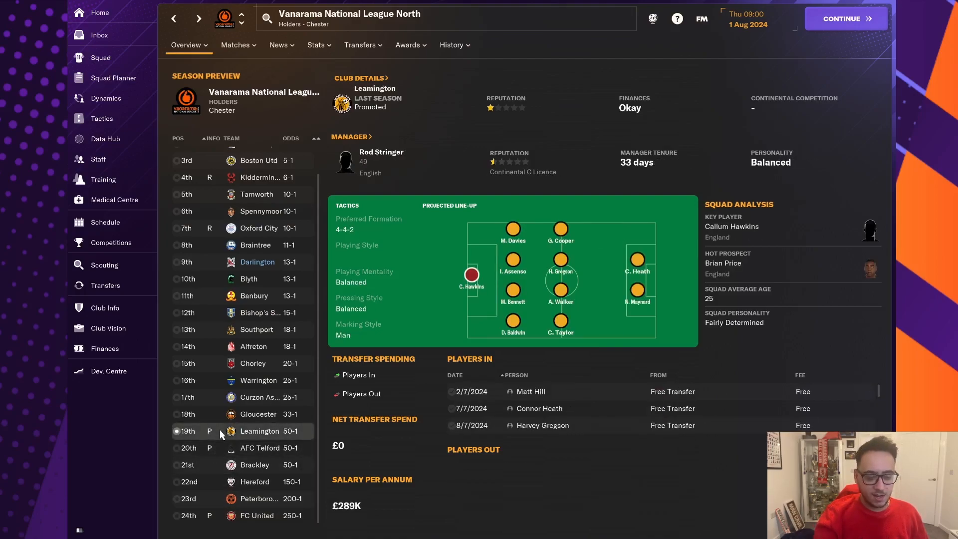
mouse_move(225, 450)
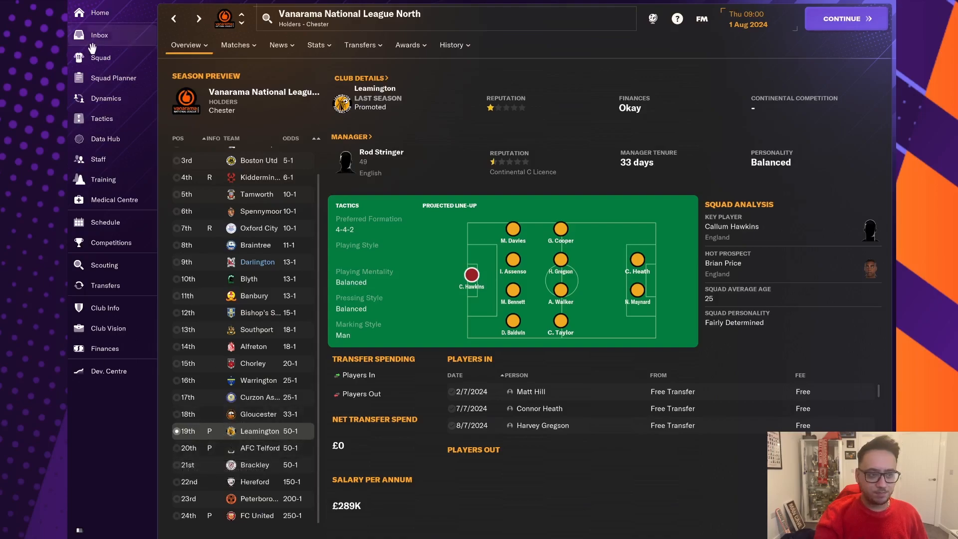
Step: View Braintree Town's club profile and History overview graph, then return to the inbox
left_click(105, 221)
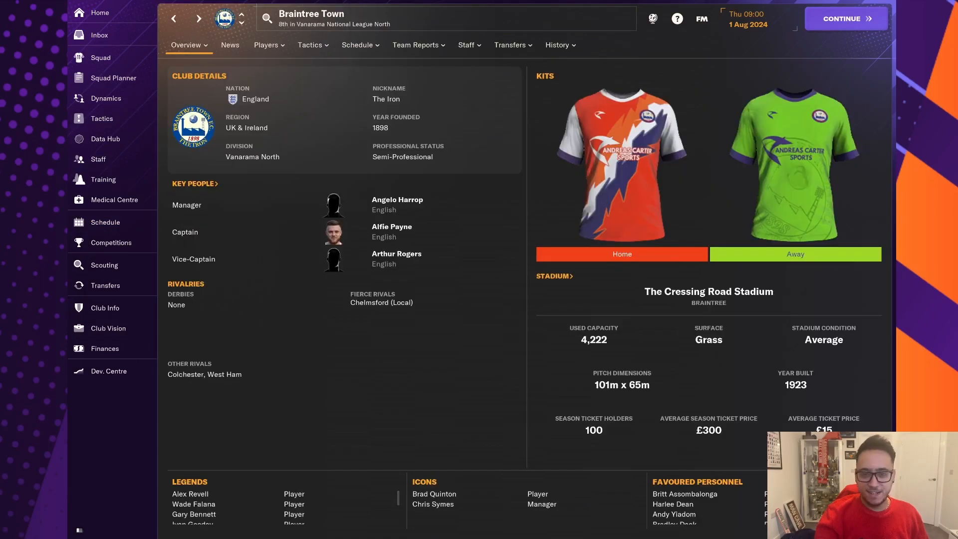
mouse_move(684, 494)
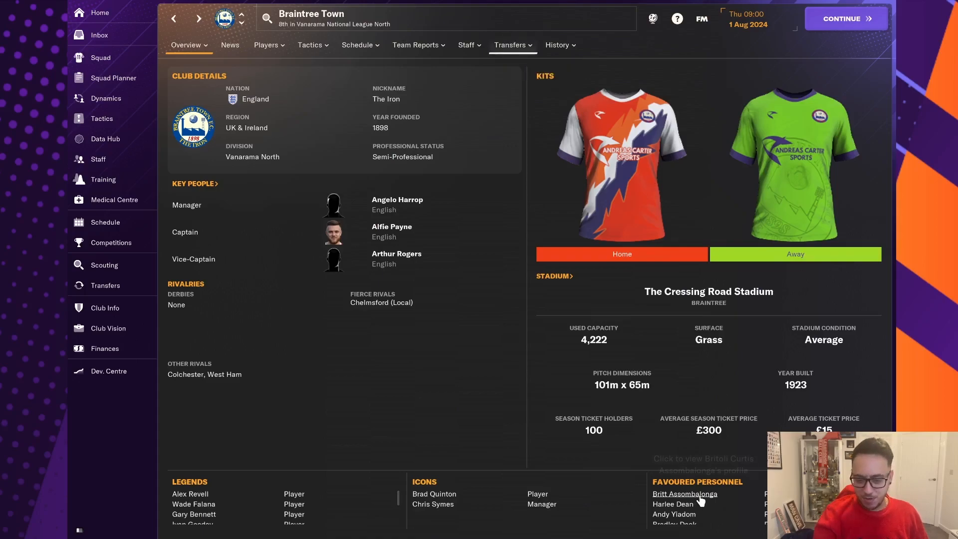
left_click(557, 45)
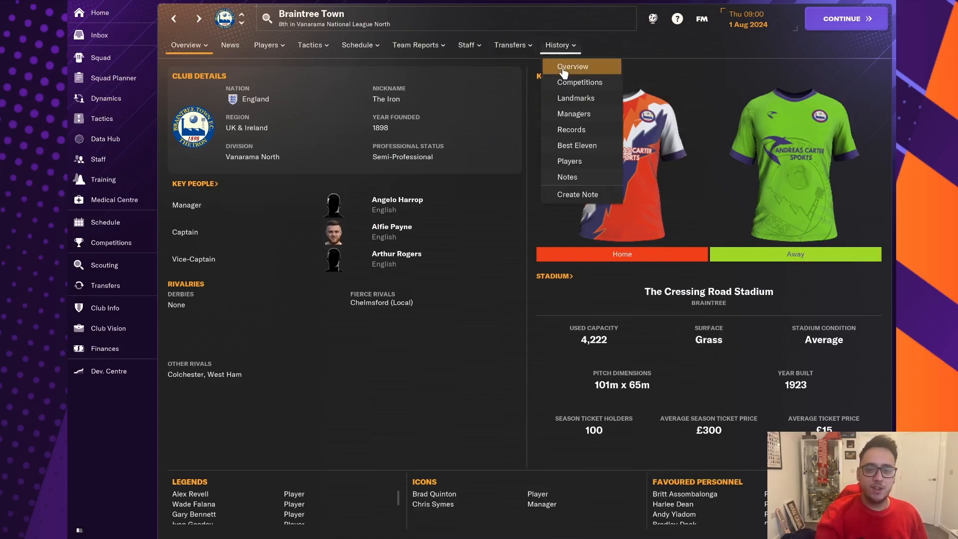
left_click(570, 65)
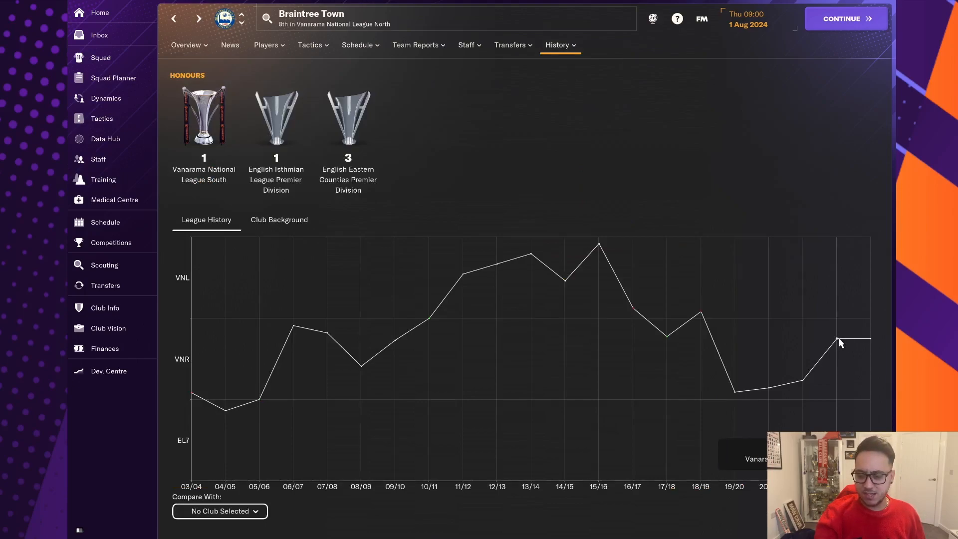
mouse_move(872, 341)
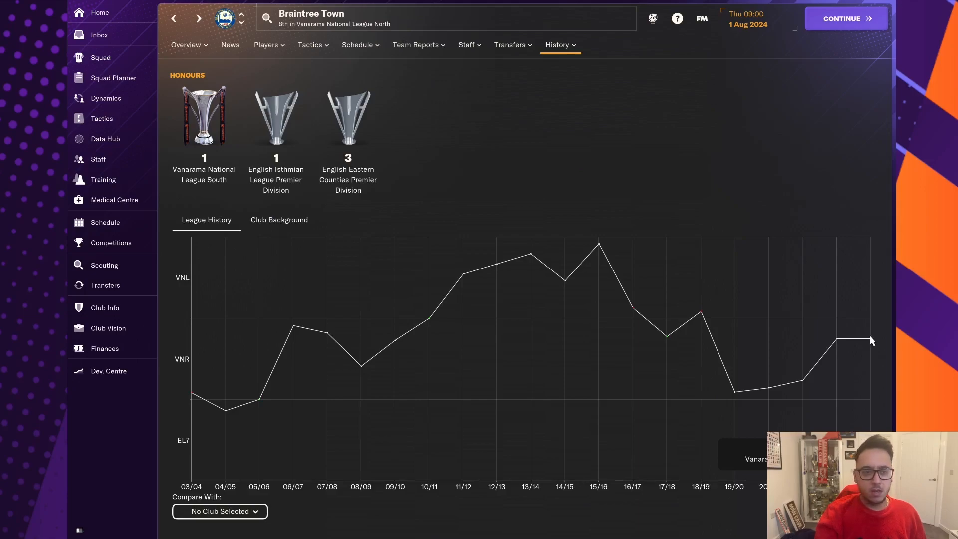
mouse_move(836, 344)
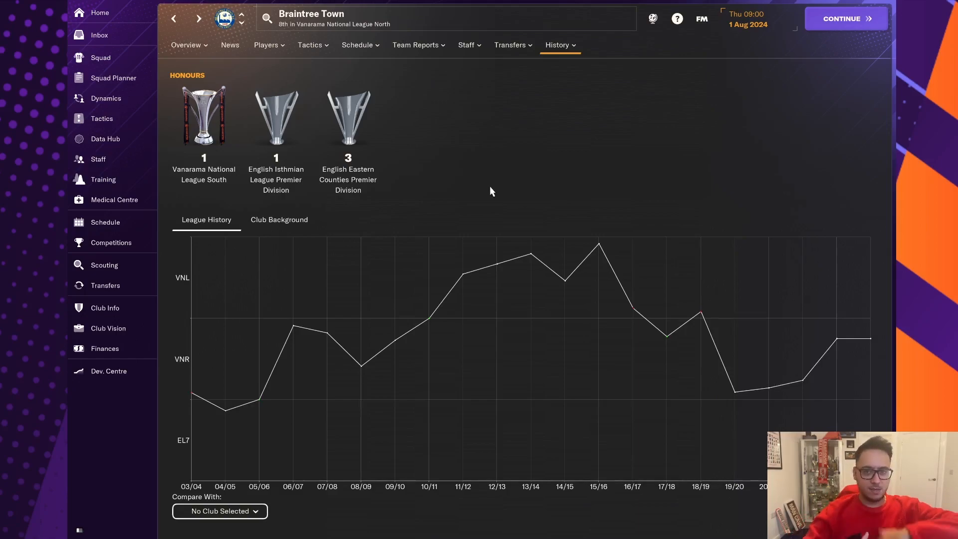
left_click(186, 45)
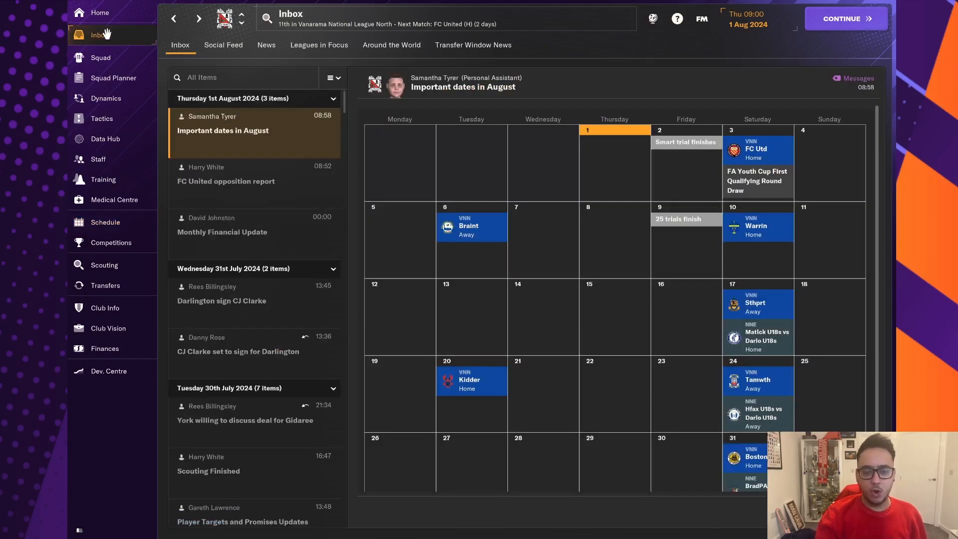
mouse_move(307, 138)
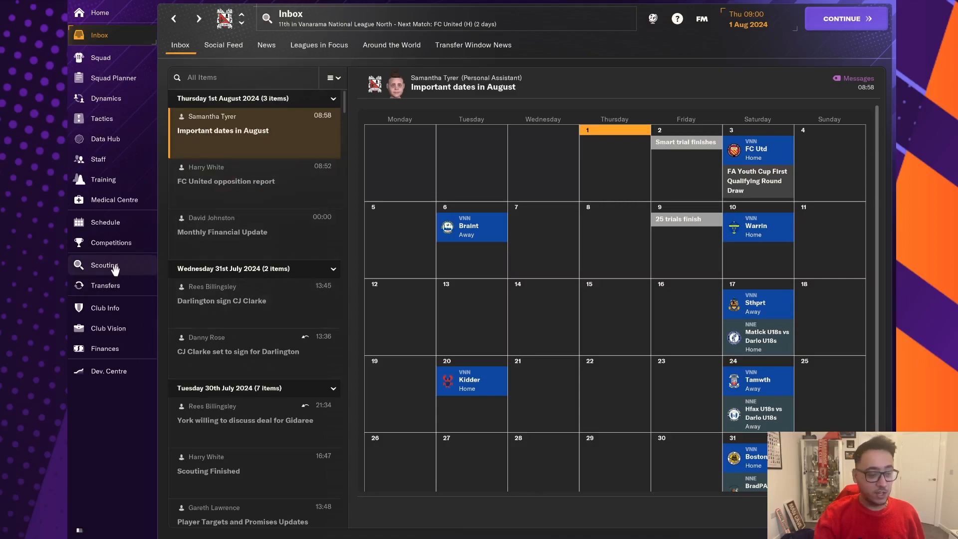
Step: Glance at the scouting overview, visit the Positive 4-2-4 Wide tactic, and continue to 3 August
left_click(104, 265)
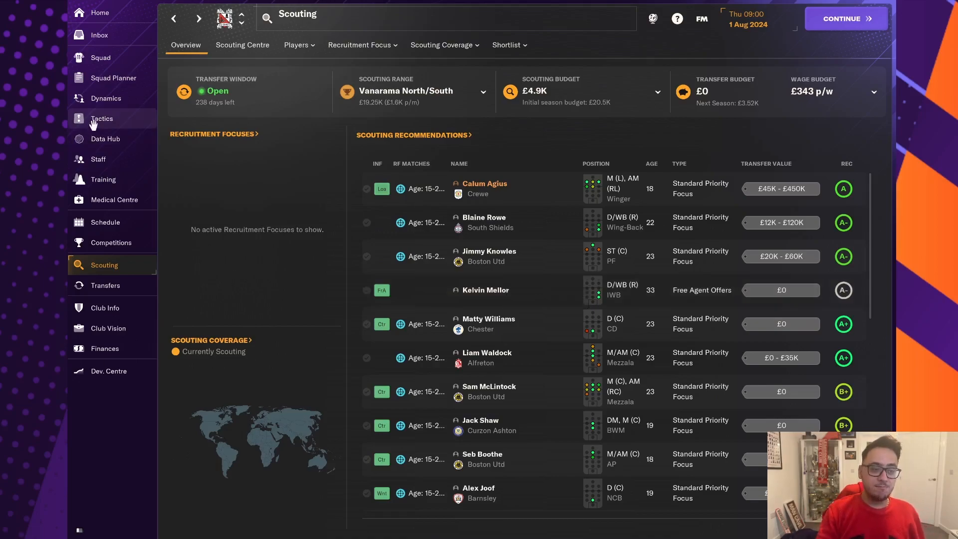
left_click(102, 118)
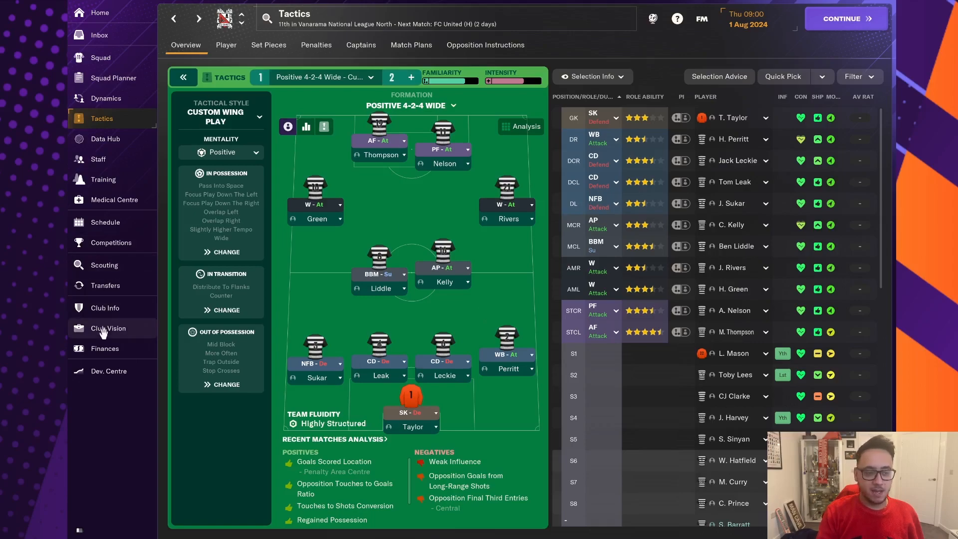
left_click(105, 348)
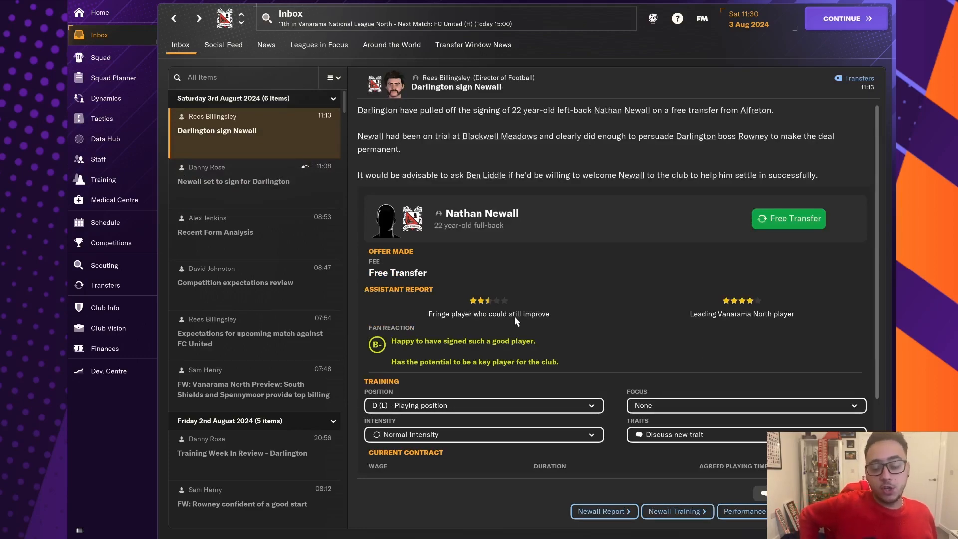
mouse_move(574, 253)
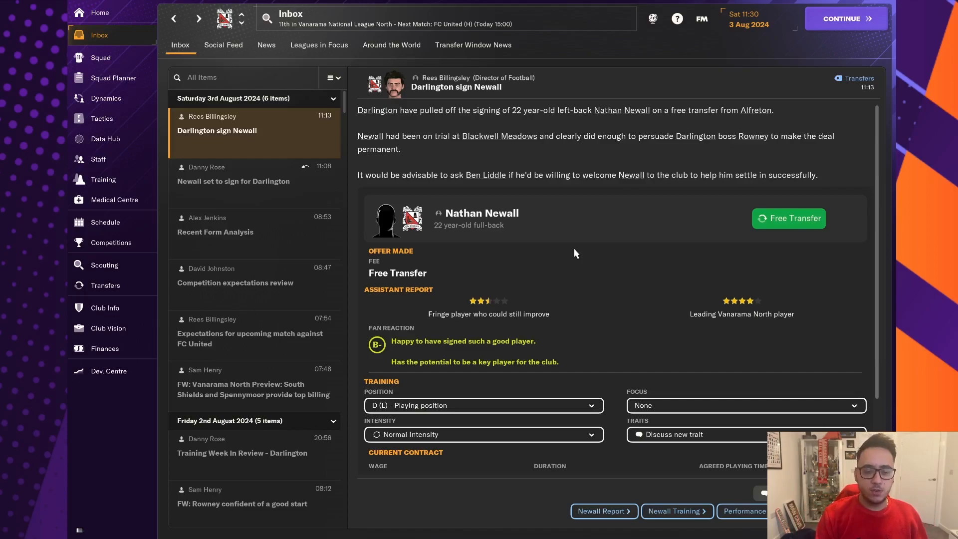
mouse_move(480, 213)
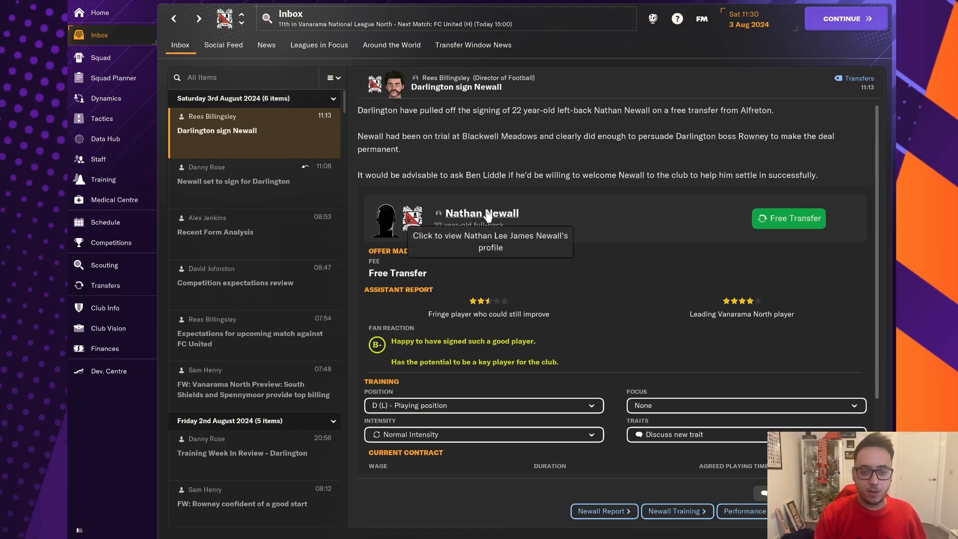
mouse_move(684, 260)
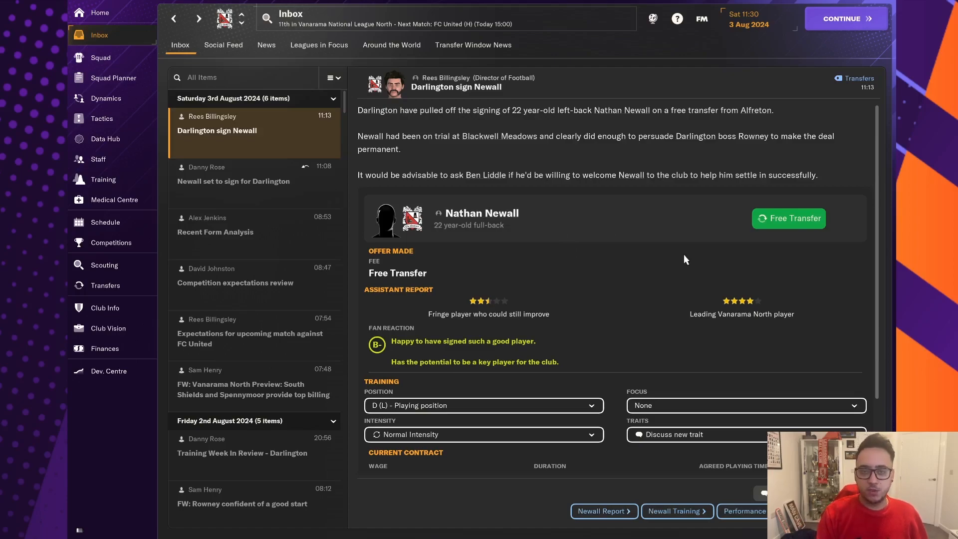
mouse_move(694, 291)
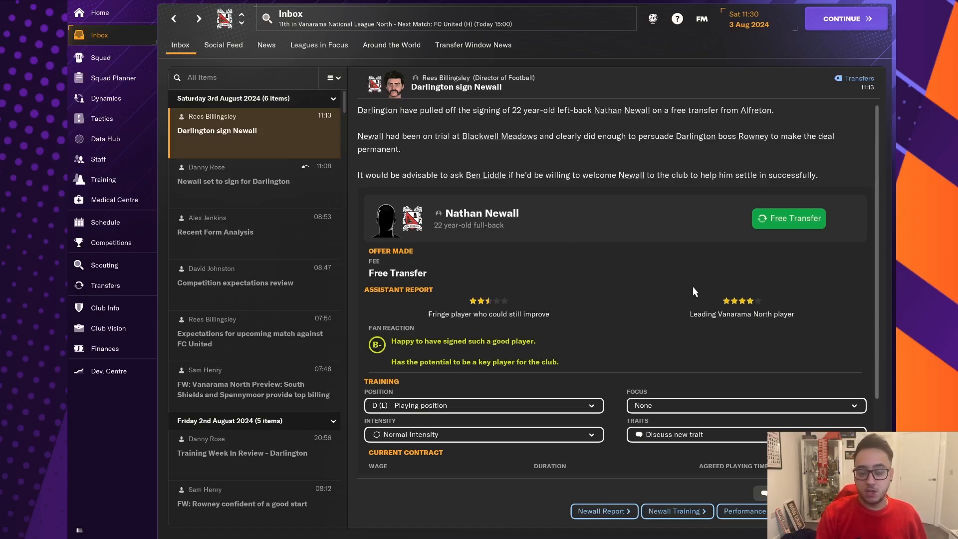
mouse_move(556, 367)
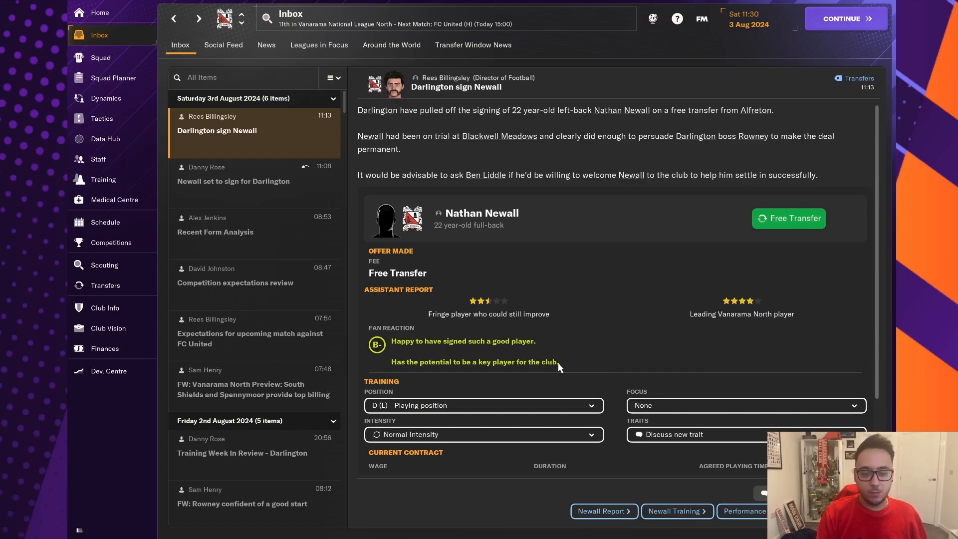
mouse_move(313, 300)
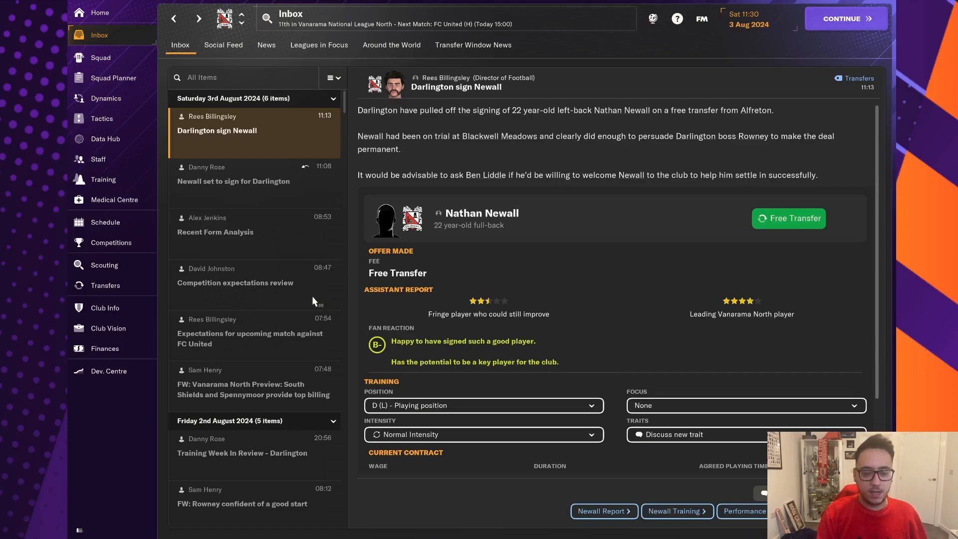
Step: After reading the 'Darlington sign Newall' message, go to the Positive 4-2-4 Wide tactics screen
left_click(102, 118)
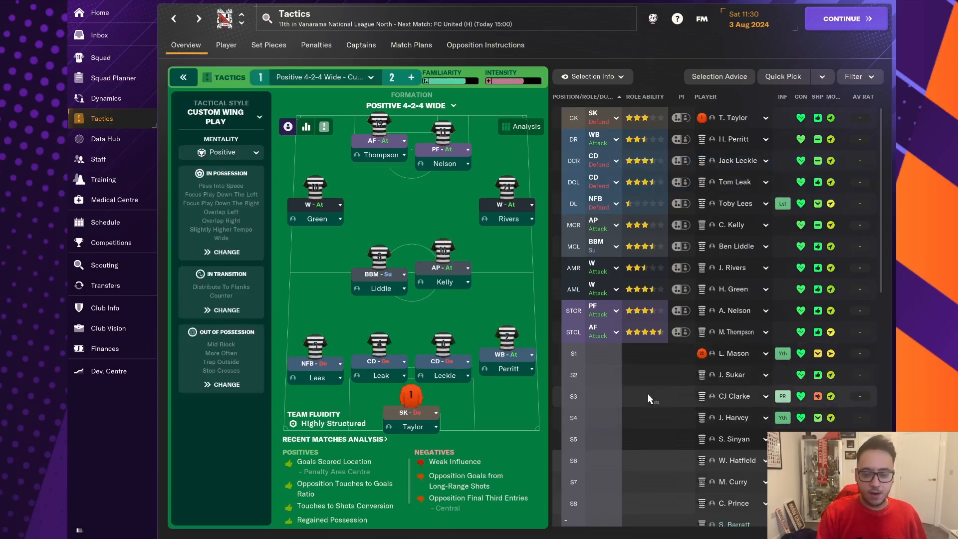
scroll("down", 3)
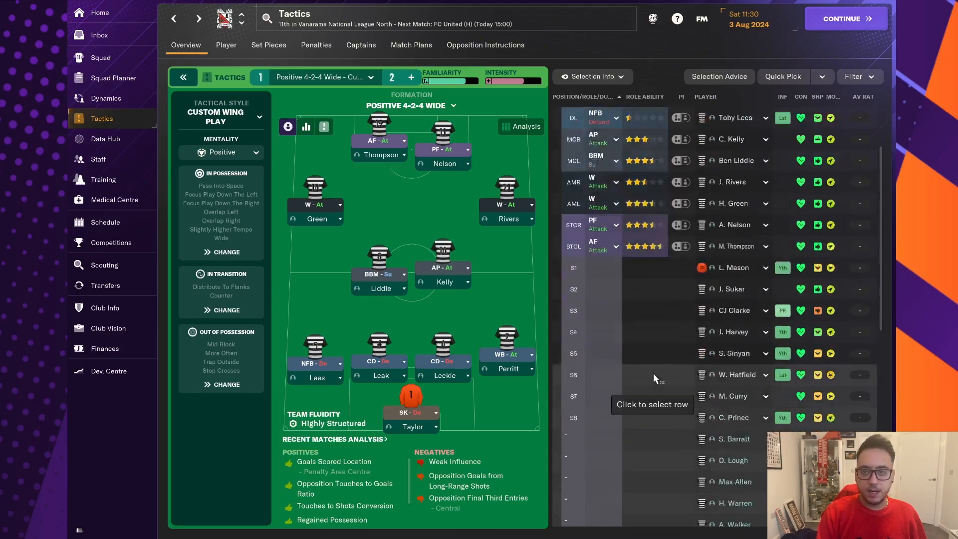
scroll("down", 3)
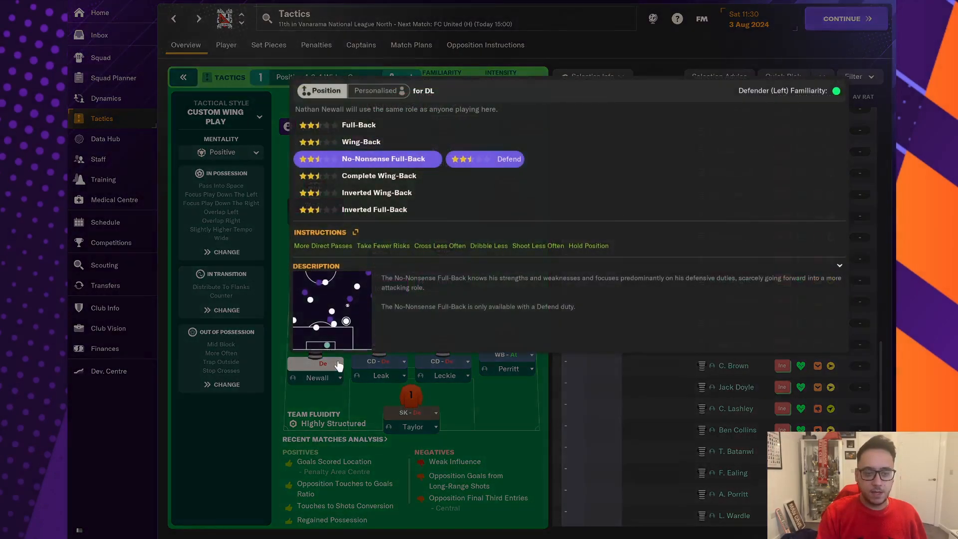
mouse_move(360, 140)
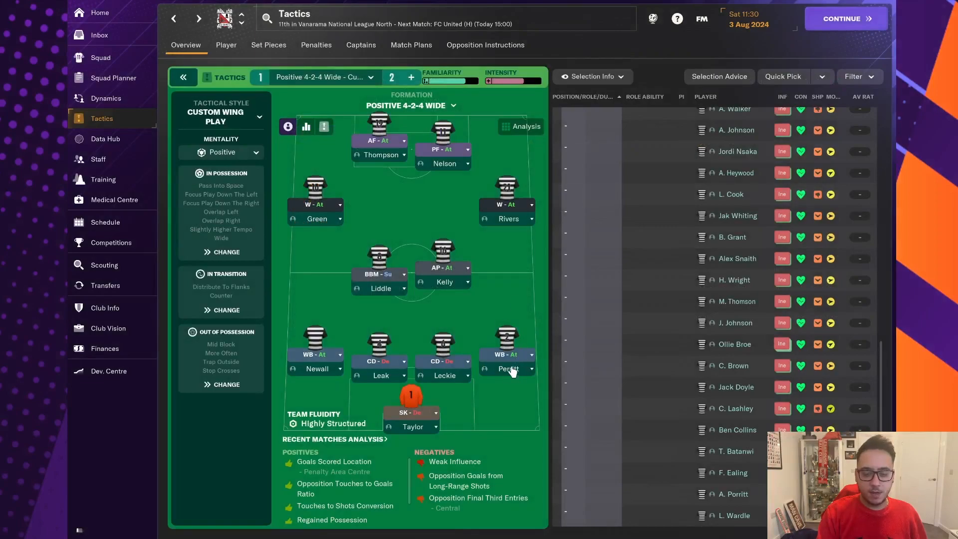
left_click(508, 368)
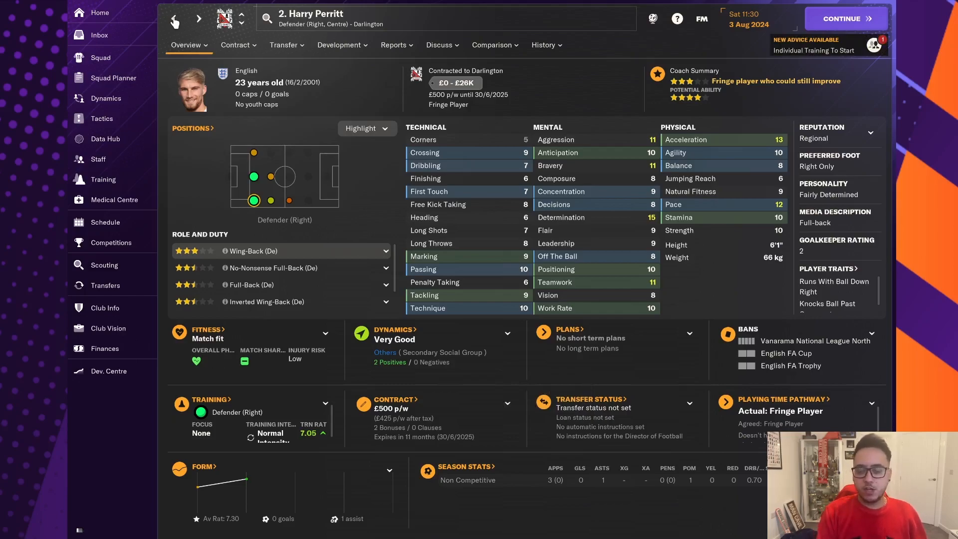
left_click(101, 117)
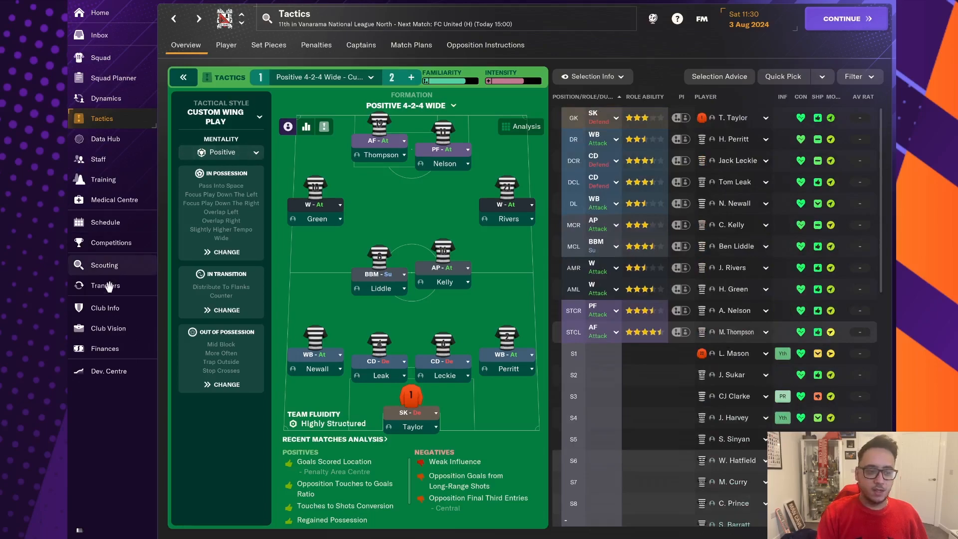
Step: Check Michael Spellman's pending free transfer and his player profile in the transfer centre
left_click(105, 285)
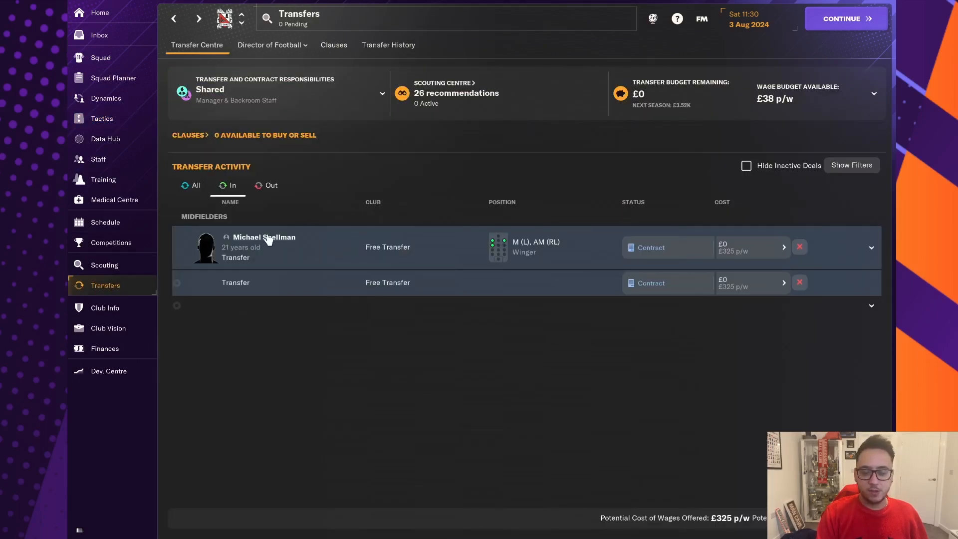
left_click(264, 237)
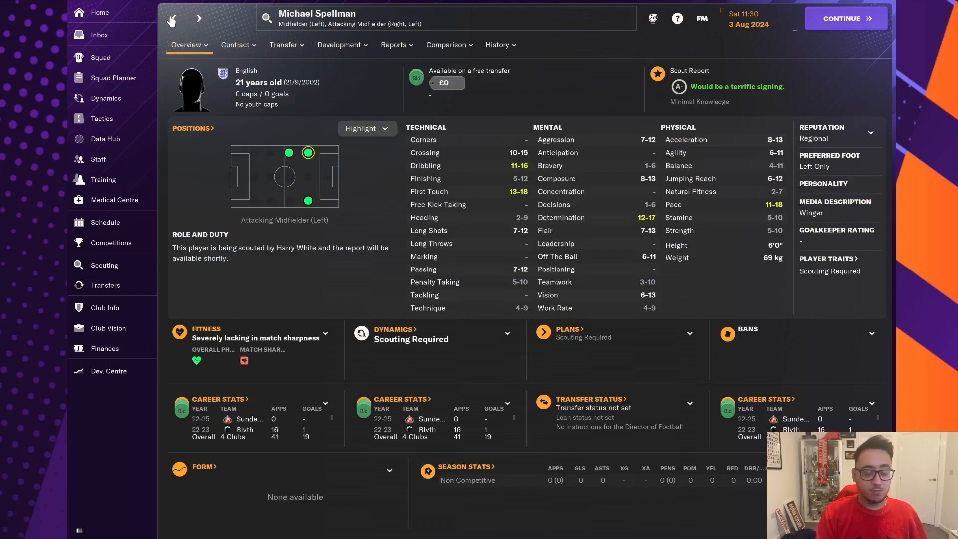
left_click(105, 285)
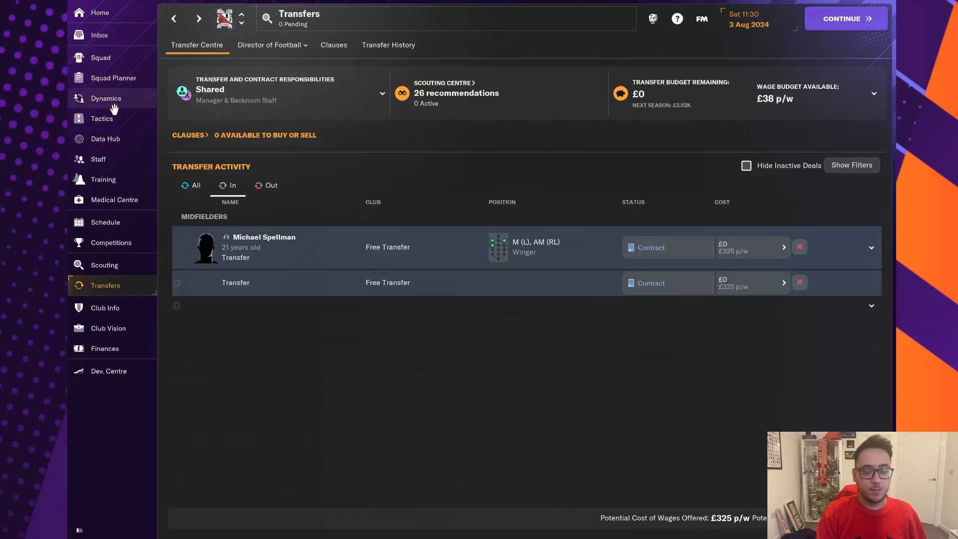
Step: Review the squad list and dressing room dynamics, then read the 'Darlington sign Newall' message
left_click(99, 58)
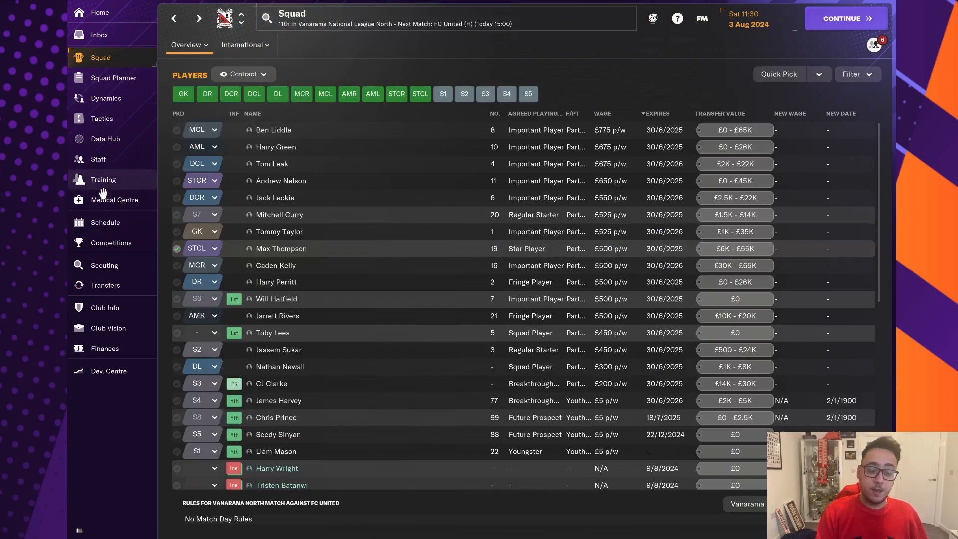
left_click(106, 98)
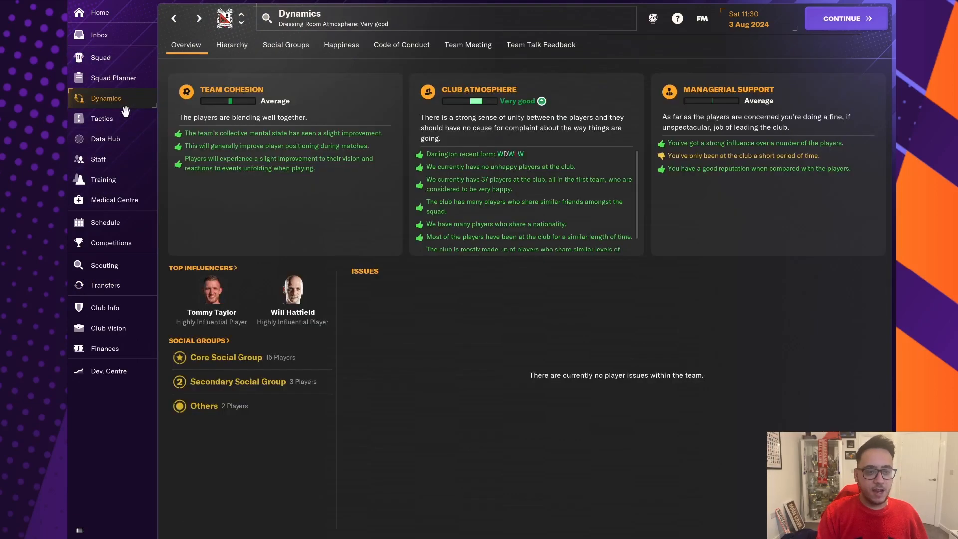
mouse_move(288, 211)
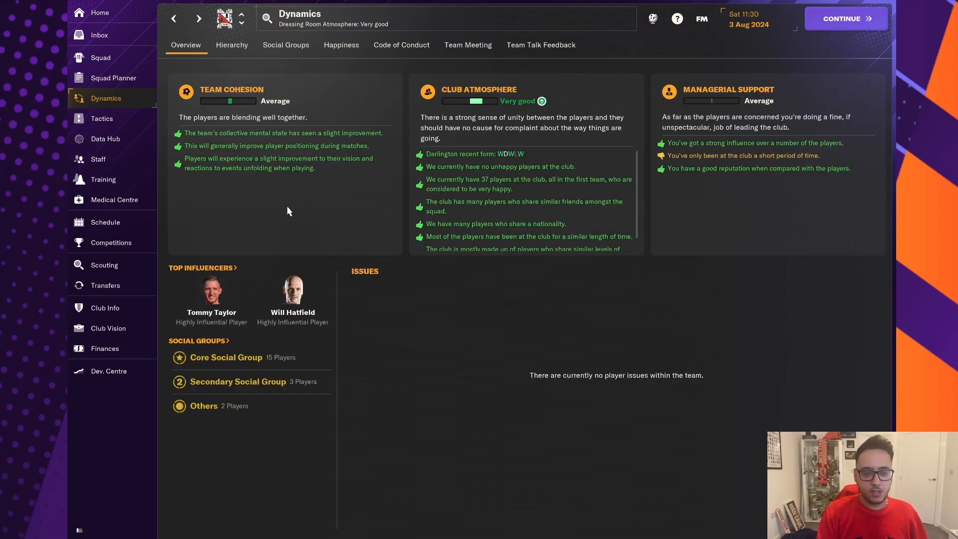
left_click(98, 35)
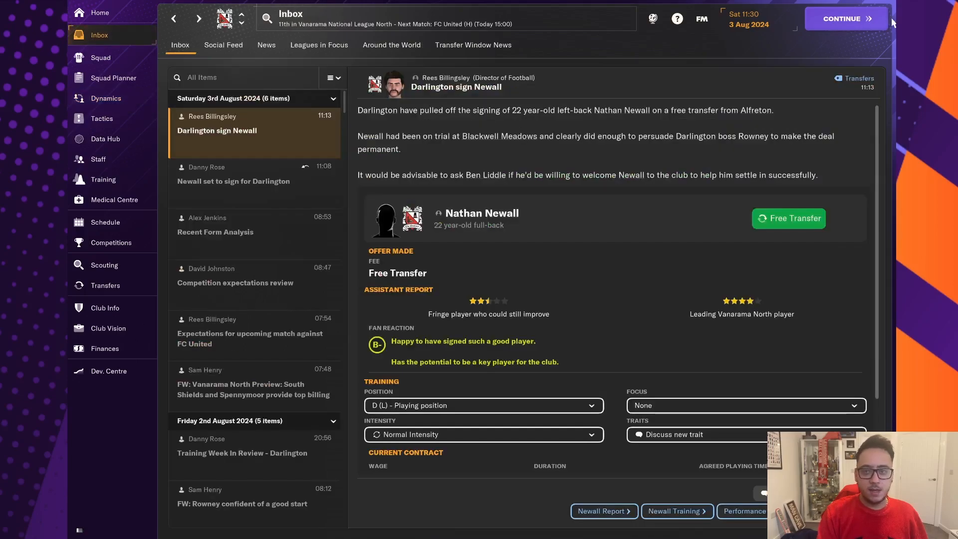
Step: Advance the day and read the 'Darlington sign Spellman' free-transfer announcement
left_click(223, 45)
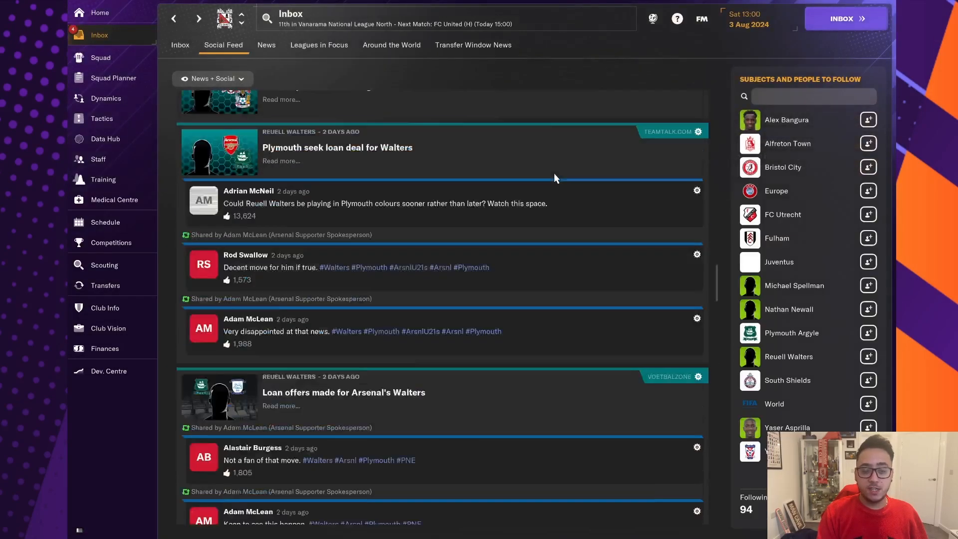
left_click(180, 45)
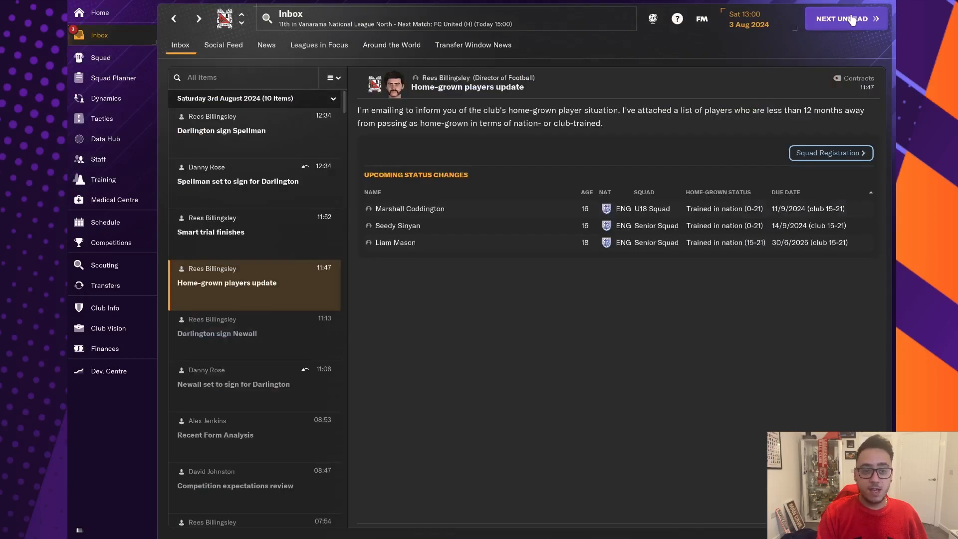
left_click(239, 181)
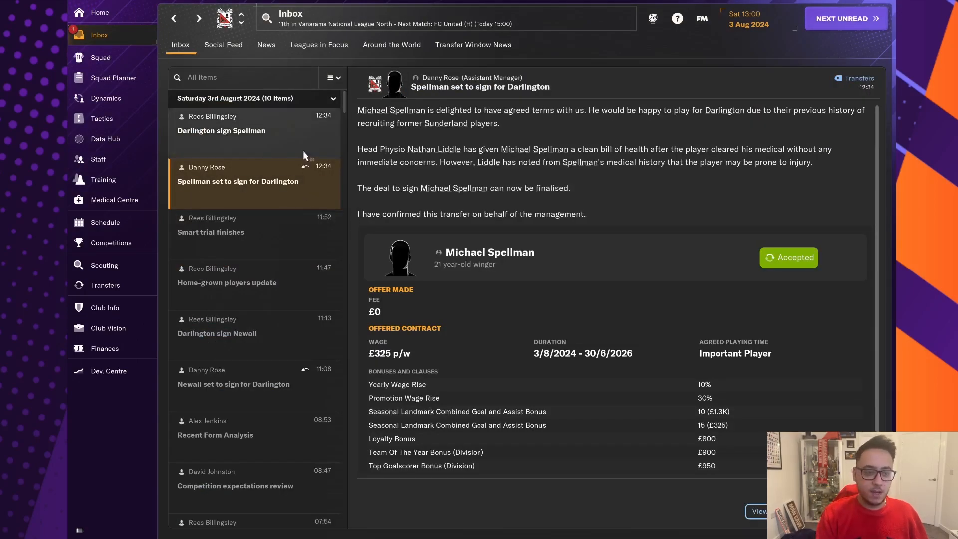
left_click(221, 129)
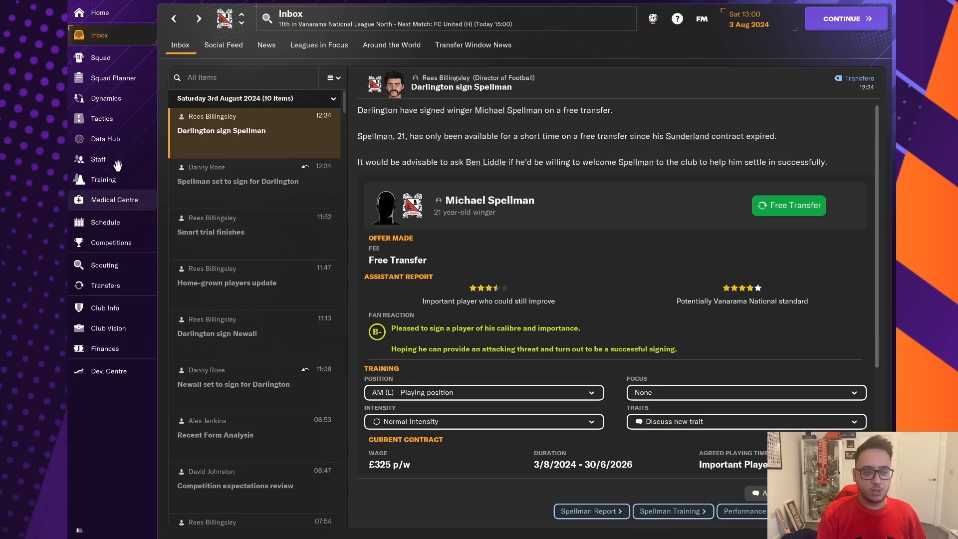
Step: Check the dressing room dynamics after Spellman's arrival and bring up the team tactics
left_click(105, 98)
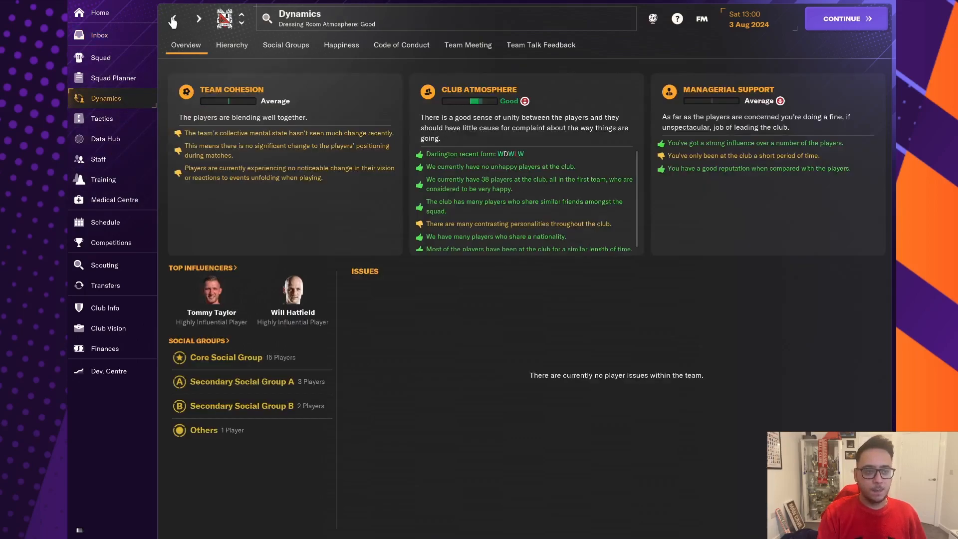
left_click(99, 35)
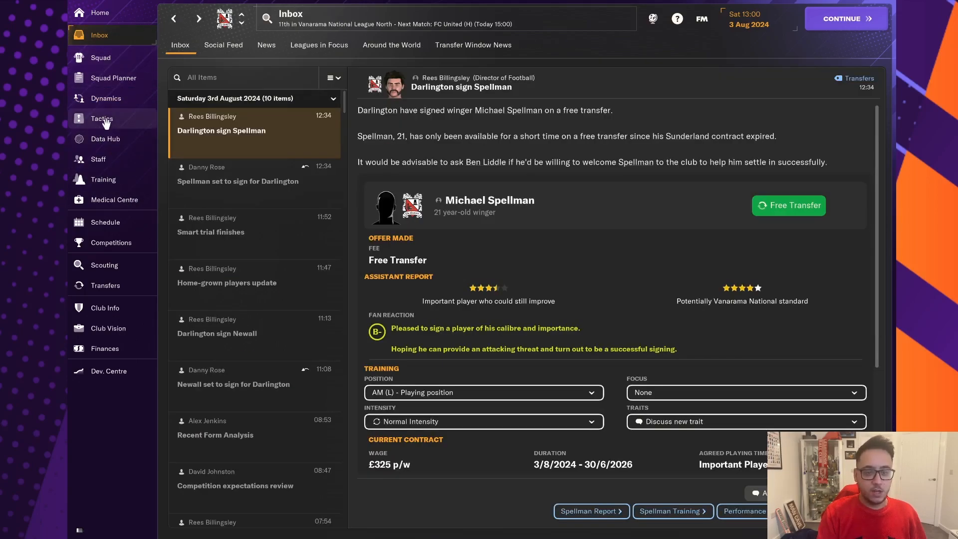
mouse_move(102, 118)
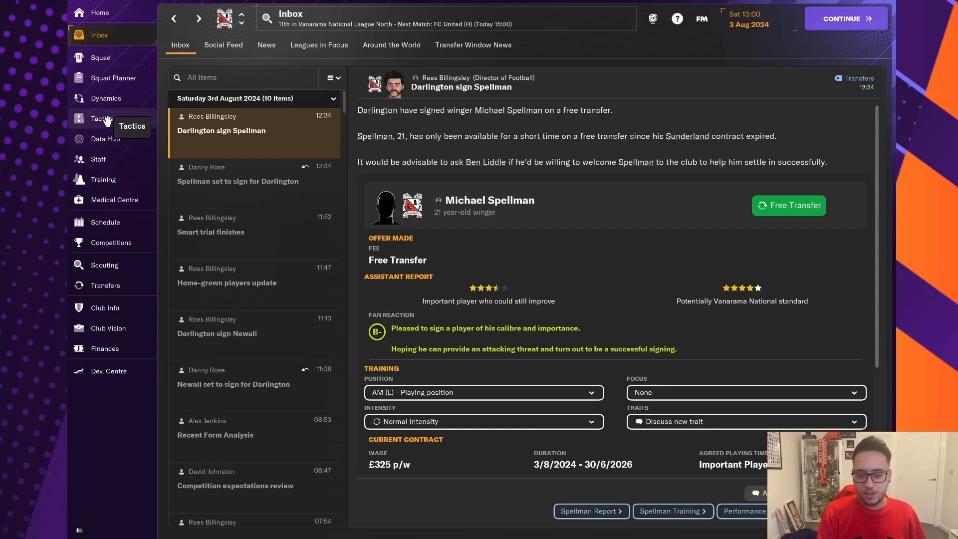
mouse_move(467, 205)
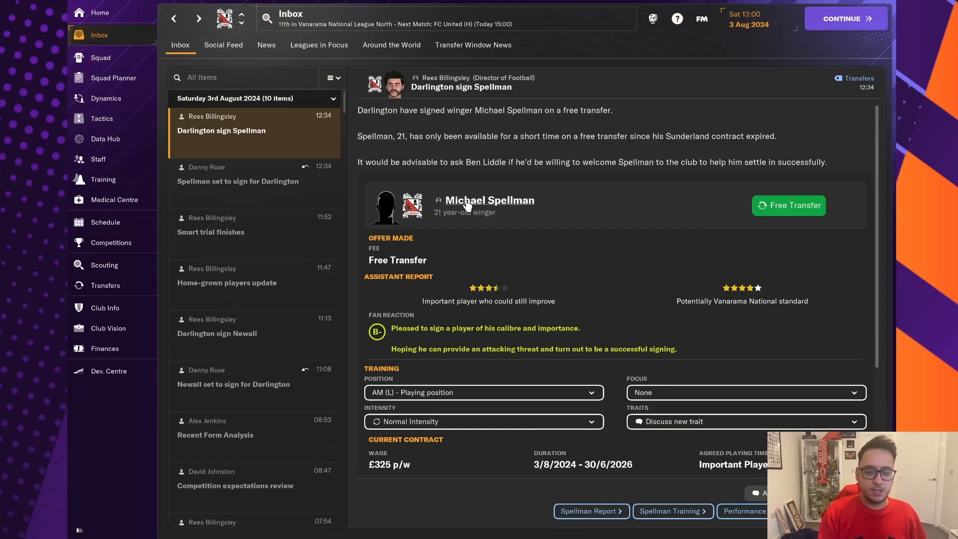
left_click(489, 199)
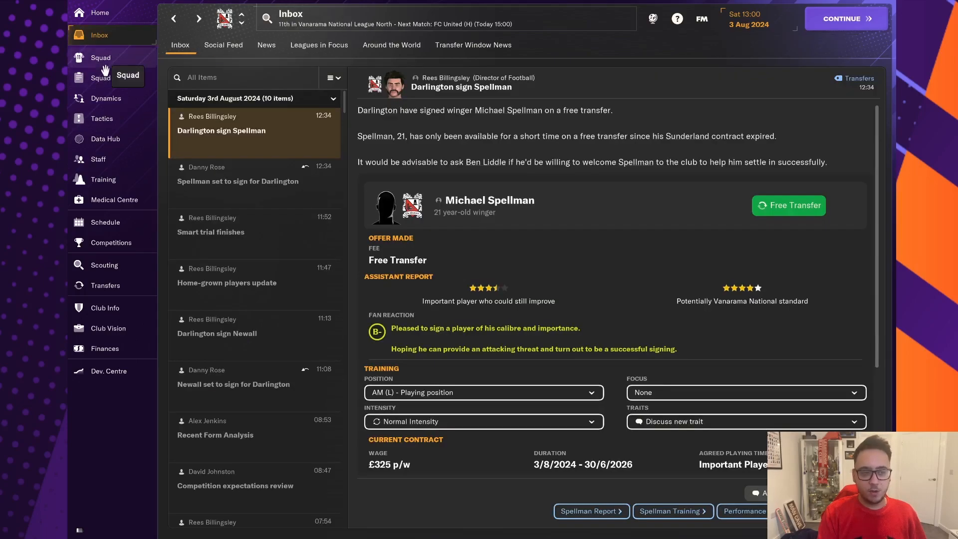
left_click(101, 118)
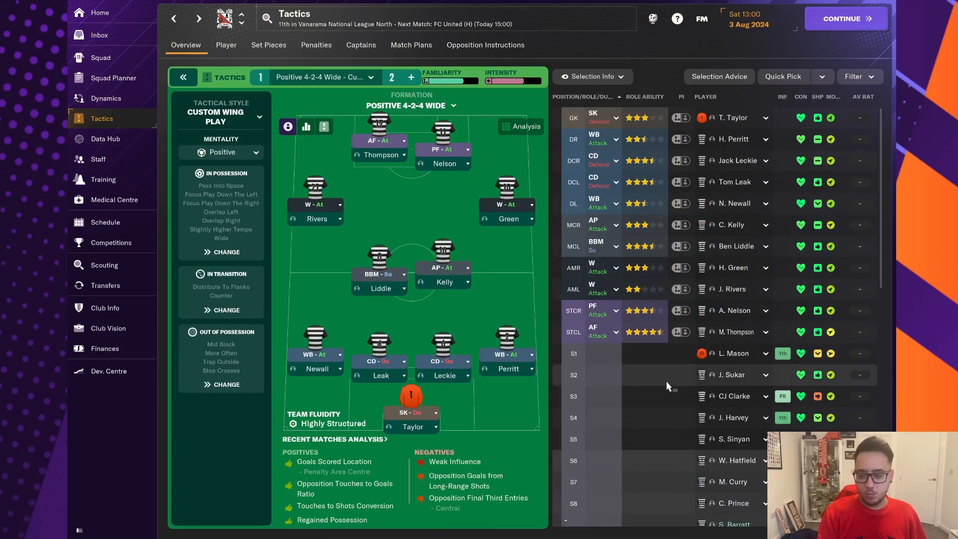
Step: Scroll the player list to find M. Spellman for the AML Winger slot
scroll("down", 3)
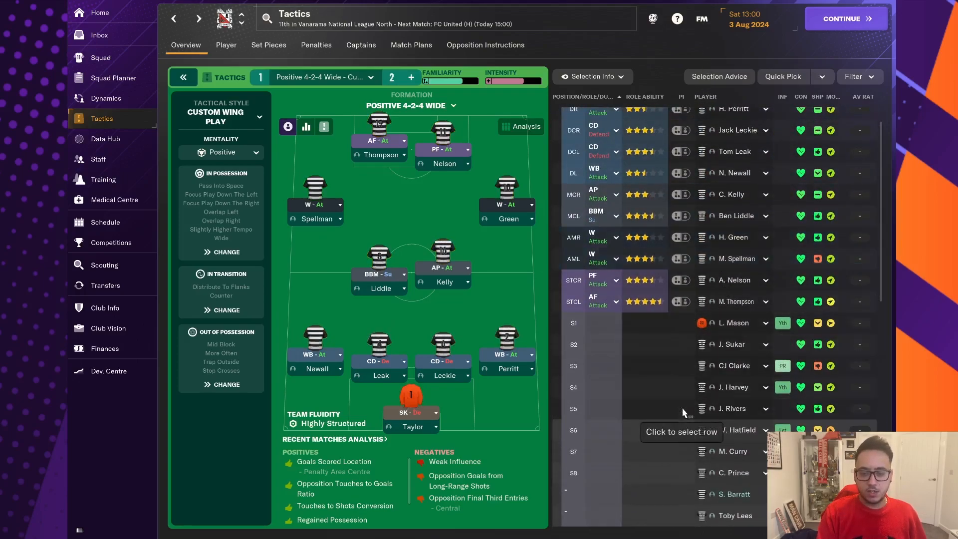
scroll("down", 3)
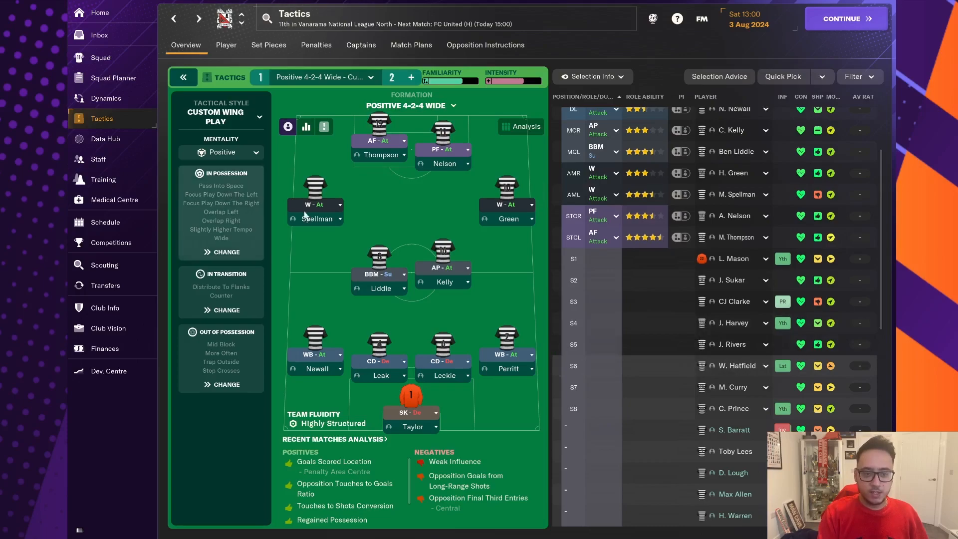
mouse_move(451, 296)
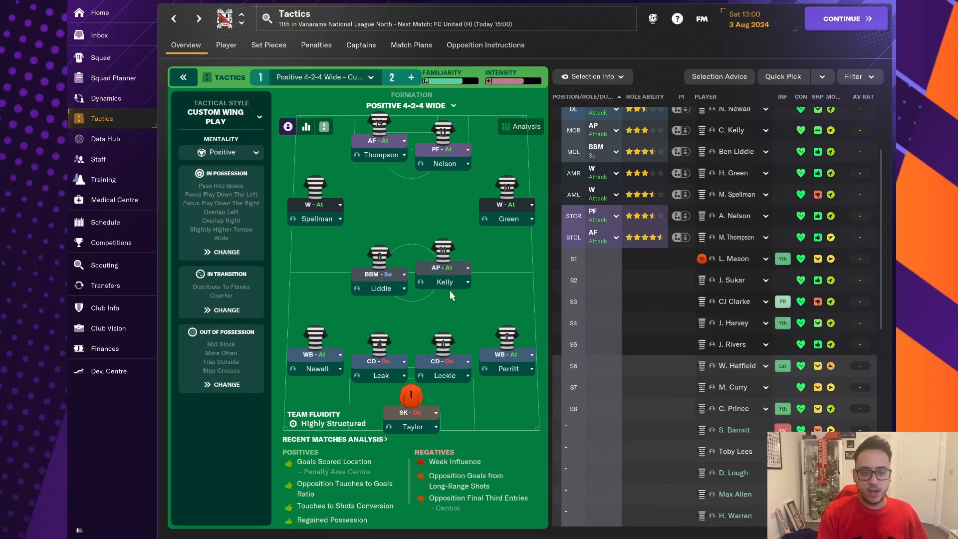
mouse_move(394, 365)
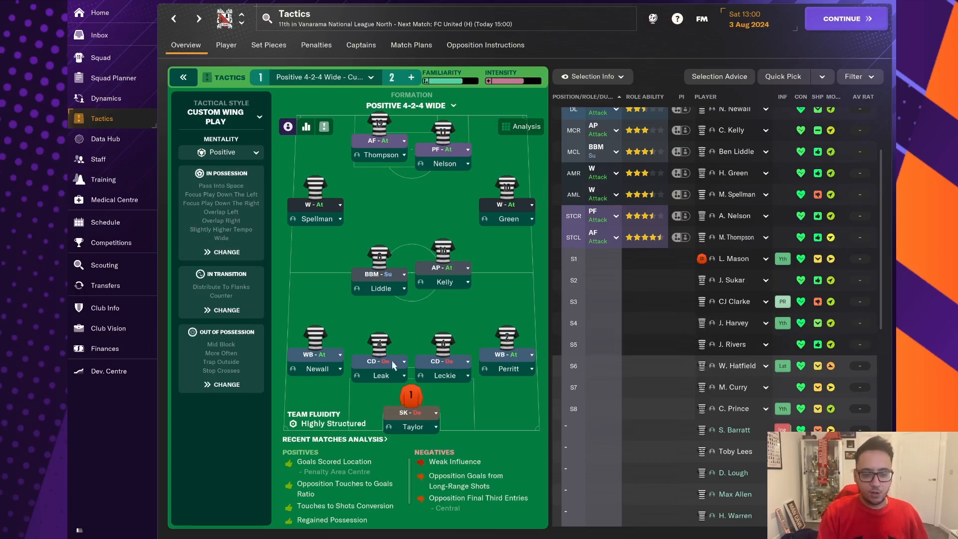
mouse_move(133, 120)
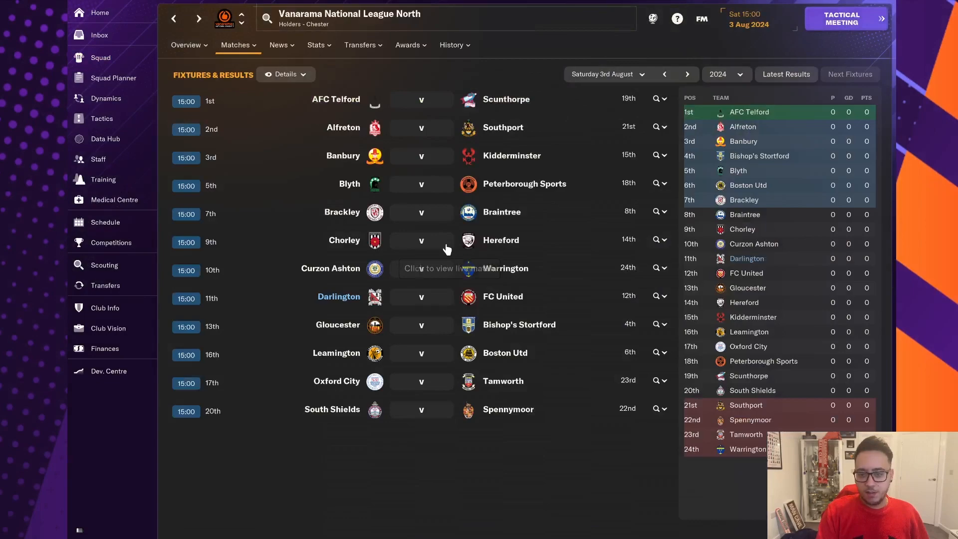
Step: Leave the matchday fixtures screen and return to Darlington's 4-2-4 tactic
left_click(104, 348)
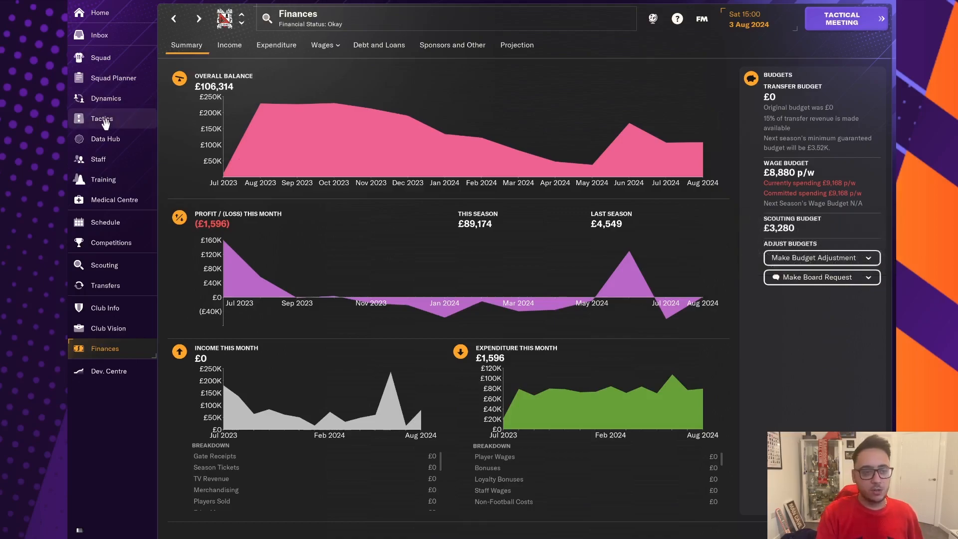
left_click(102, 118)
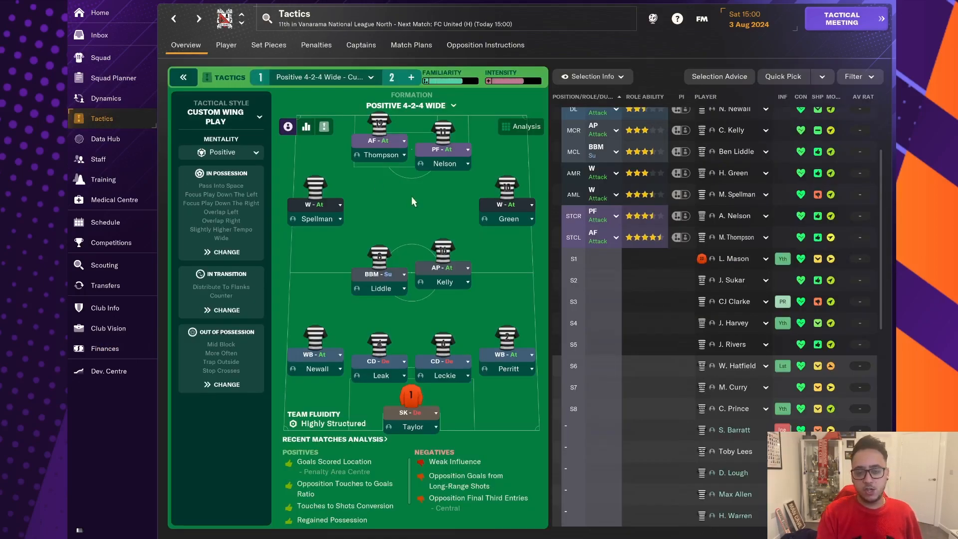
mouse_move(493, 245)
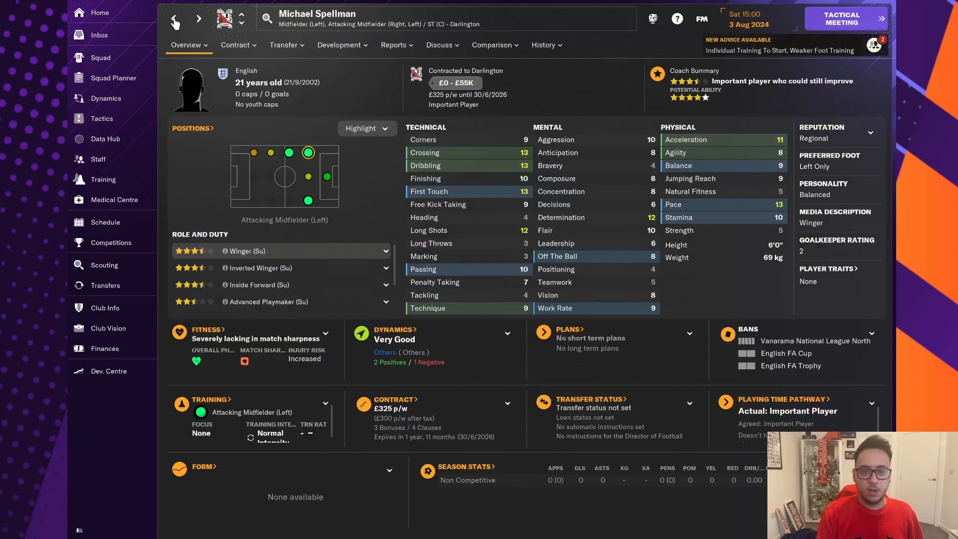
Step: Check Spellman's and Leckie's profiles from the pitch view and settle back on the lineup
left_click(102, 118)
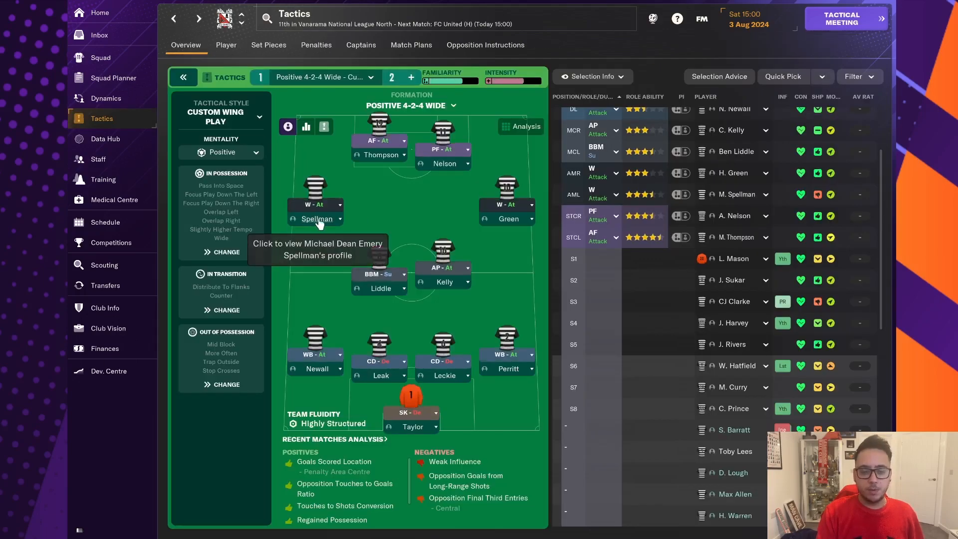
mouse_move(477, 334)
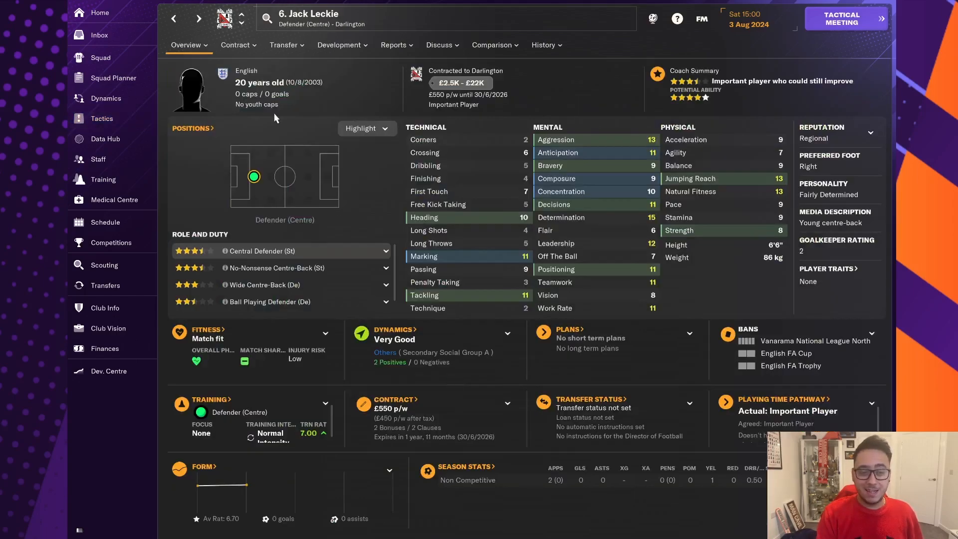
left_click(102, 118)
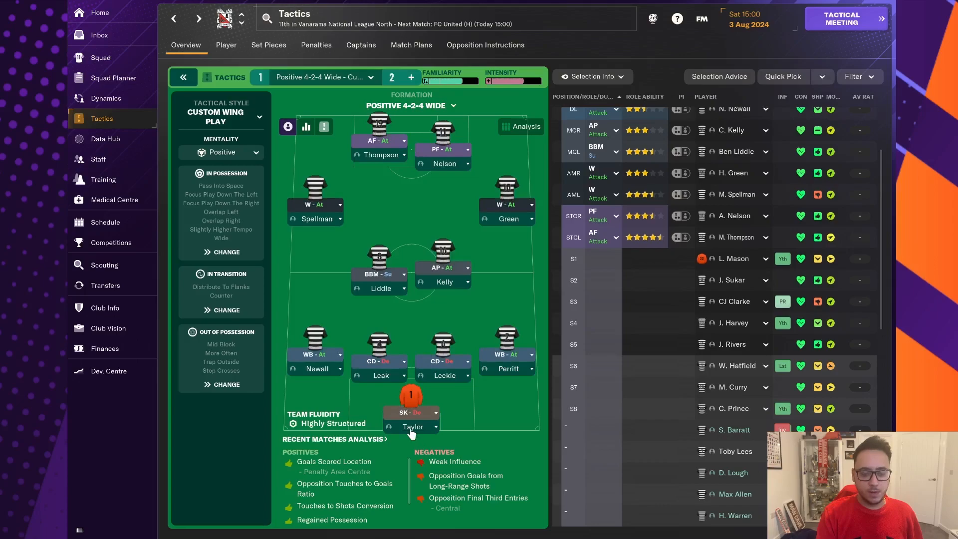
left_click(412, 426)
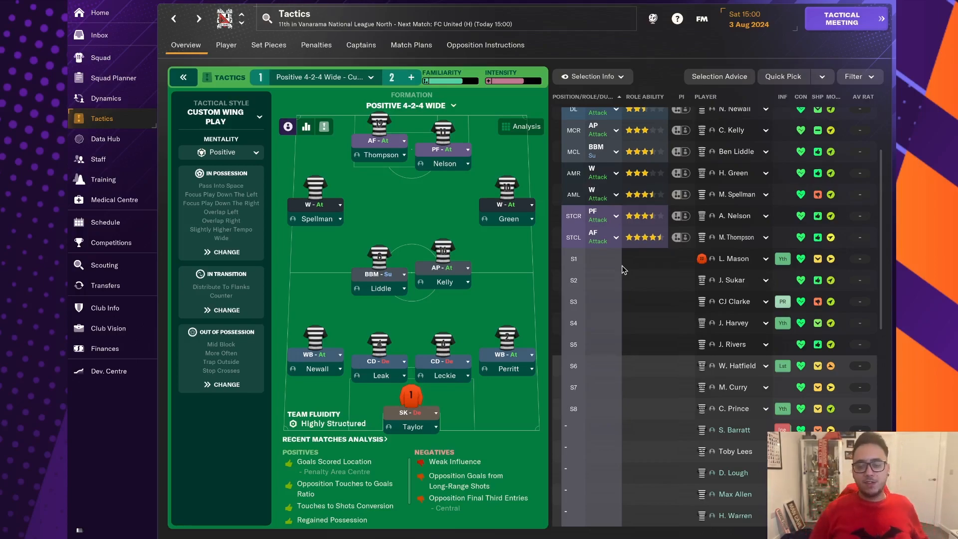
mouse_move(599, 245)
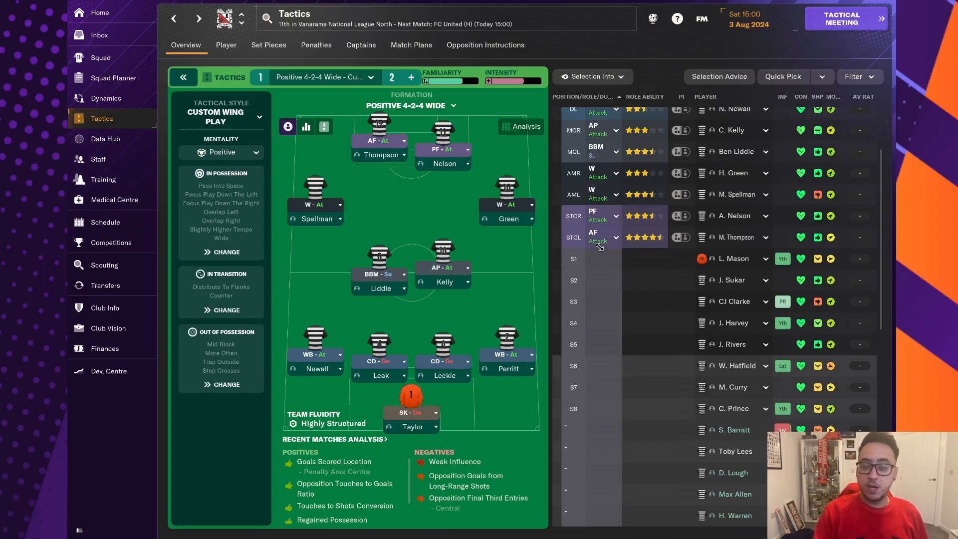